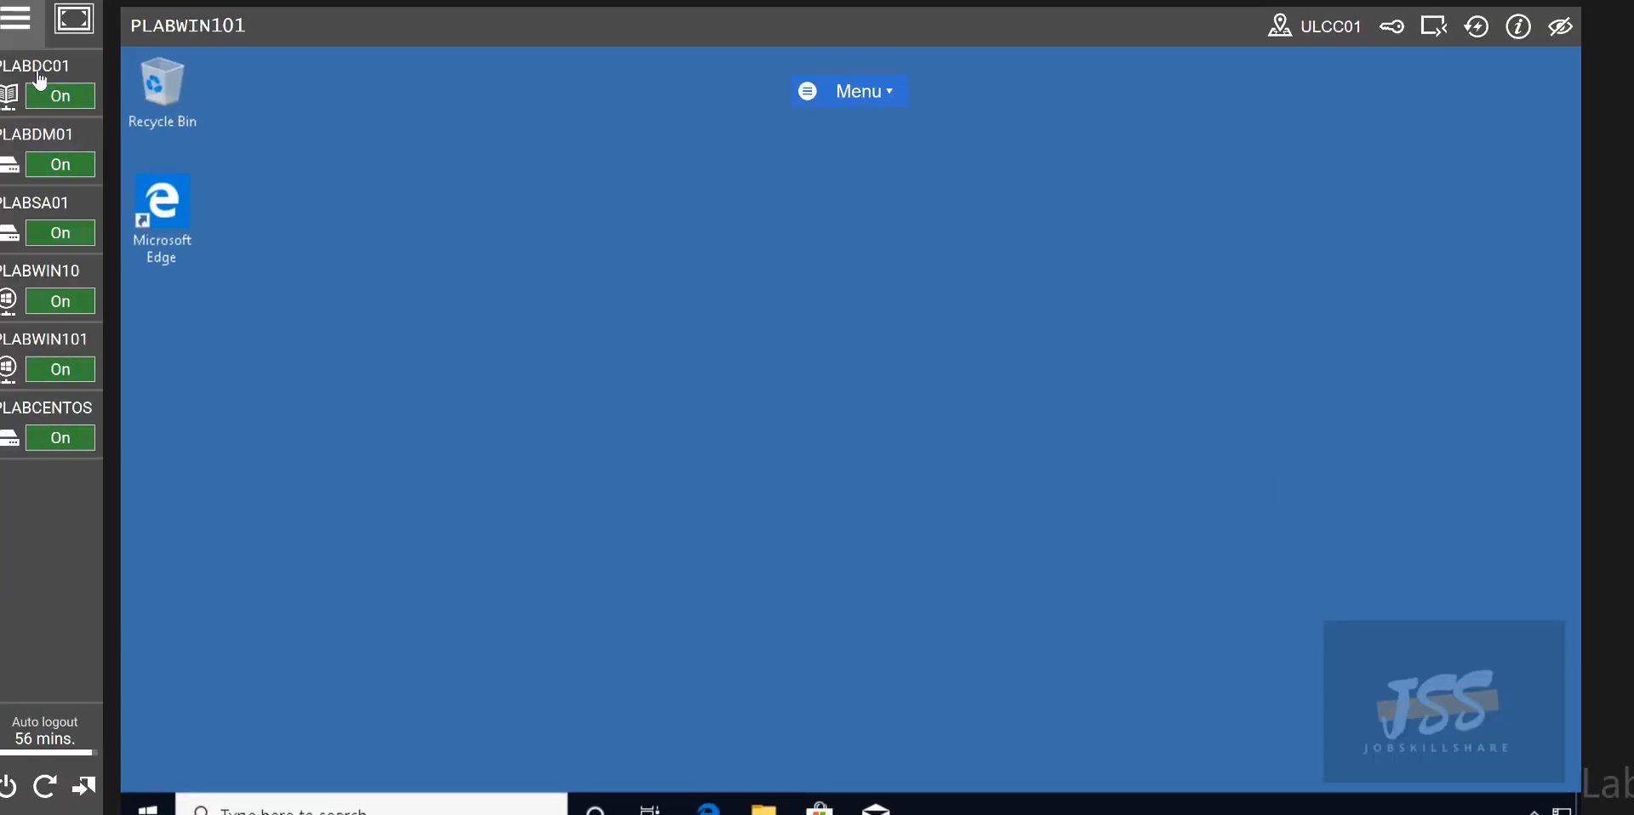
# - Switch to the PLABDC01 domain controller and open its Start menu
pyautogui.click(36, 65)
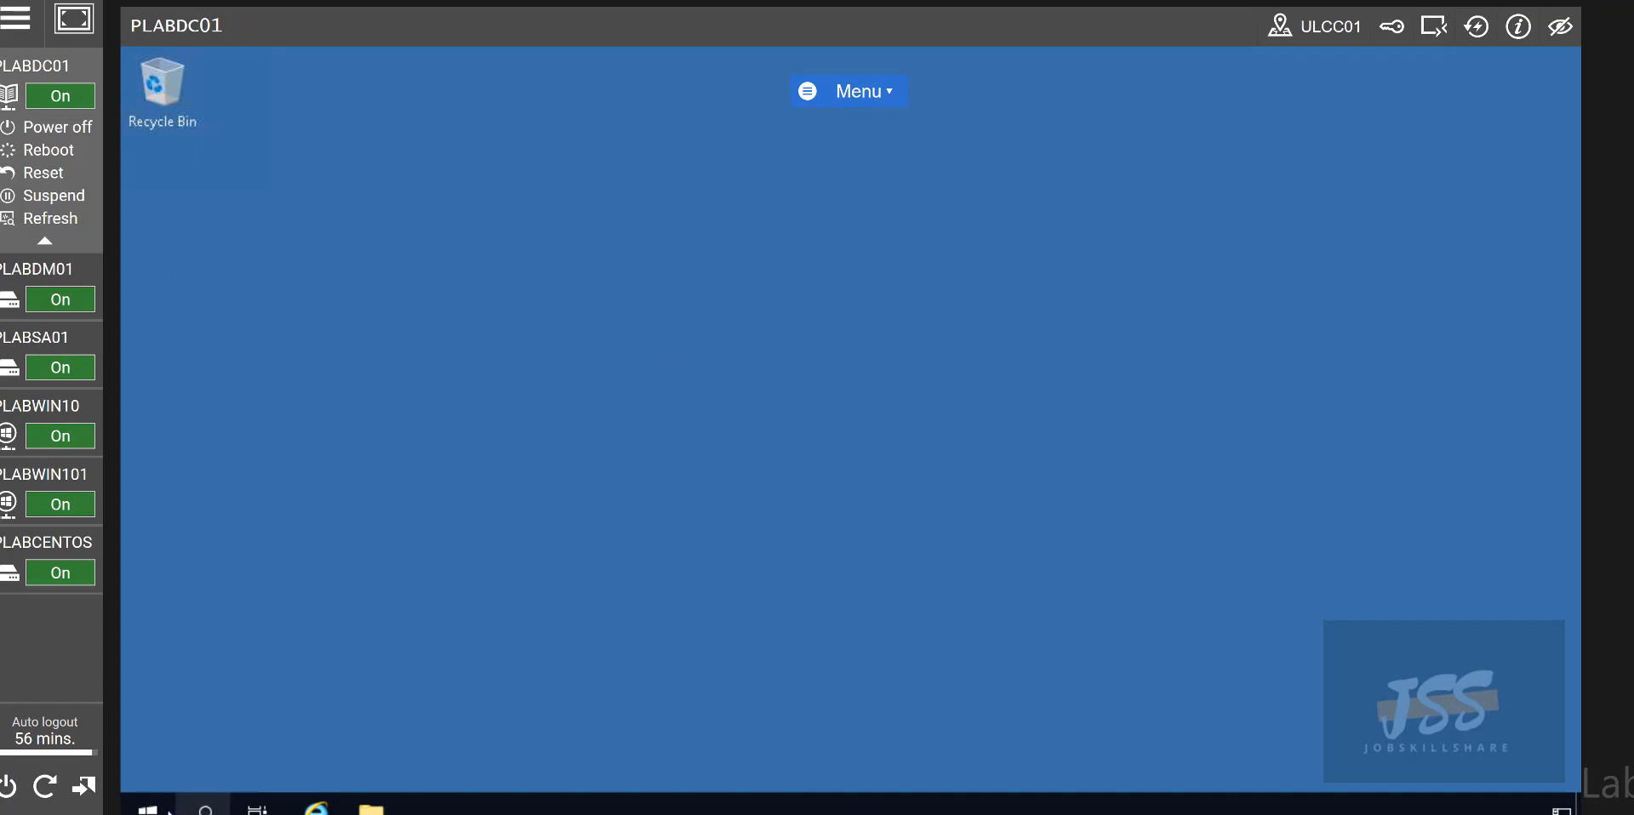
pyautogui.click(147, 807)
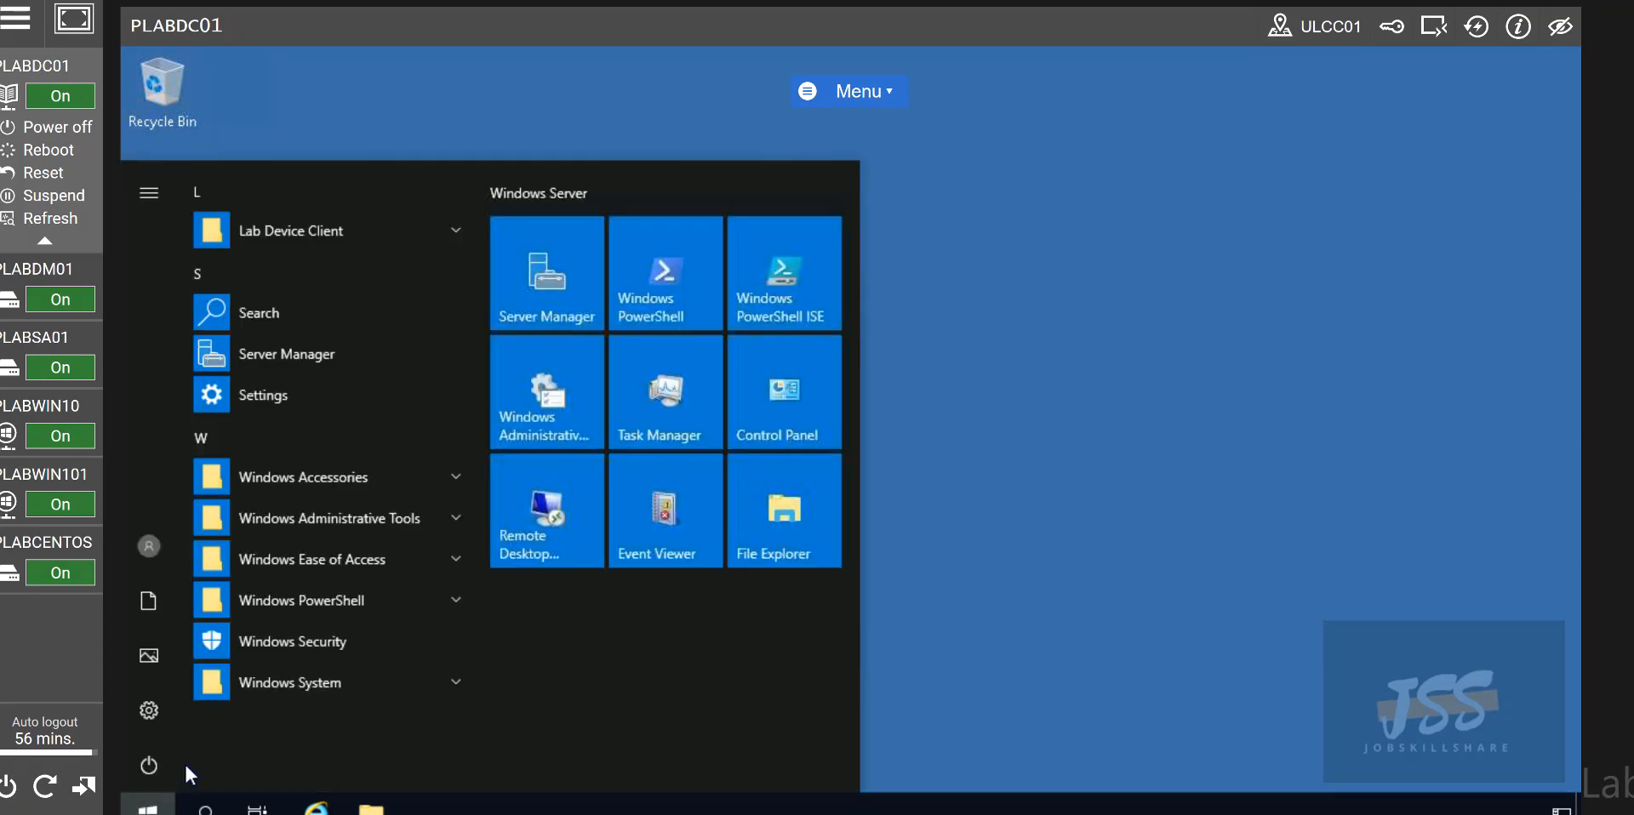
pyautogui.moveTo(148, 766)
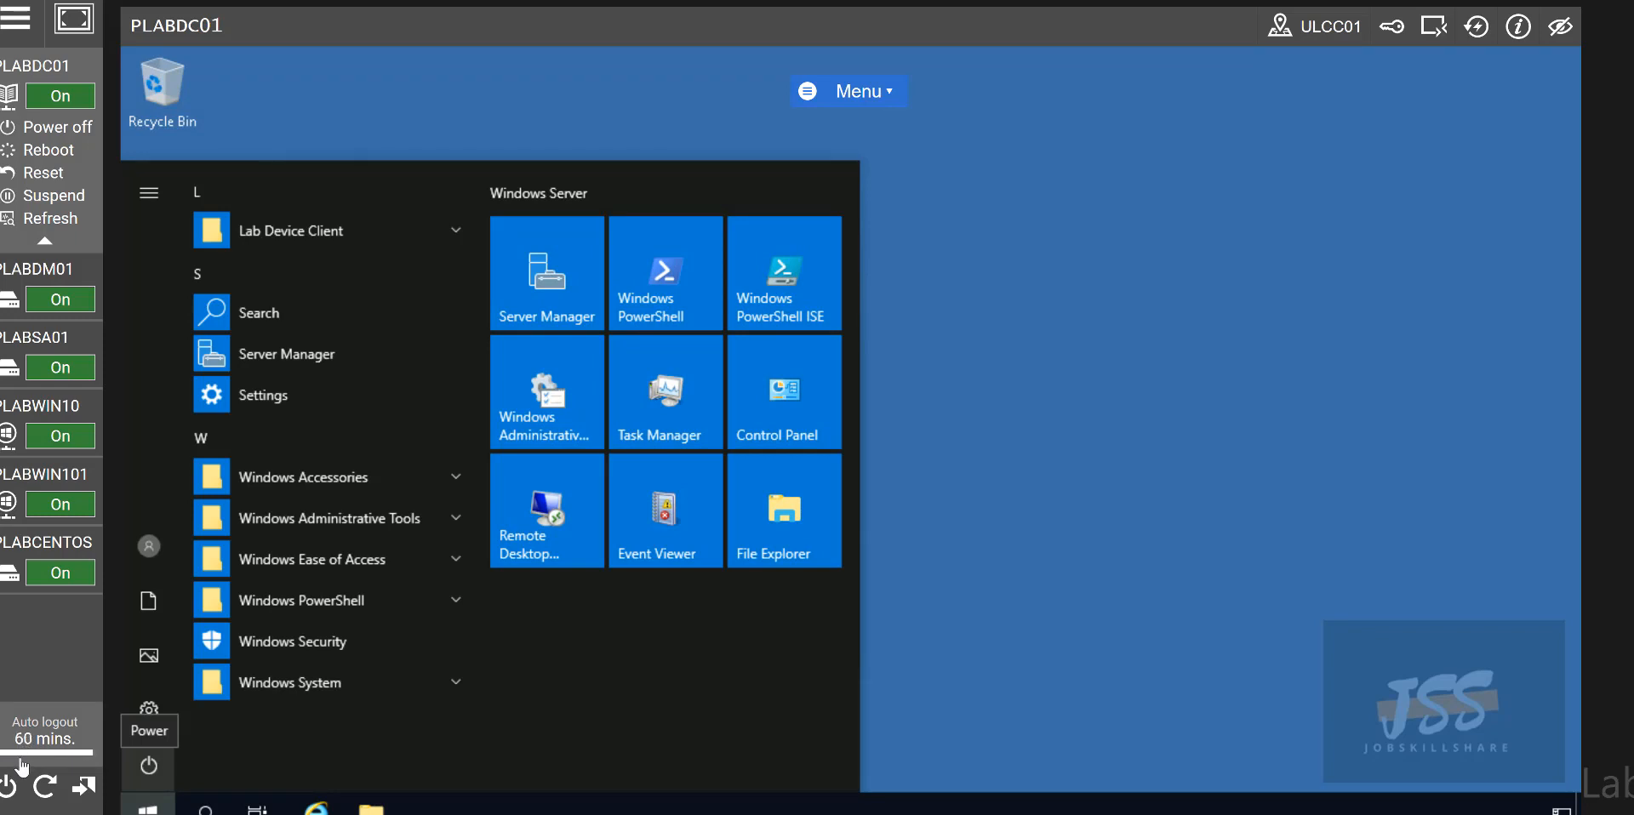
pyautogui.moveTo(50, 749)
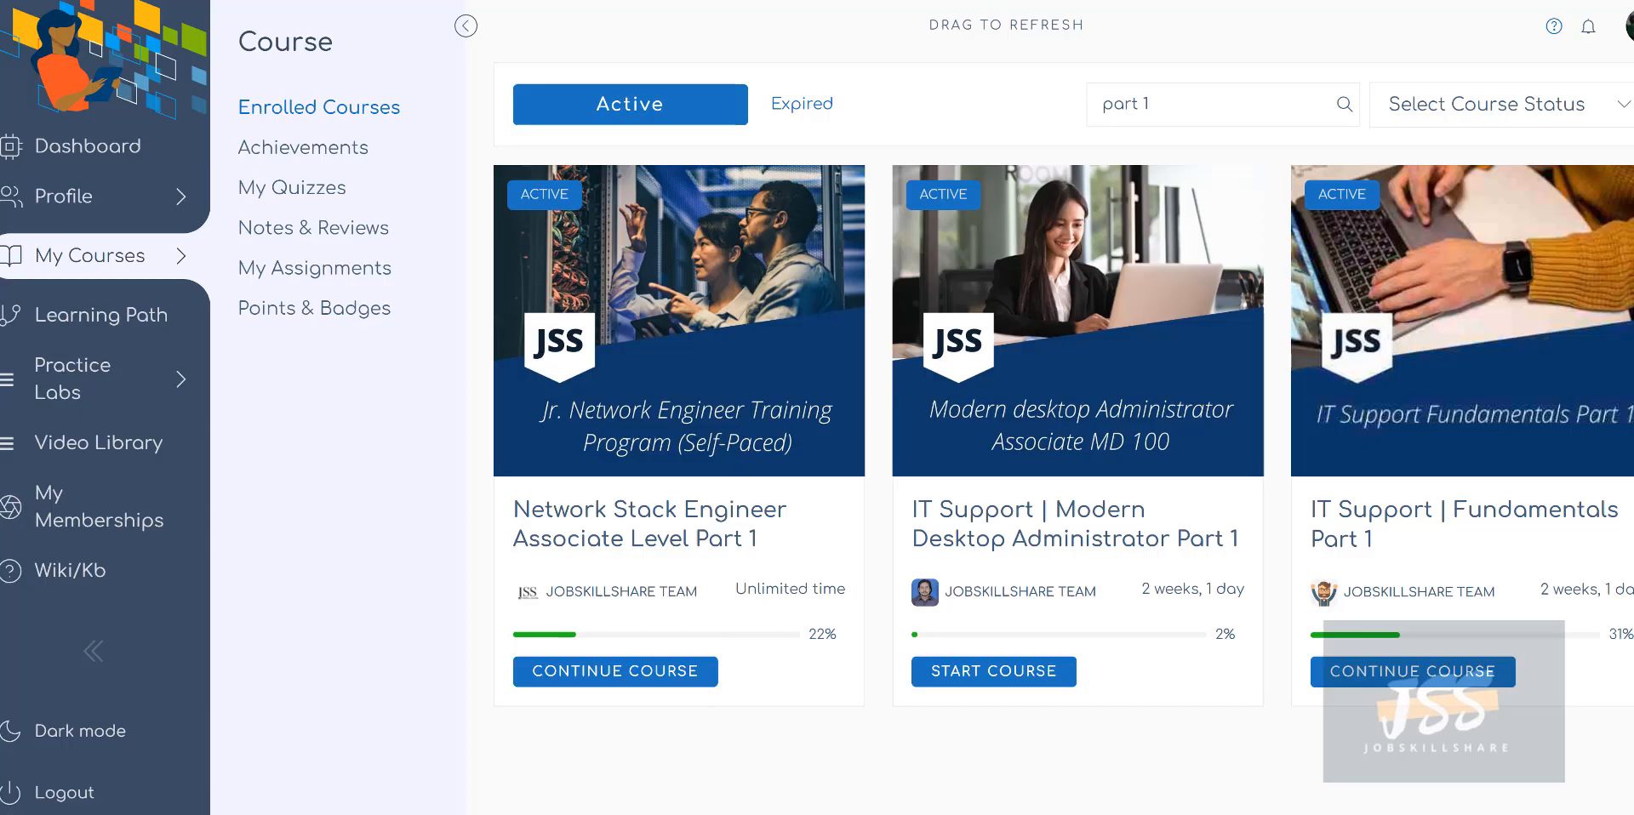
pyautogui.moveTo(1426, 526)
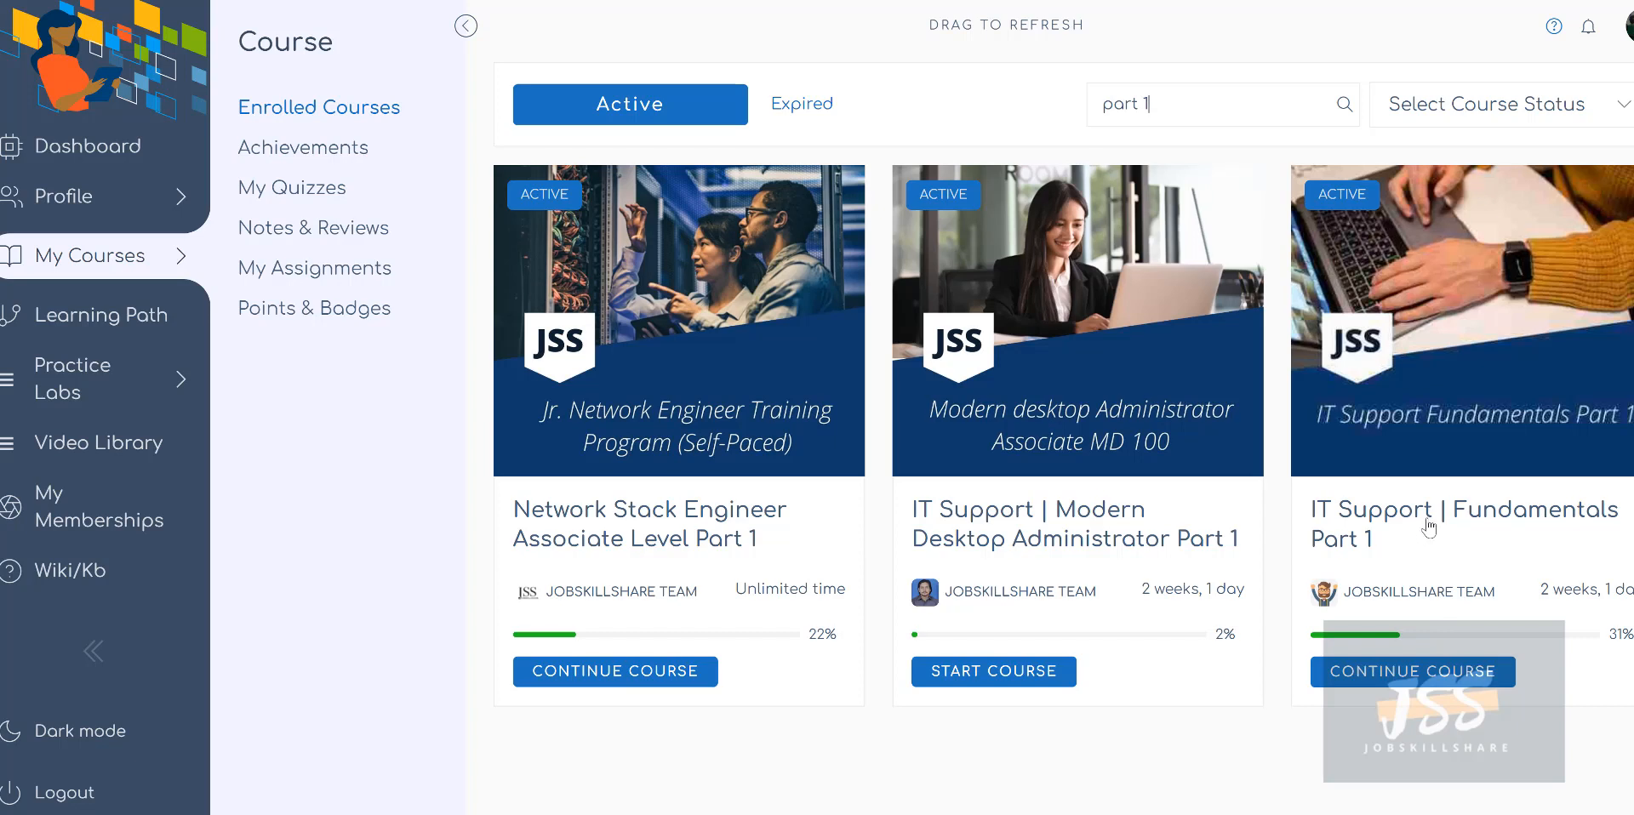
pyautogui.moveTo(1092, 431)
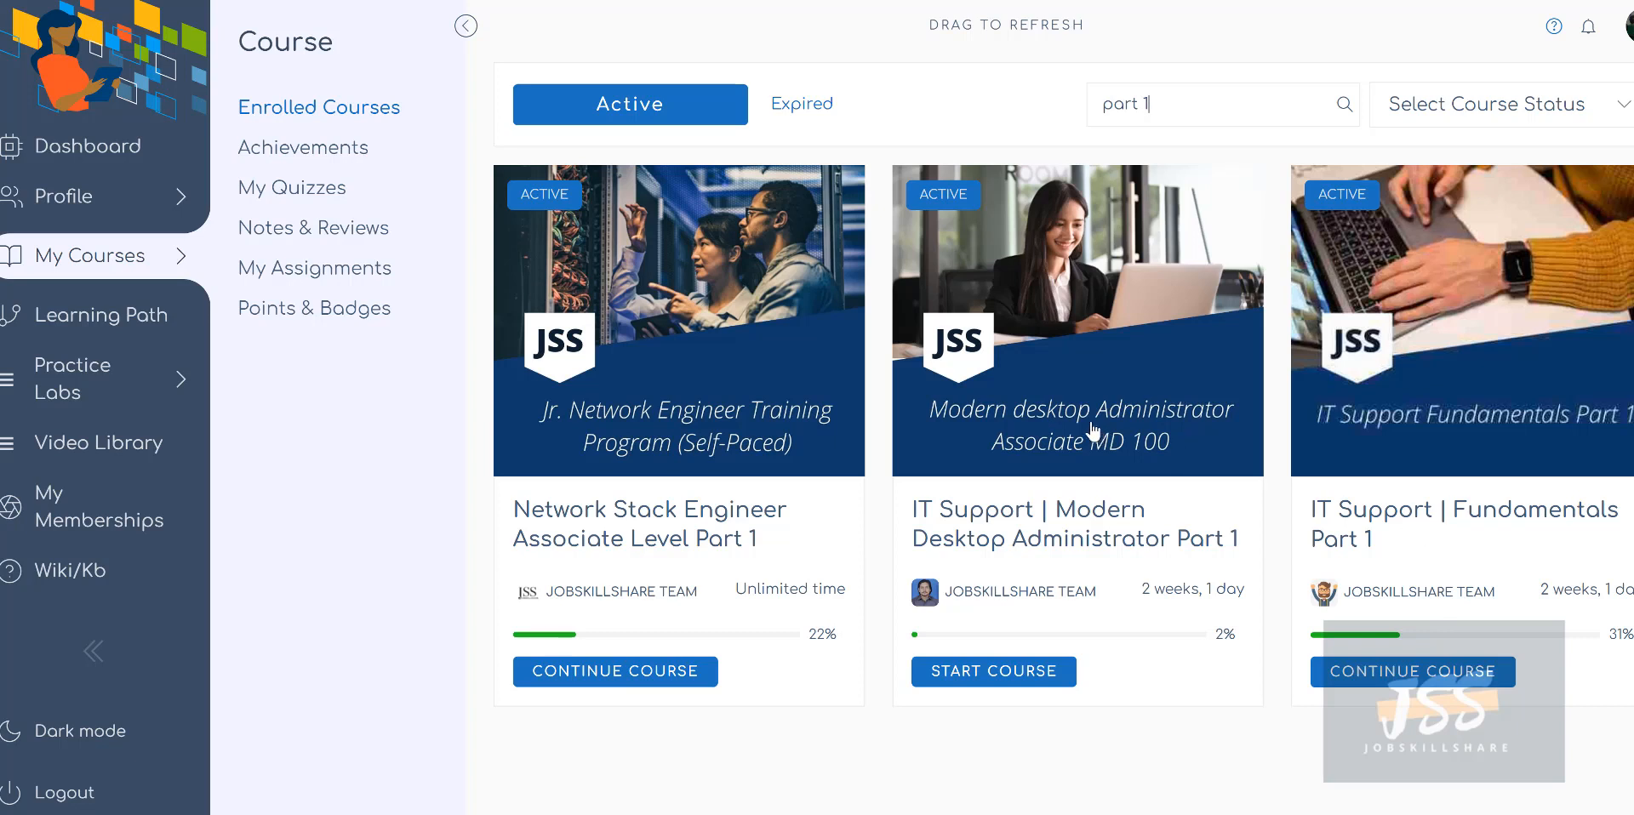
pyautogui.moveTo(948, 376)
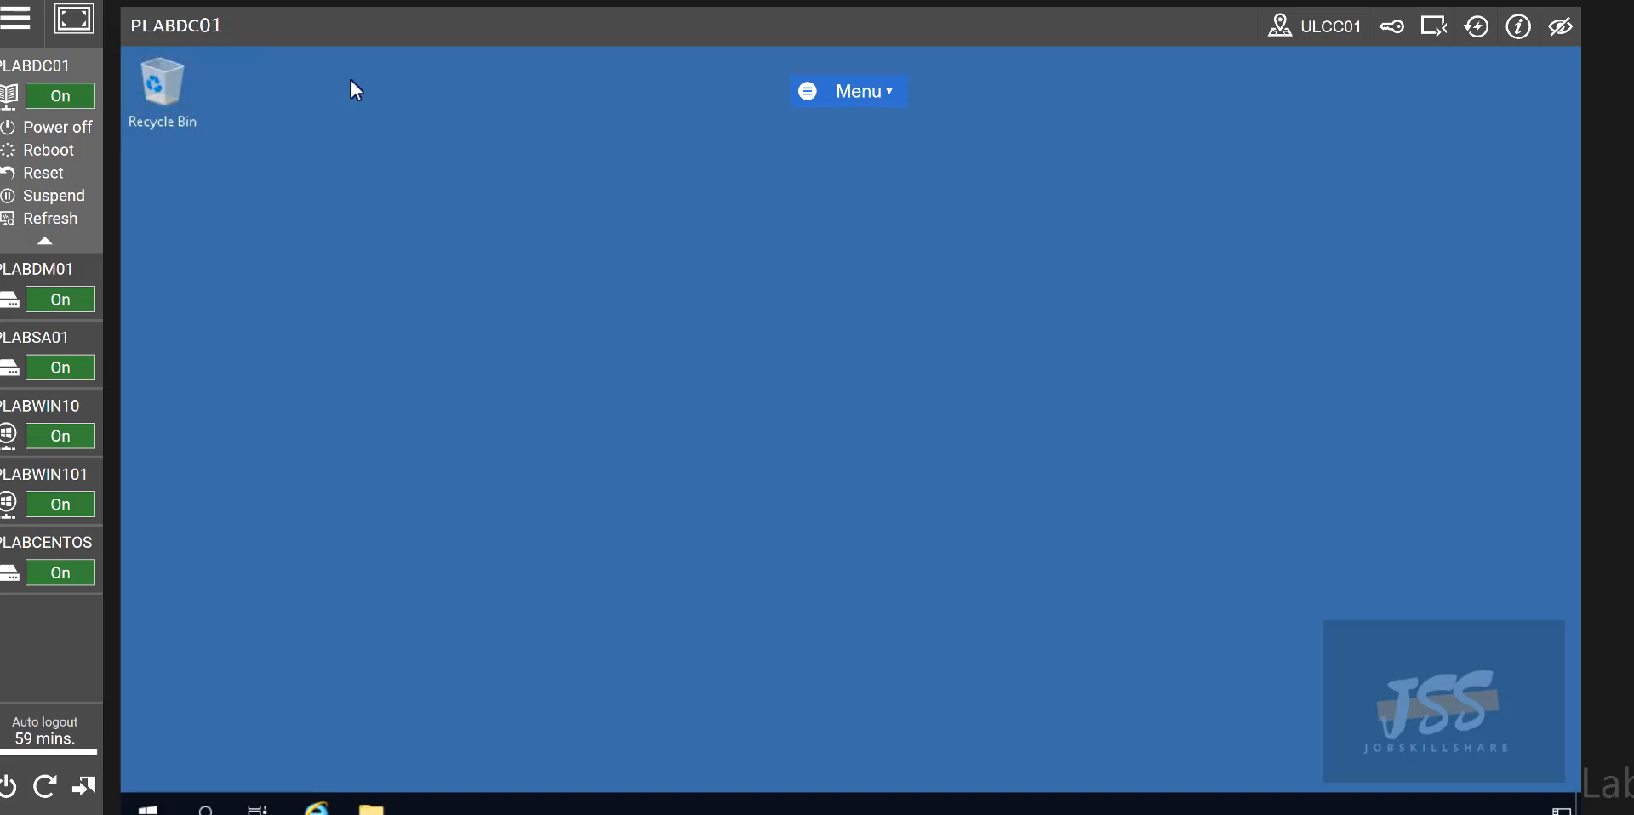
pyautogui.moveTo(1542, 123)
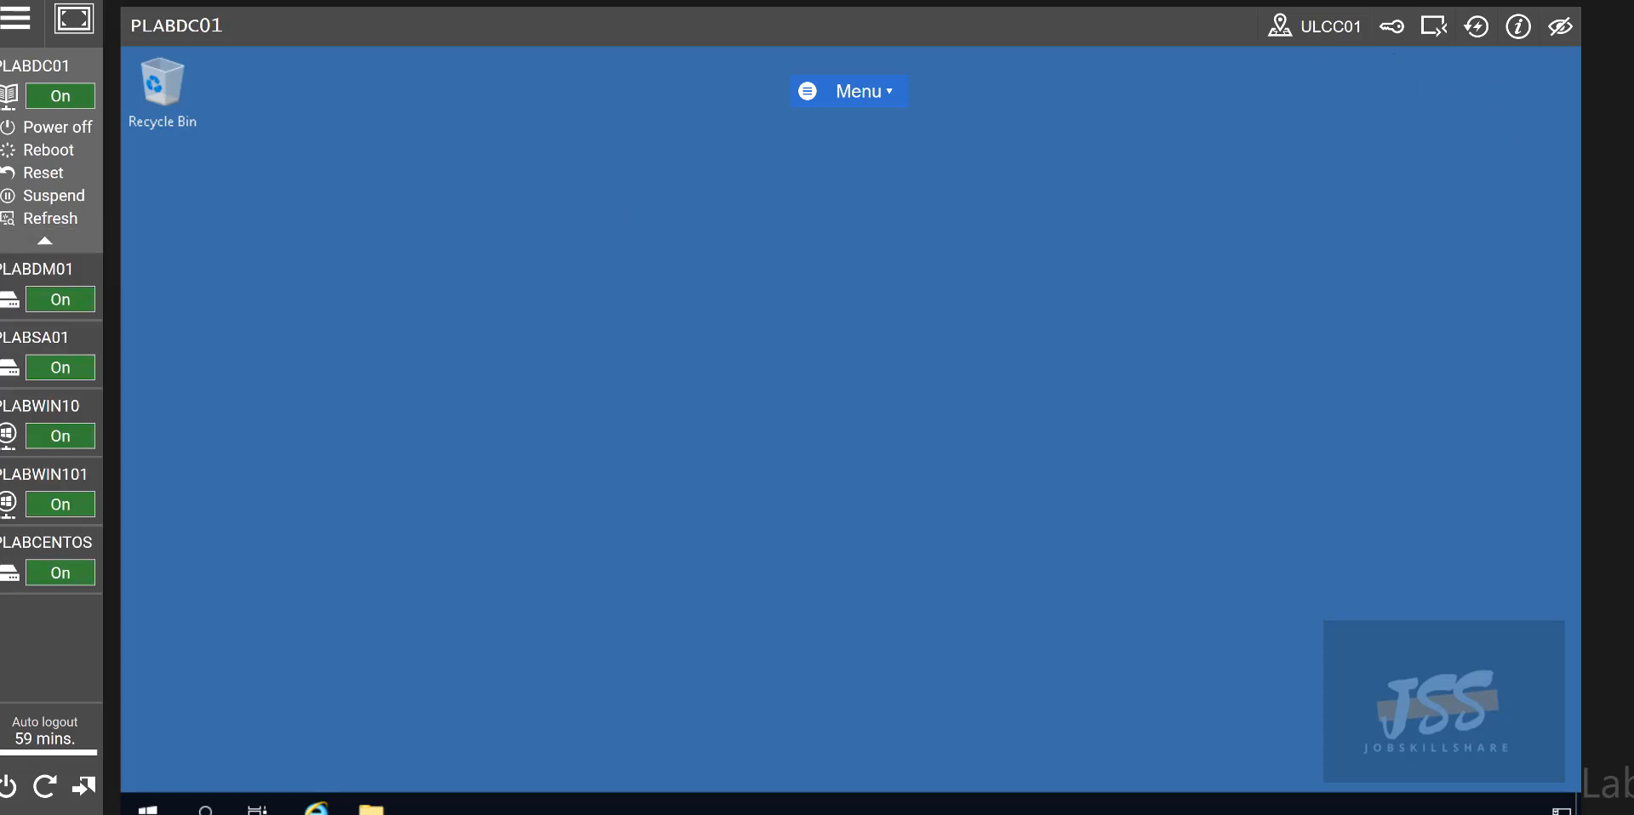
pyautogui.moveTo(762, 339)
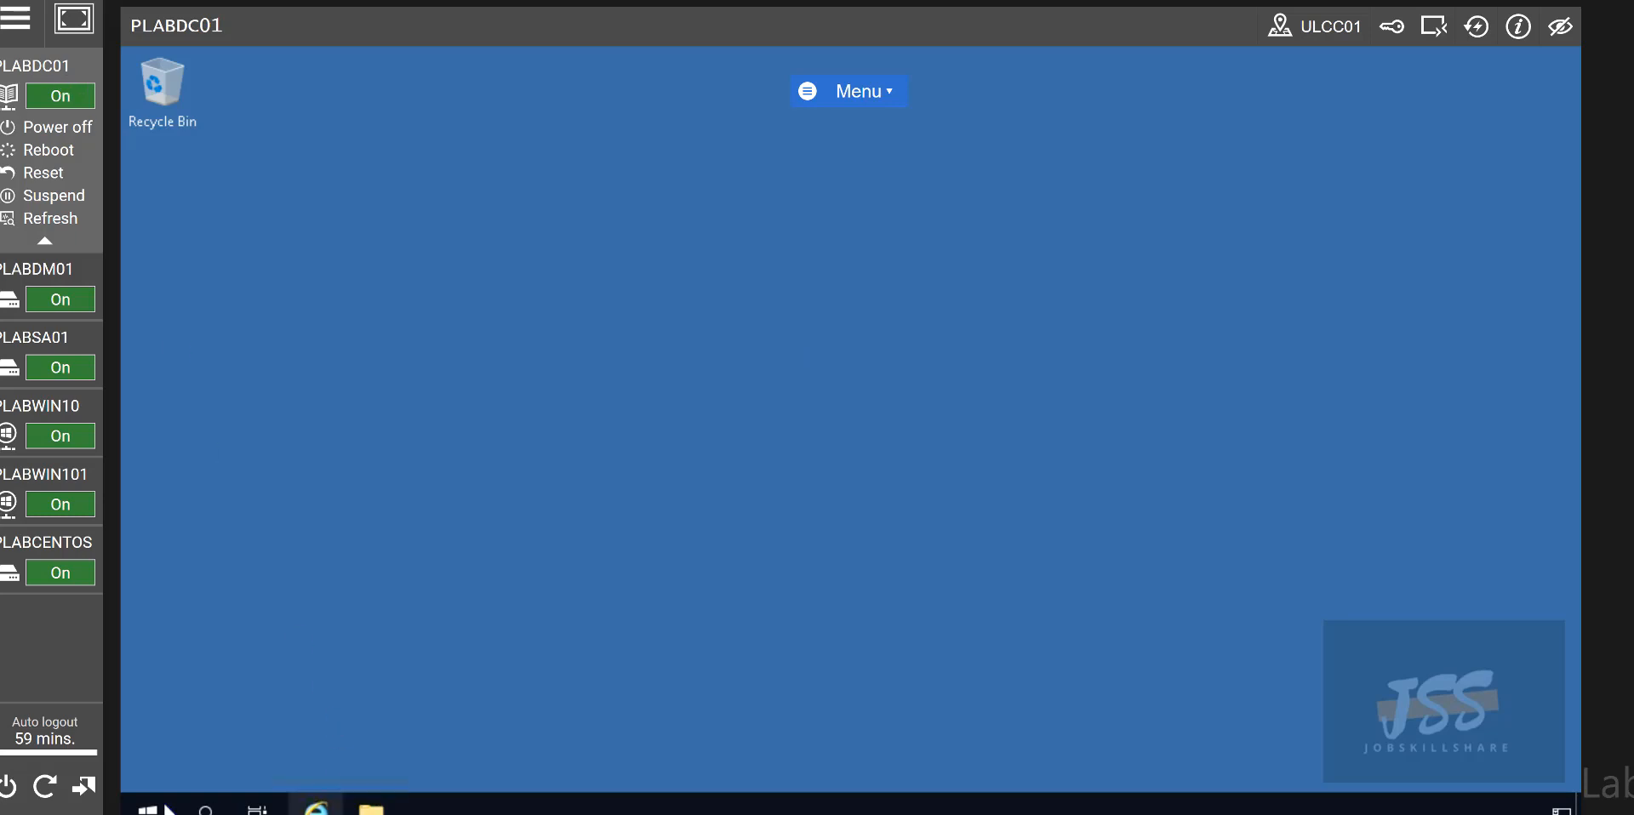
# - Reopen the Start menu on the PLABDC01 server desktop
pyautogui.click(146, 808)
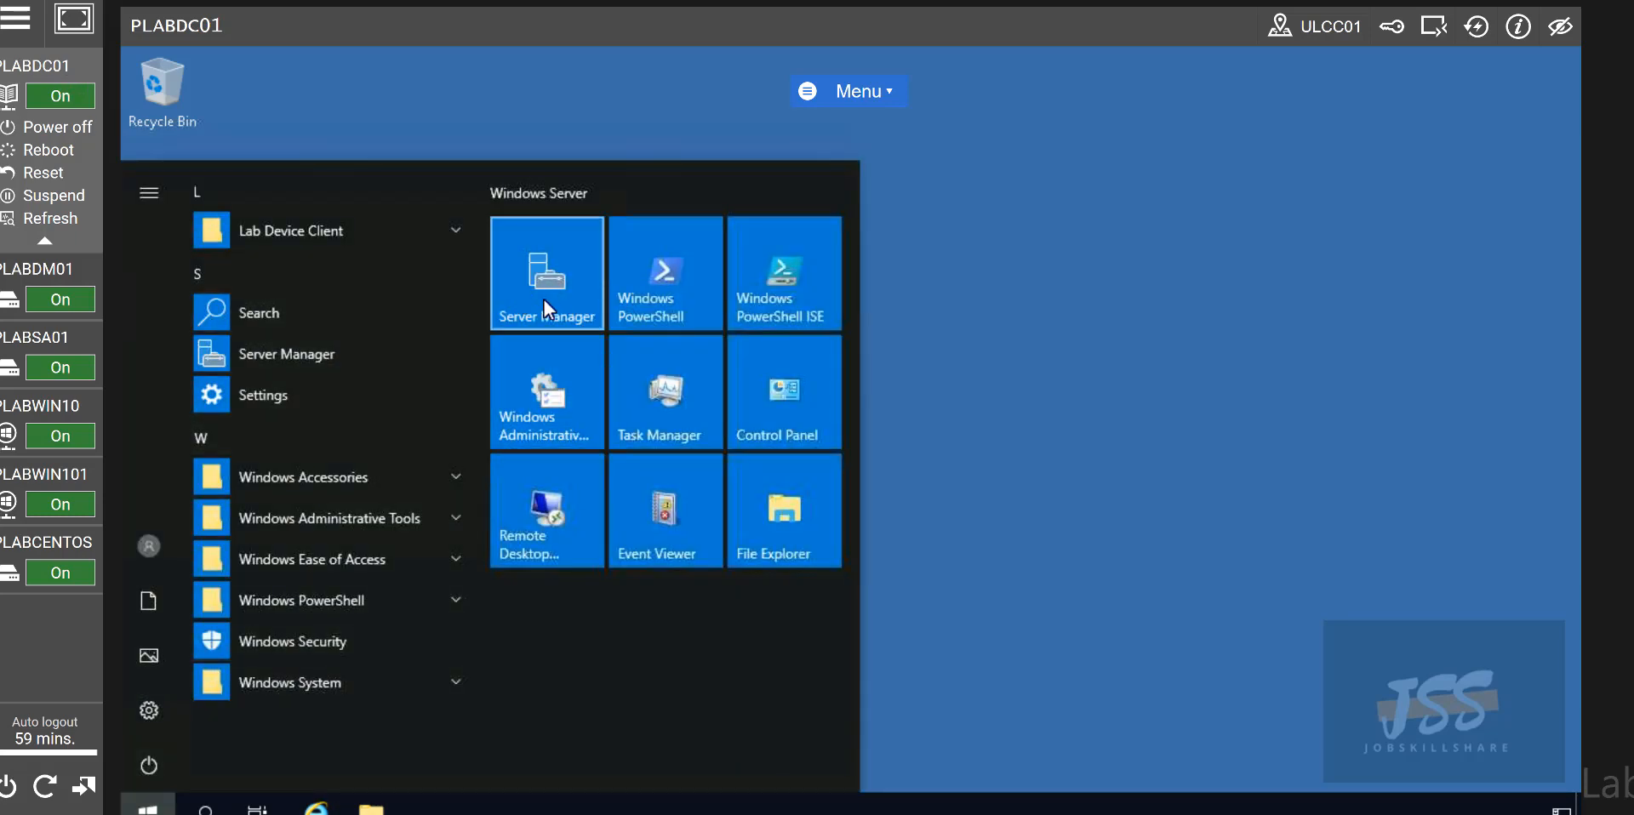
# - Launch AD Users and Computers from Server Manager Tools, maximized, showing PRACTICELABS.COM Users
pyautogui.click(545, 273)
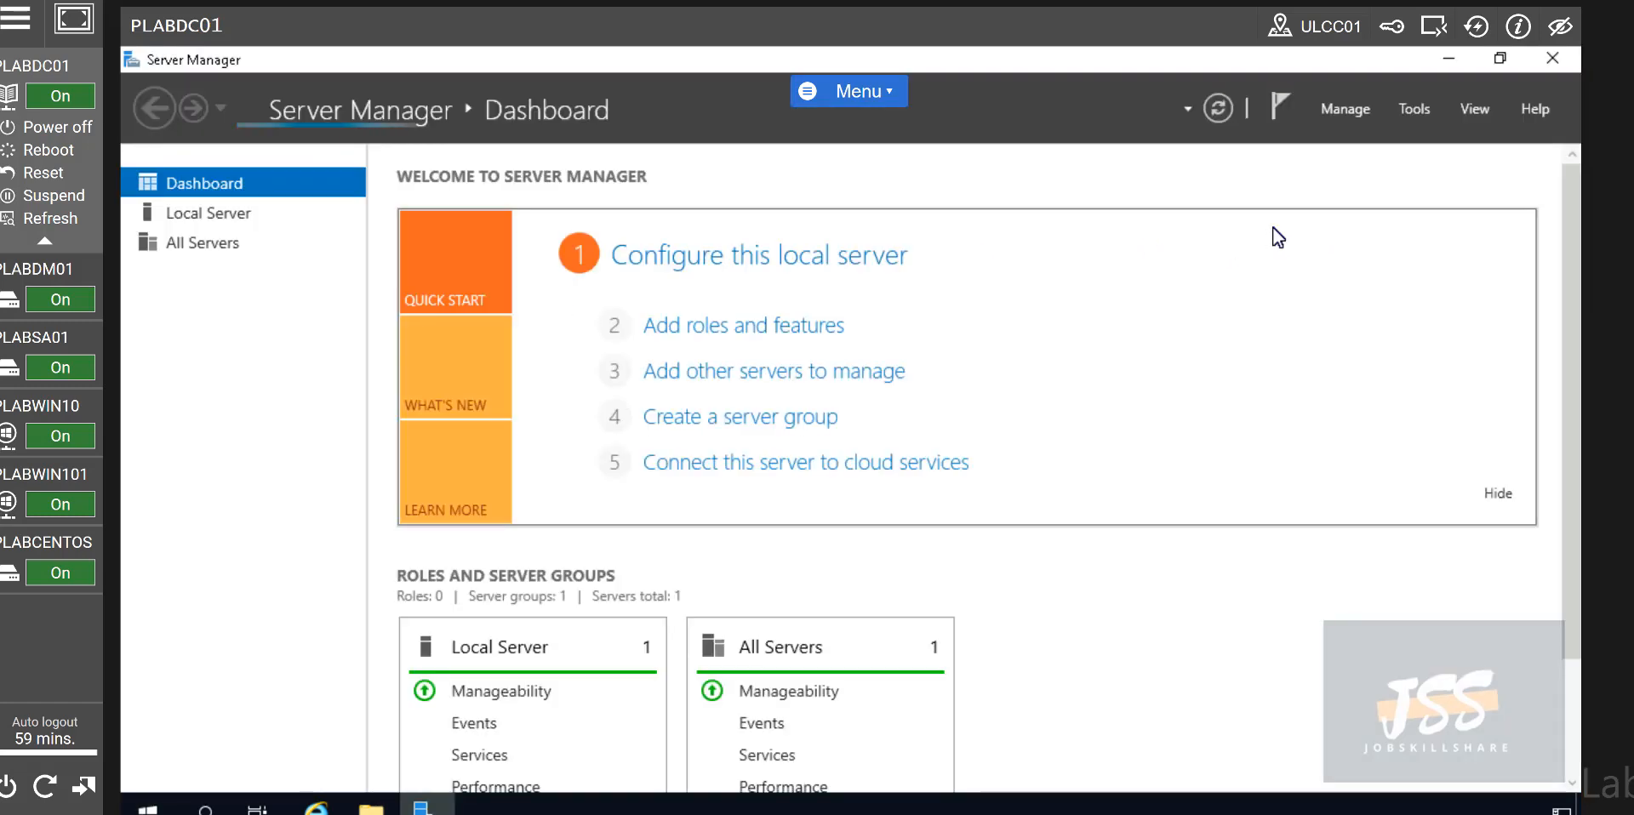
pyautogui.moveTo(1413, 108)
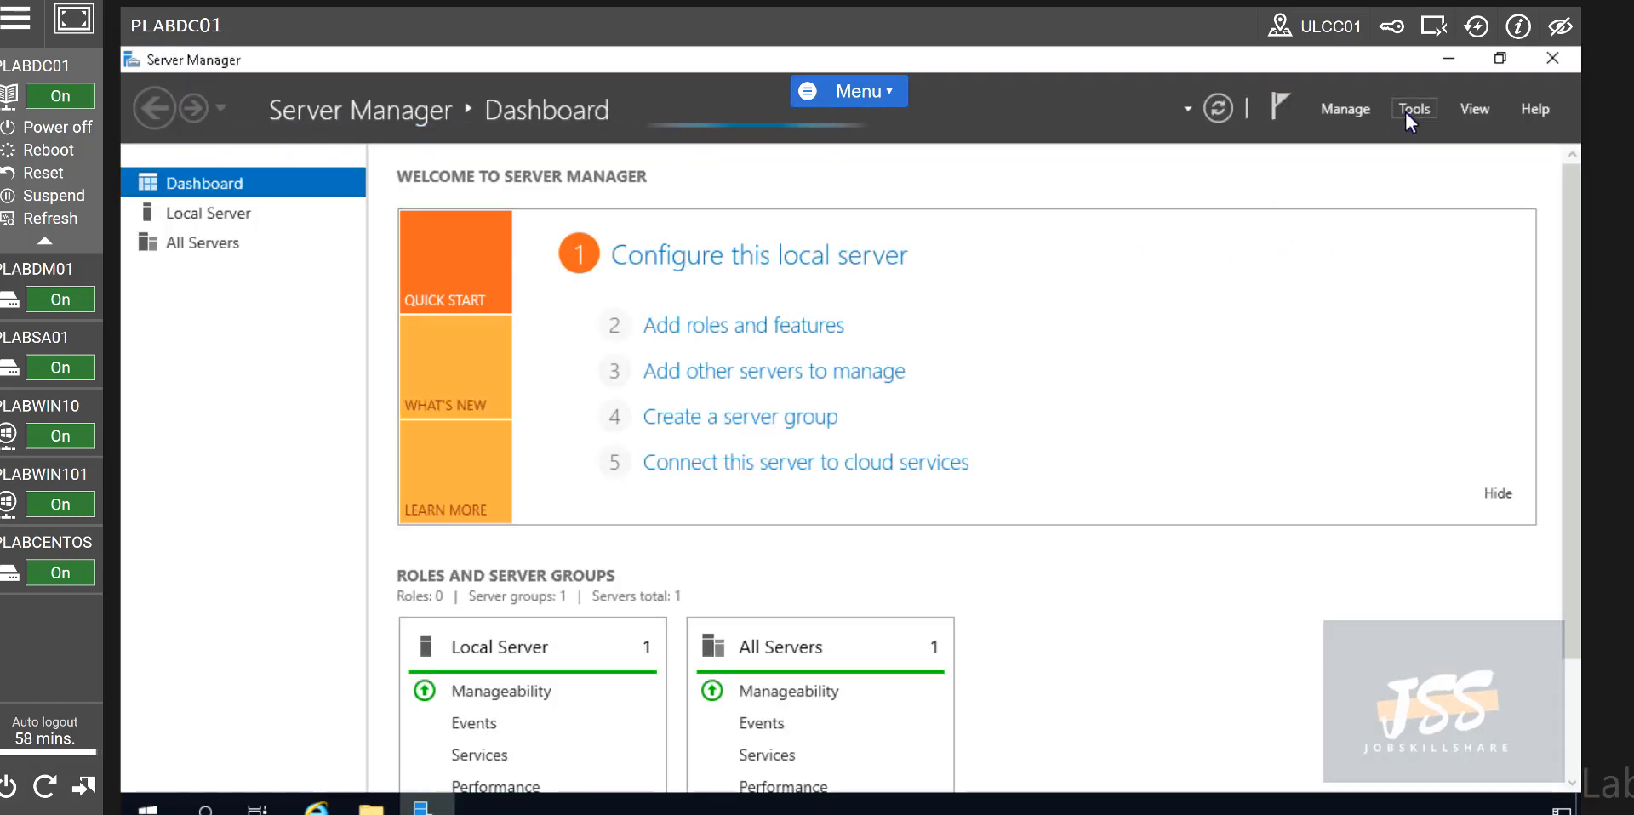
pyautogui.click(1413, 108)
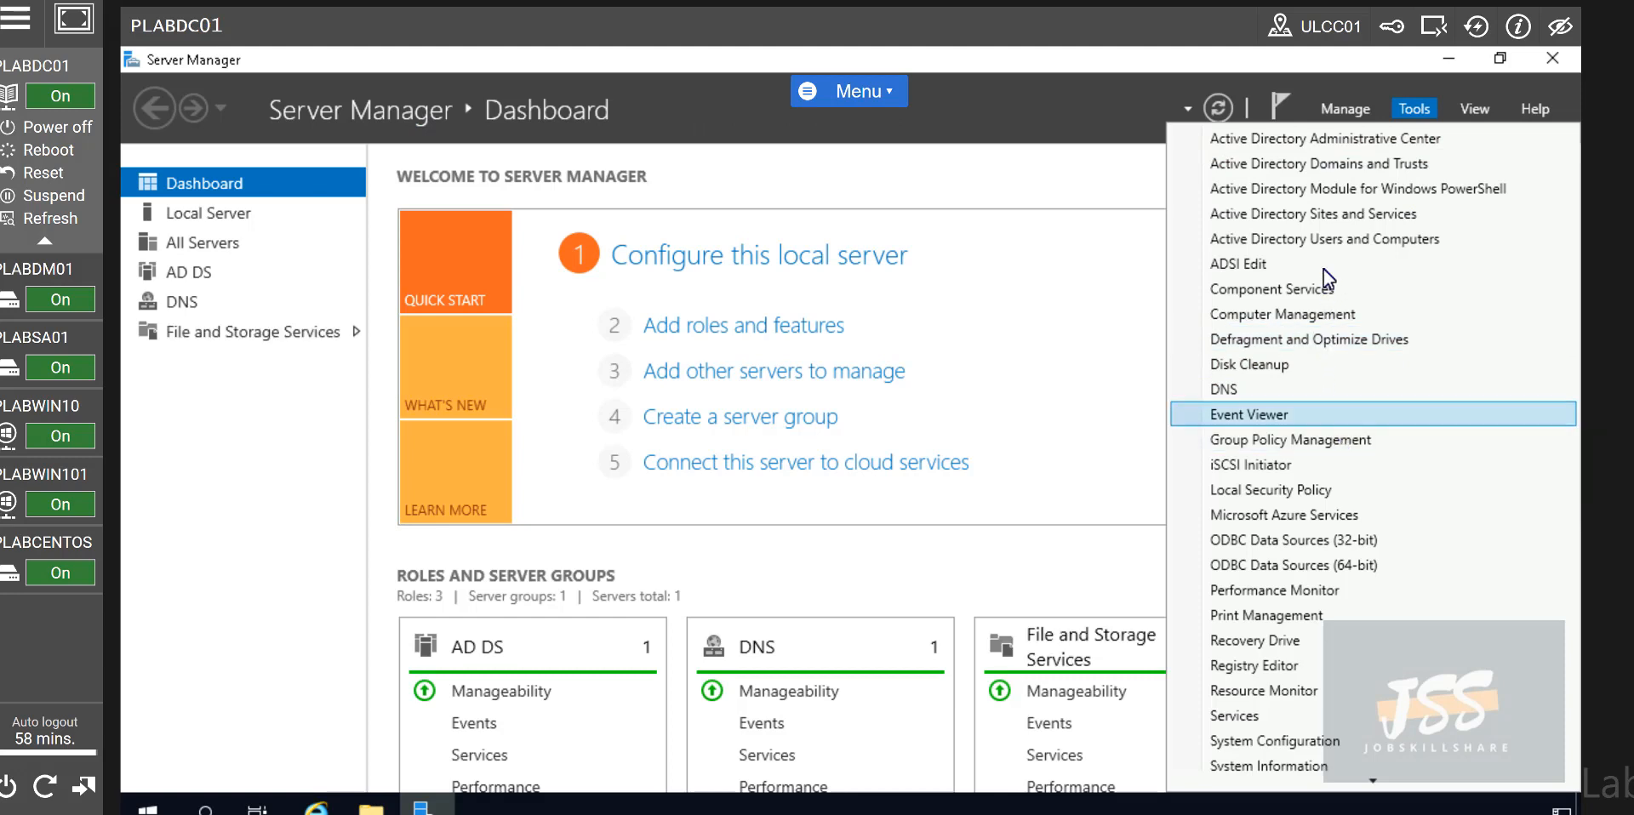
pyautogui.click(1323, 237)
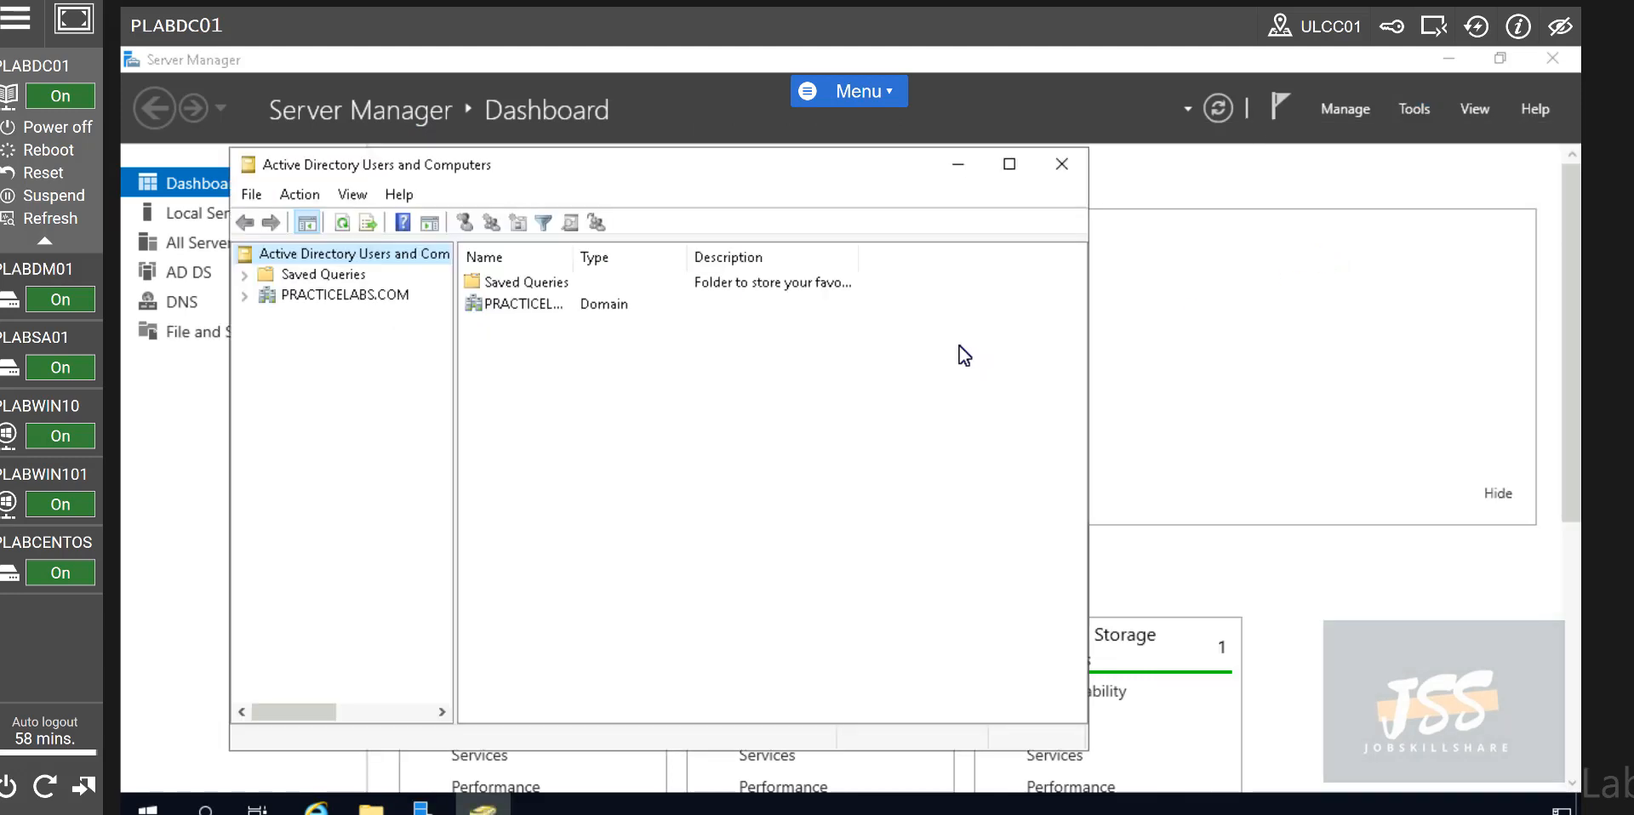
pyautogui.click(1008, 164)
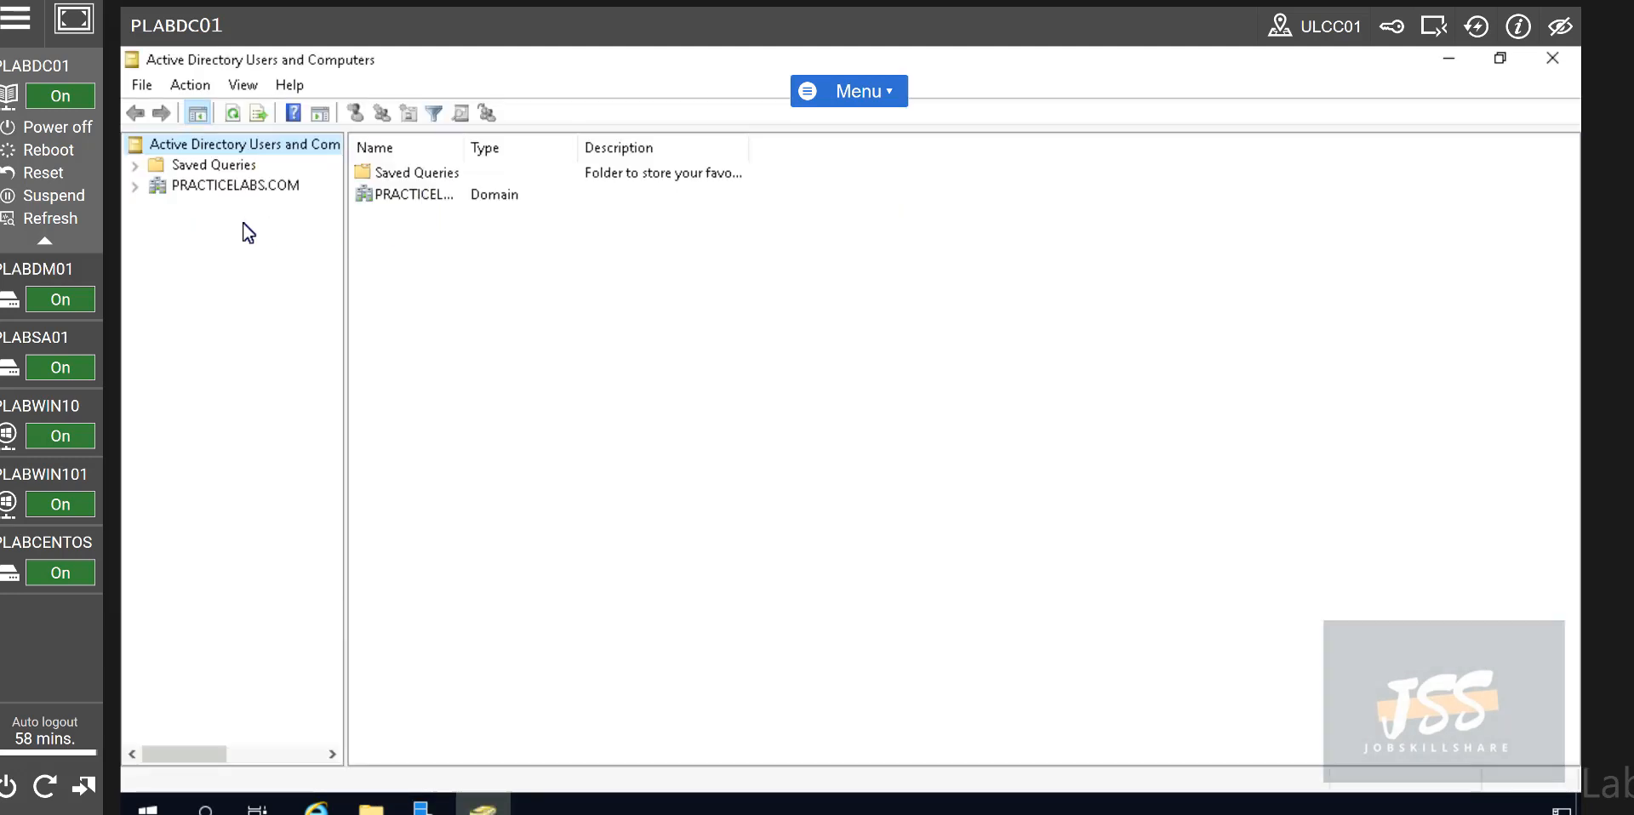
pyautogui.click(135, 185)
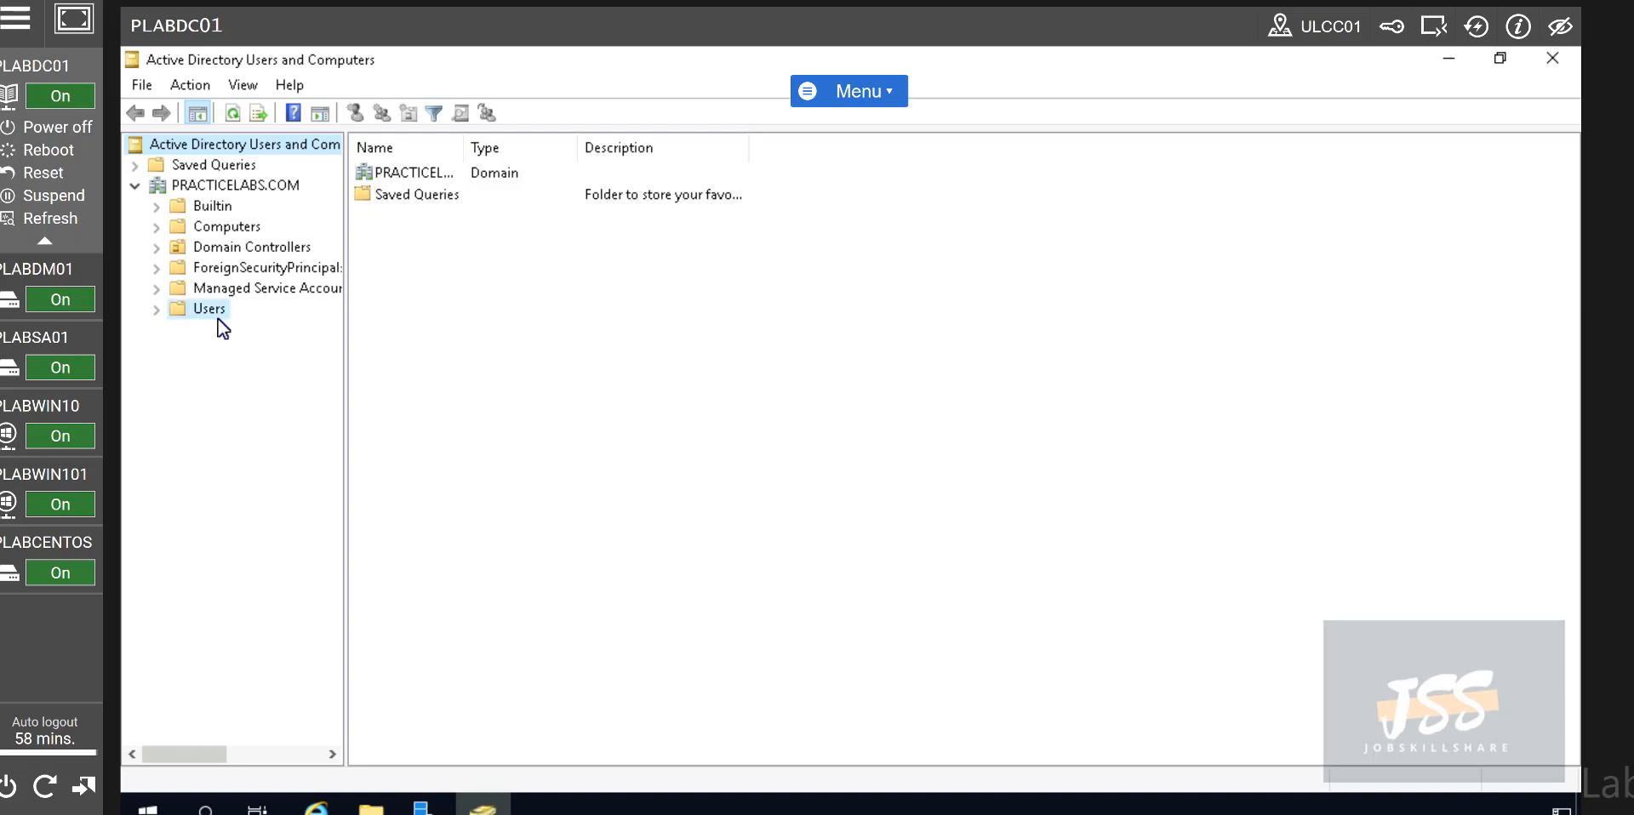
pyautogui.click(209, 309)
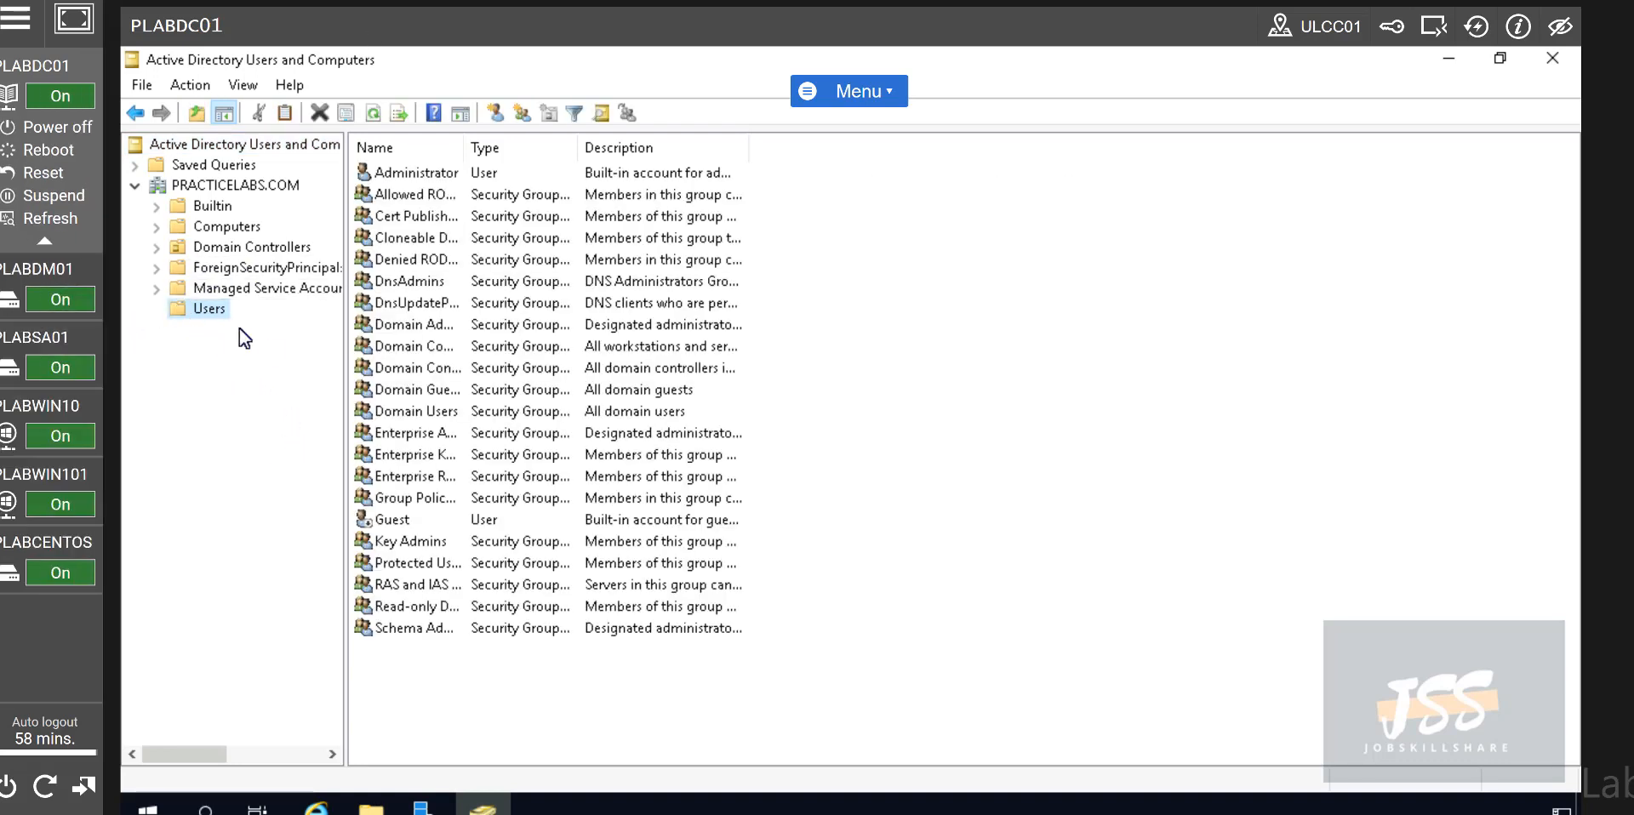
pyautogui.moveTo(446, 696)
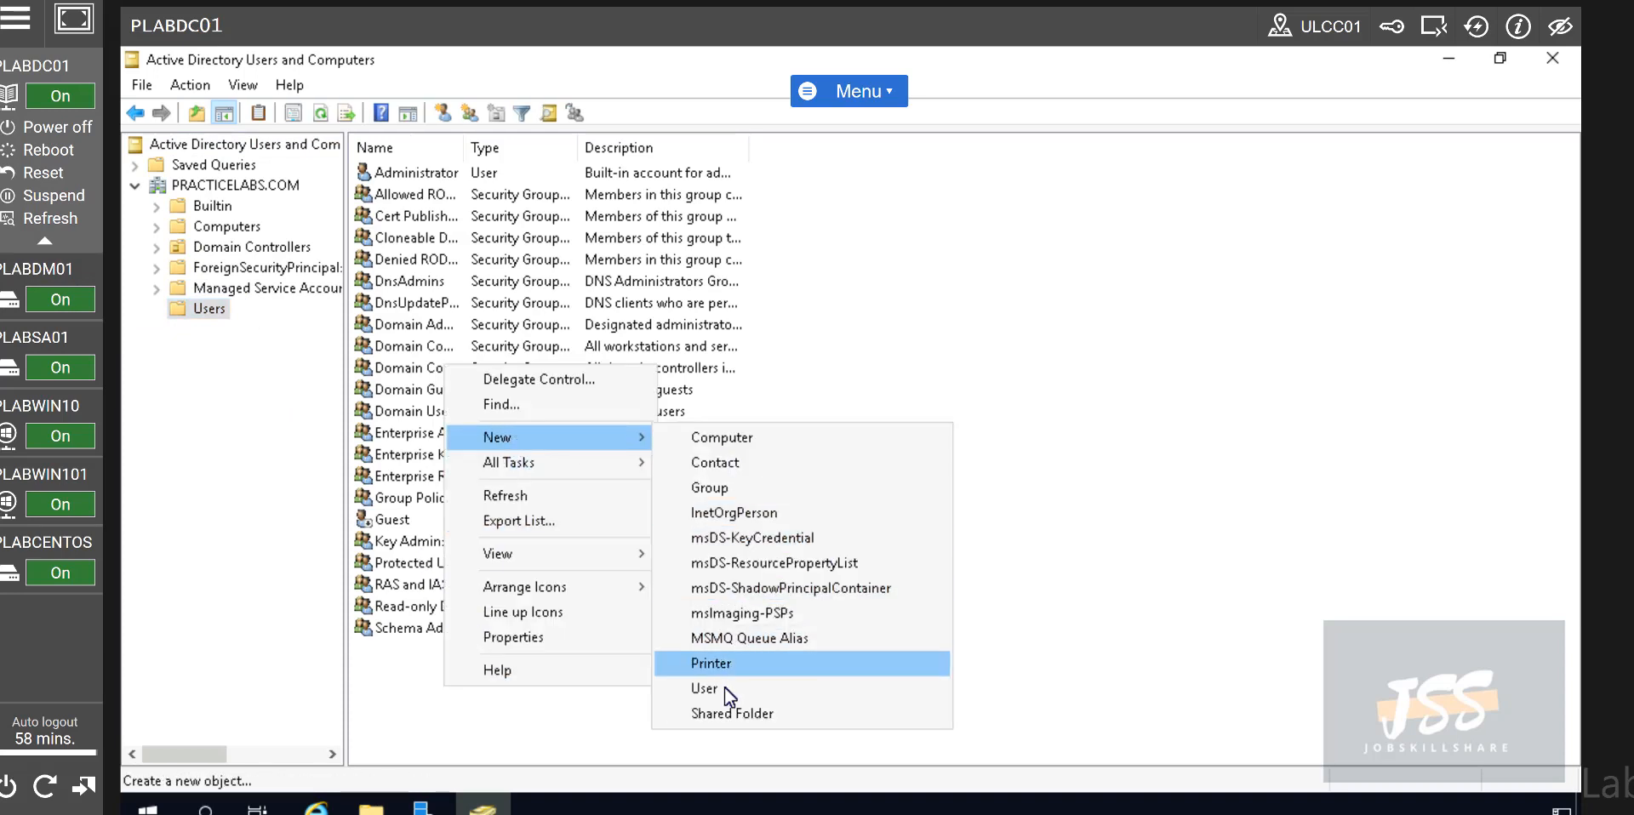
# - Create user 'helpdesk' with a password not requiring change at next logon
pyautogui.click(705, 688)
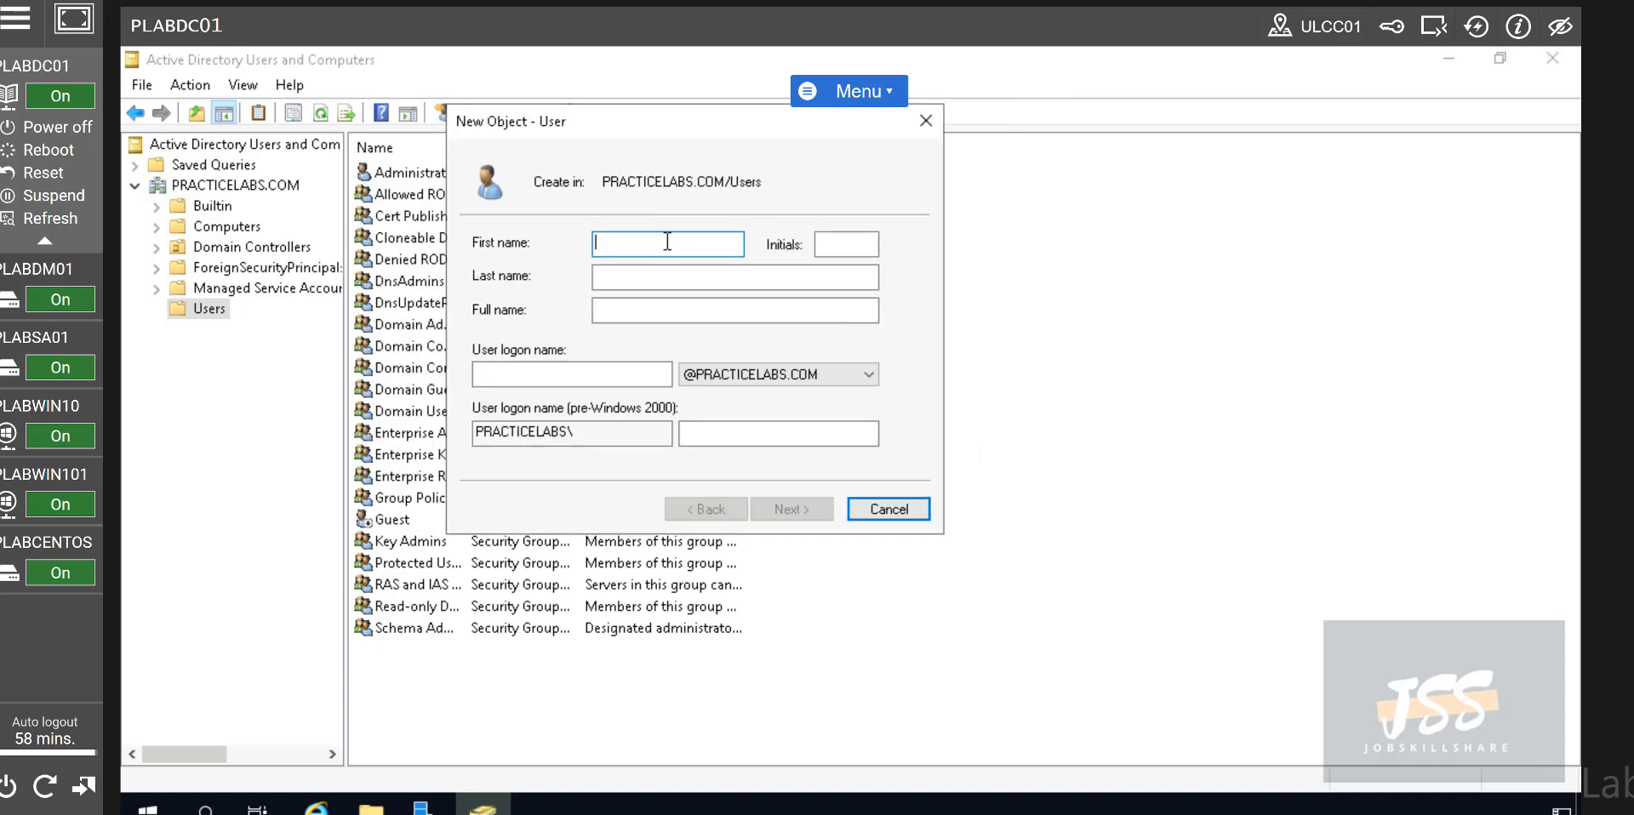
pyautogui.write('hel')
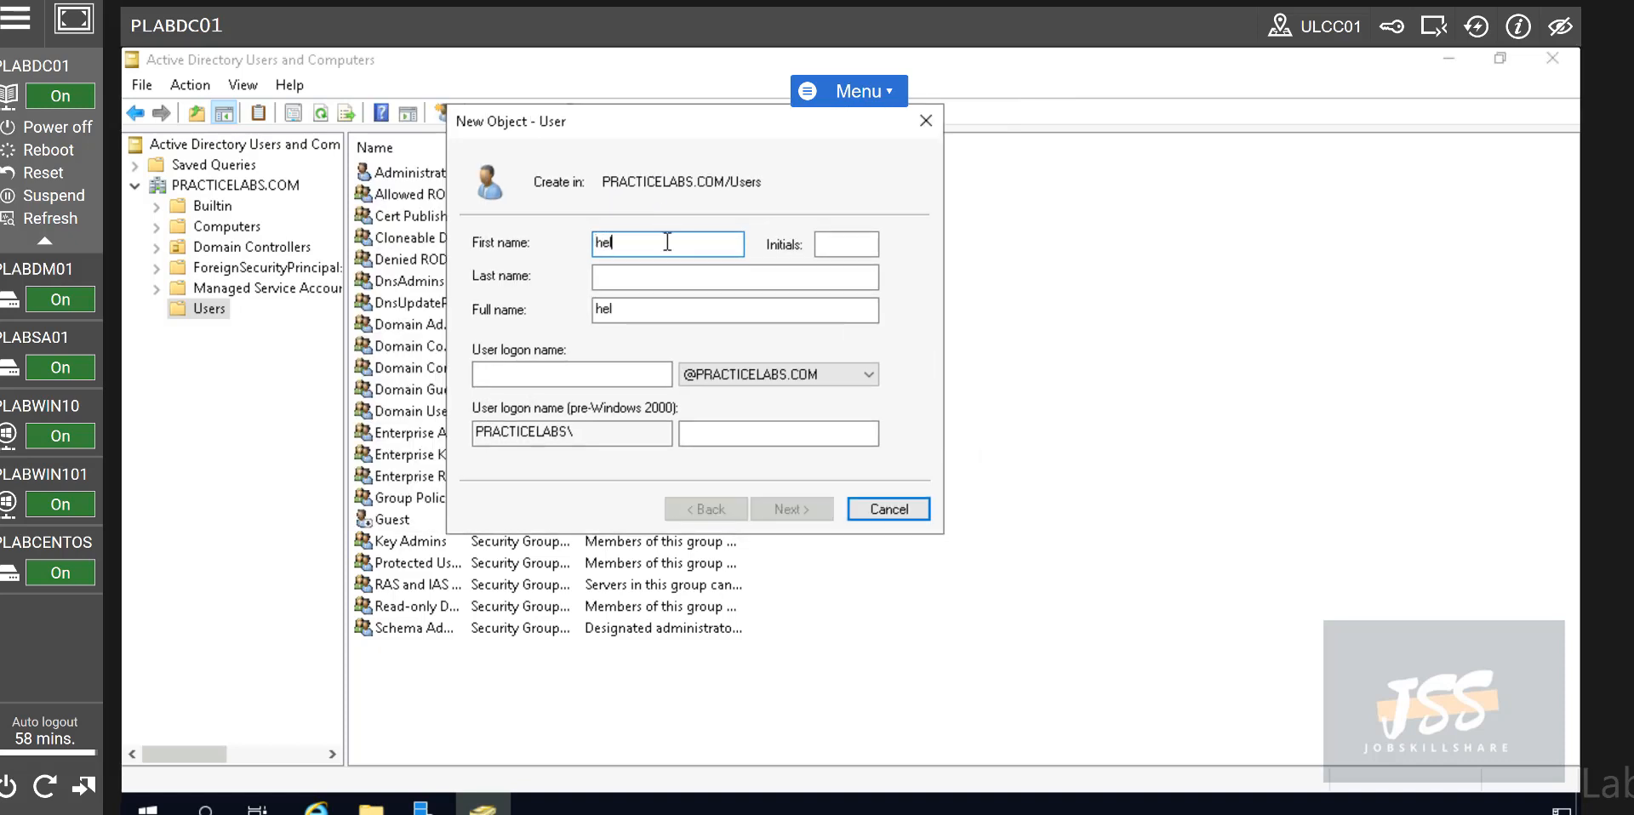
pyautogui.write('pdesk')
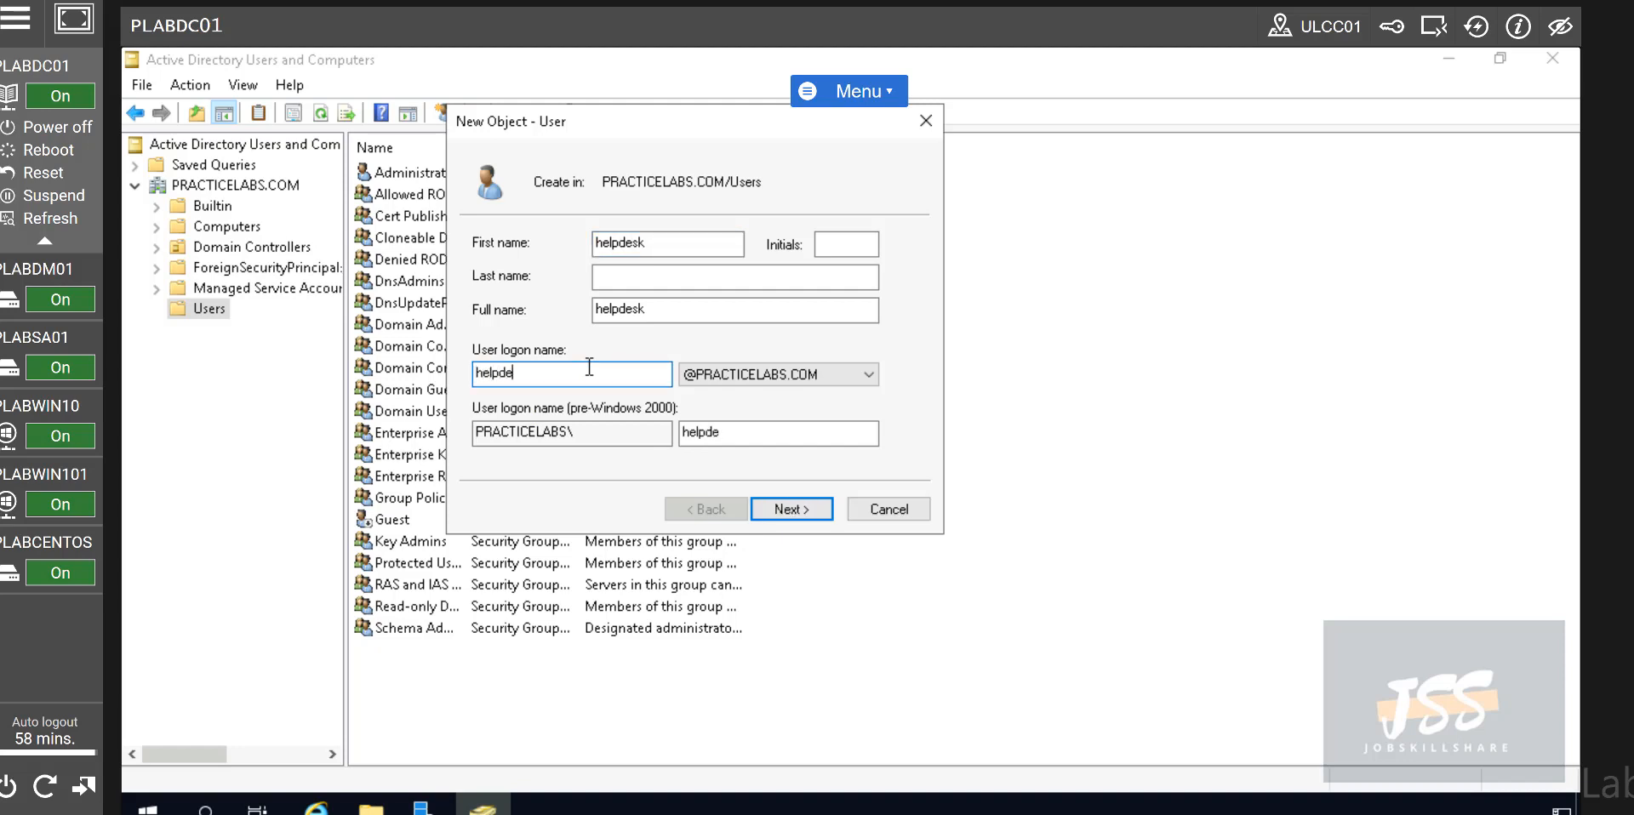
pyautogui.write('sk')
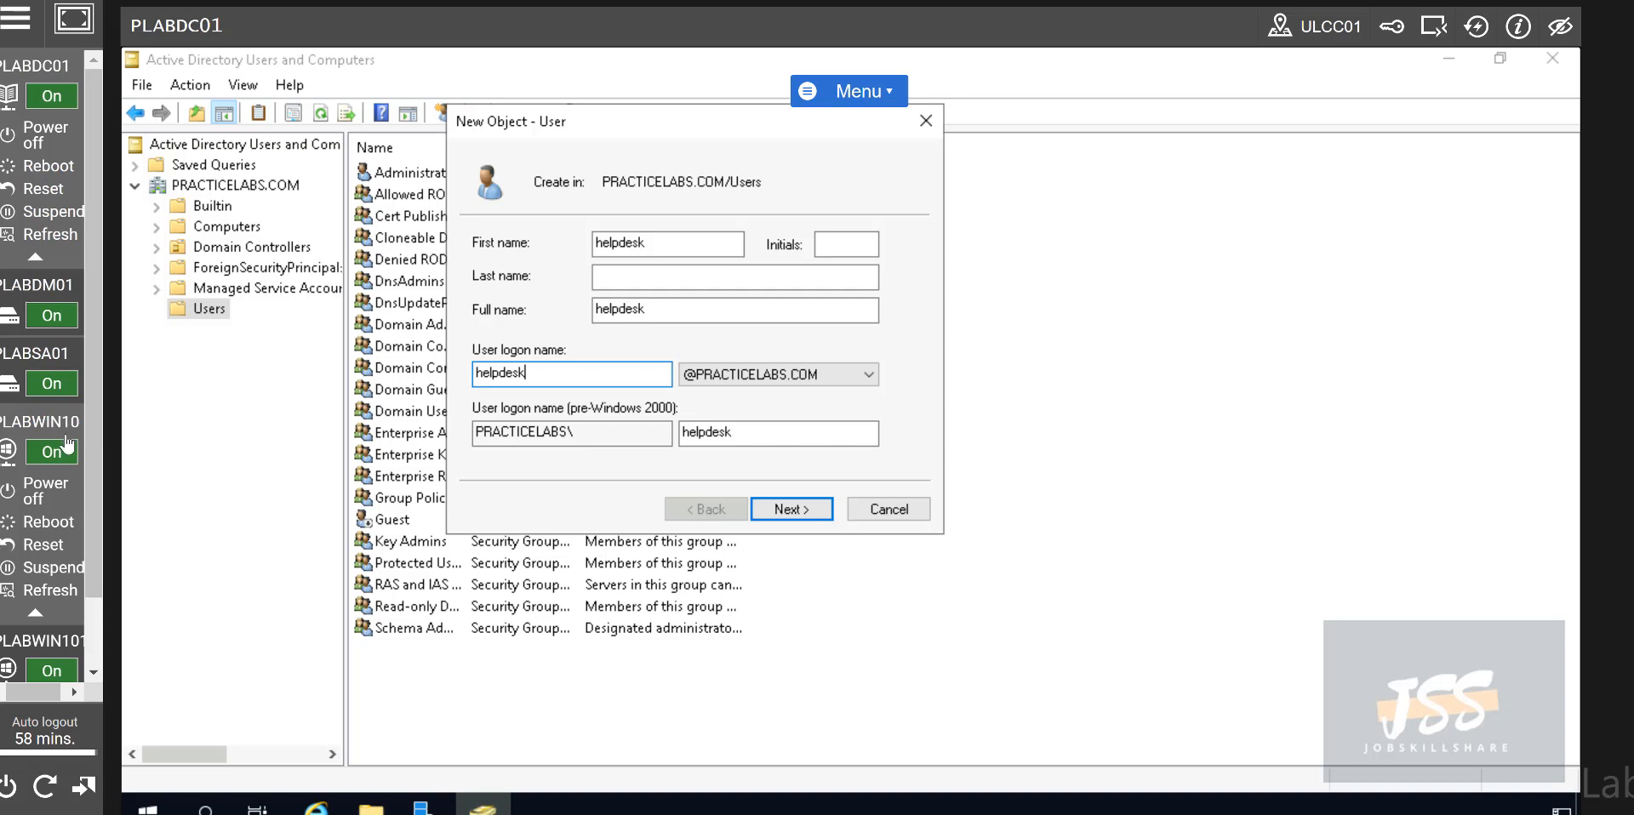
pyautogui.moveTo(57, 438)
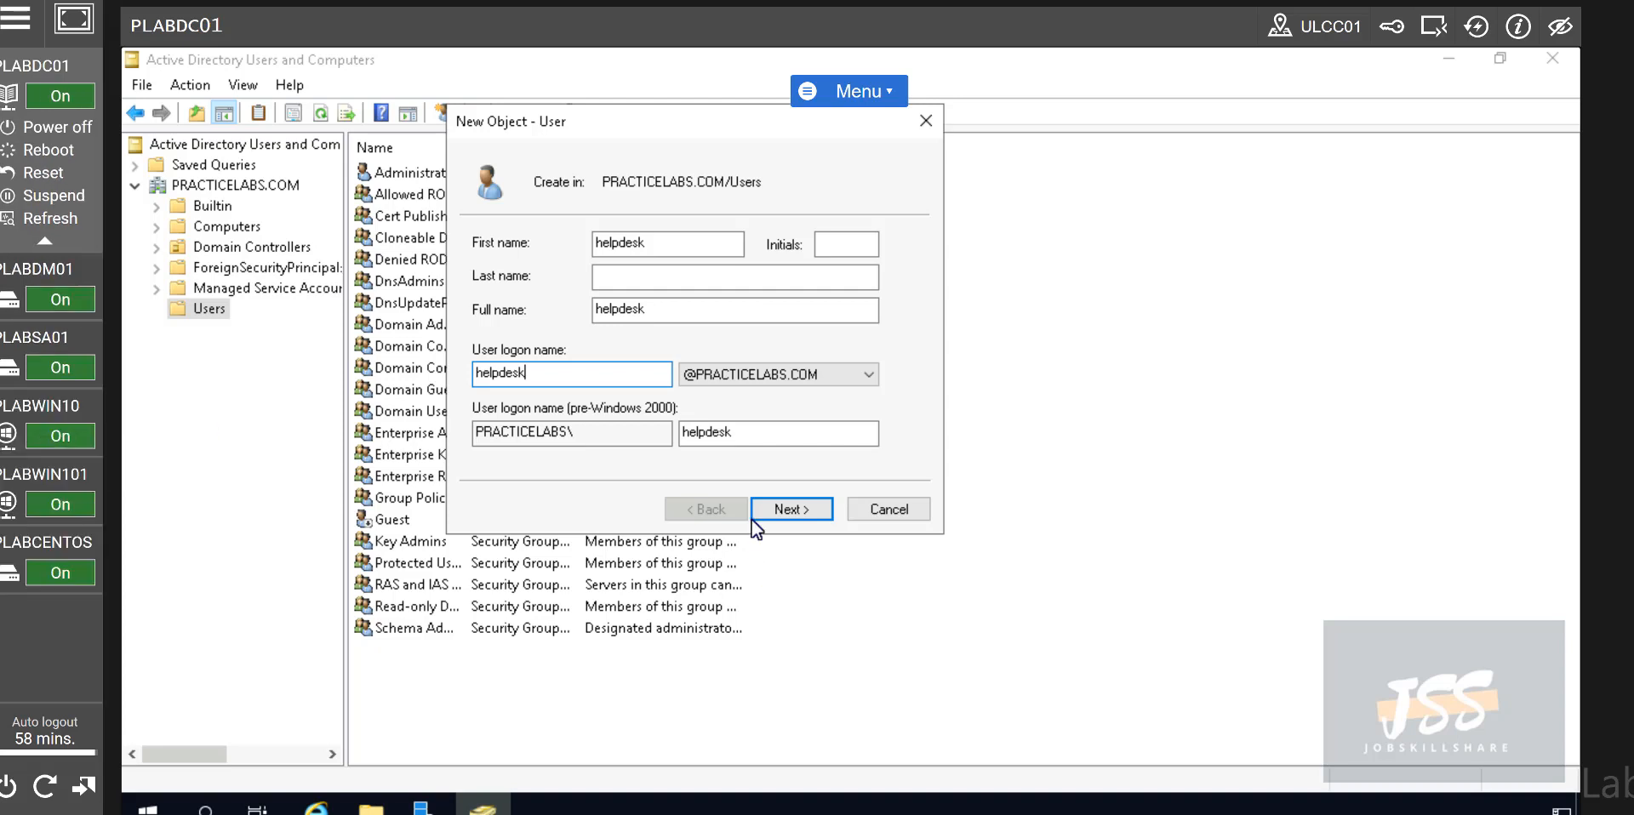
pyautogui.click(789, 509)
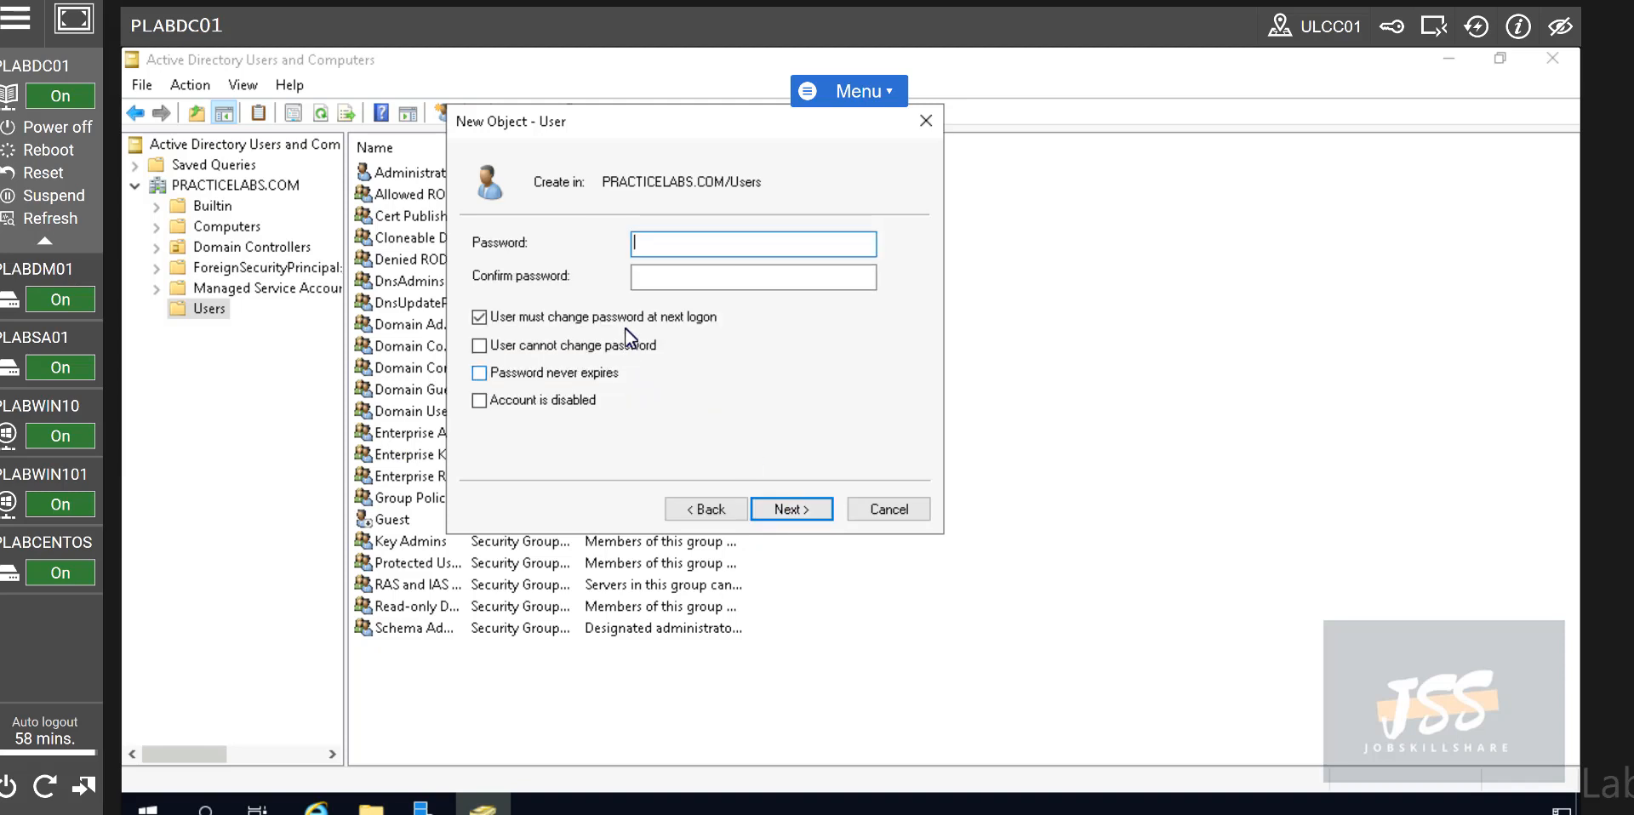
pyautogui.click(478, 317)
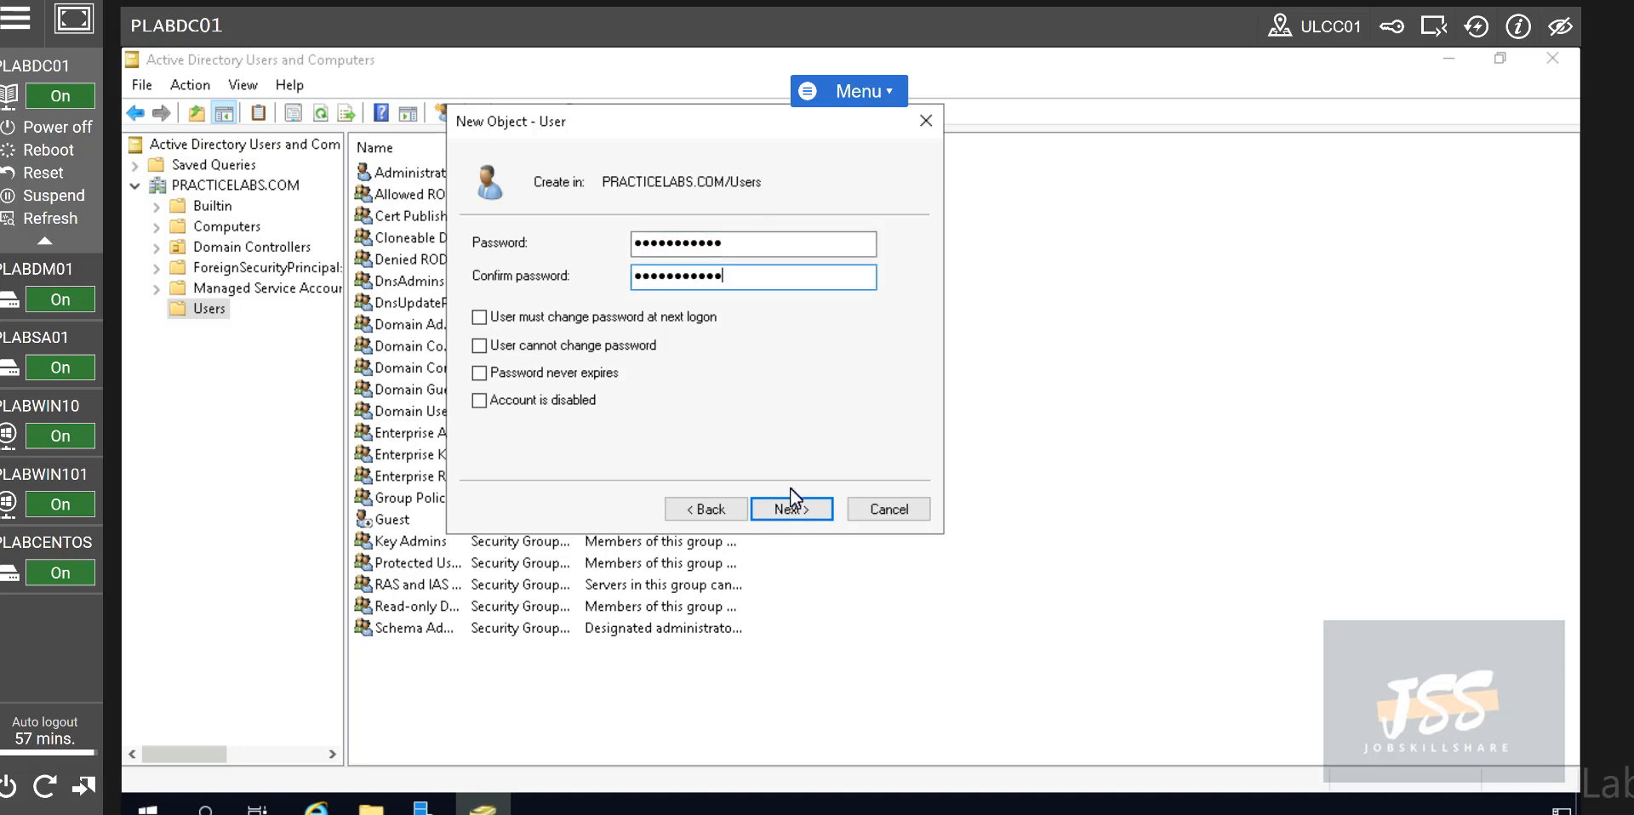
pyautogui.click(791, 509)
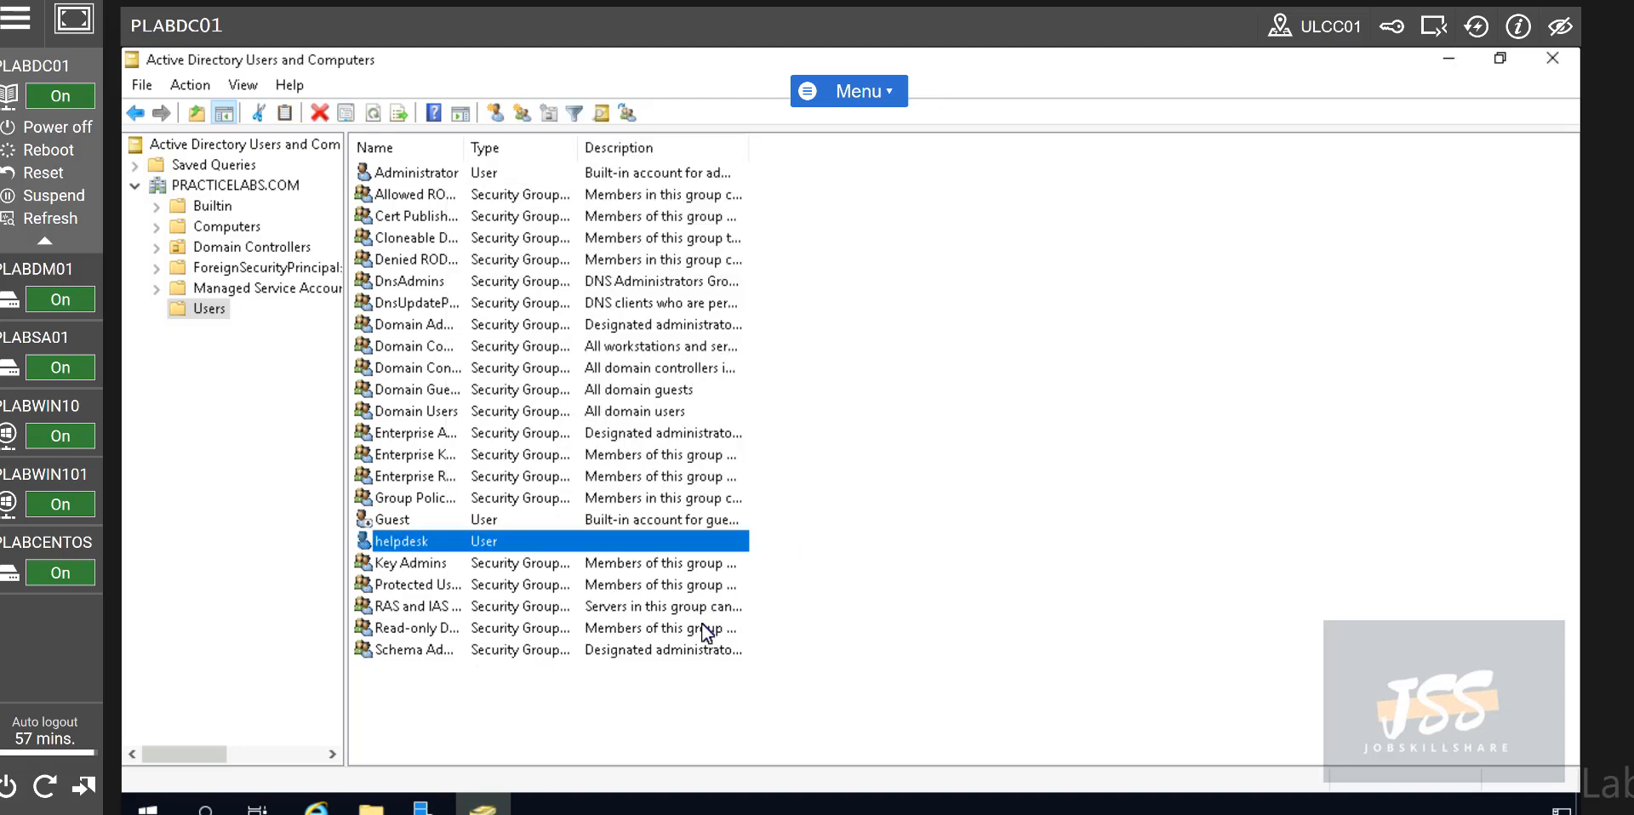
pyautogui.moveTo(404, 554)
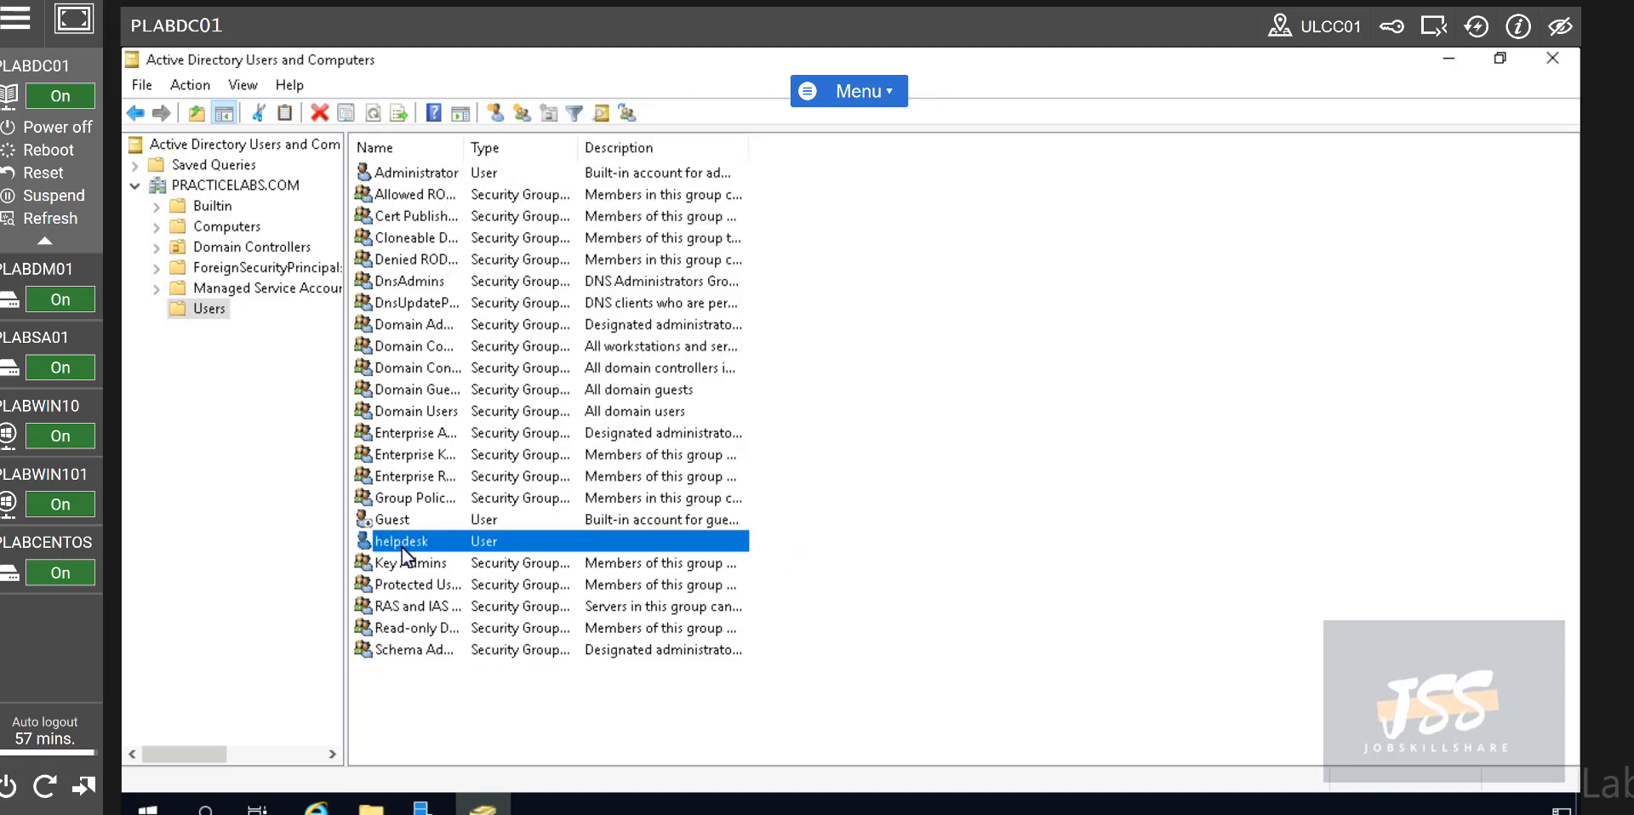
pyautogui.moveTo(408, 619)
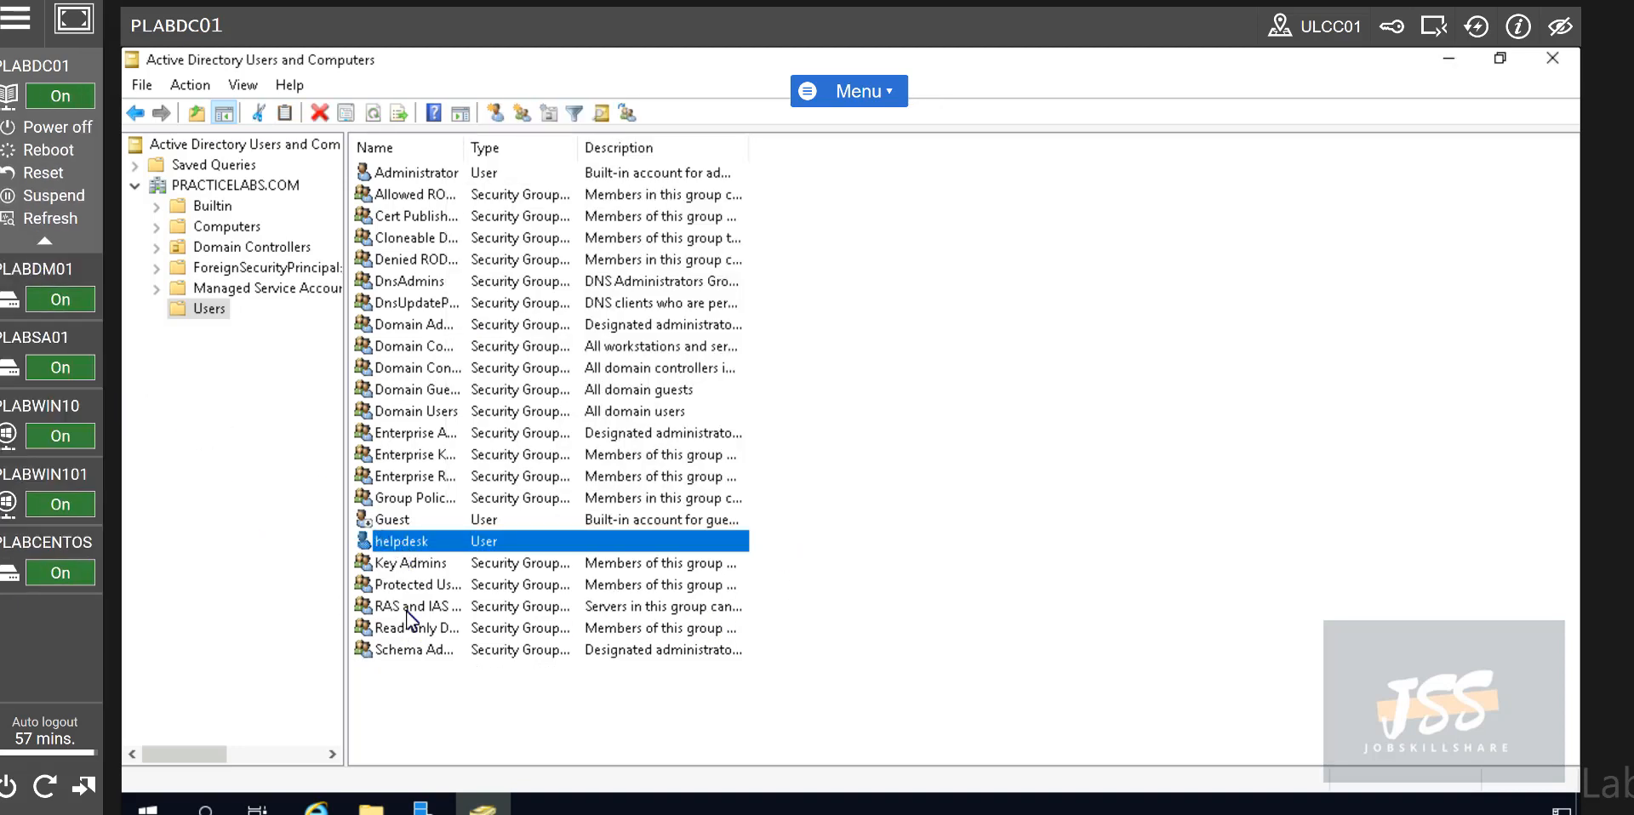
pyautogui.moveTo(394, 548)
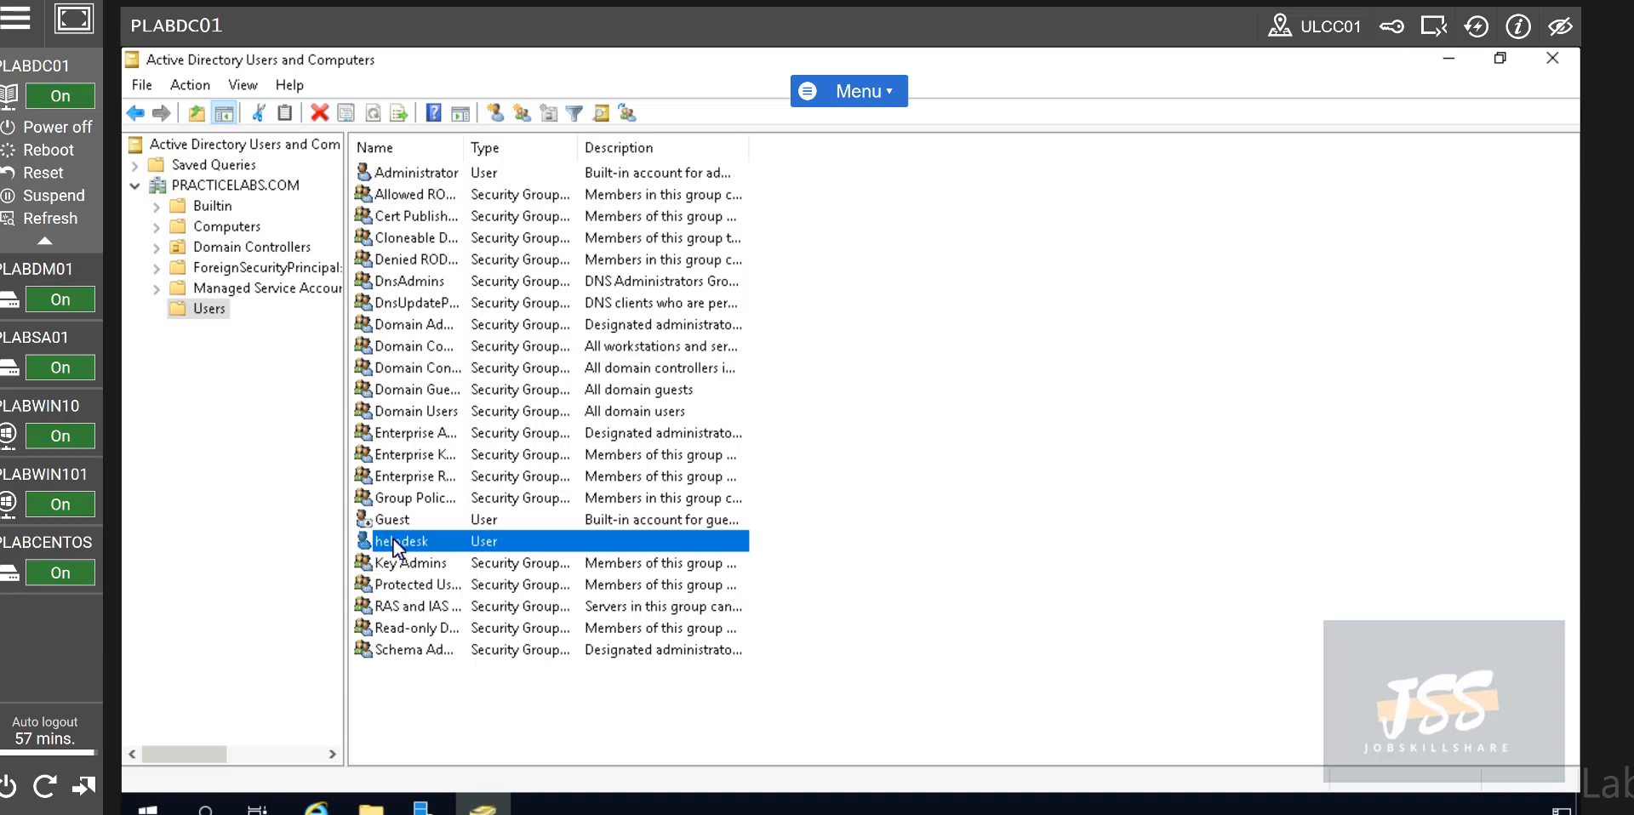
# - Add Domain Admins to the helpdesk account's Member Of list and save
pyautogui.rightClick(399, 541)
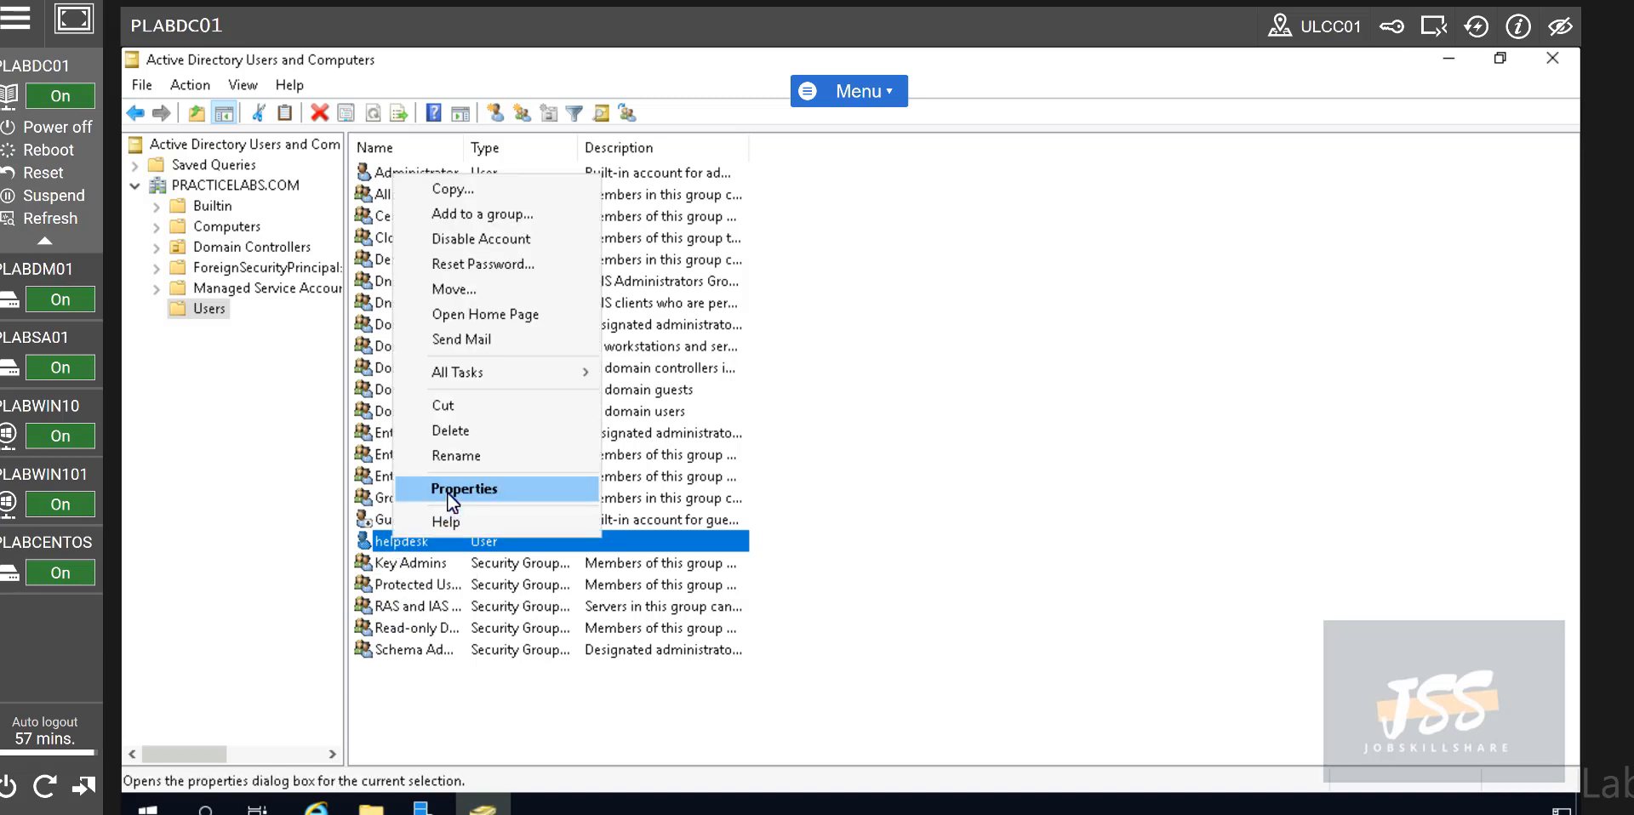
pyautogui.click(463, 489)
pyautogui.write('domain')
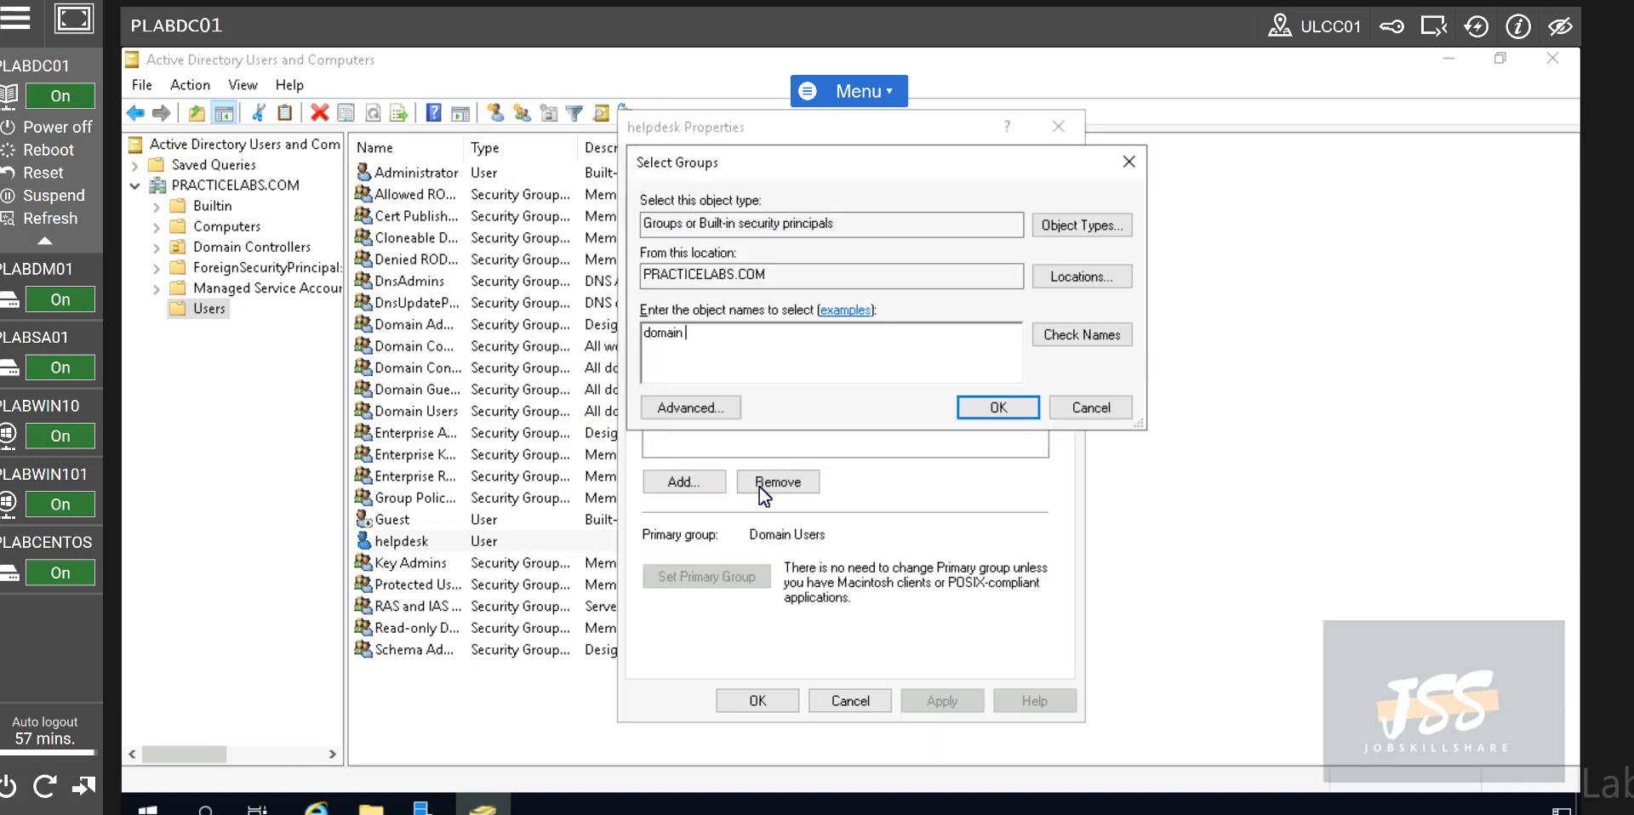
pyautogui.click(995, 407)
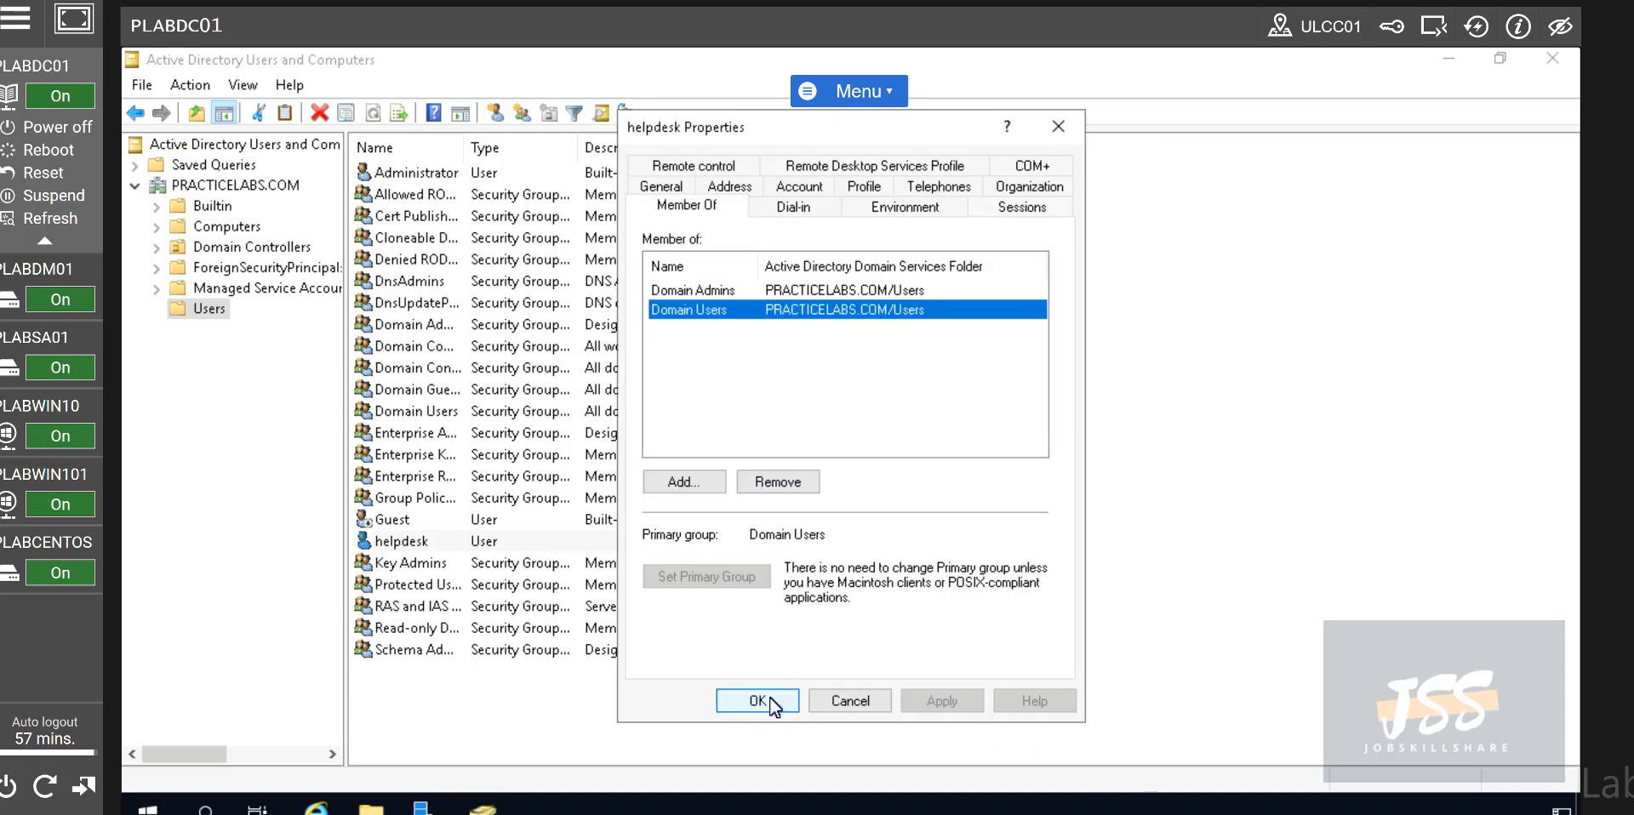
pyautogui.click(756, 700)
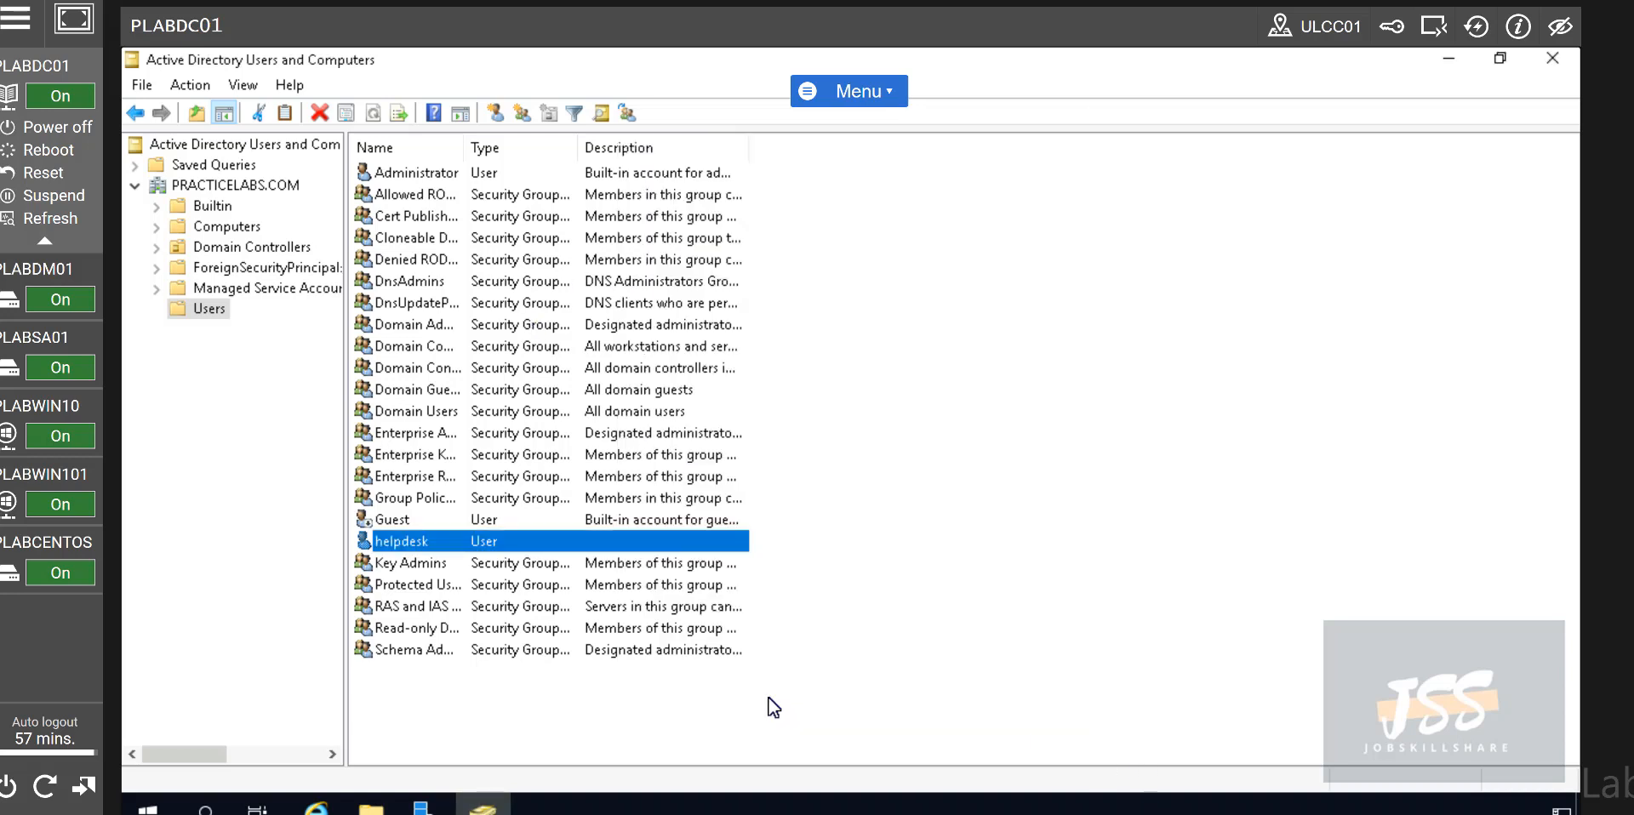
pyautogui.moveTo(331, 511)
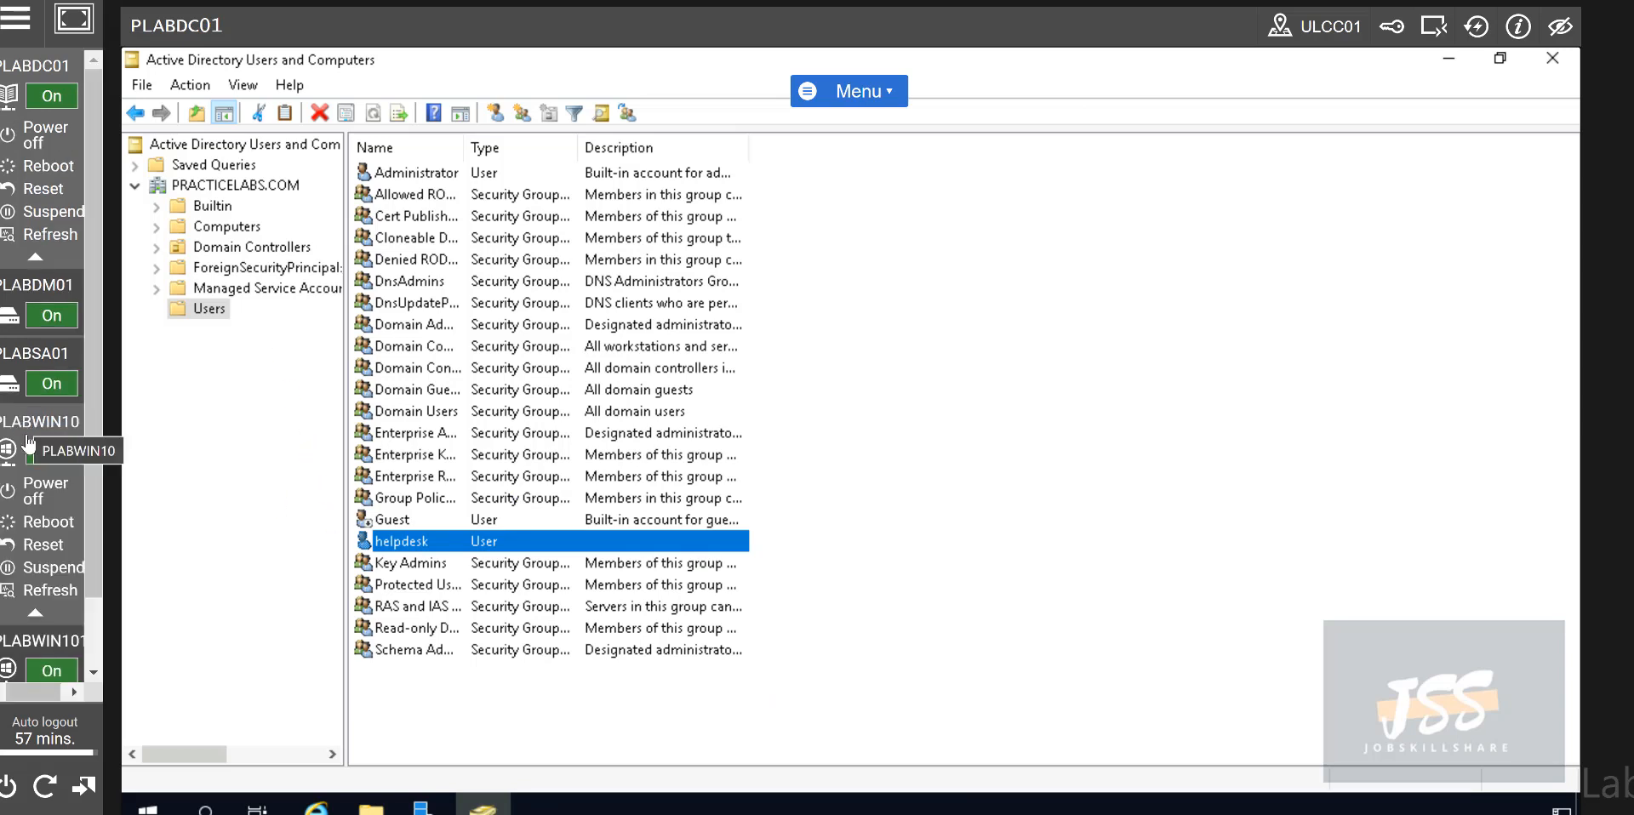
pyautogui.moveTo(20, 435)
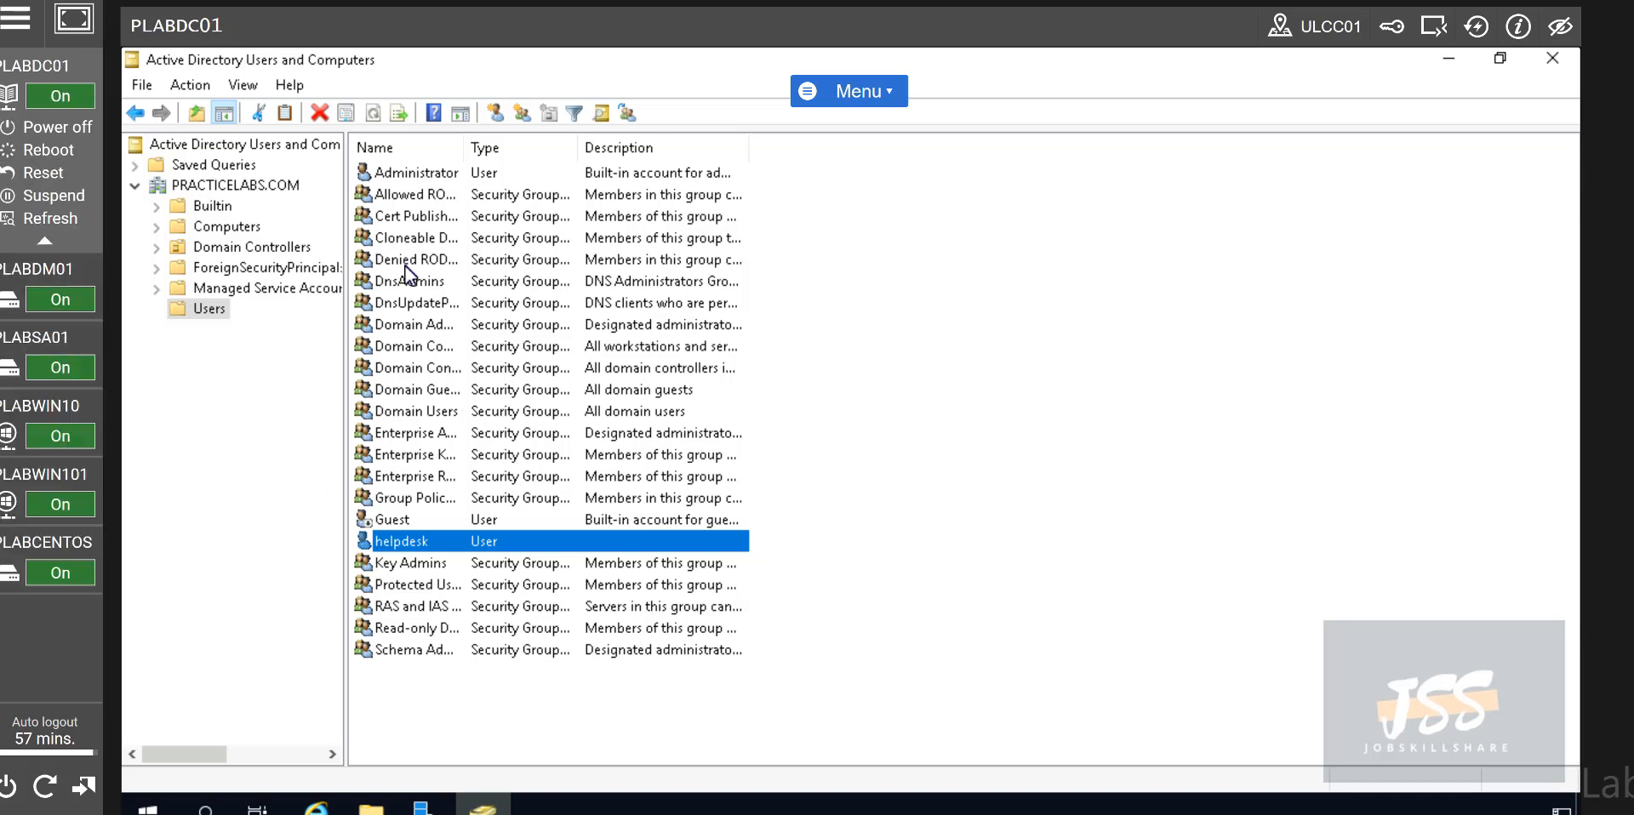
pyautogui.moveTo(405, 301)
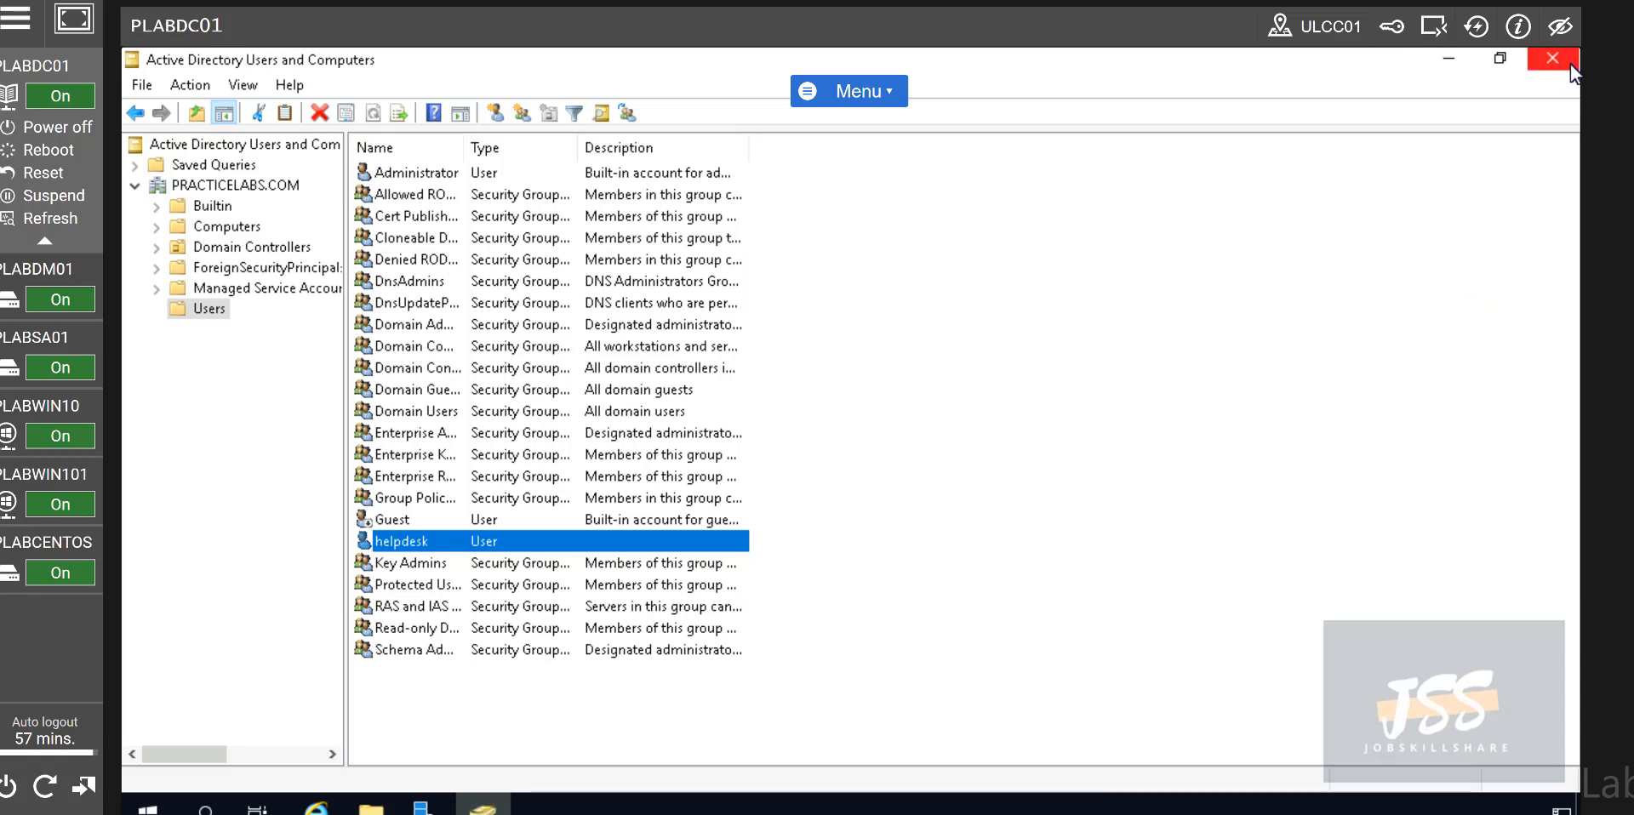
pyautogui.moveTo(1555, 78)
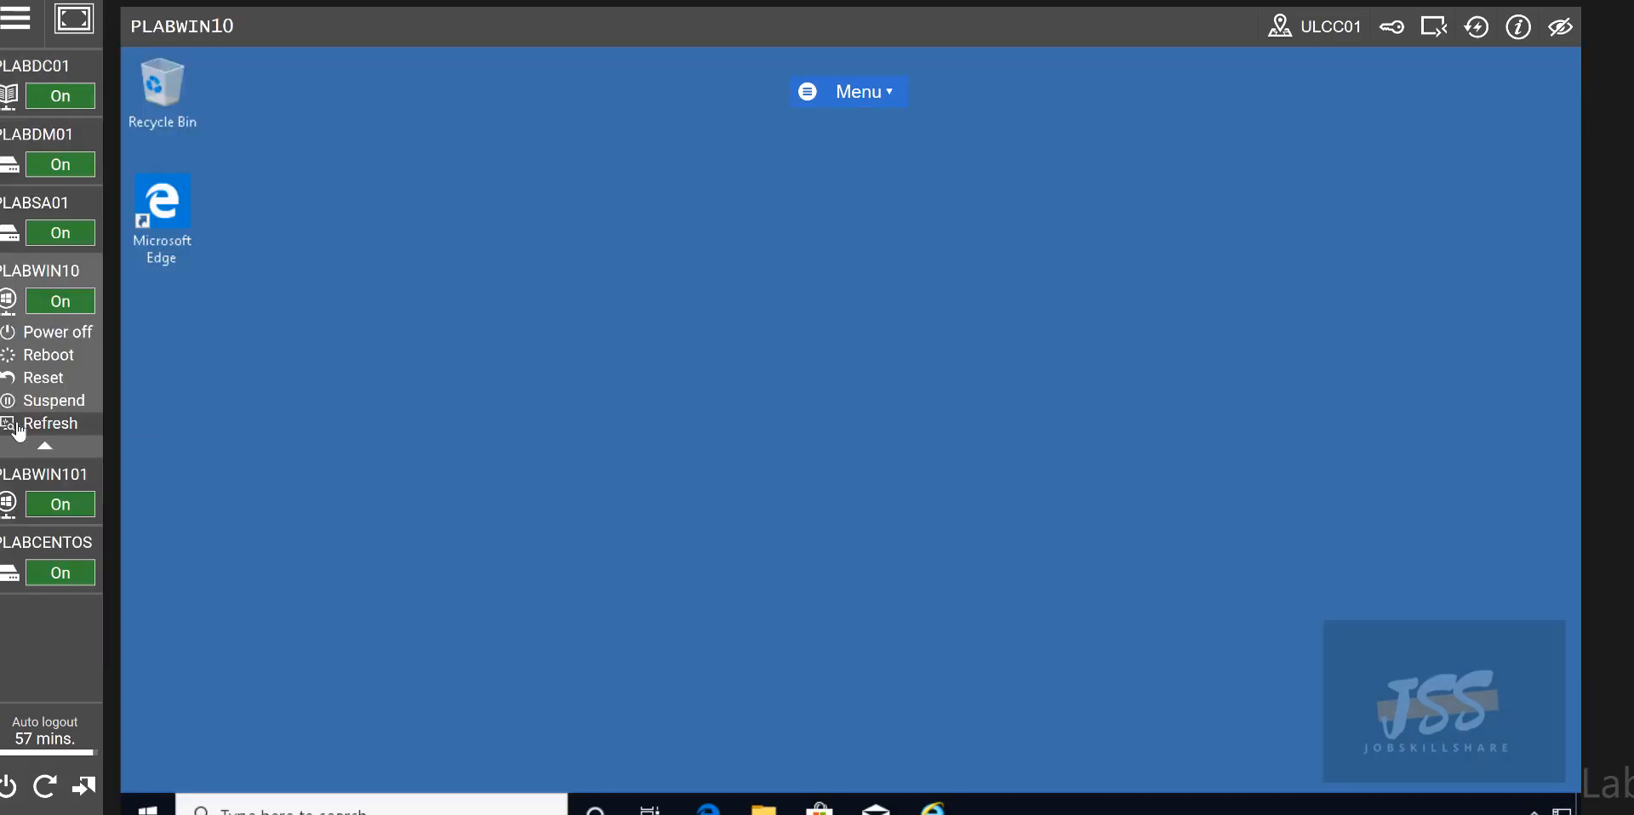
pyautogui.moveTo(1517, 55)
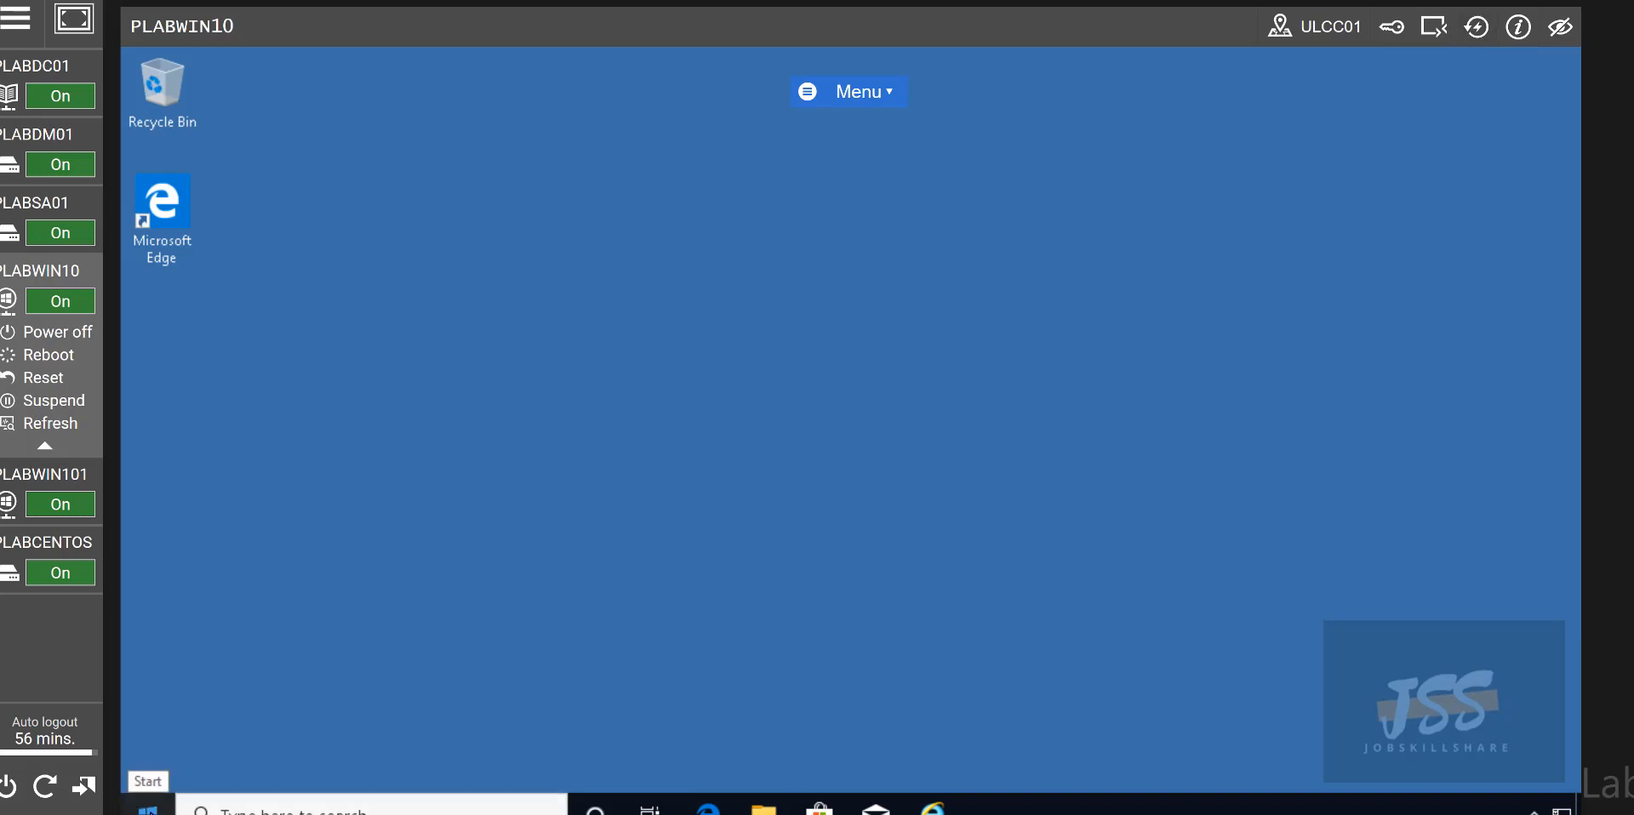
# - On PLABWIN10, open and dismiss the Start menu, then send Ctrl+Alt+Del
pyautogui.click(147, 806)
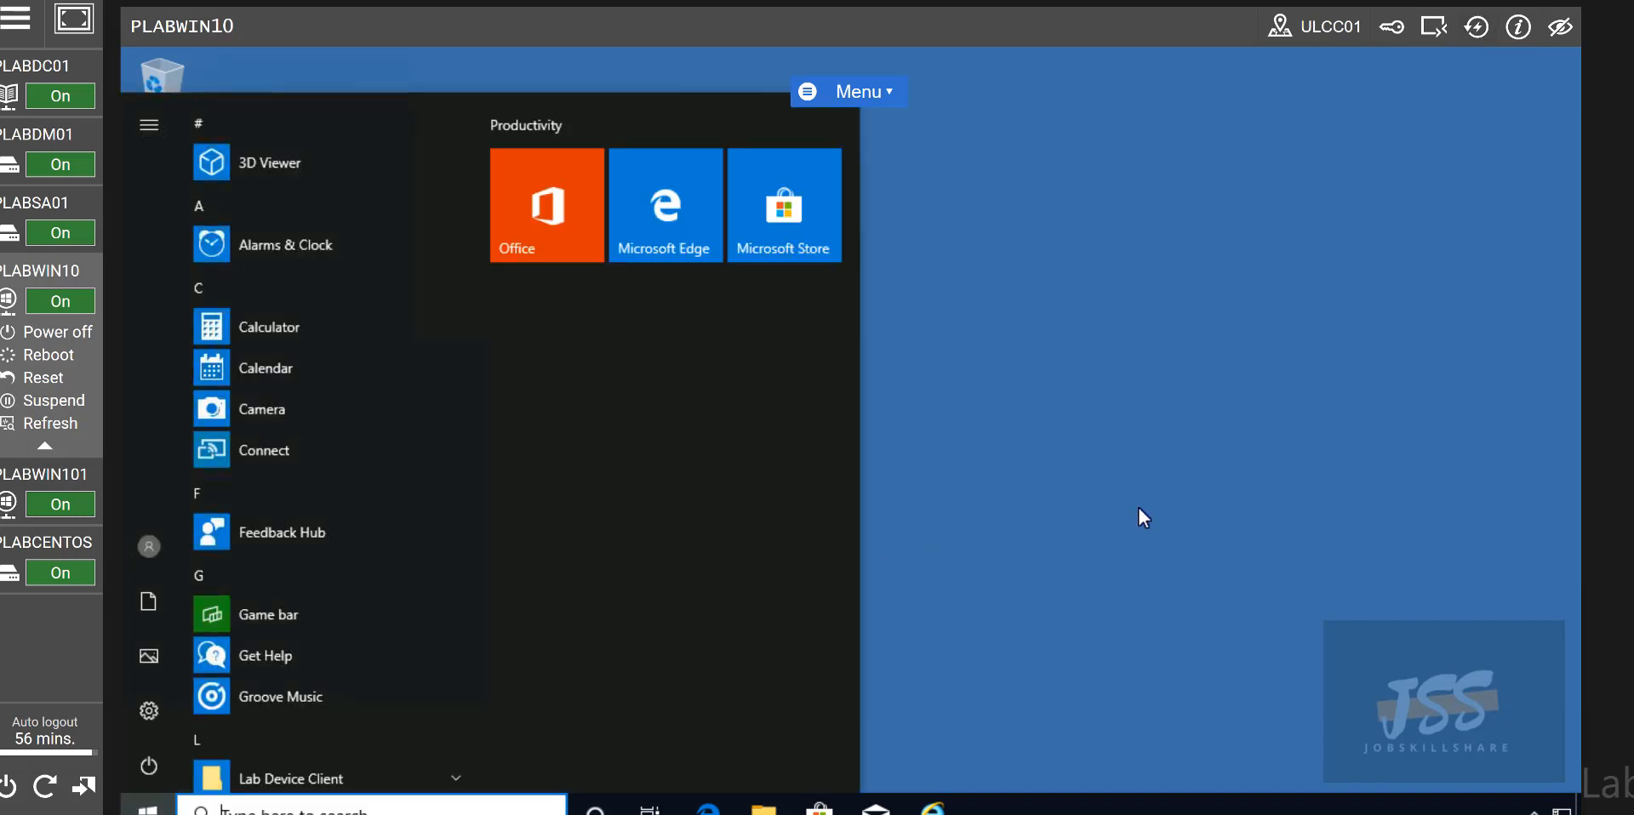
pyautogui.click(1141, 517)
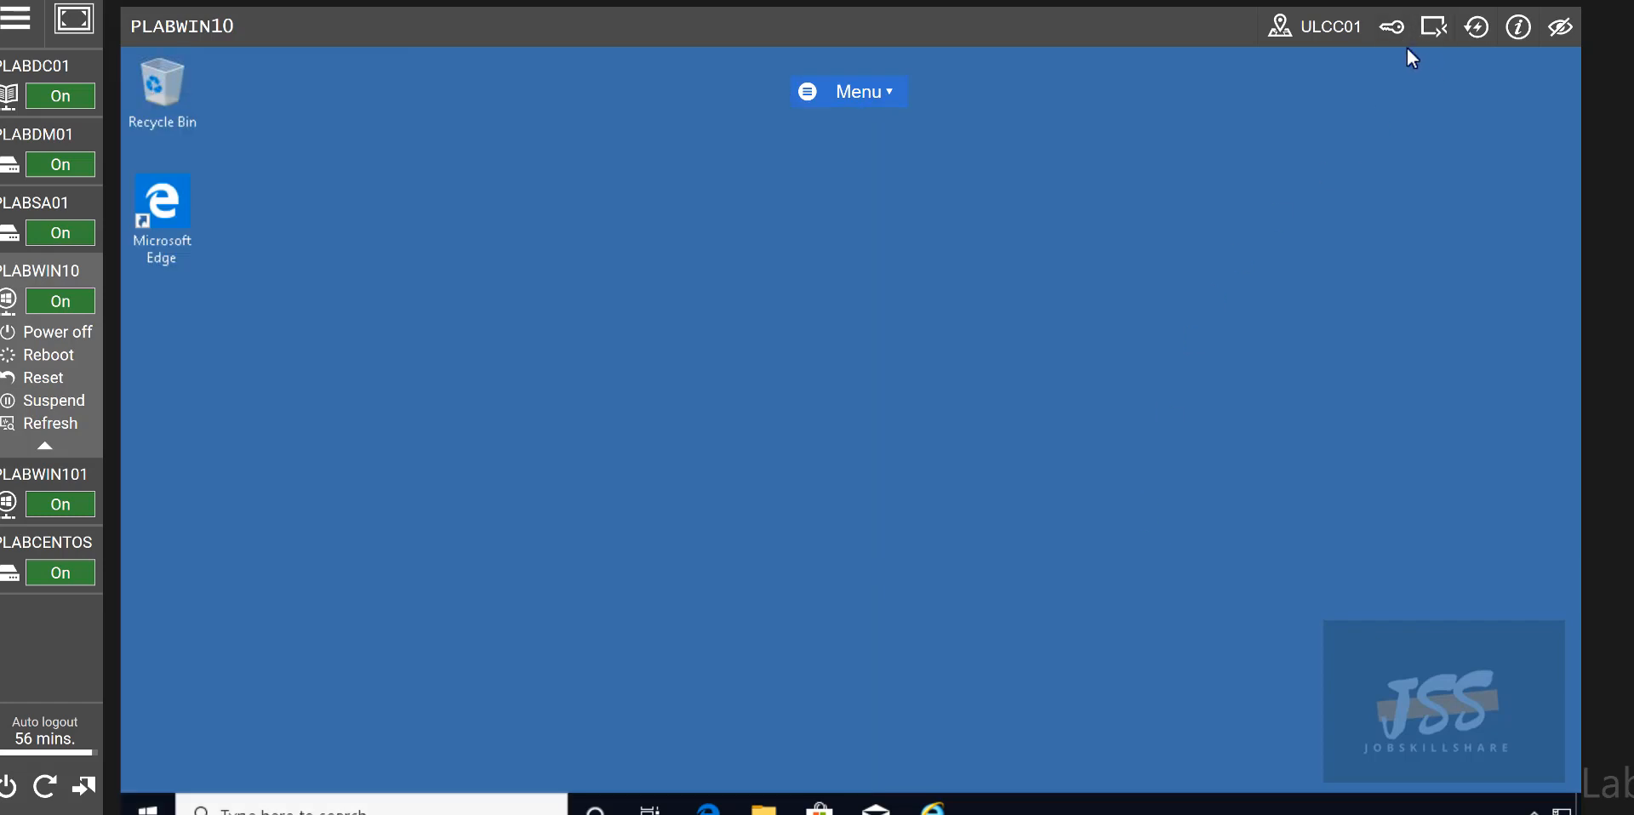
pyautogui.moveTo(1390, 26)
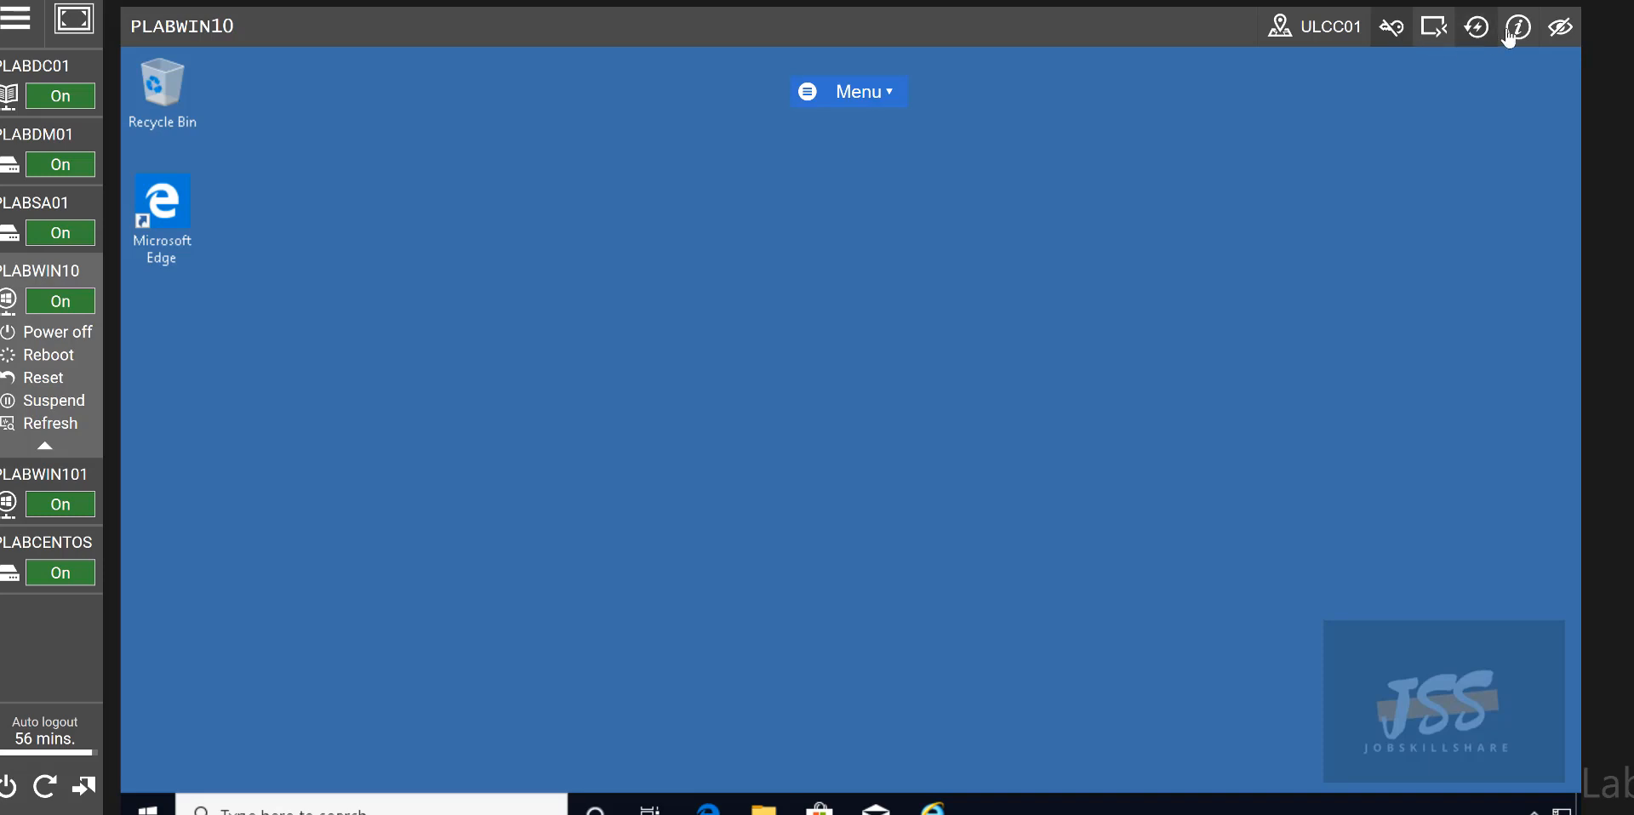
pyautogui.click(1476, 27)
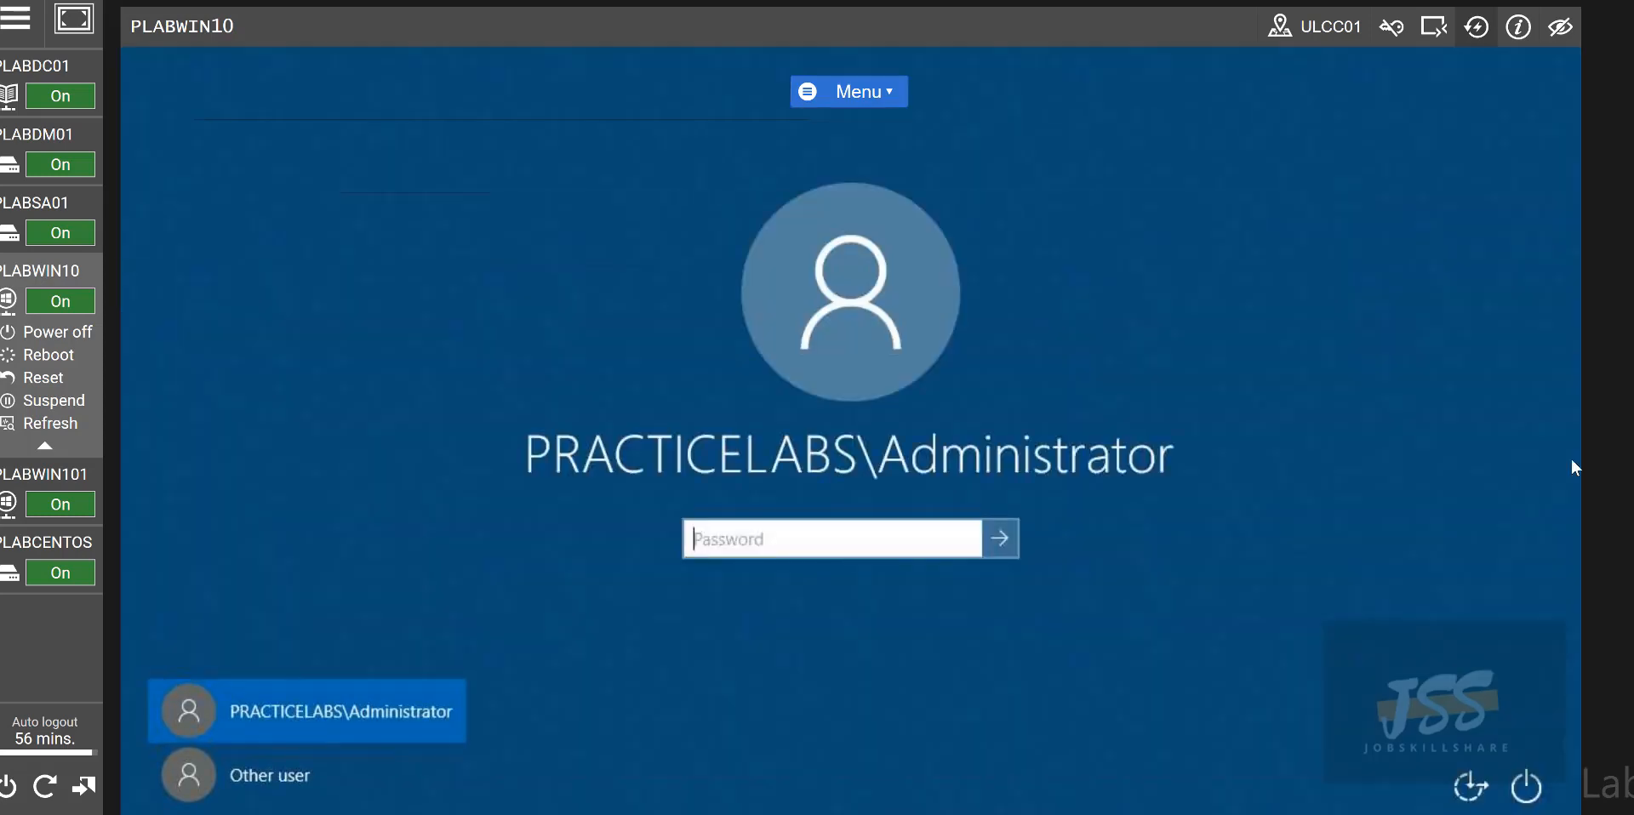
pyautogui.moveTo(769, 53)
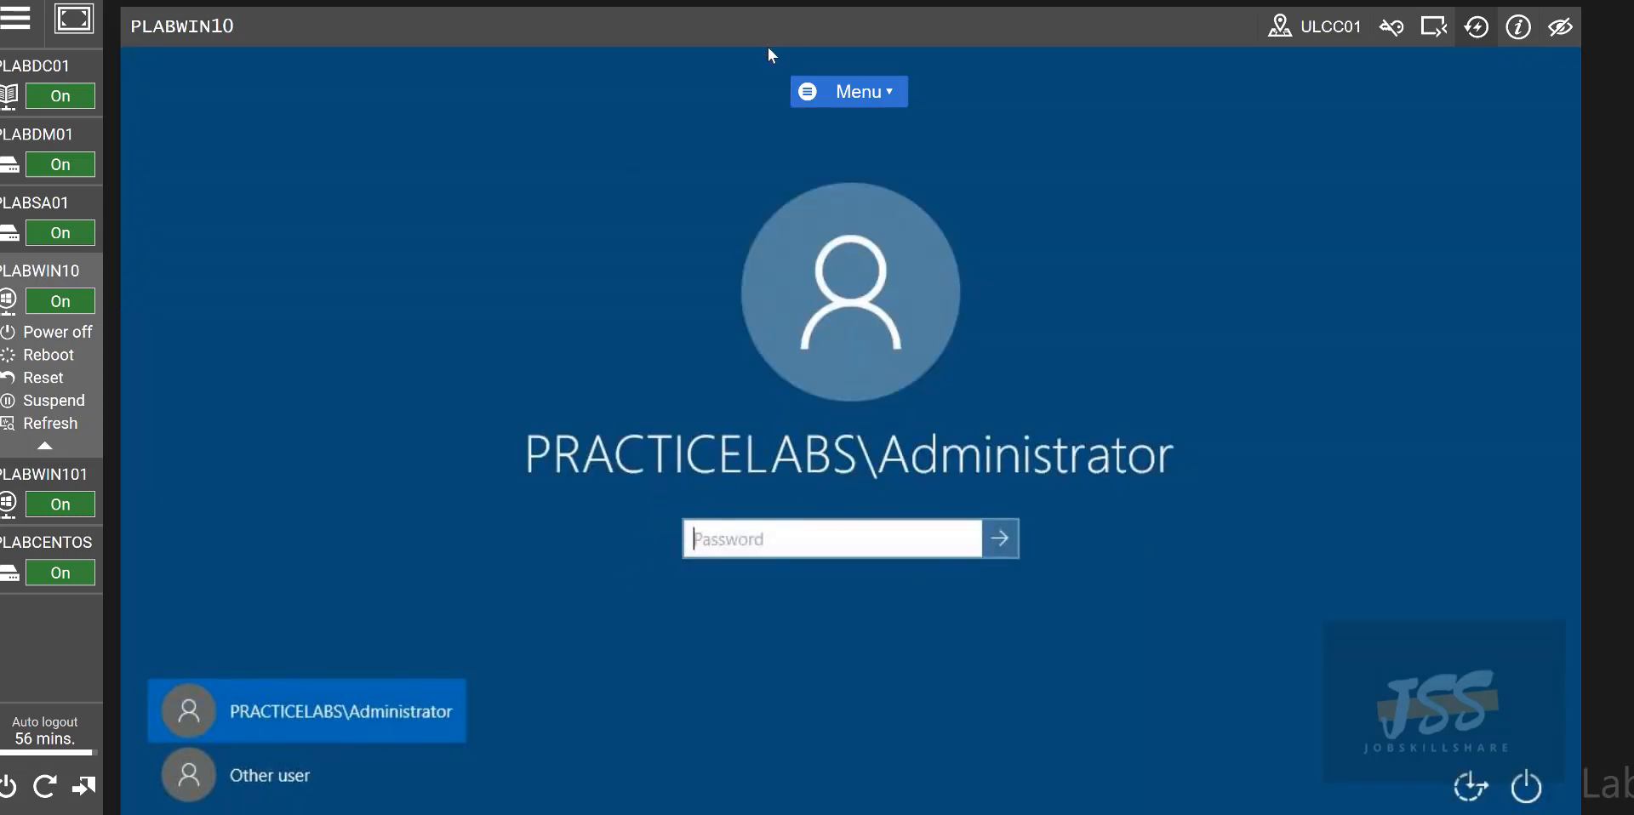
pyautogui.moveTo(1410, 40)
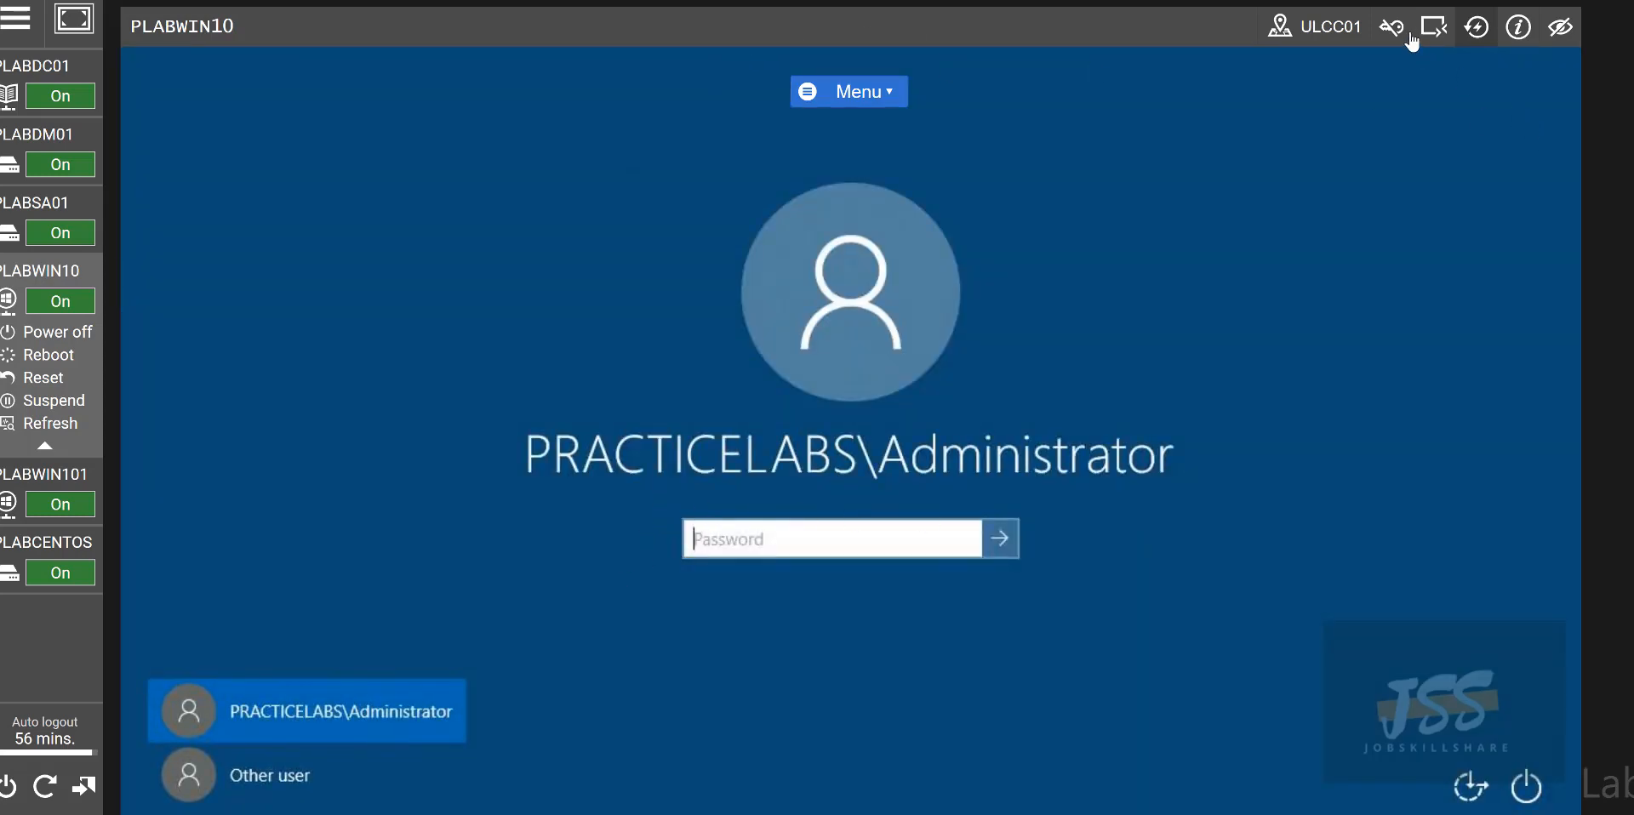
pyautogui.moveTo(1350, 235)
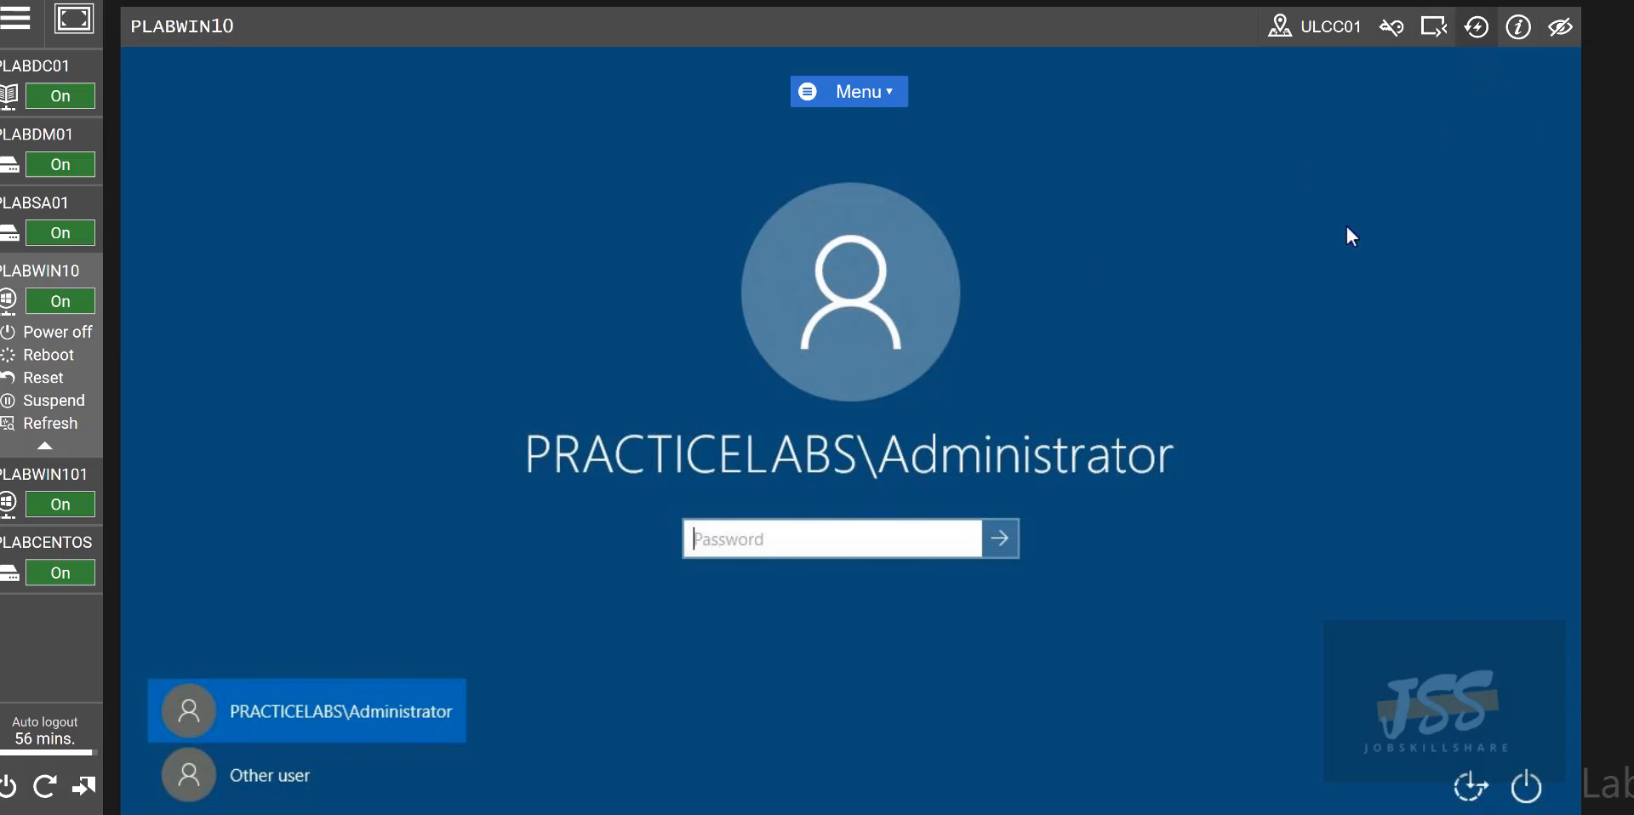
# - Sign in to PLABWIN10 through Other user as 'helpdesk' with its password
pyautogui.click(271, 774)
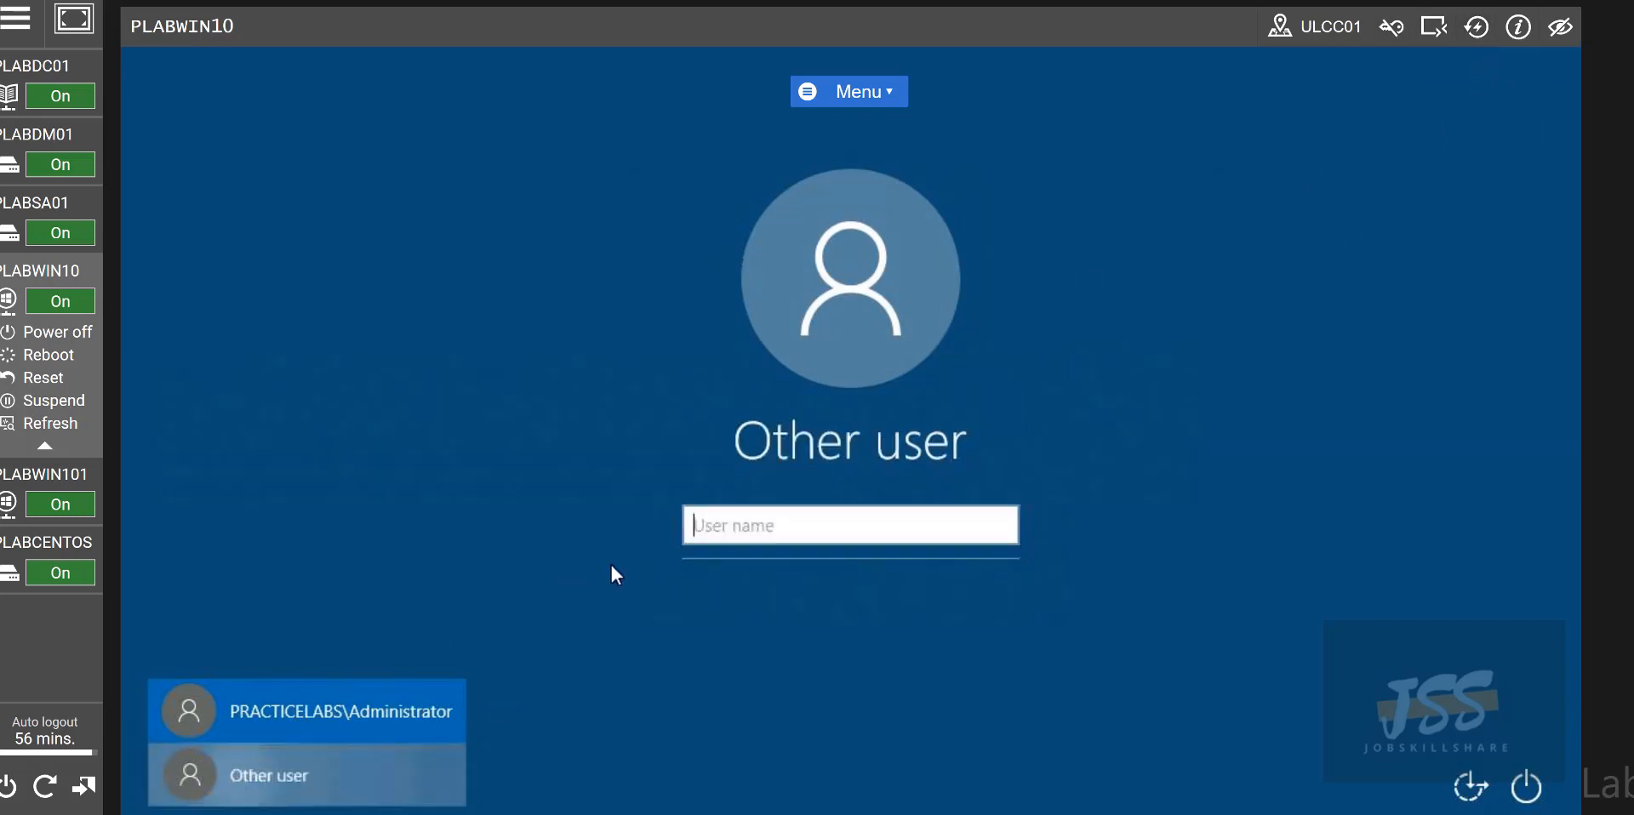
pyautogui.write('helpdesk')
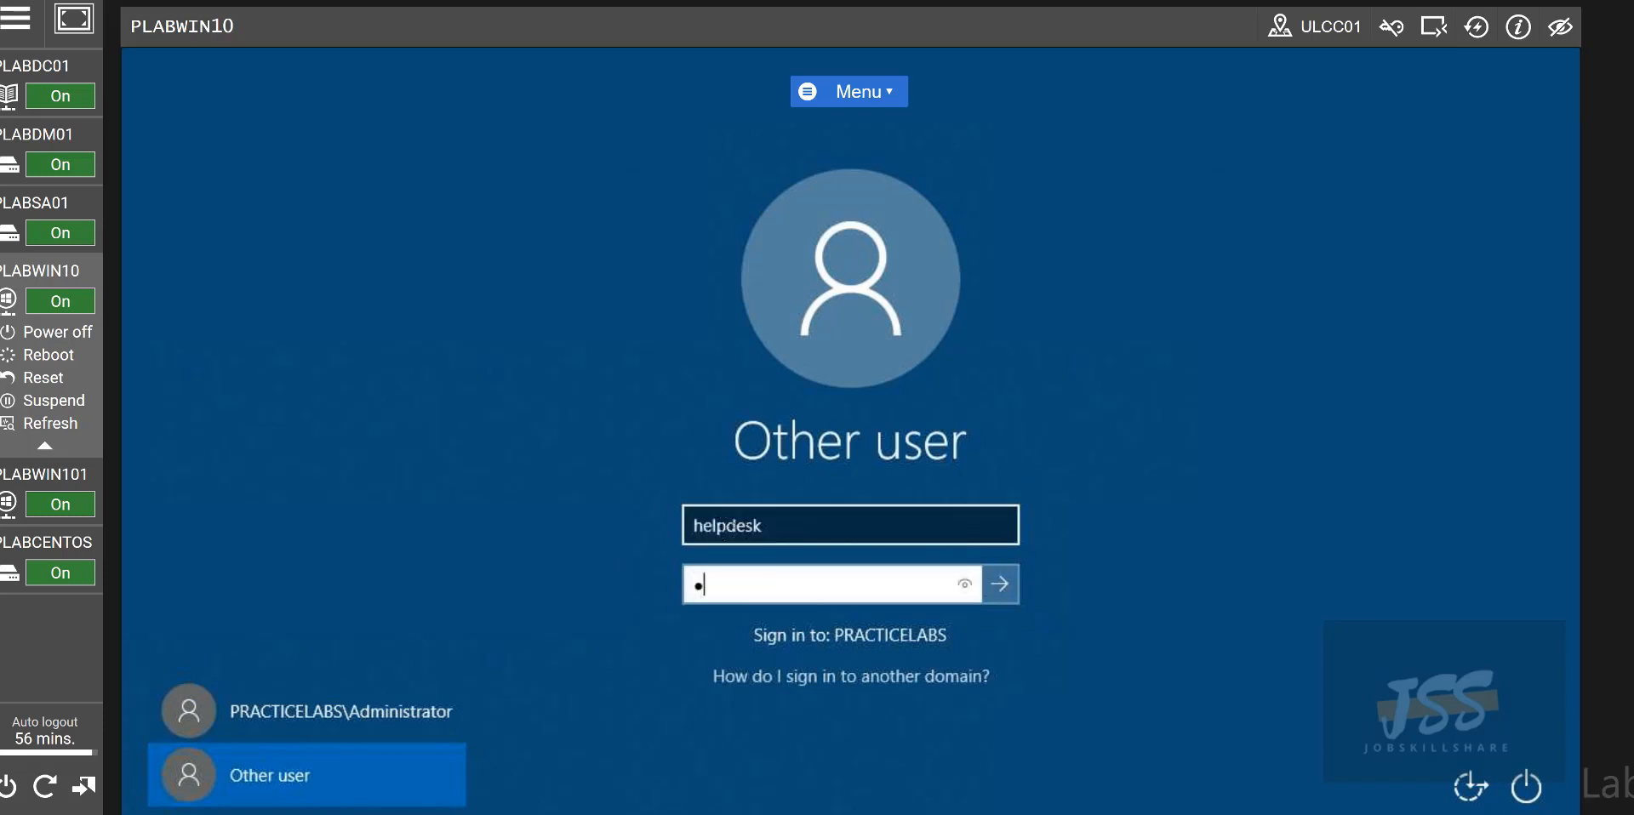
pyautogui.click(997, 584)
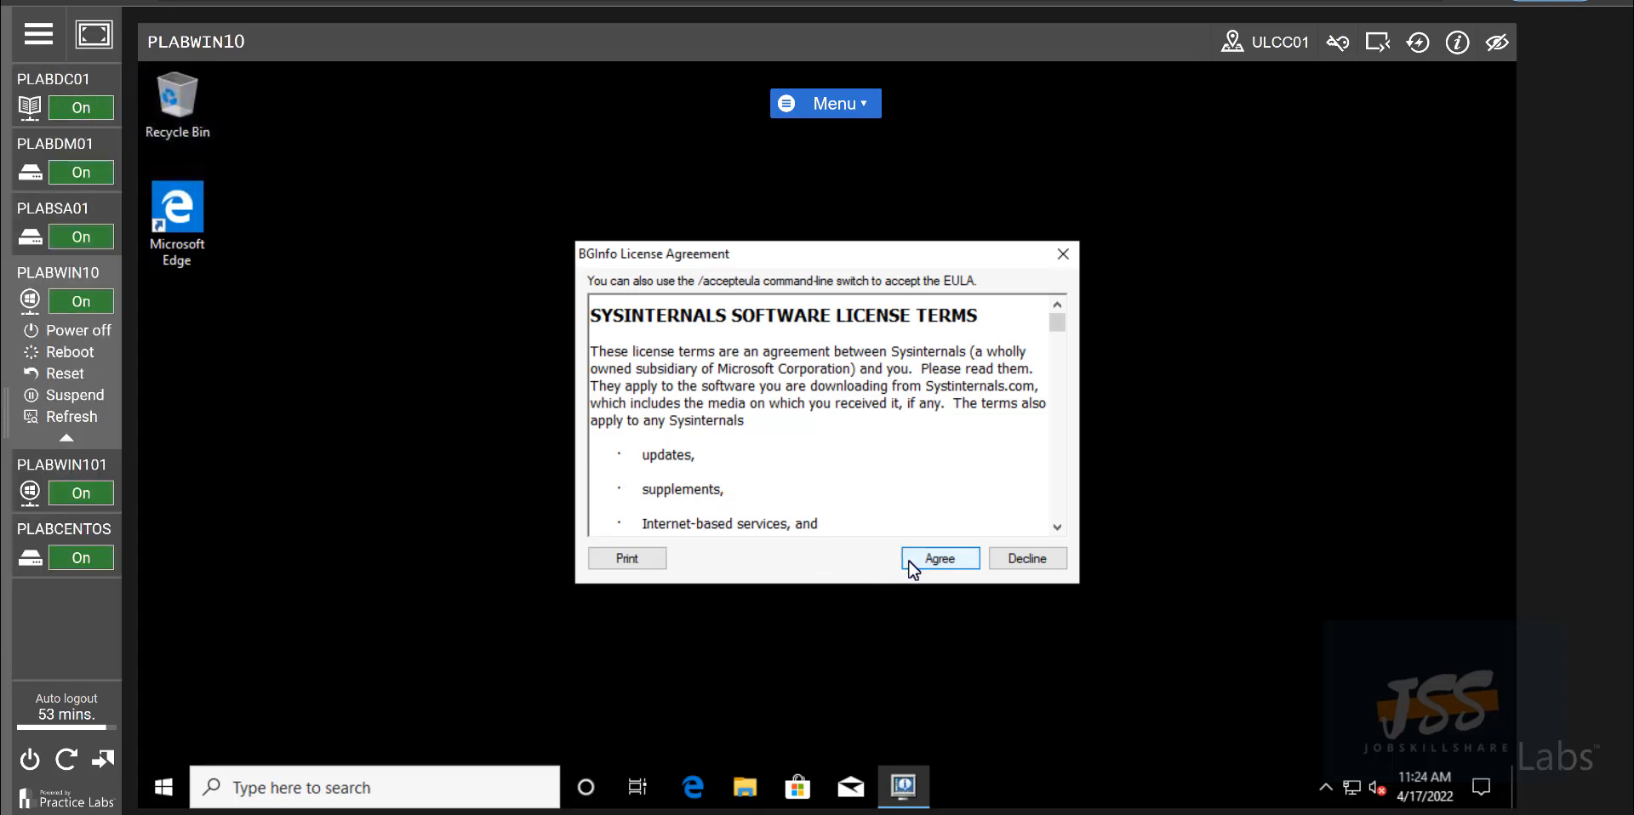
pyautogui.moveTo(891, 579)
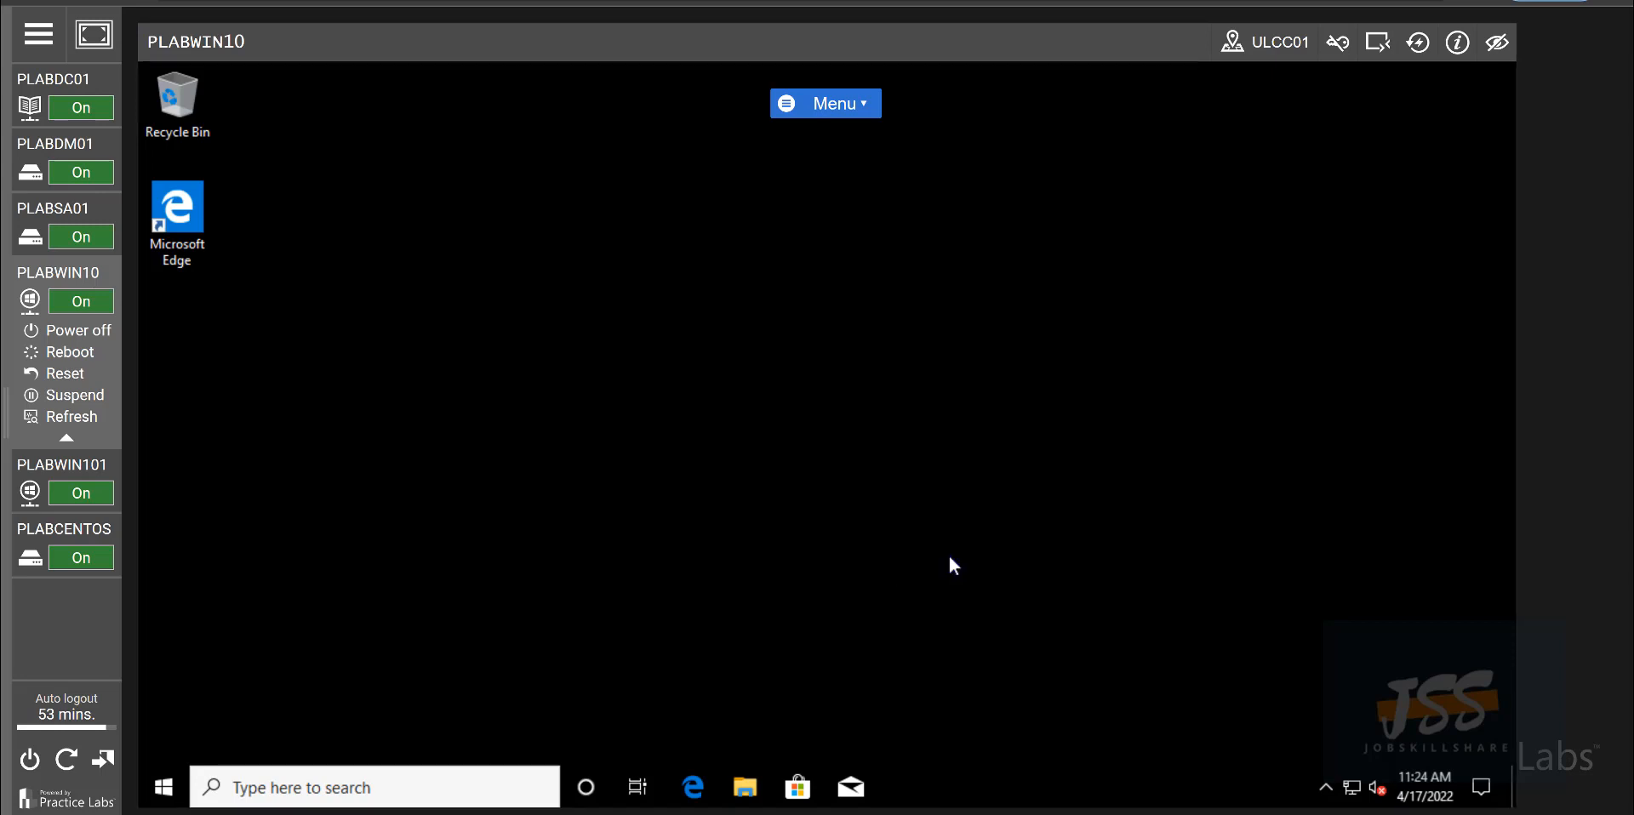
pyautogui.moveTo(200, 788)
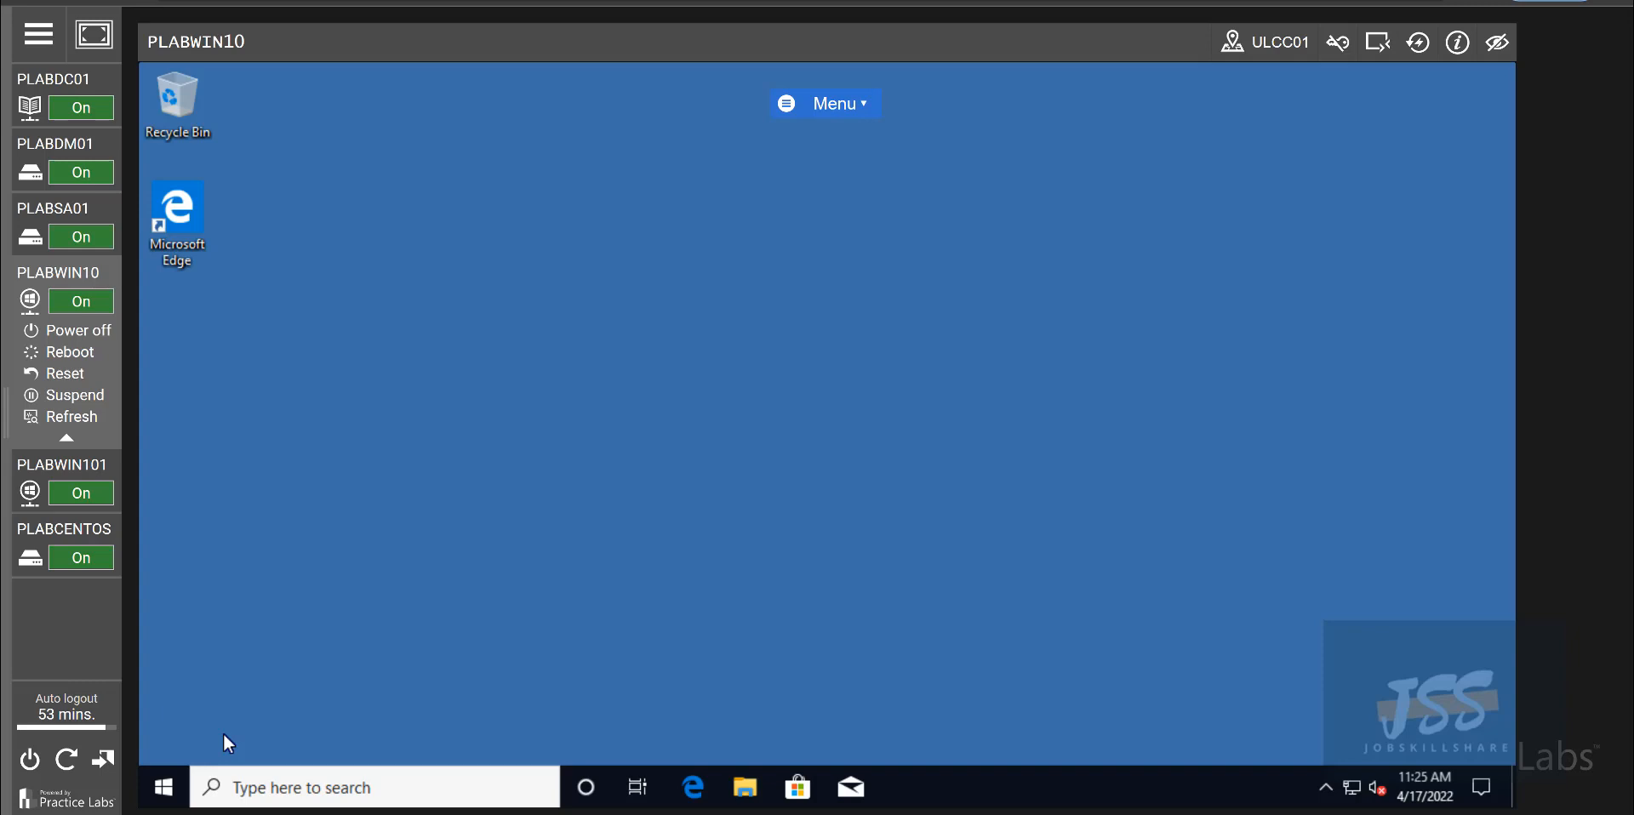
pyautogui.moveTo(212, 751)
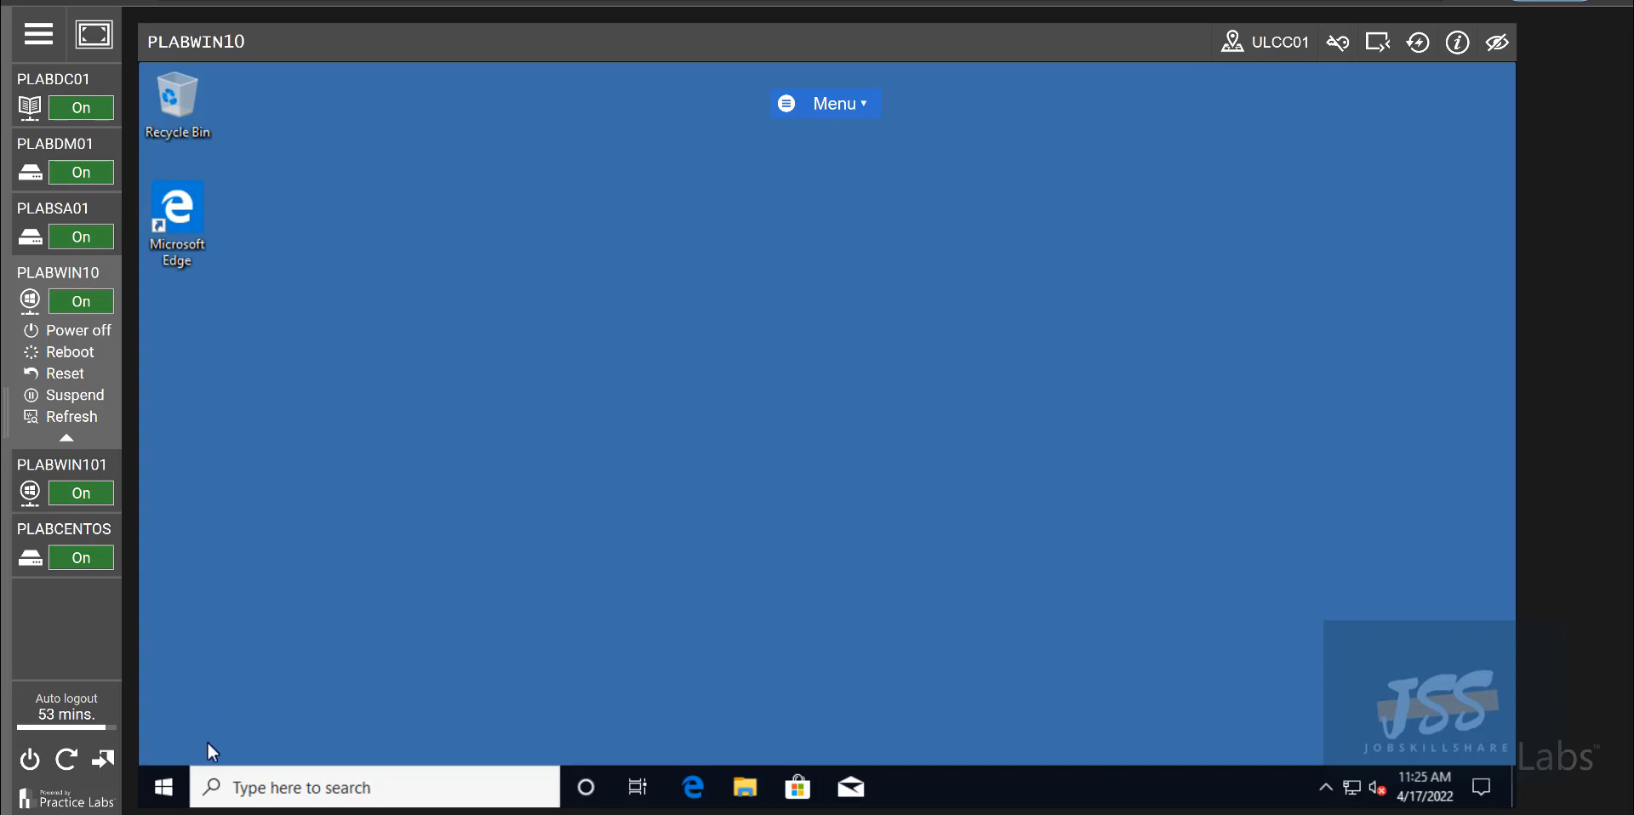
pyautogui.moveTo(232, 421)
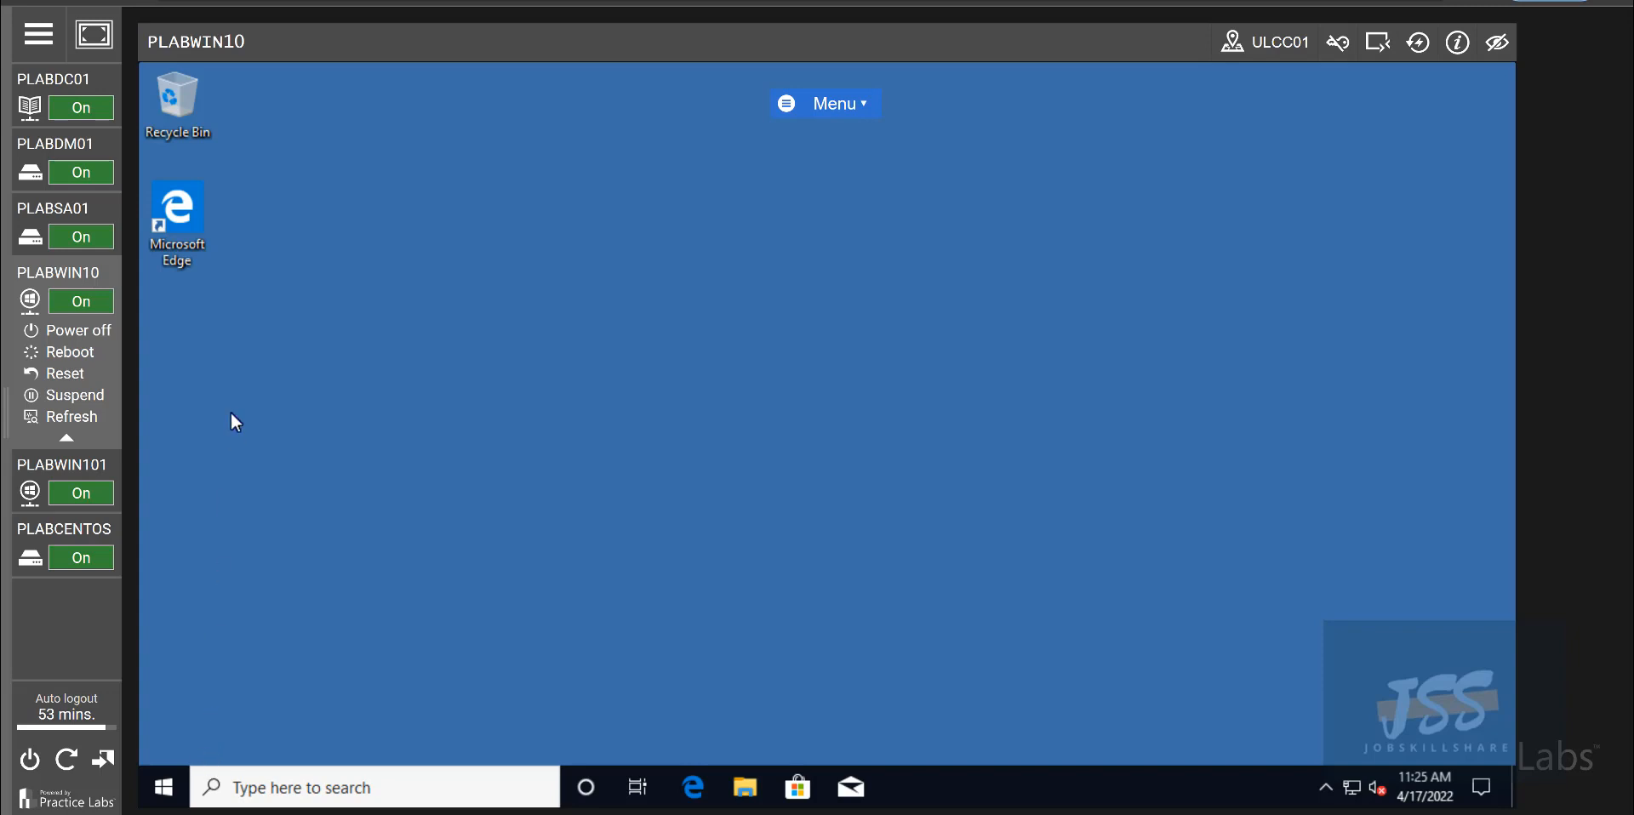
pyautogui.moveTo(240, 721)
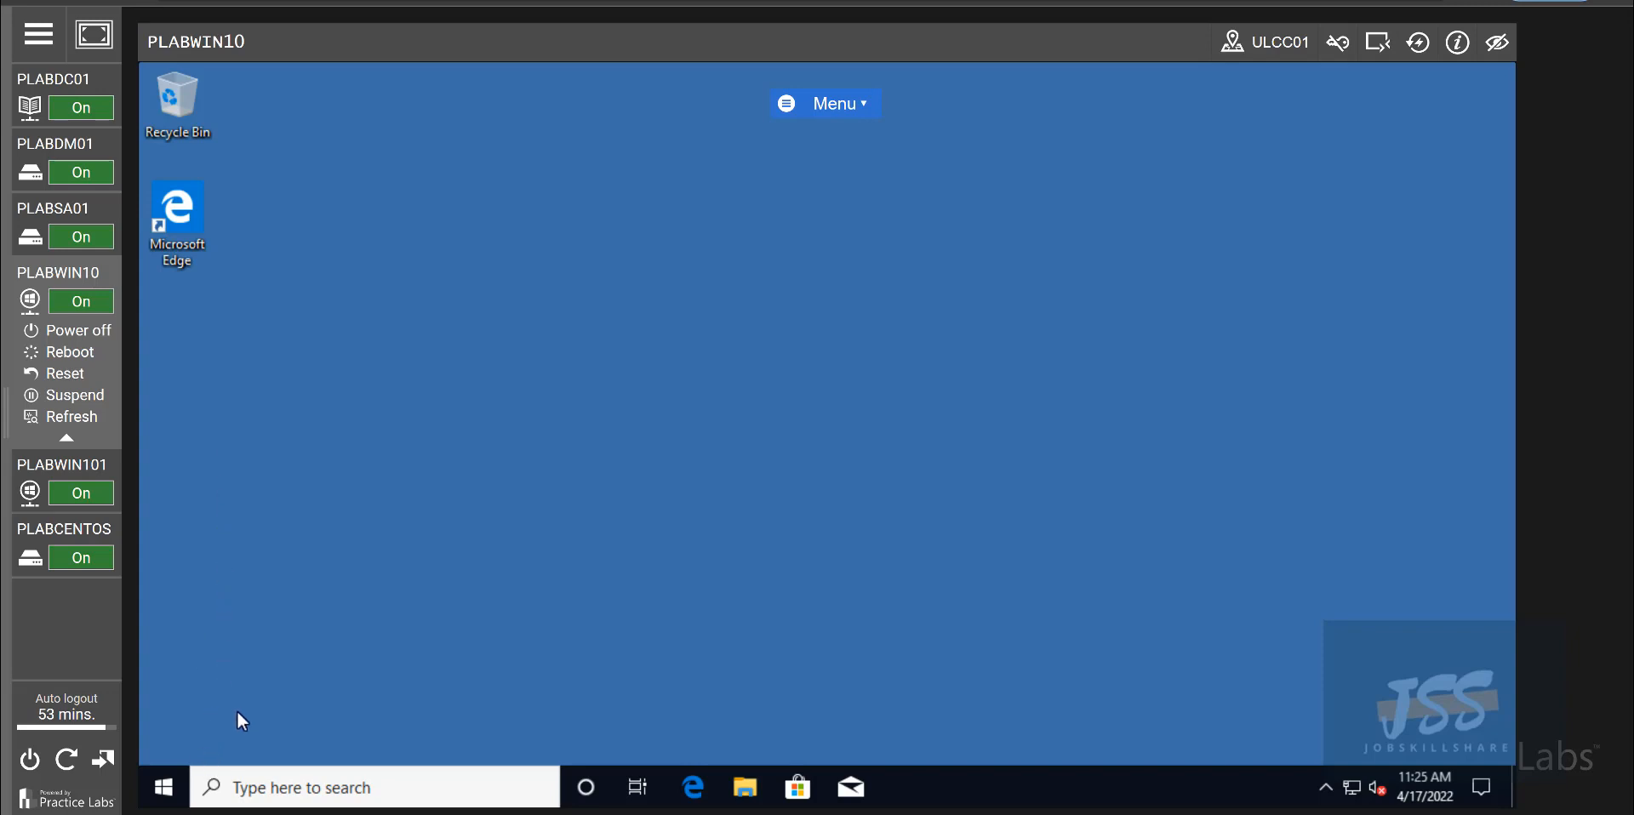
pyautogui.moveTo(288, 108)
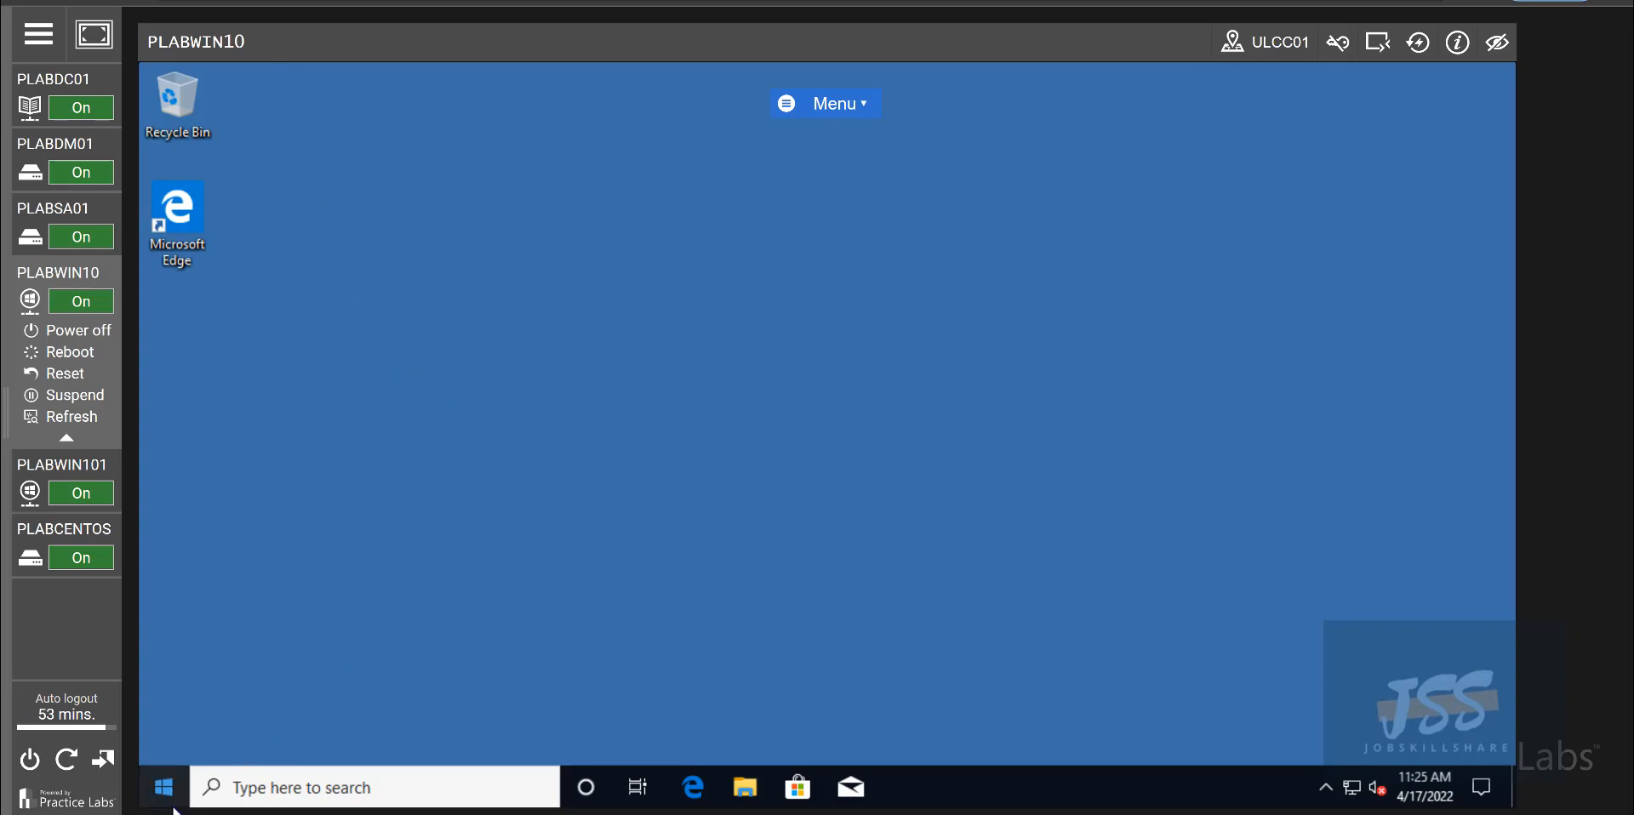
# - Open Settings' Optional features page from the Start right-click menu and scroll the list
pyautogui.click(162, 787)
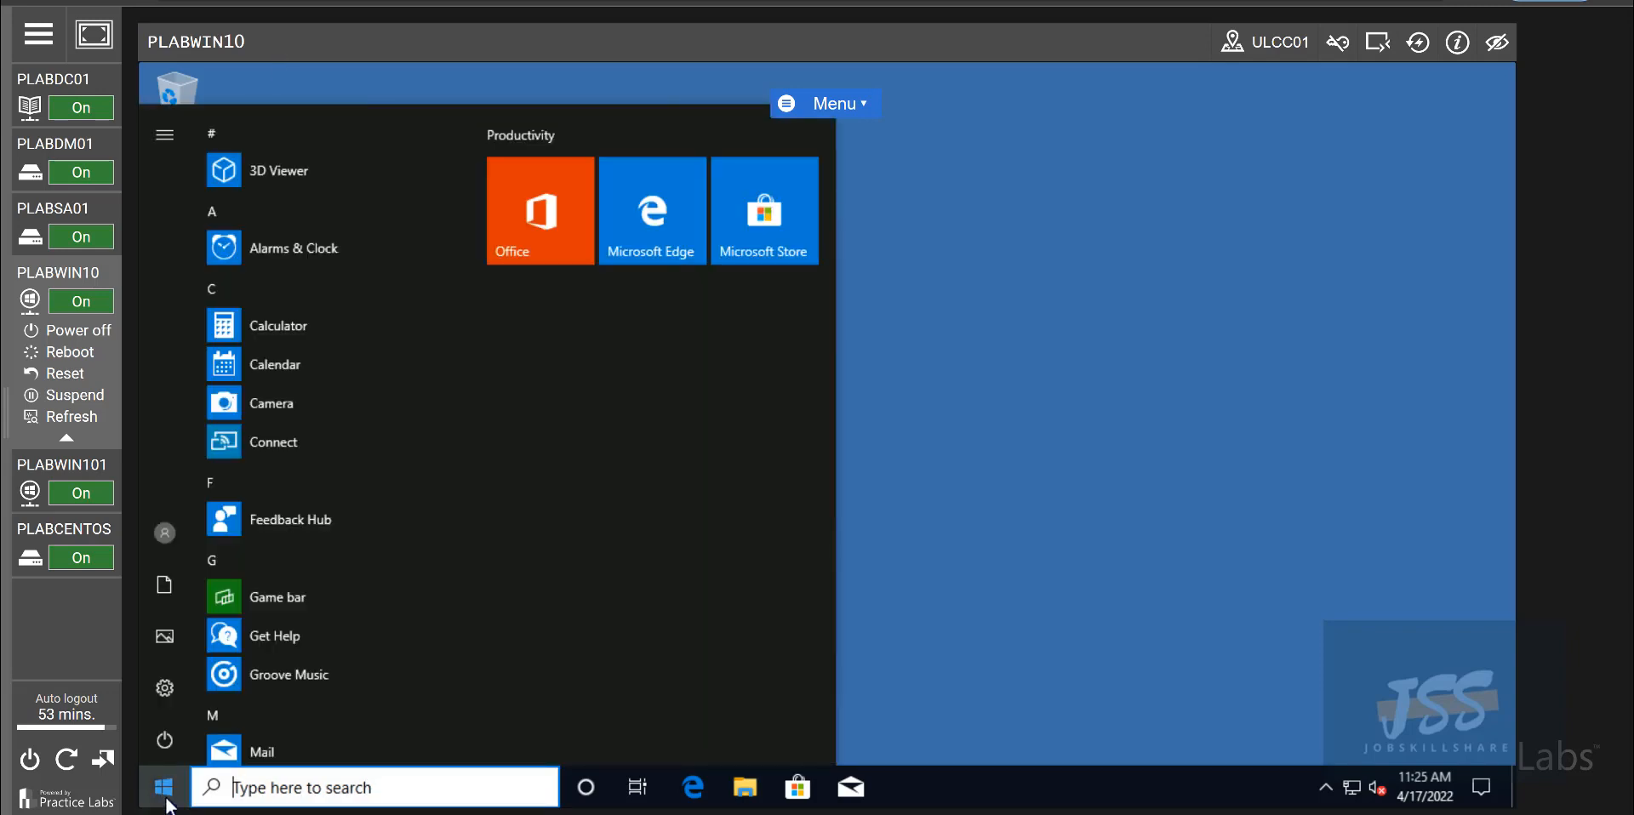
pyautogui.rightClick(163, 788)
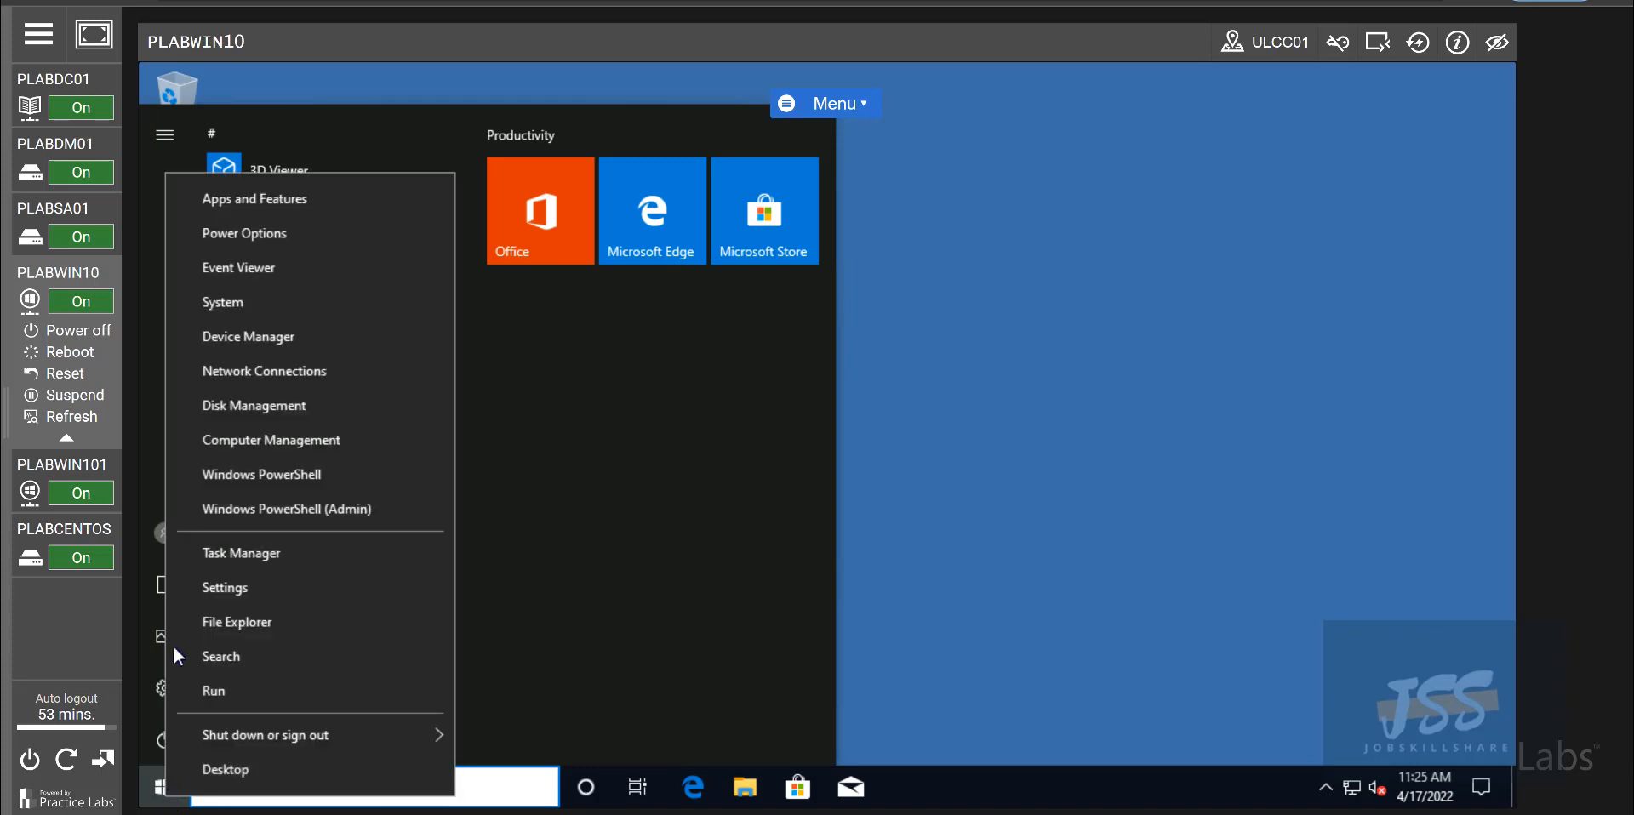
pyautogui.moveTo(255, 200)
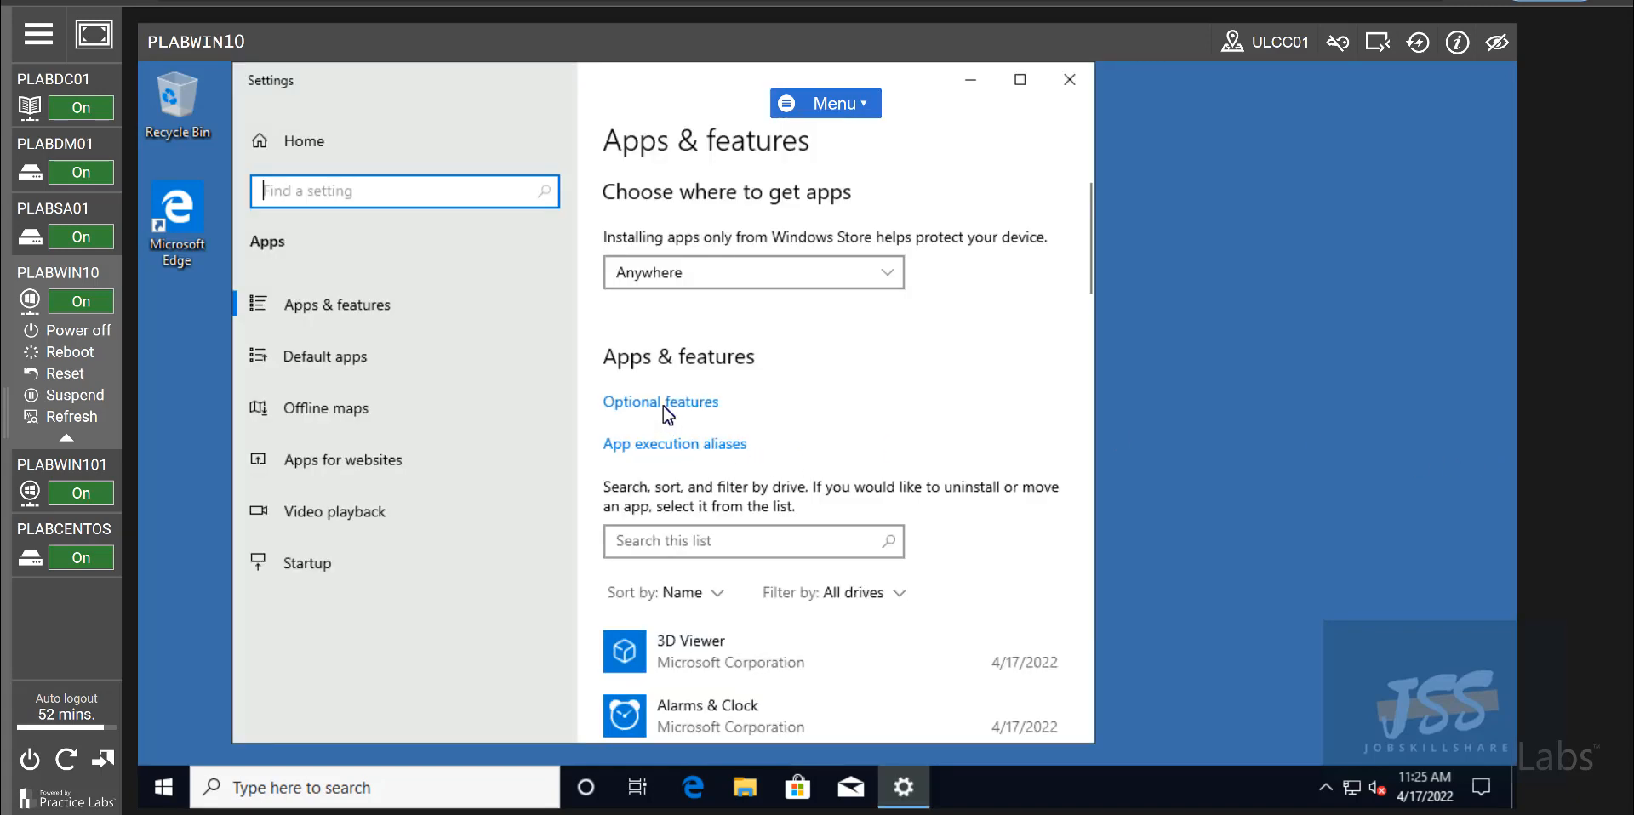
pyautogui.click(660, 402)
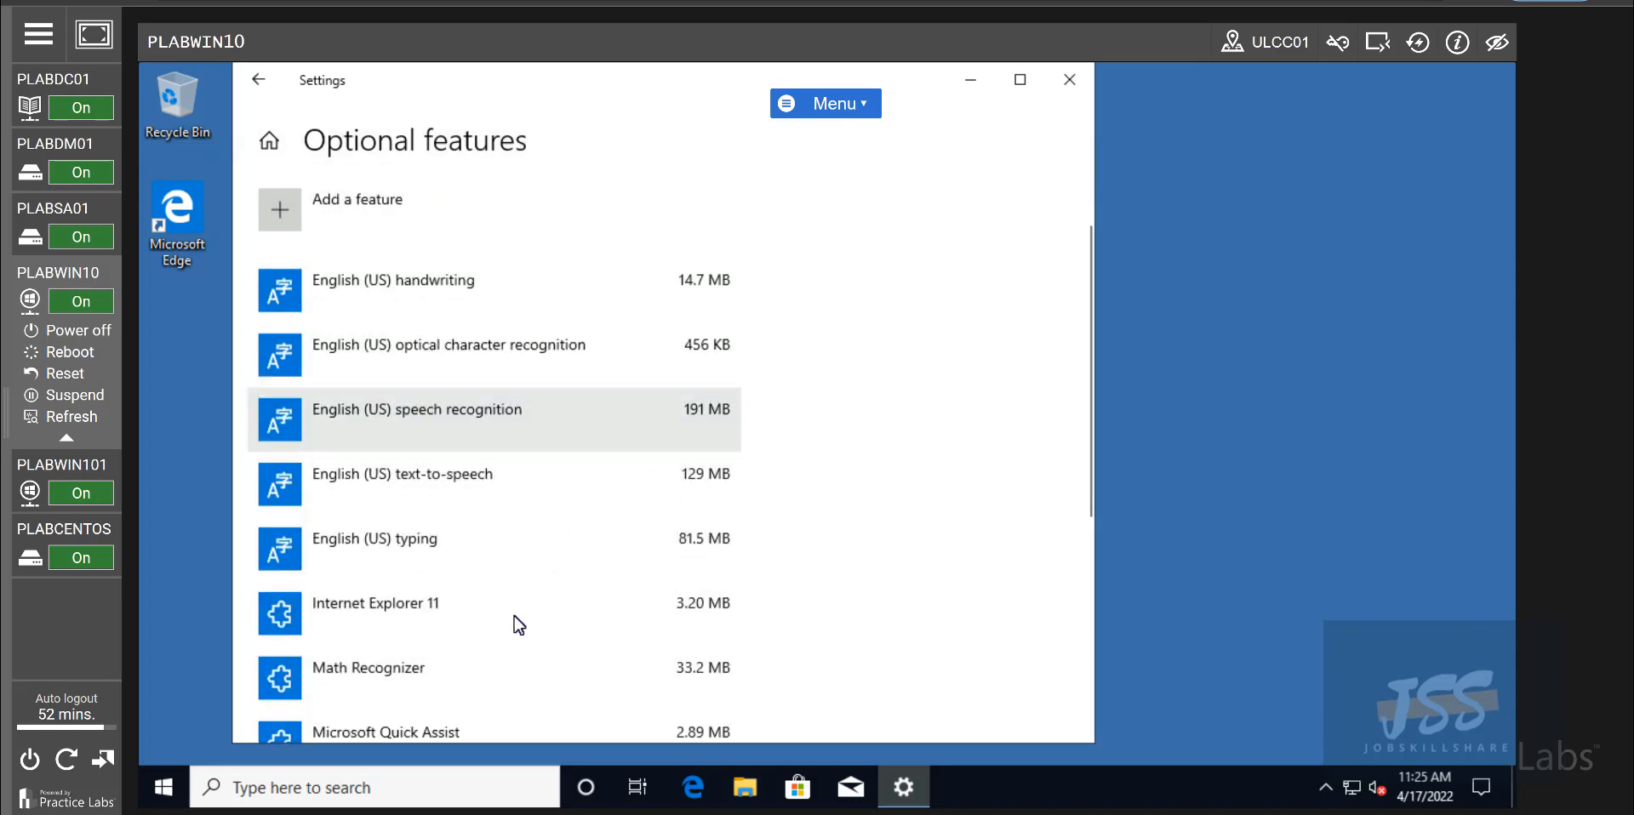
pyautogui.scroll(-3)
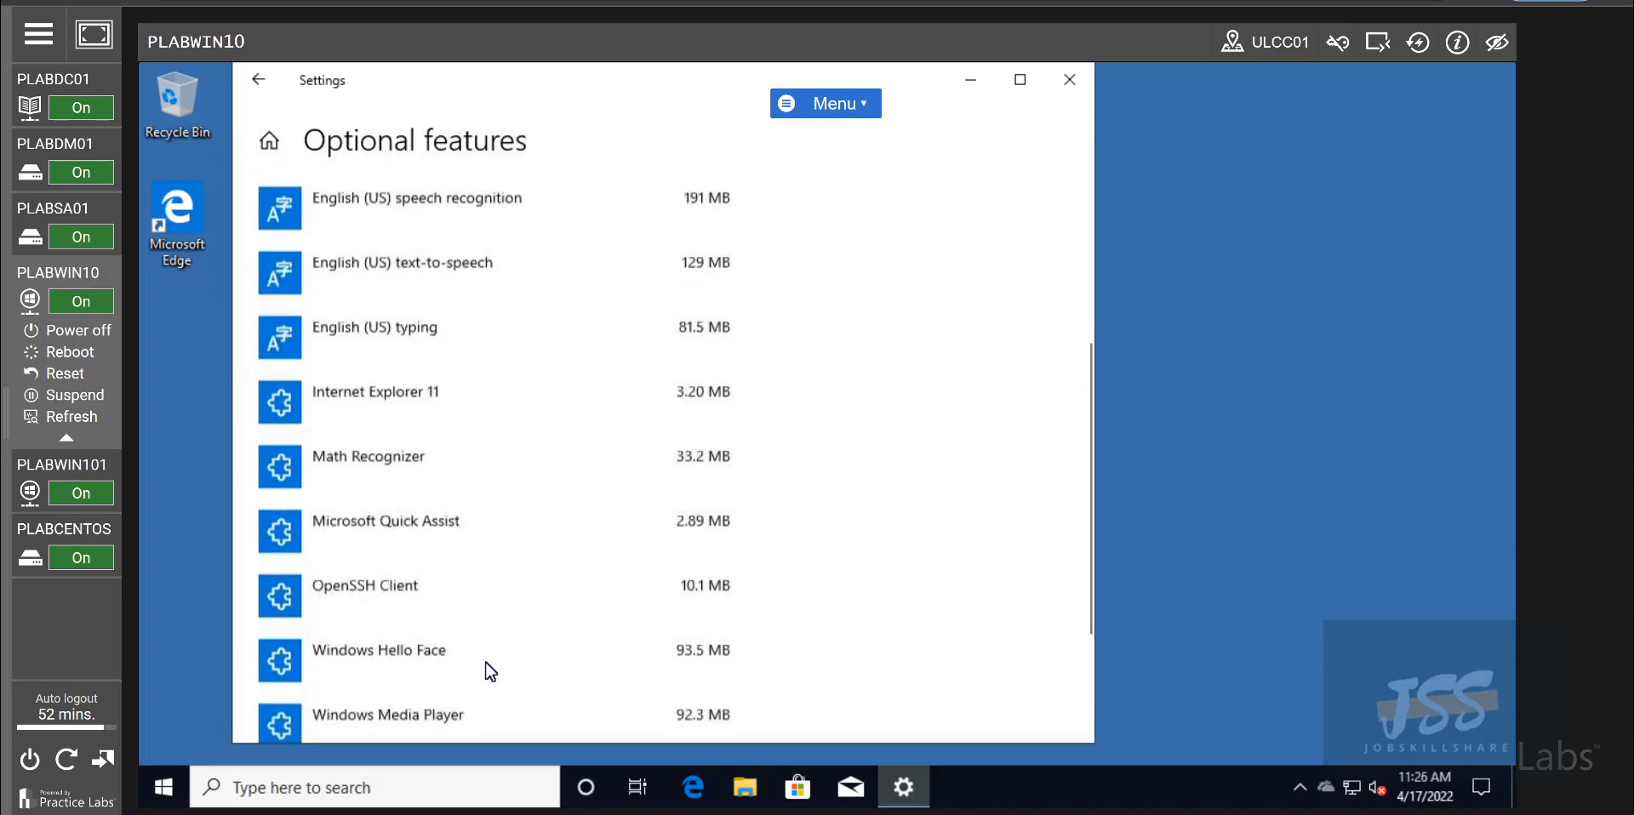
pyautogui.scroll(3)
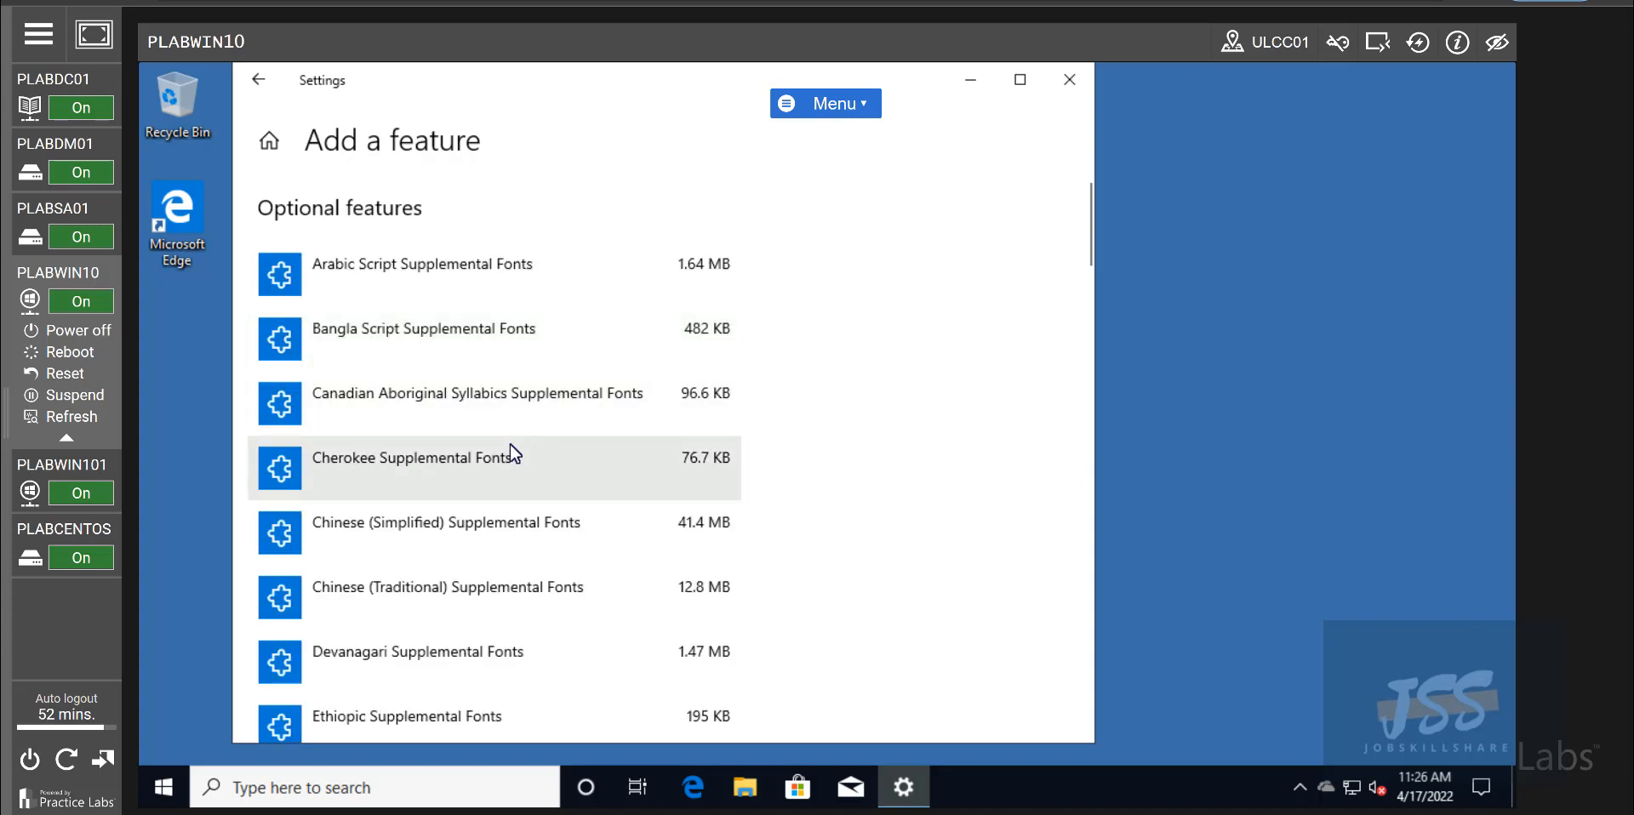
pyautogui.scroll(-3)
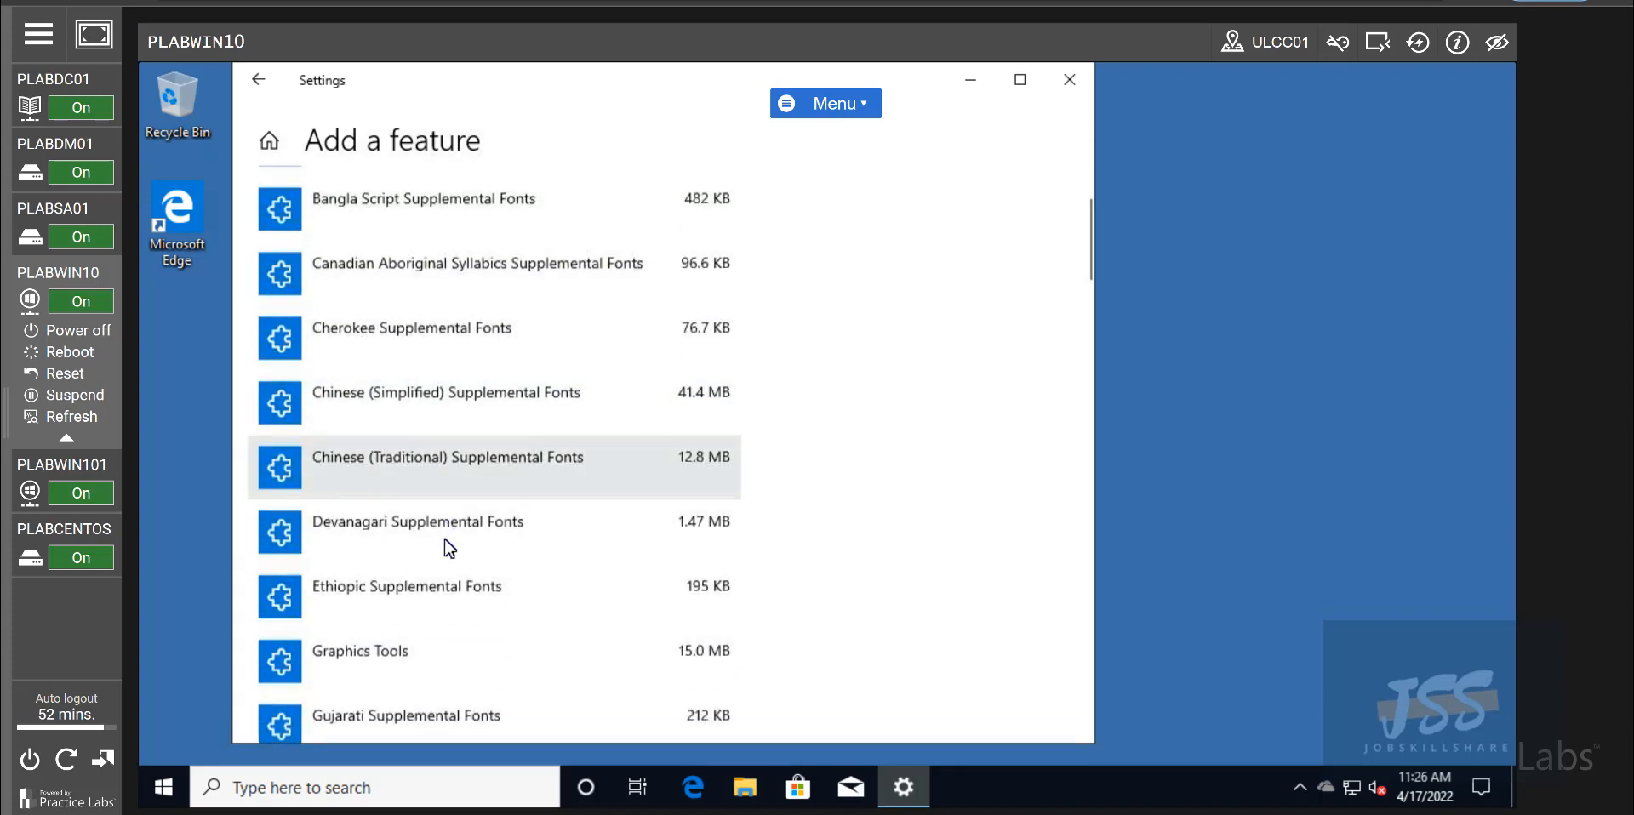
pyautogui.scroll(-3)
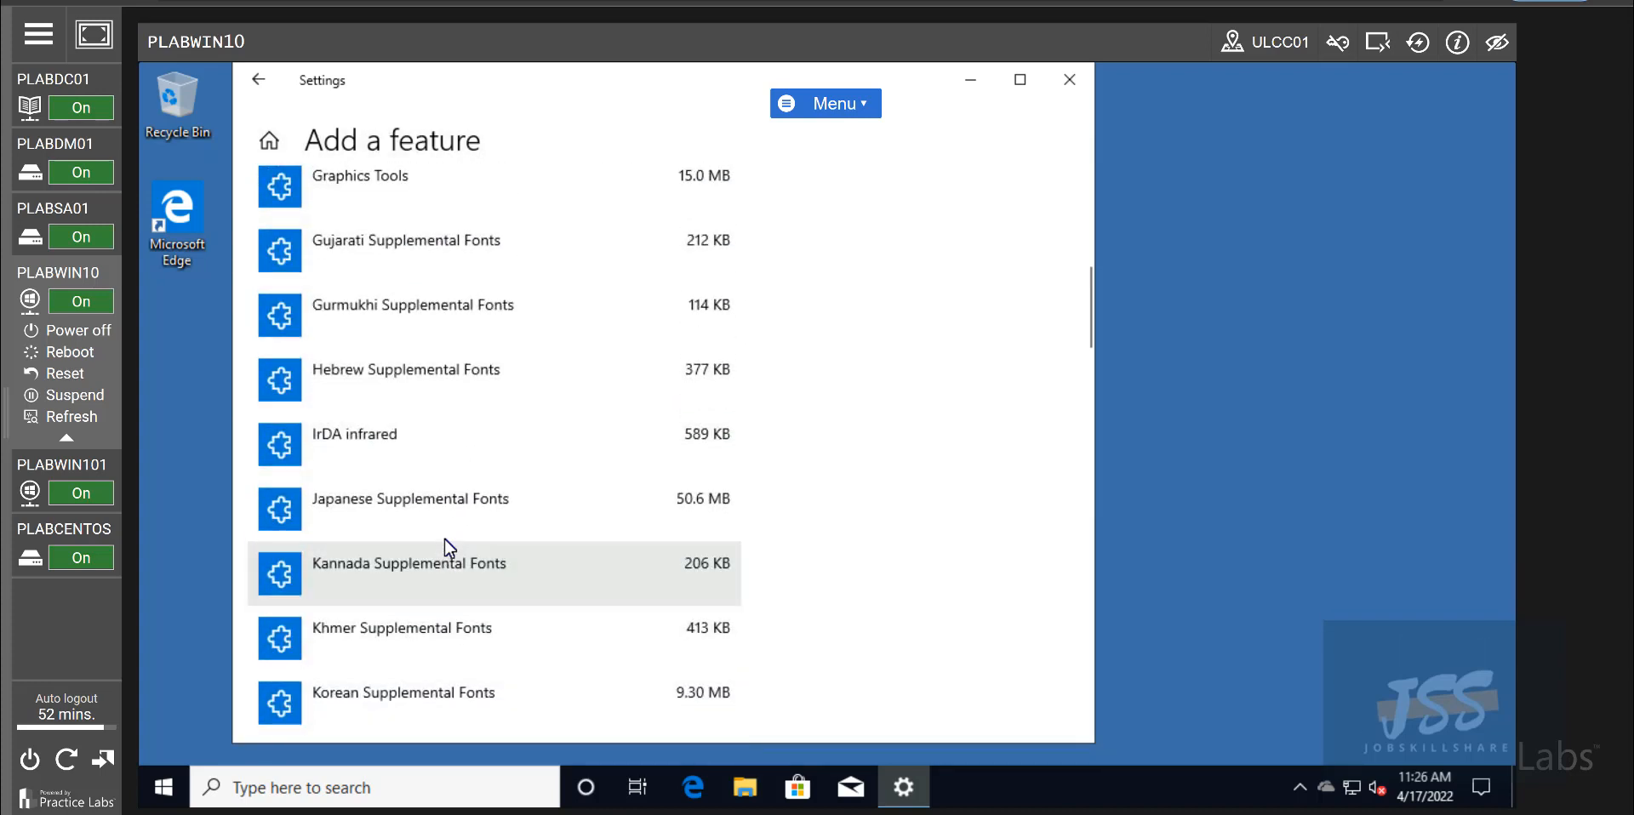
pyautogui.scroll(-3)
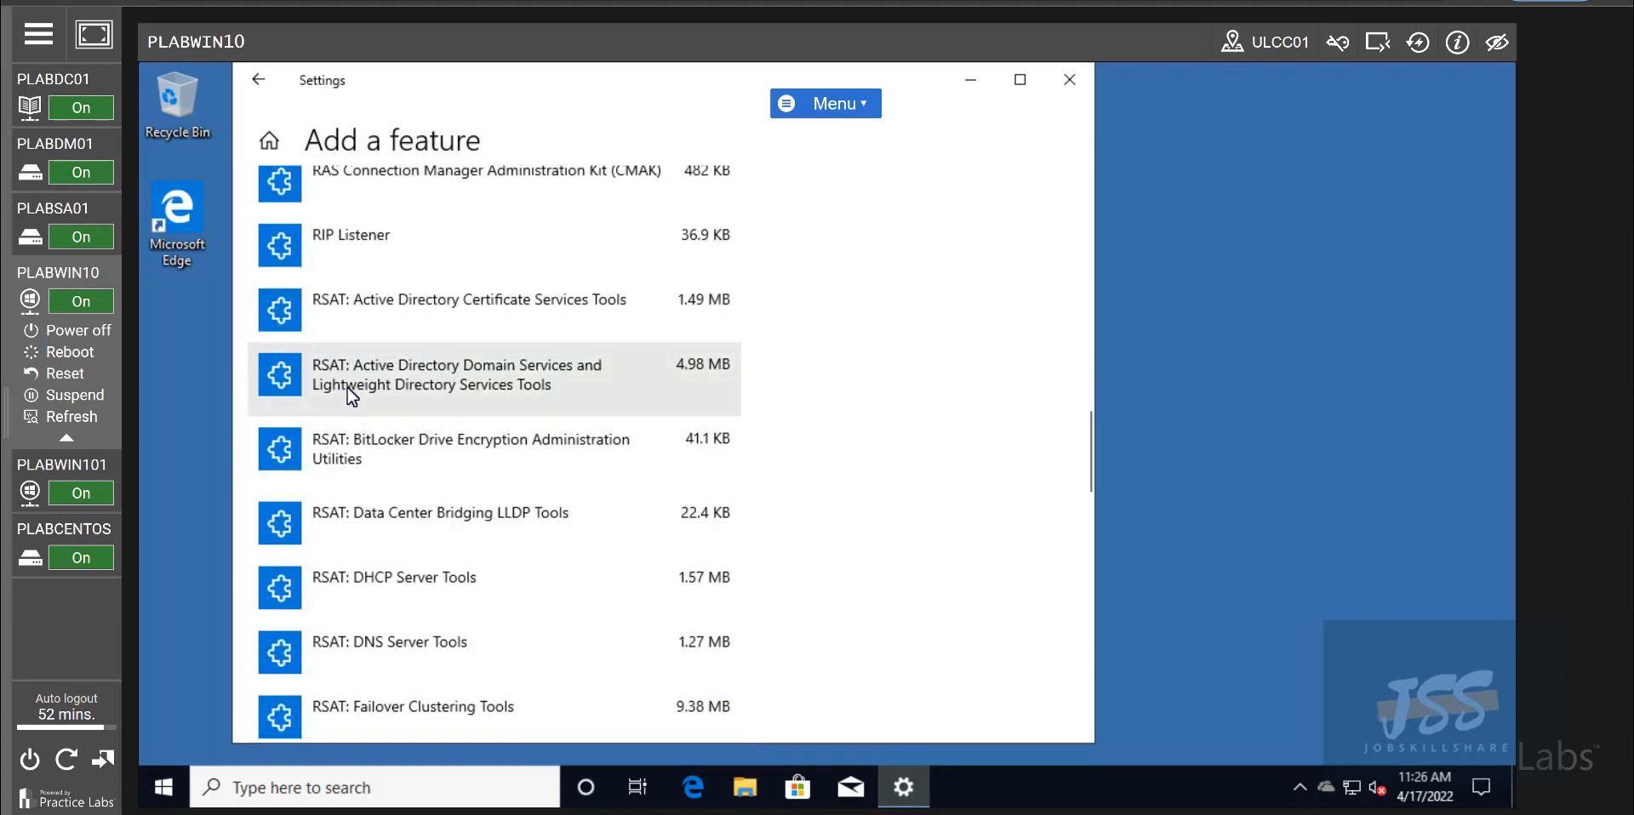
pyautogui.moveTo(426, 399)
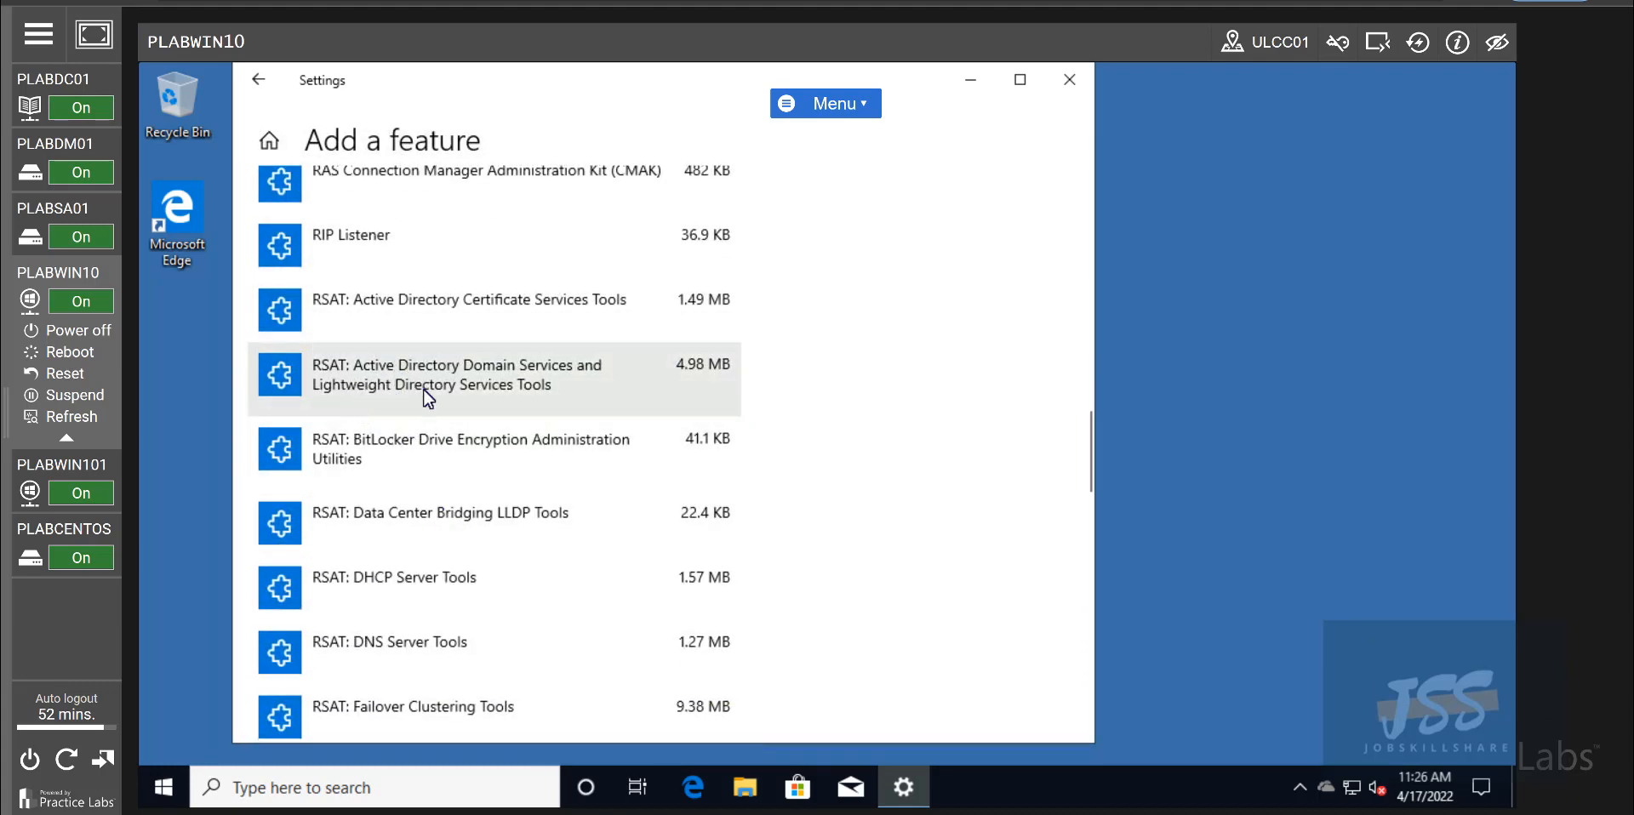
pyautogui.moveTo(462, 410)
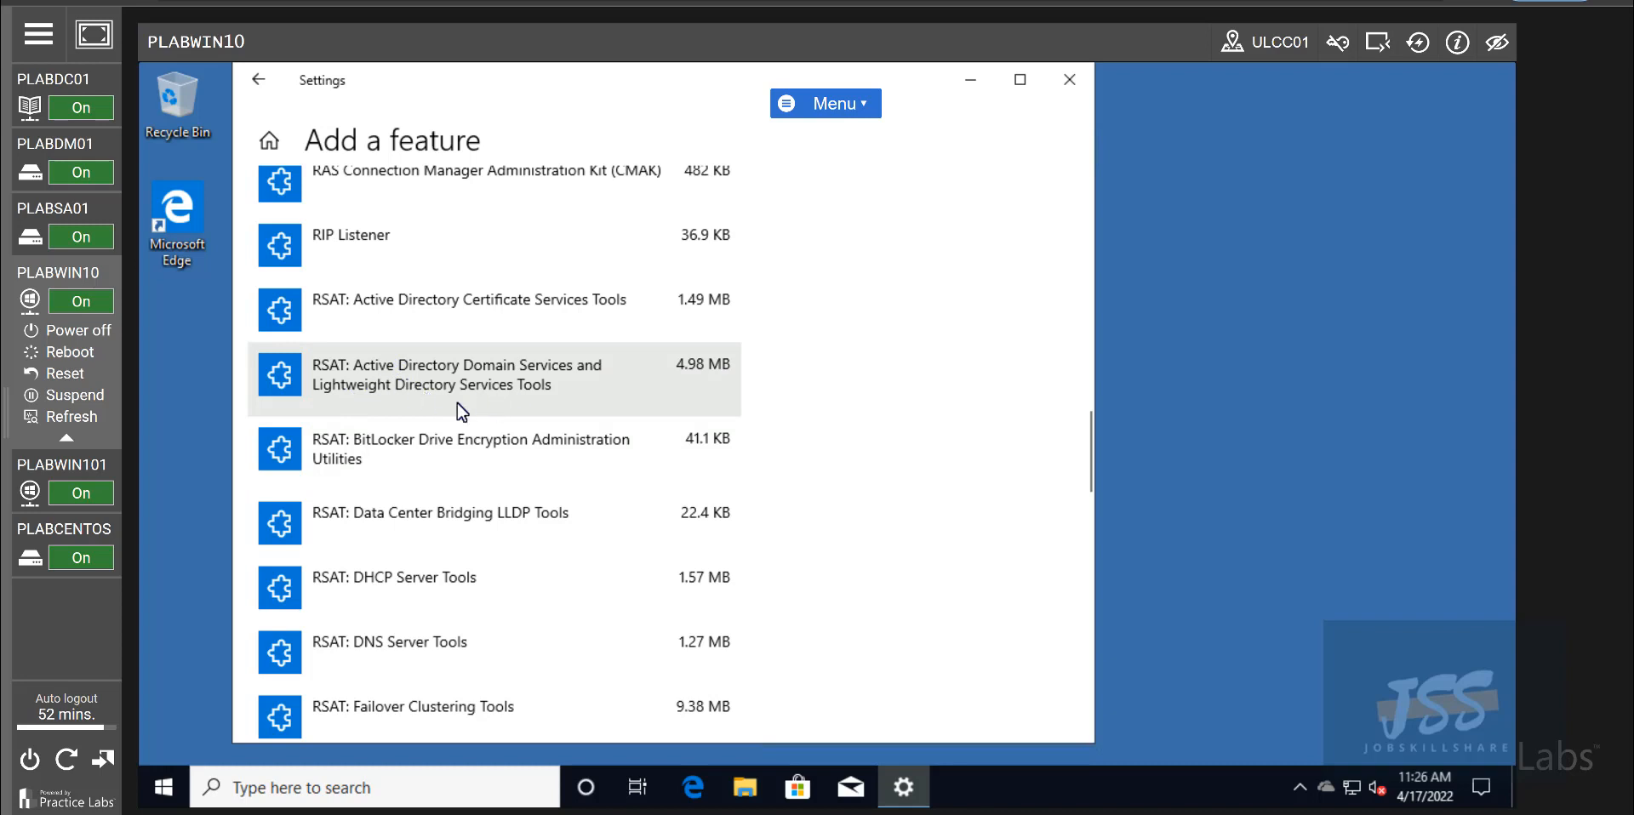
pyautogui.click(459, 374)
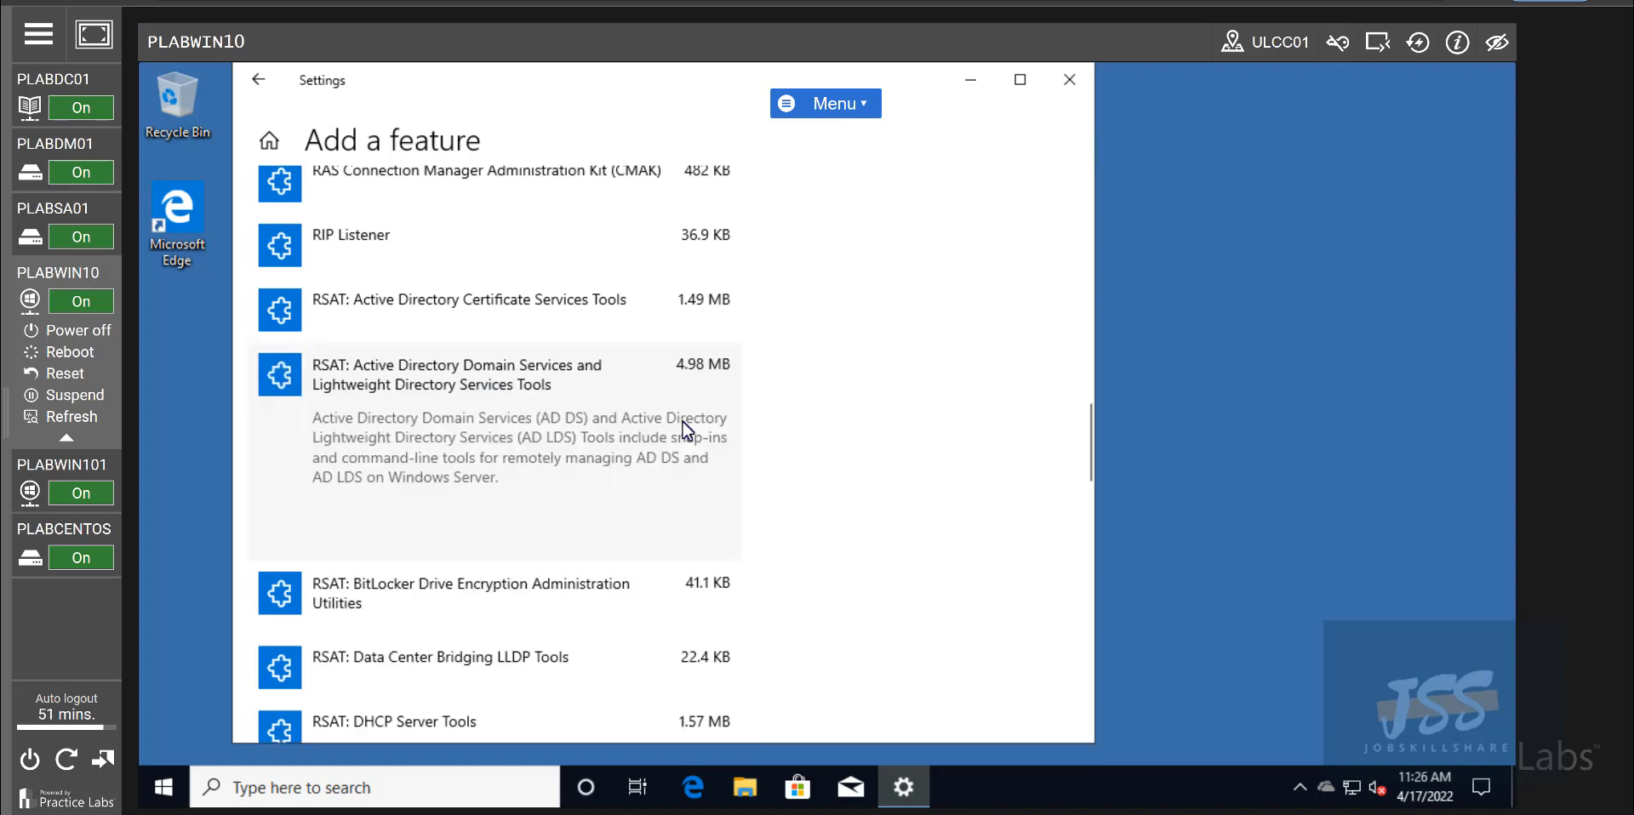
pyautogui.scroll(-3)
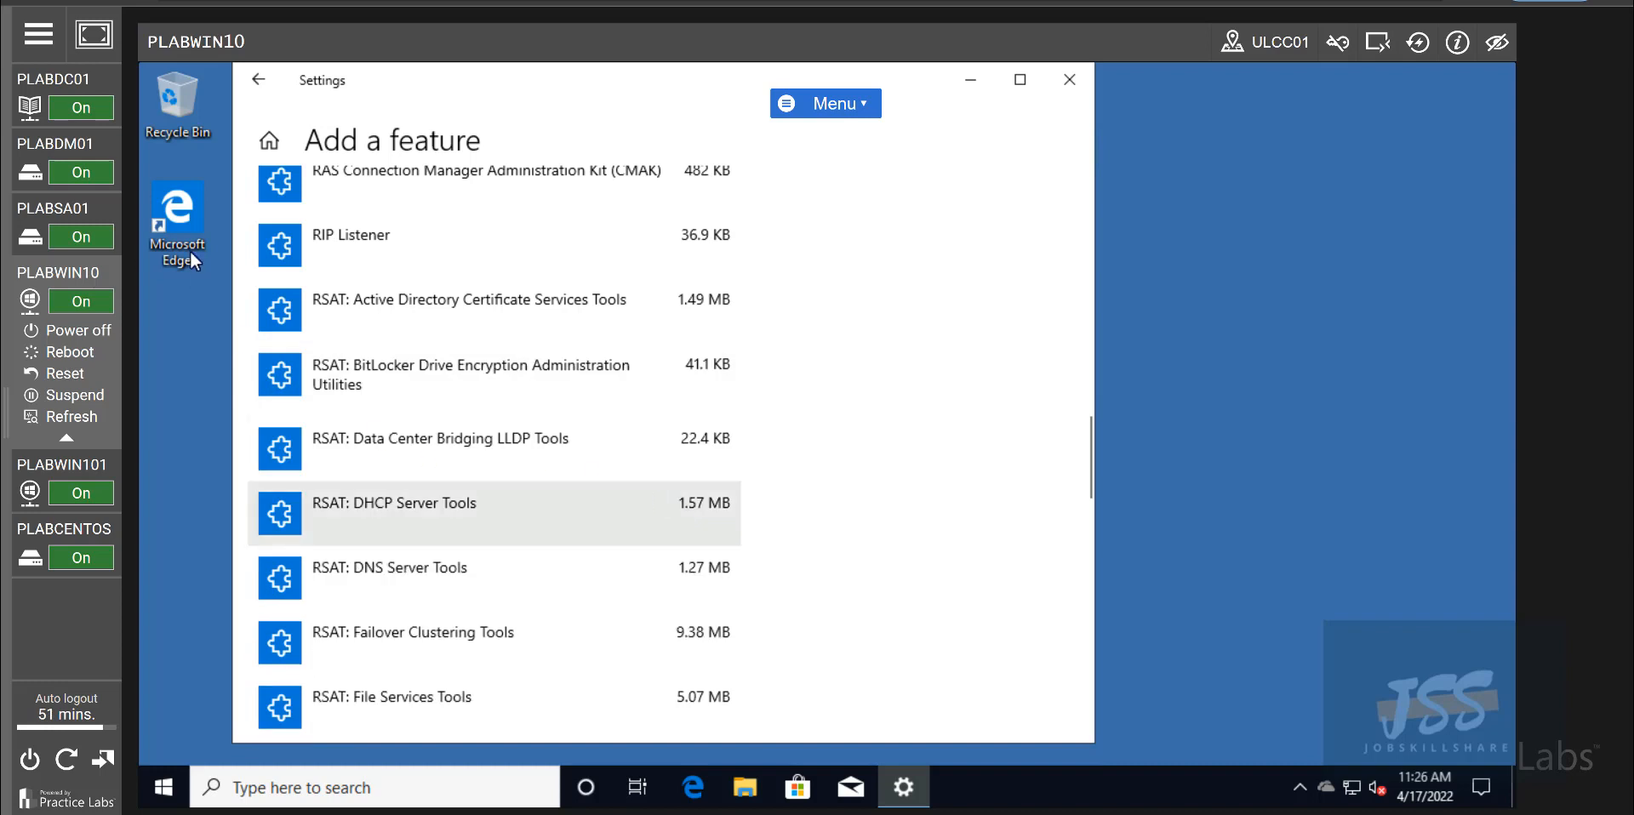
pyautogui.moveTo(212, 371)
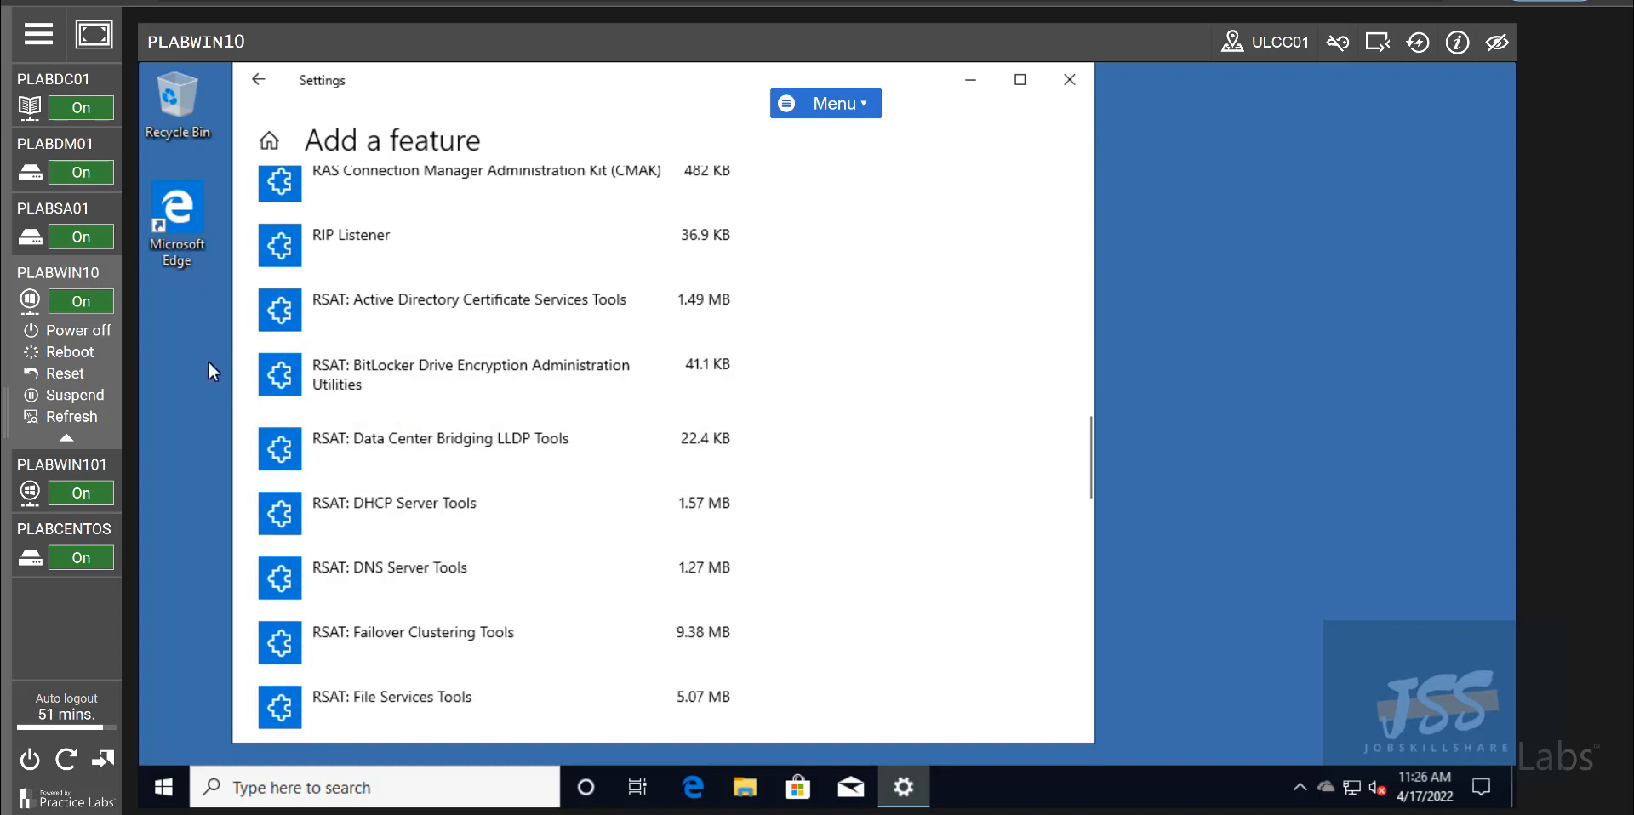
pyautogui.moveTo(164, 269)
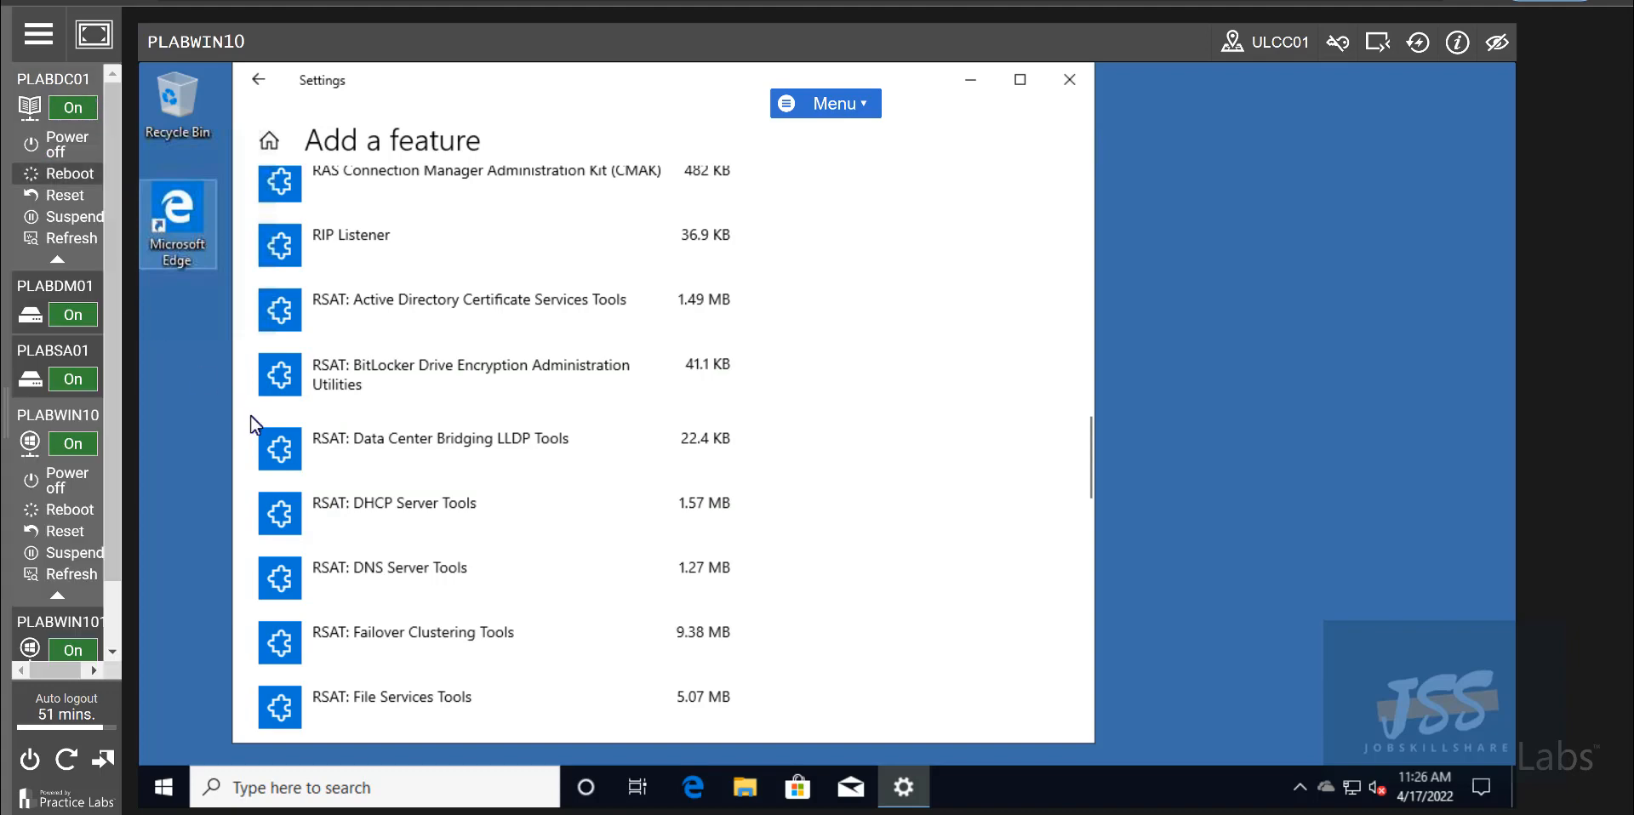
pyautogui.scroll(3)
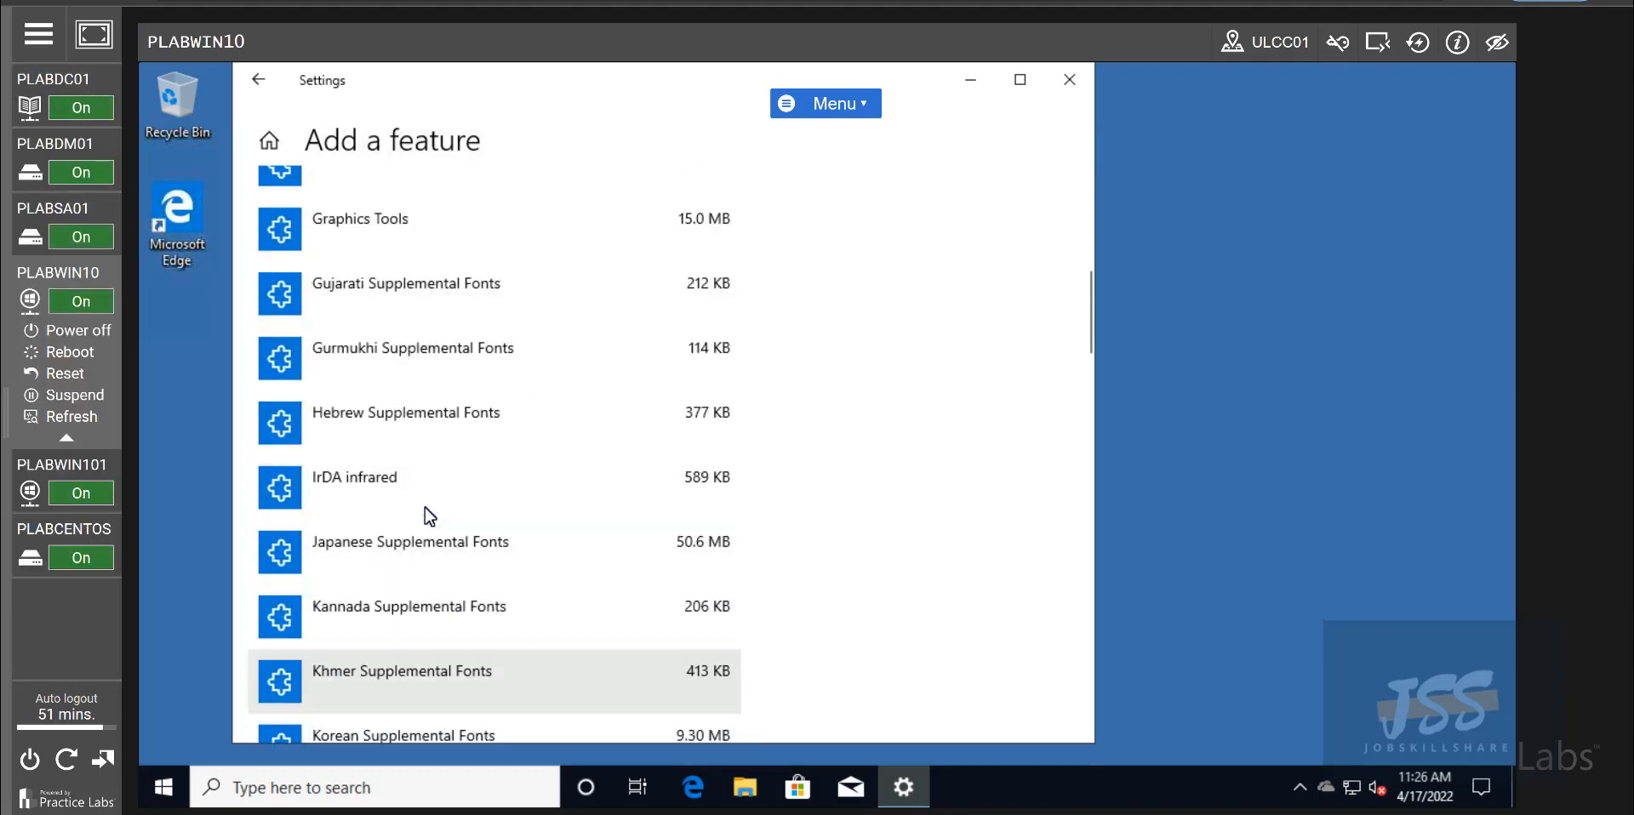
pyautogui.scroll(3)
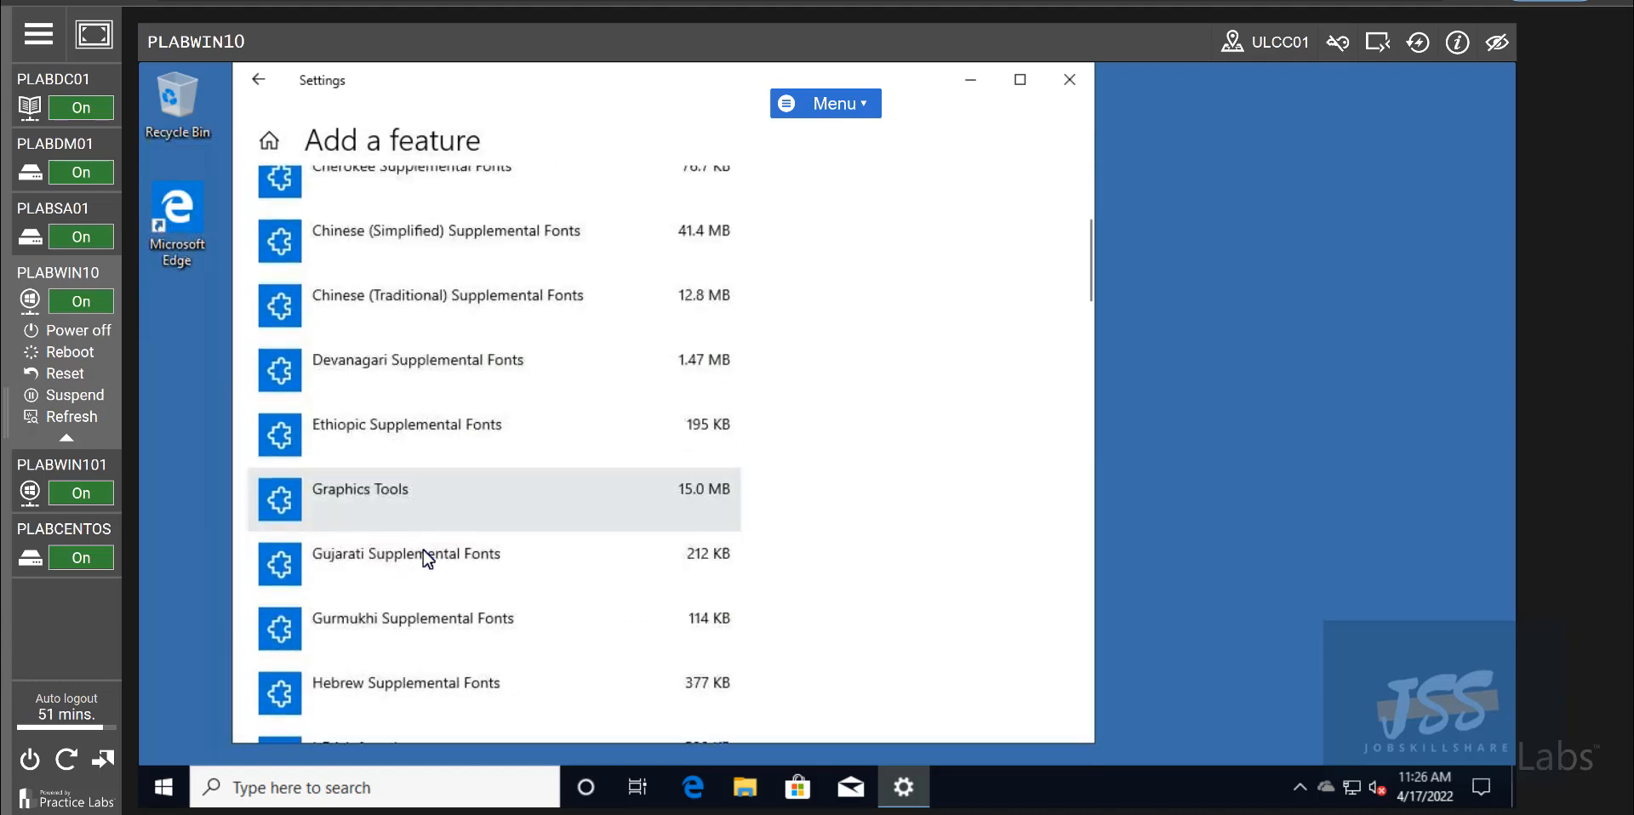
pyautogui.scroll(-3)
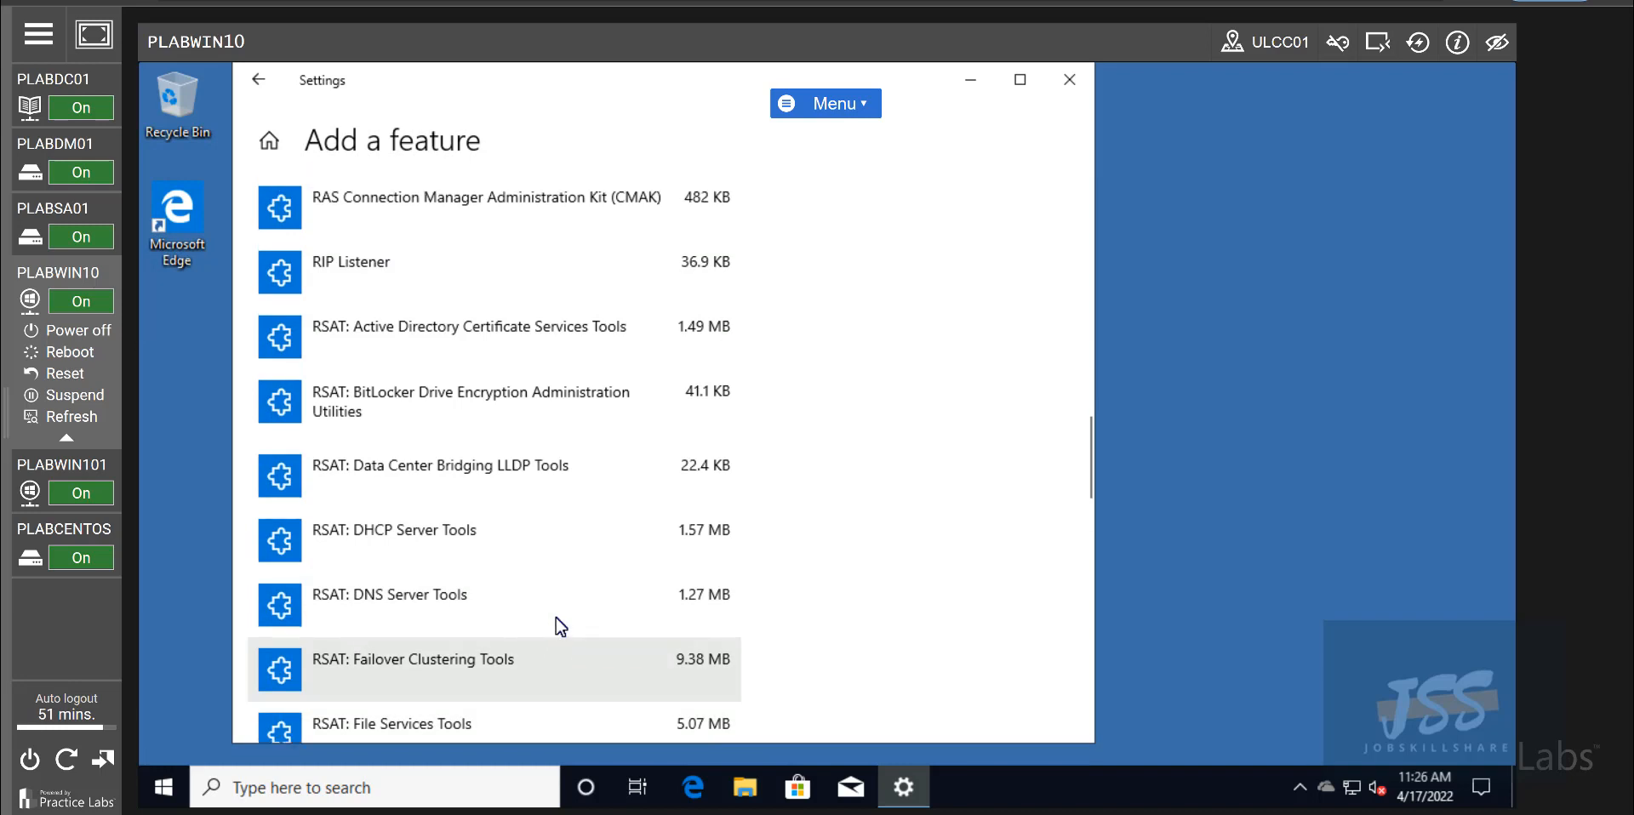
pyautogui.scroll(3)
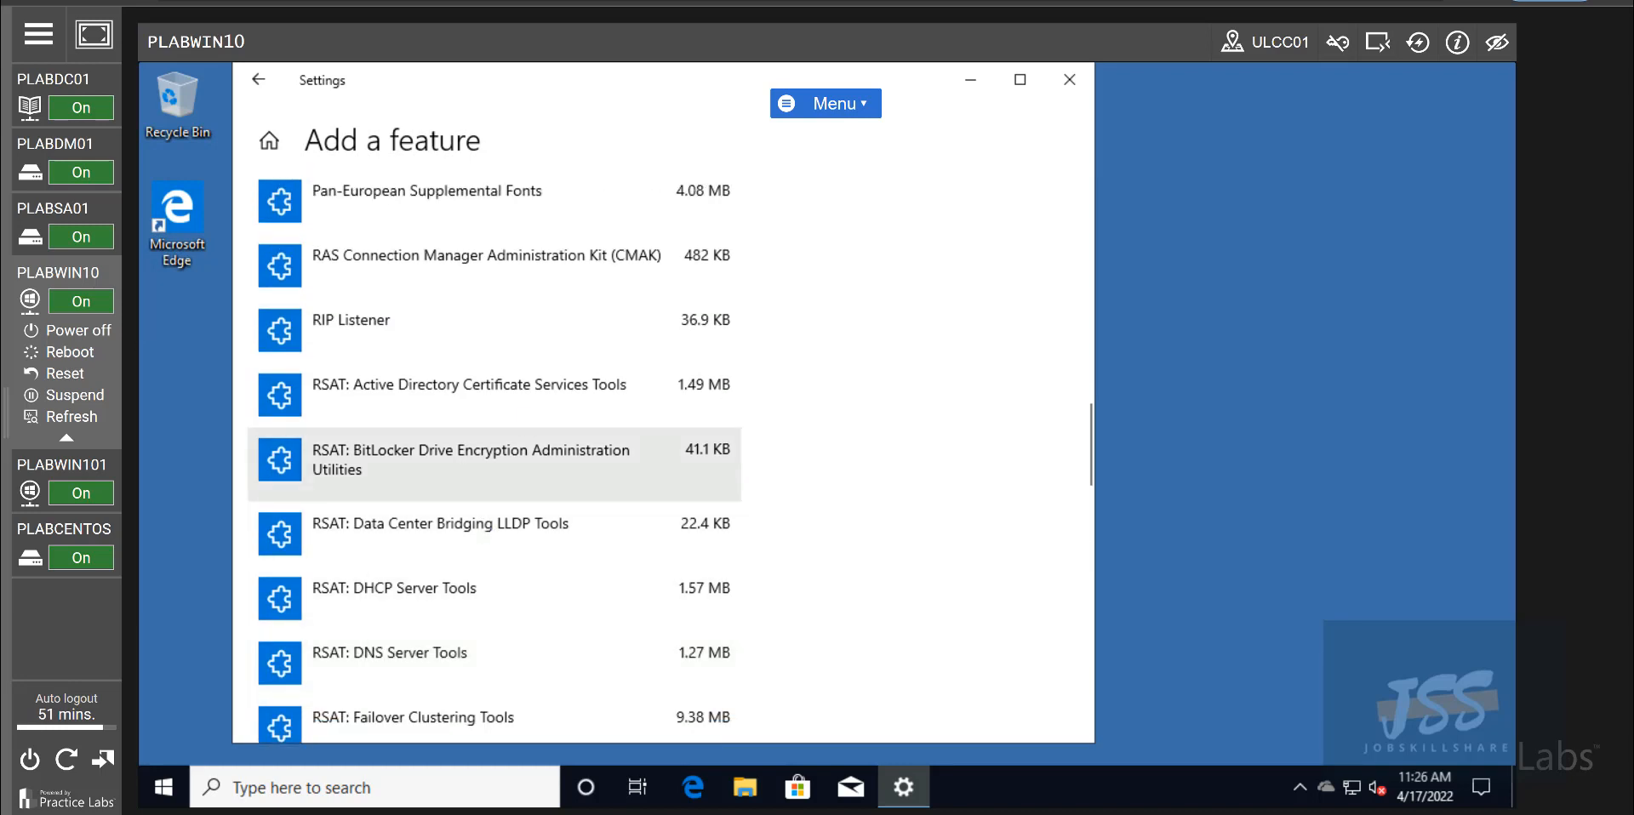
# - Watch the RSAT AD DS tools install progress in Optional features, then launch Edge
pyautogui.click(259, 80)
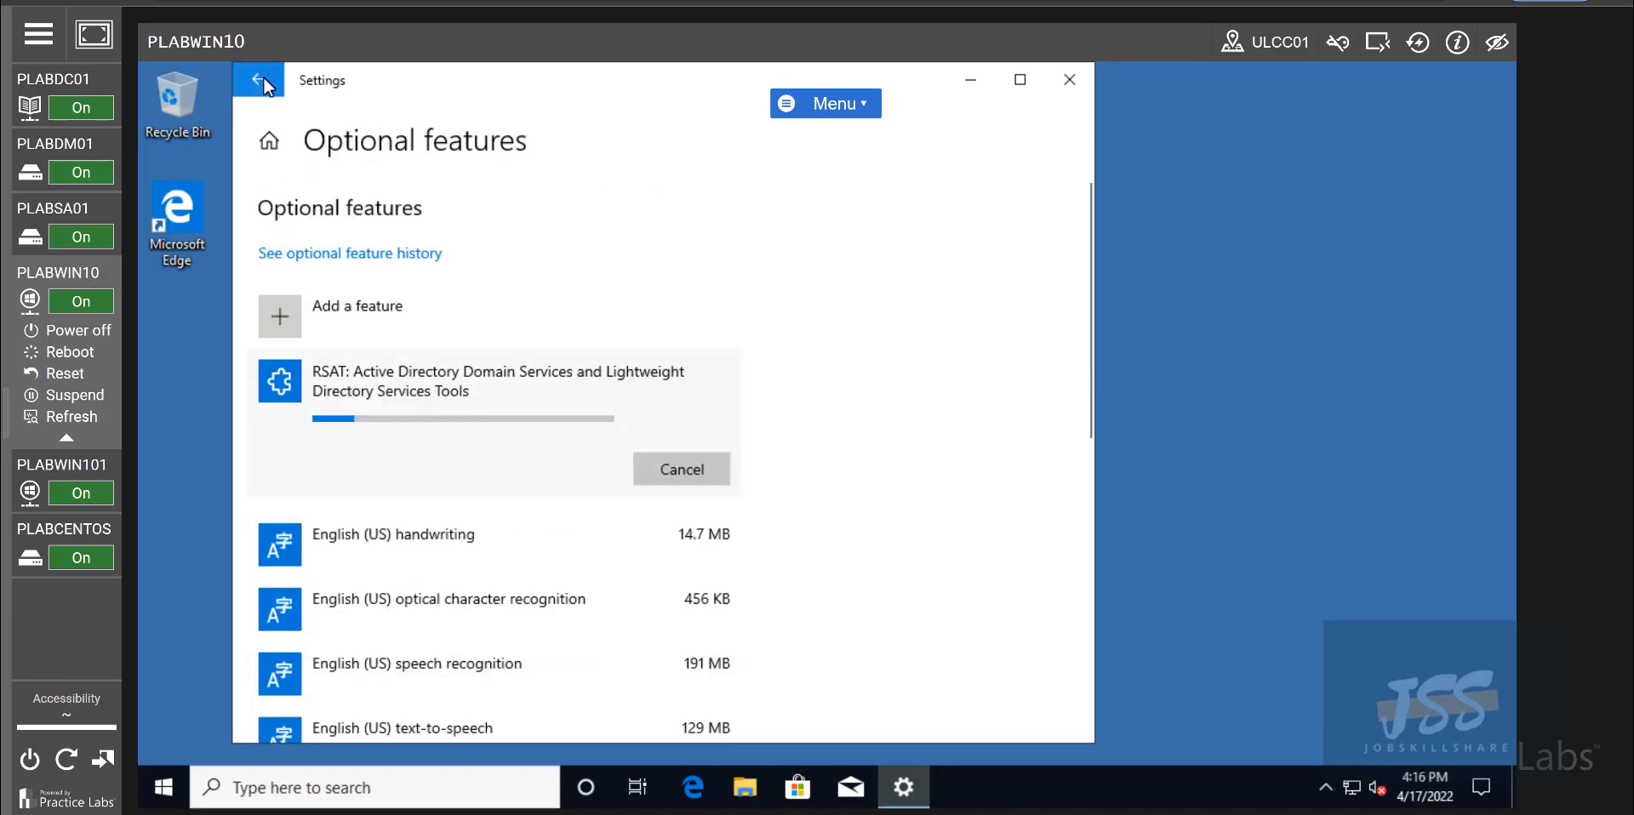
pyautogui.moveTo(343, 431)
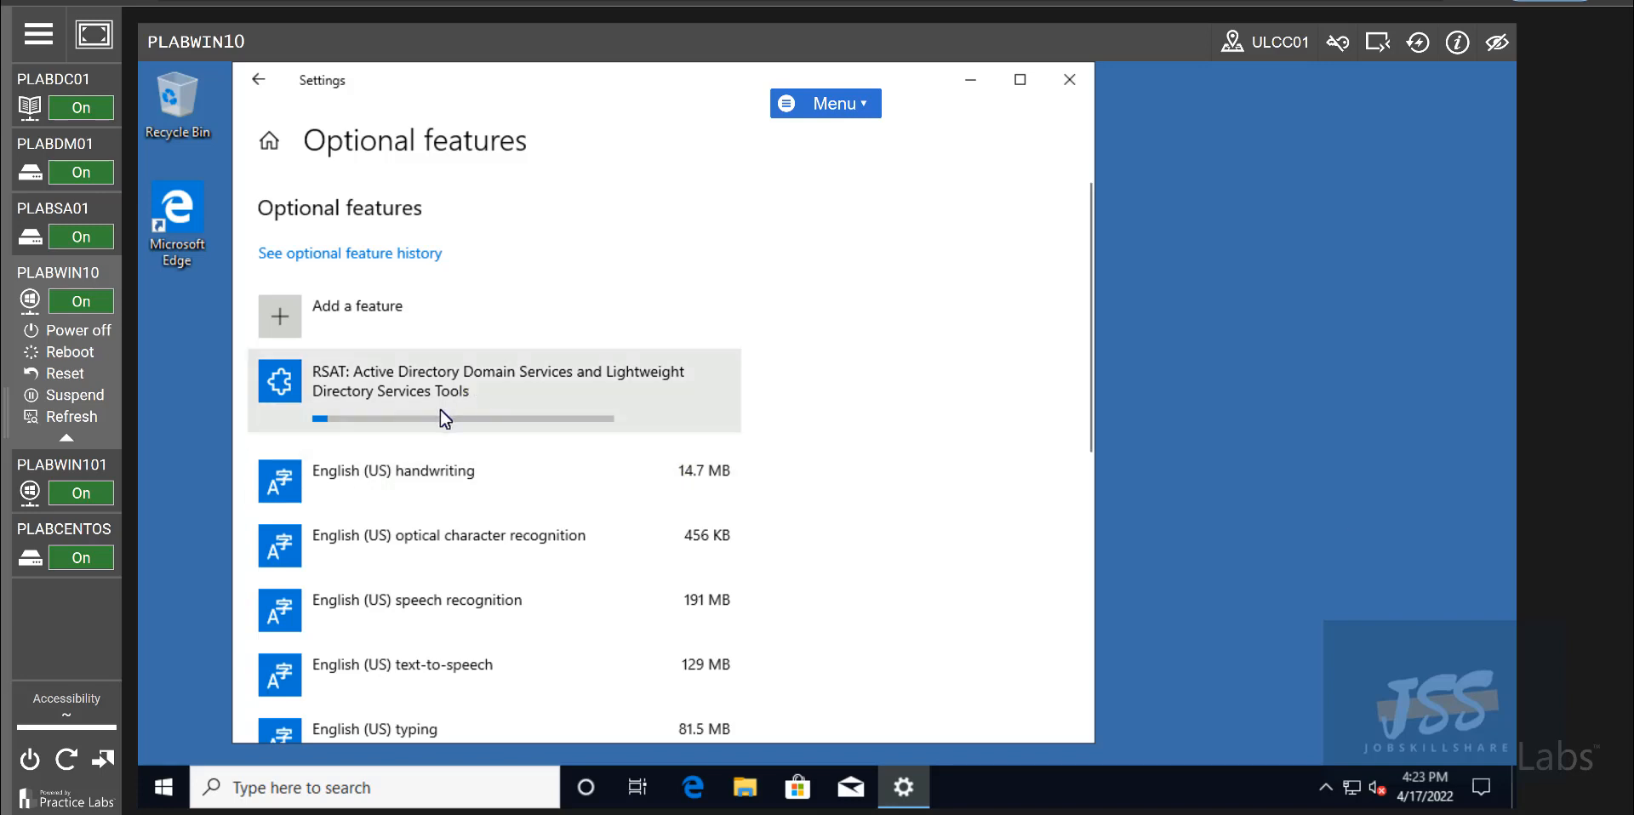
pyautogui.moveTo(130, 386)
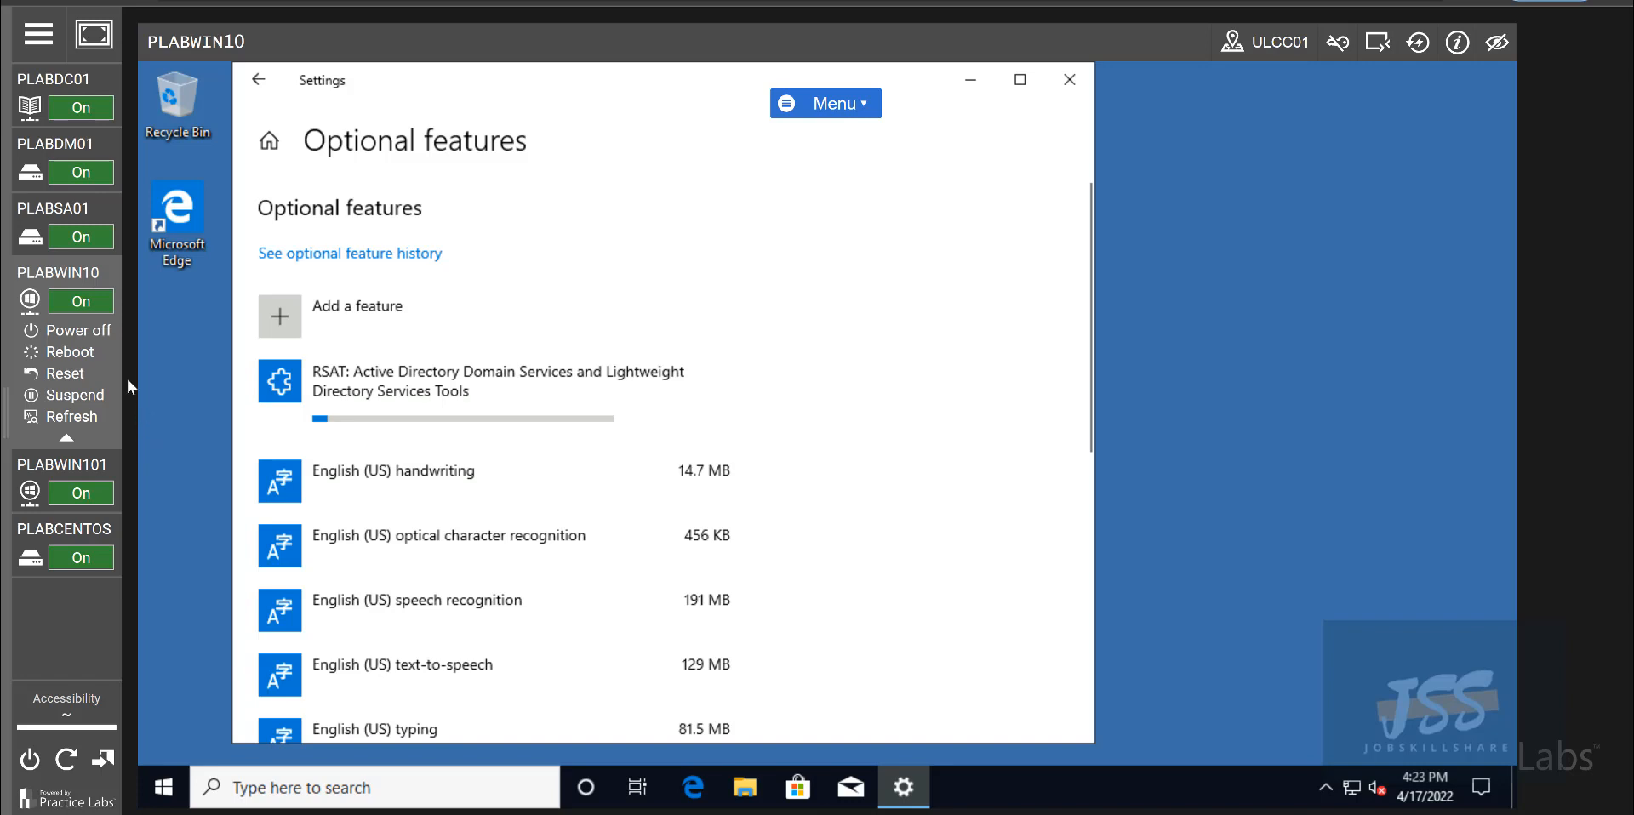
pyautogui.moveTo(104, 302)
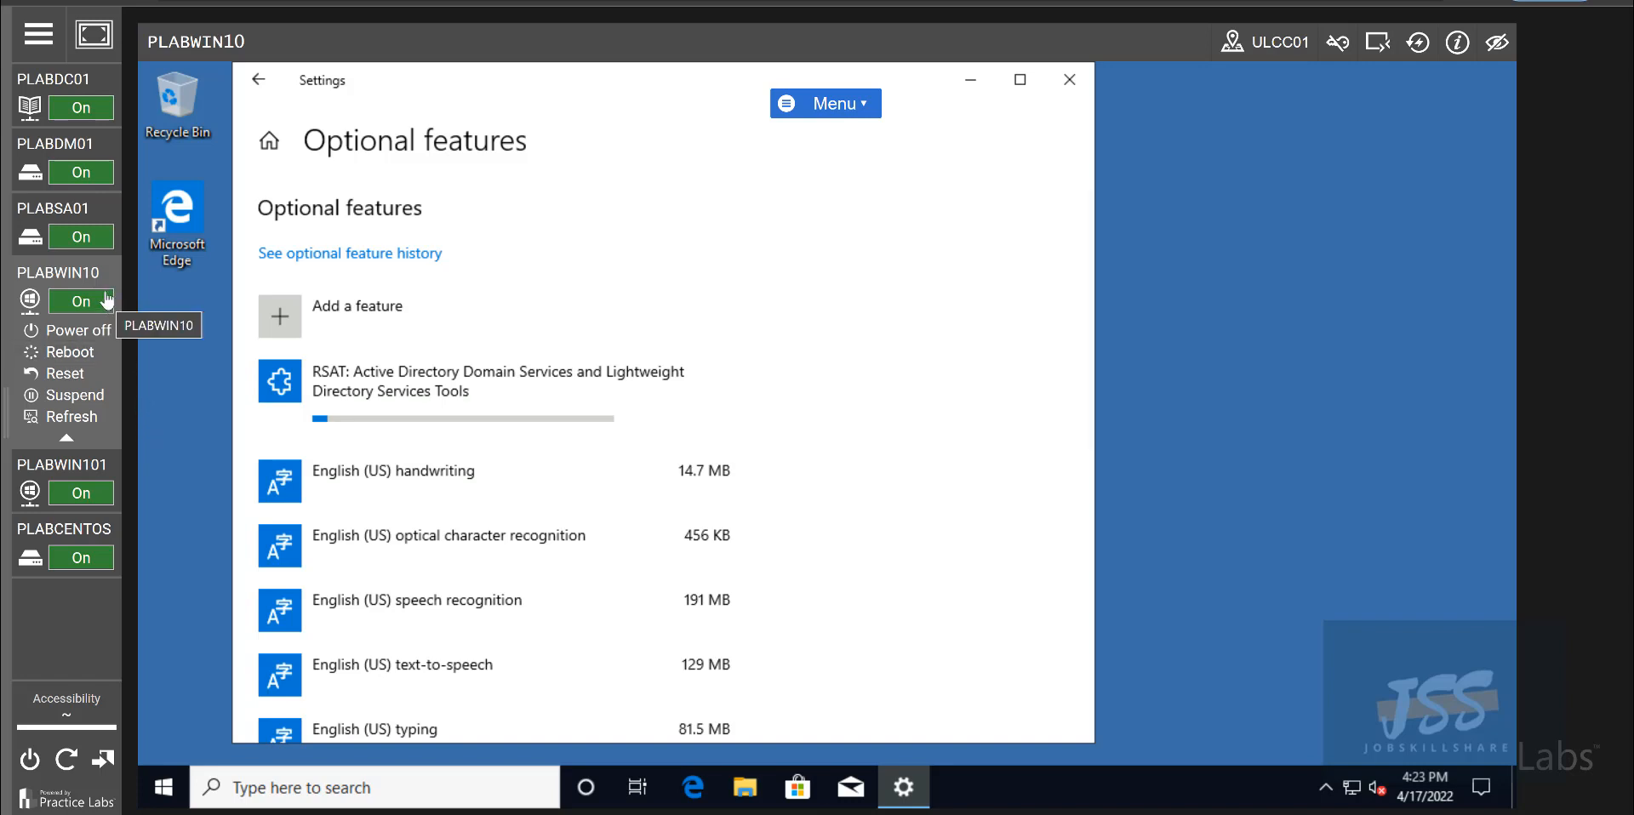
pyautogui.moveTo(167, 478)
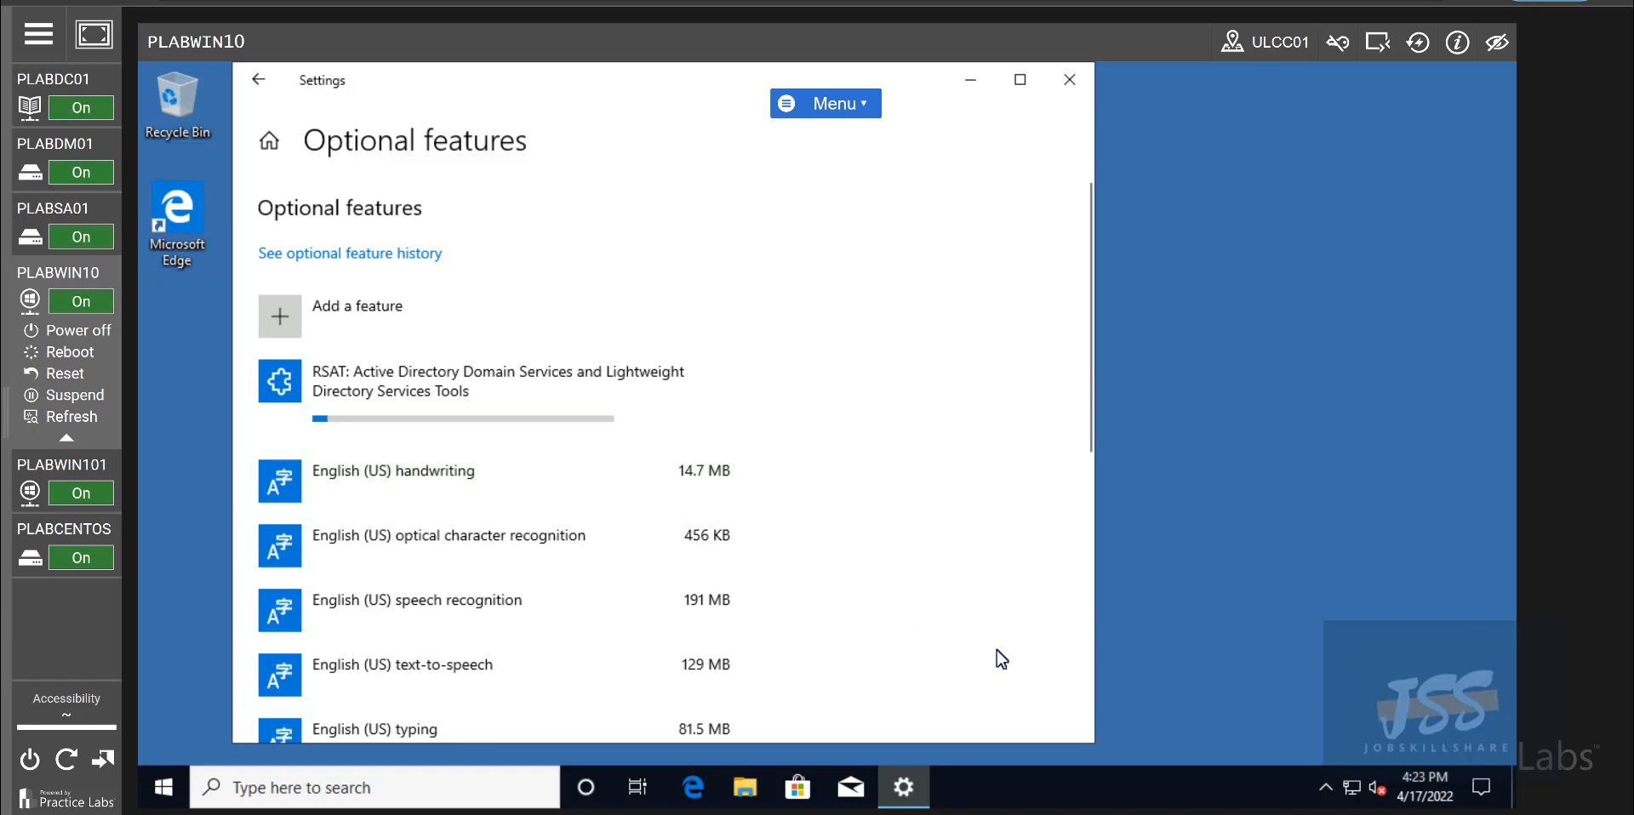
pyautogui.moveTo(1055, 782)
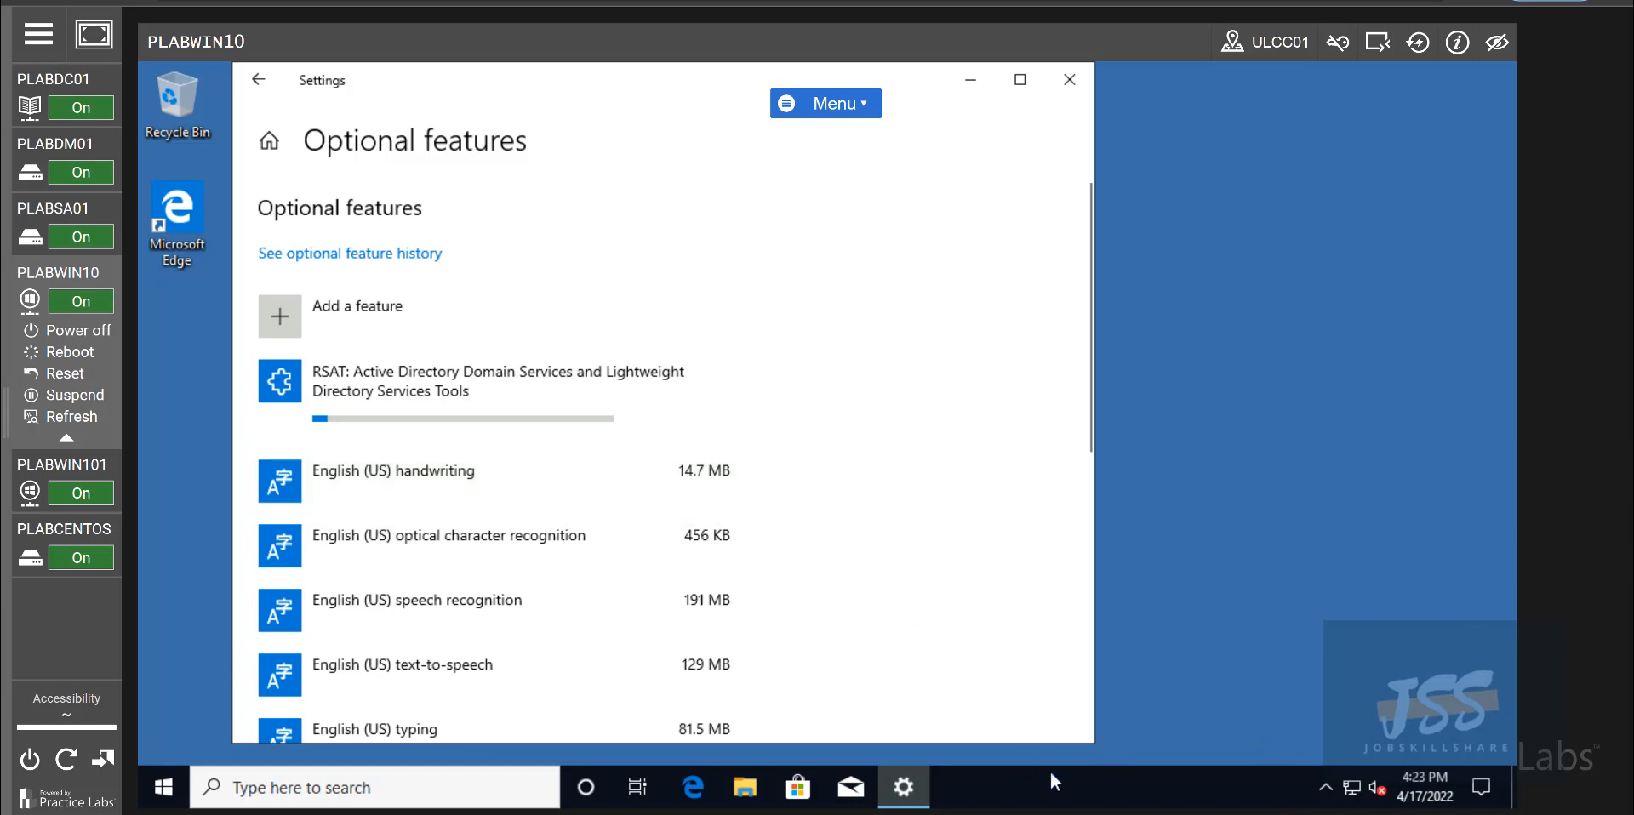
pyautogui.click(691, 787)
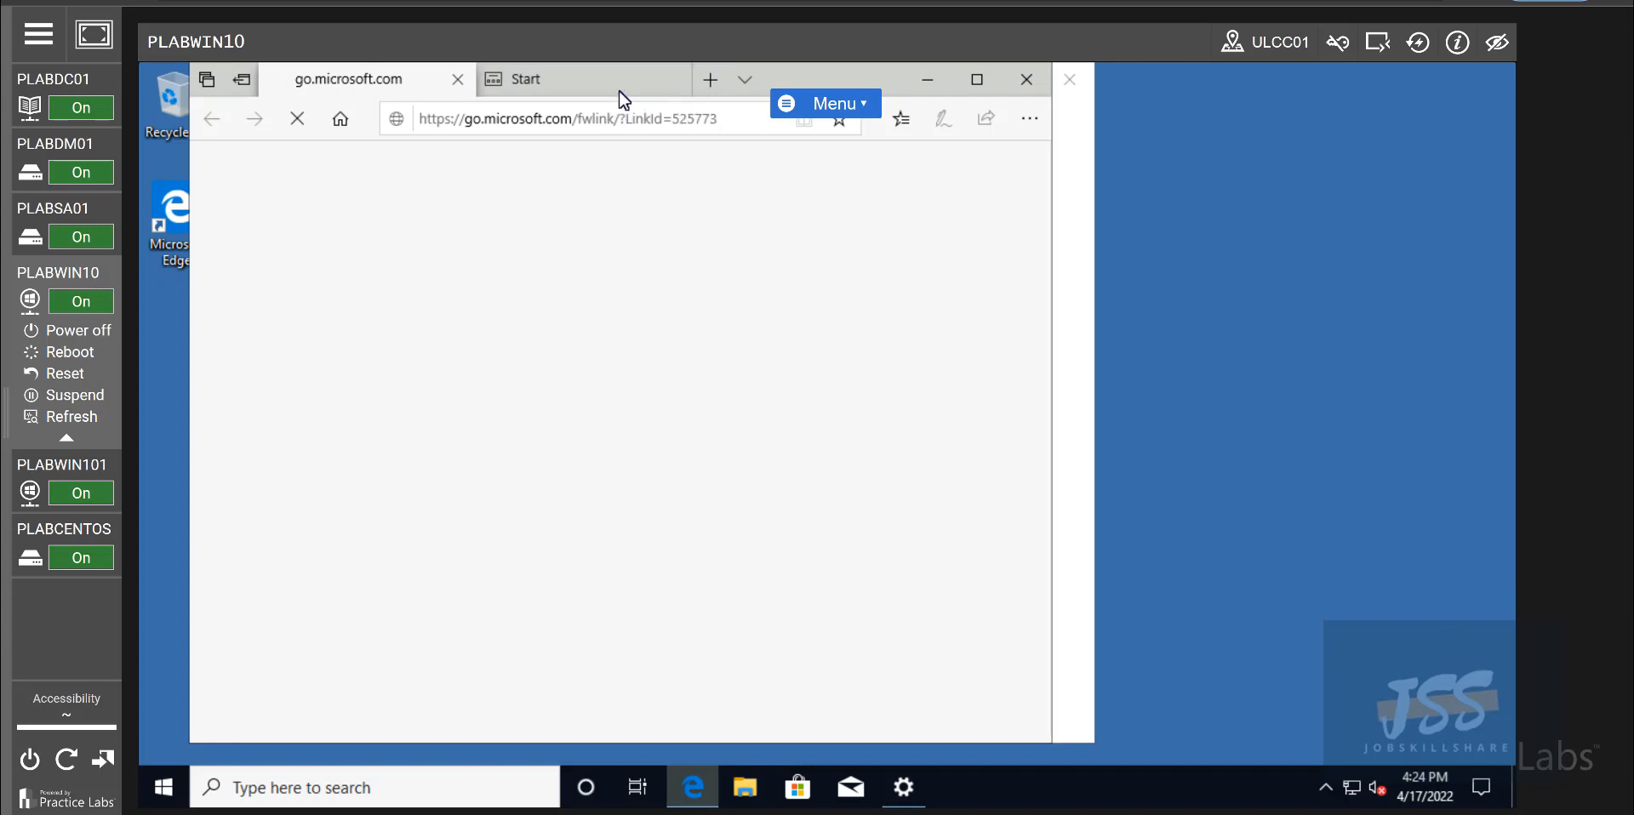
pyautogui.click(709, 79)
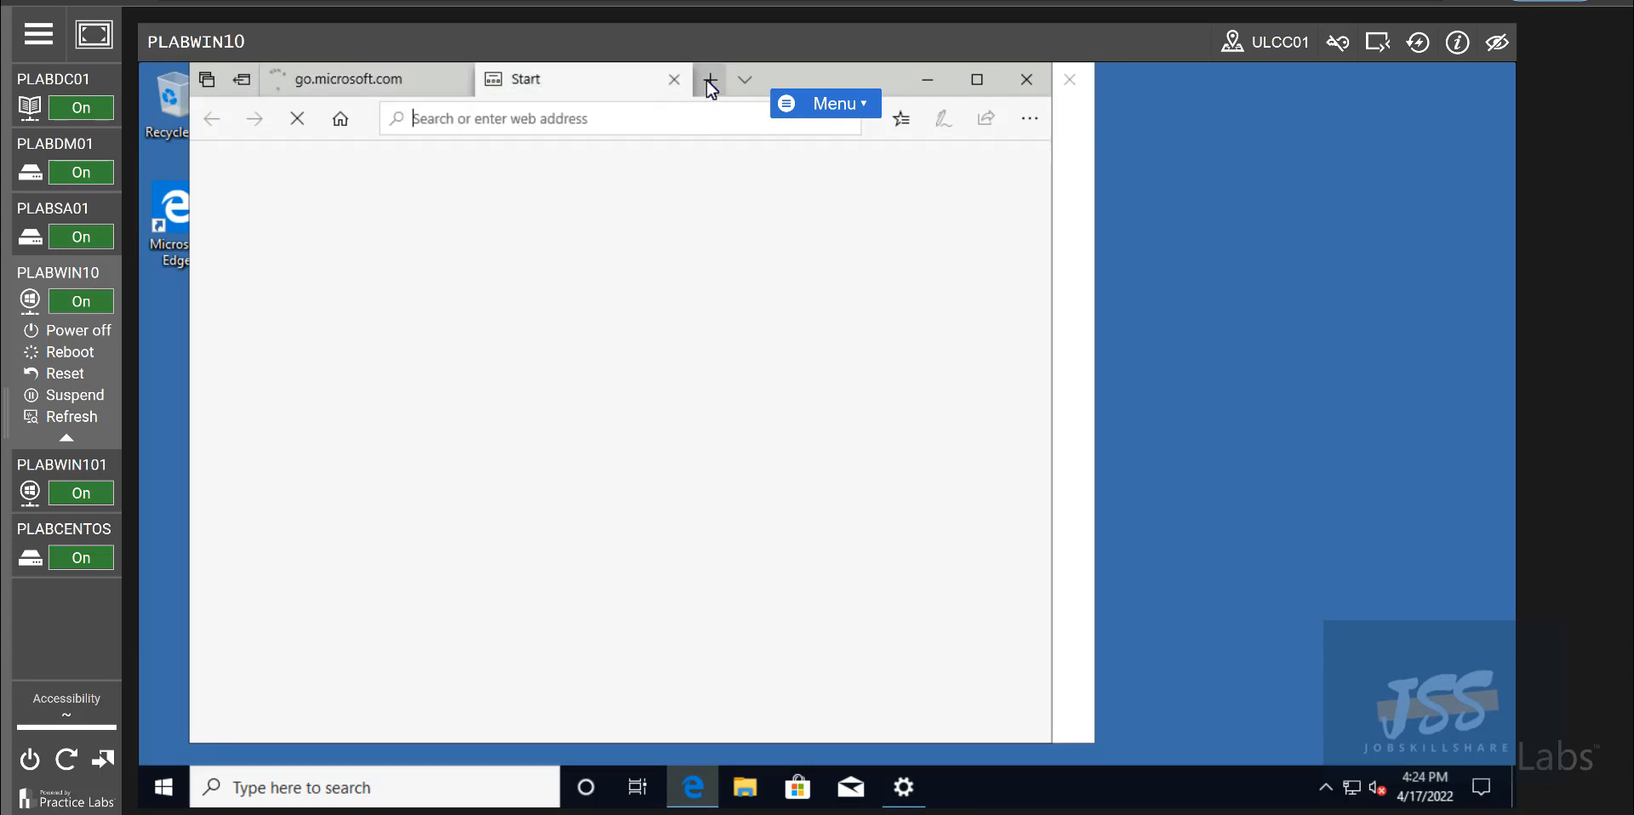
pyautogui.click(902, 788)
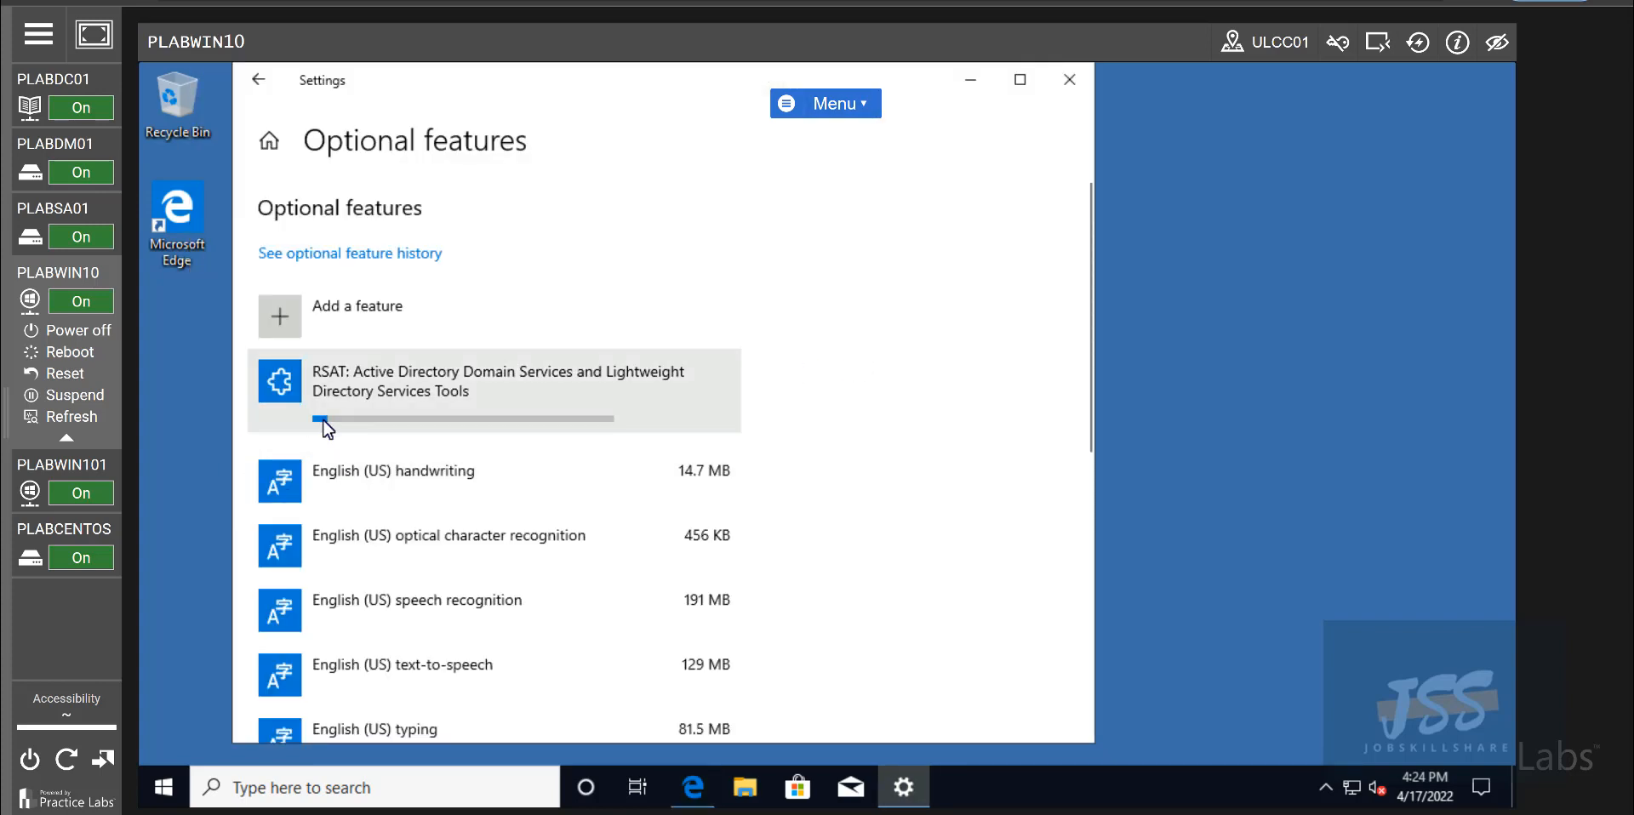
pyautogui.moveTo(318, 436)
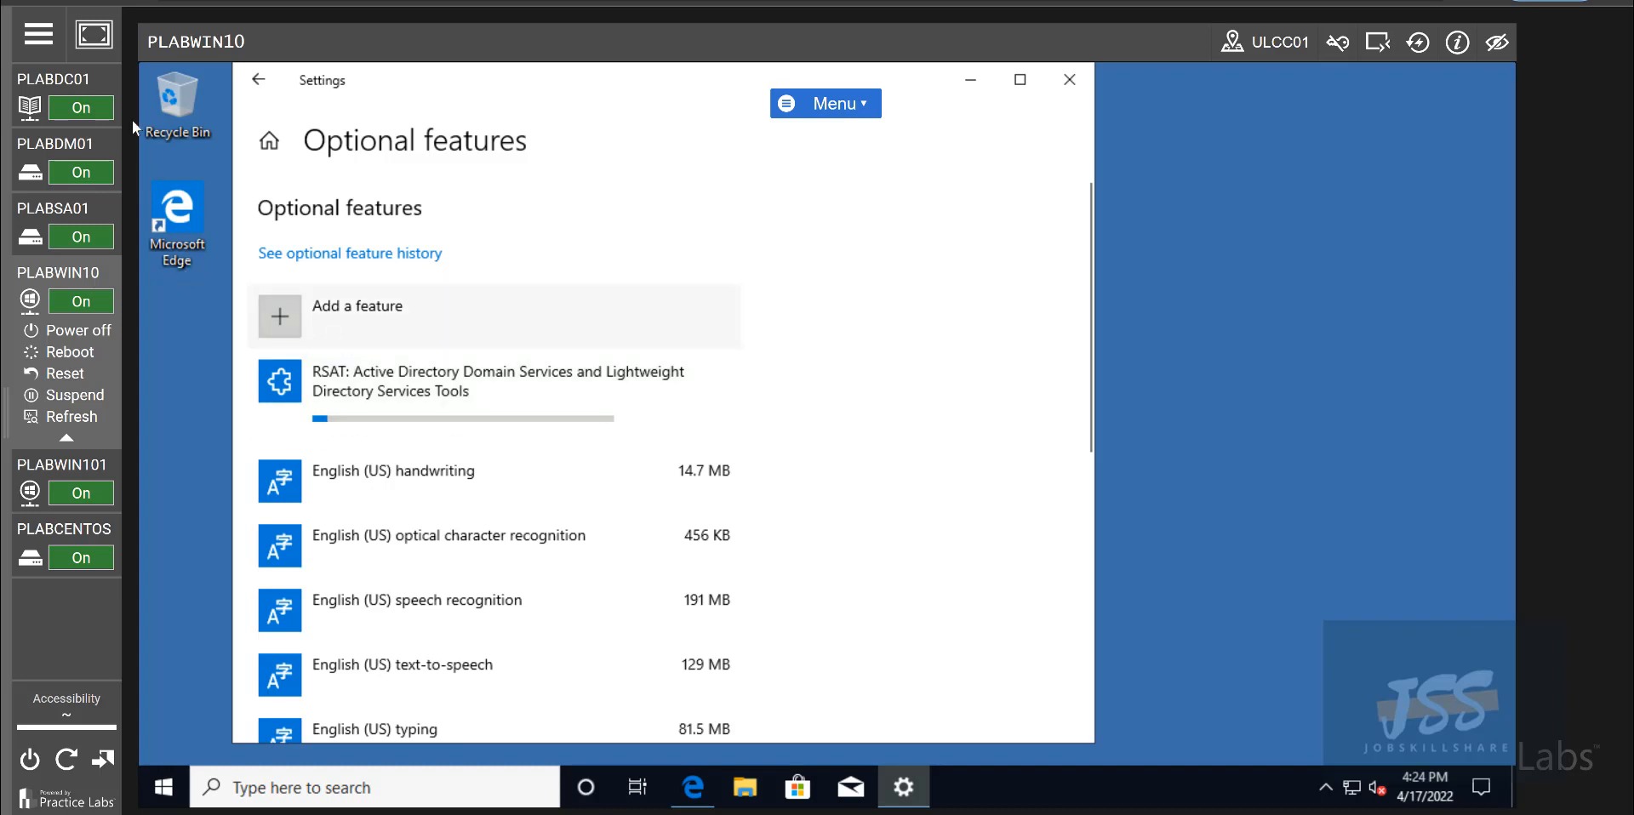
pyautogui.moveTo(1425, 720)
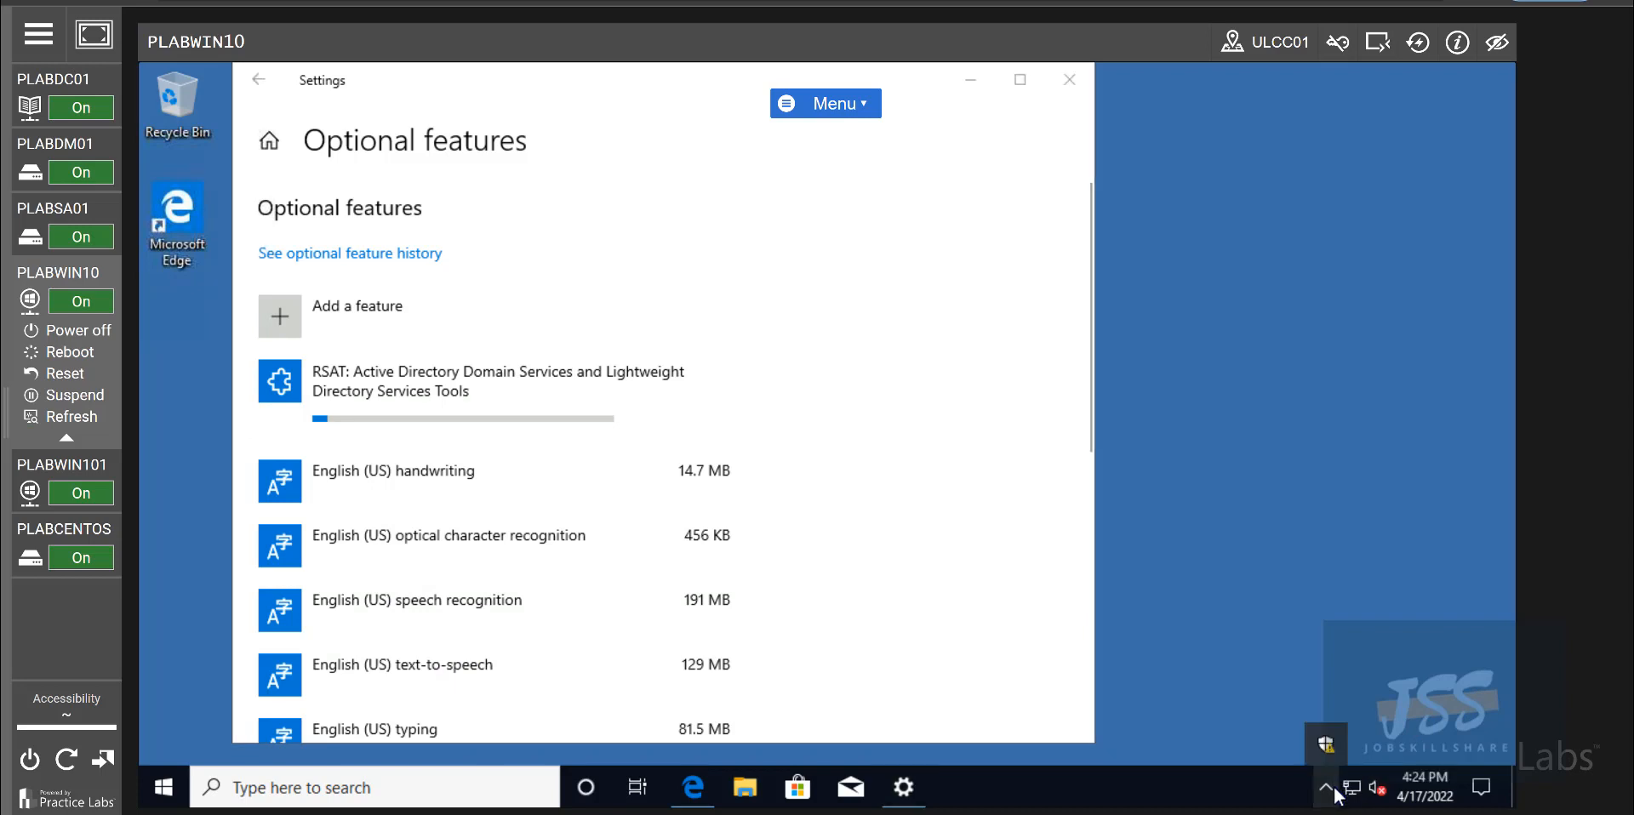
# - Open the Ethernet adapter's properties and select Internet Protocol Version 4
pyautogui.rightClick(1354, 787)
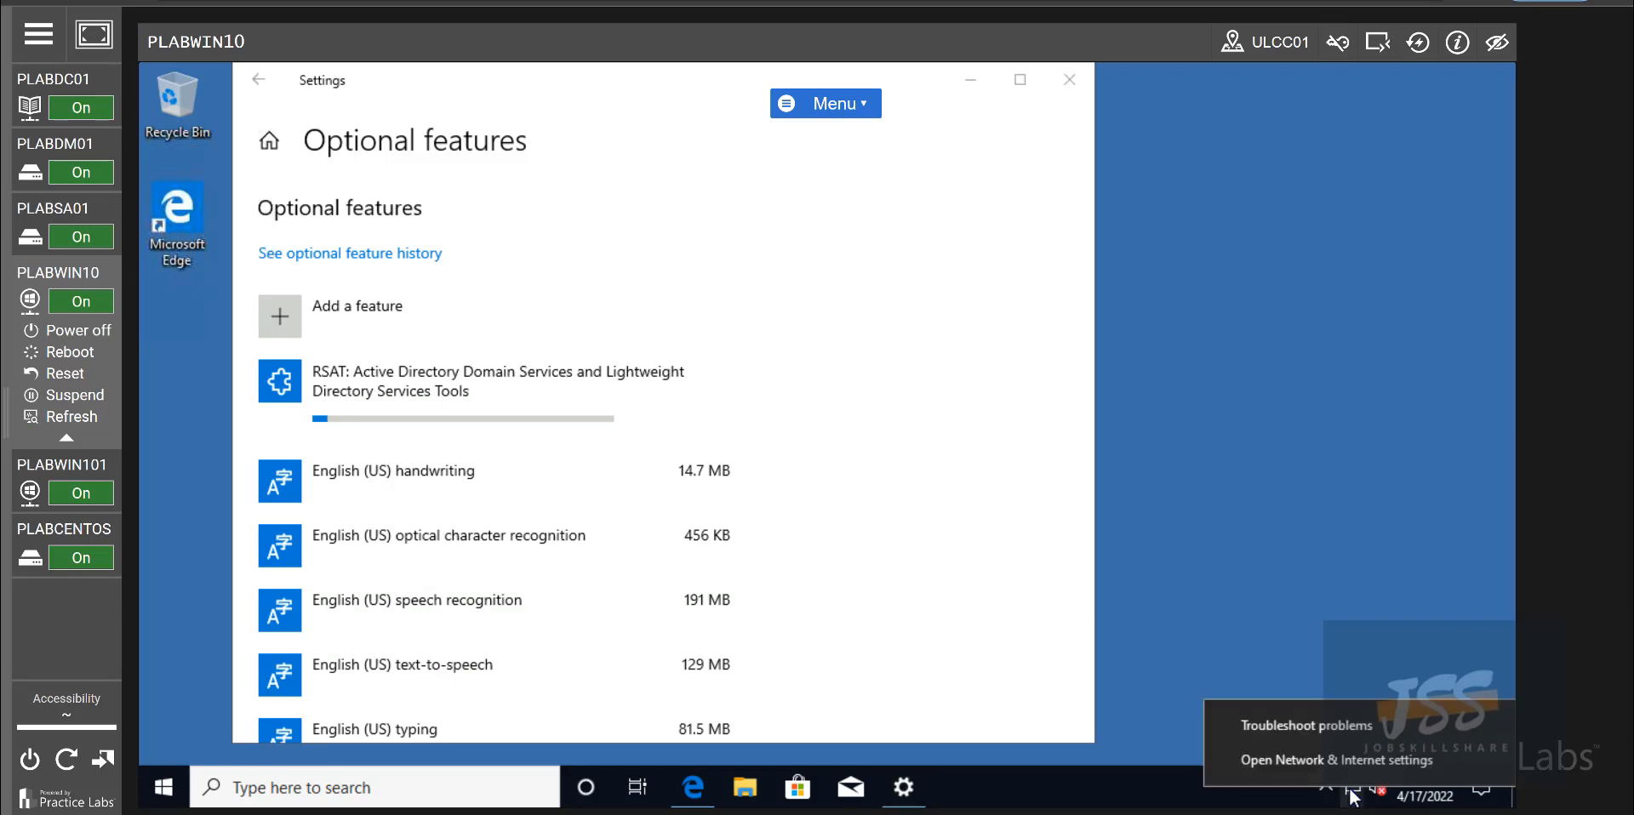
pyautogui.click(1334, 760)
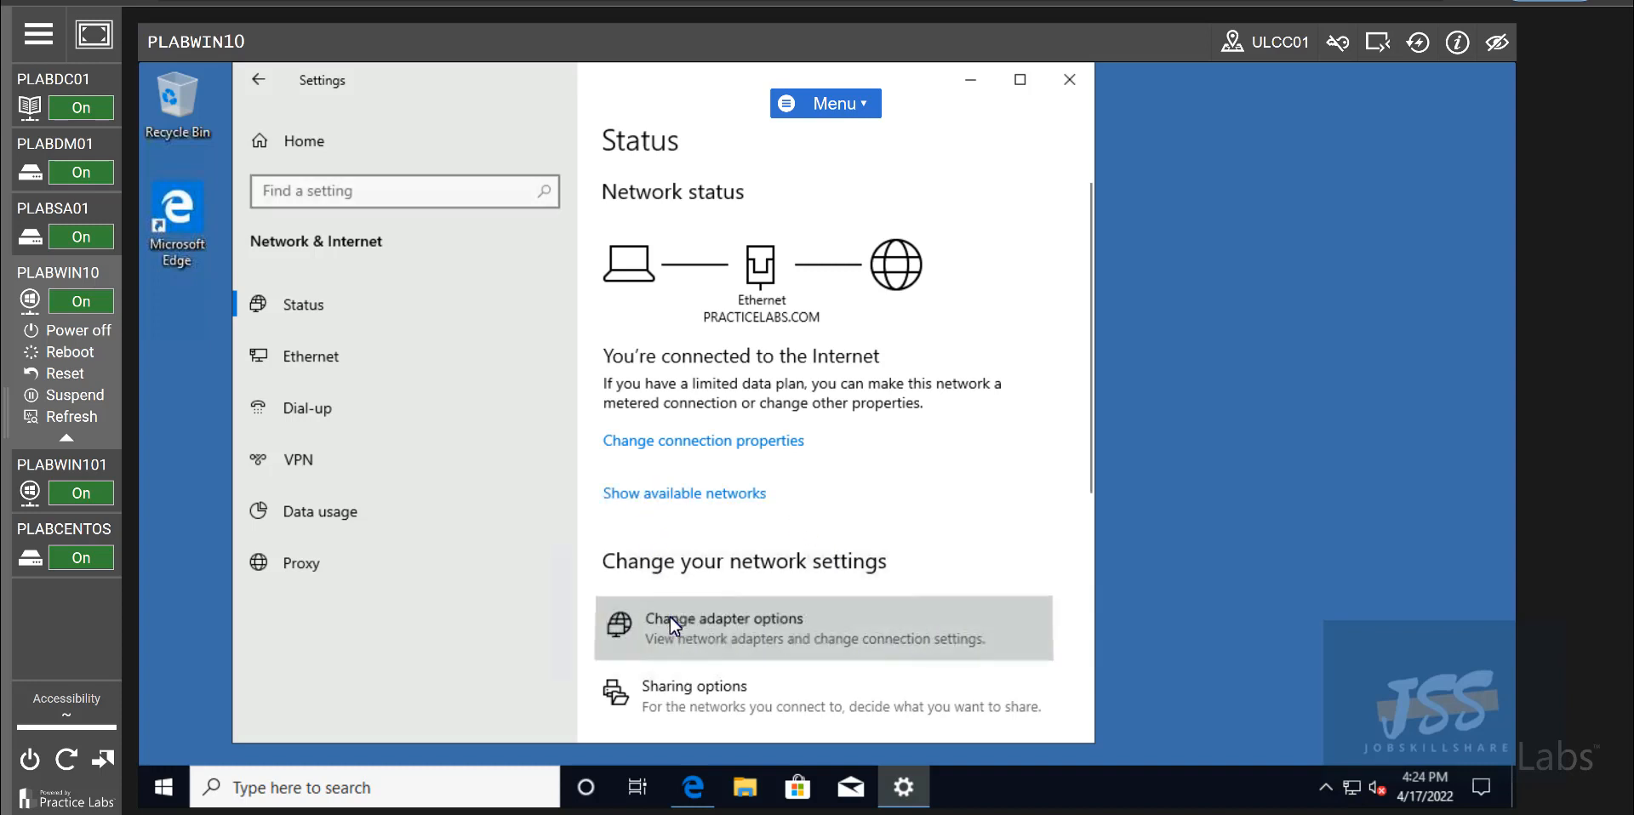
pyautogui.click(723, 625)
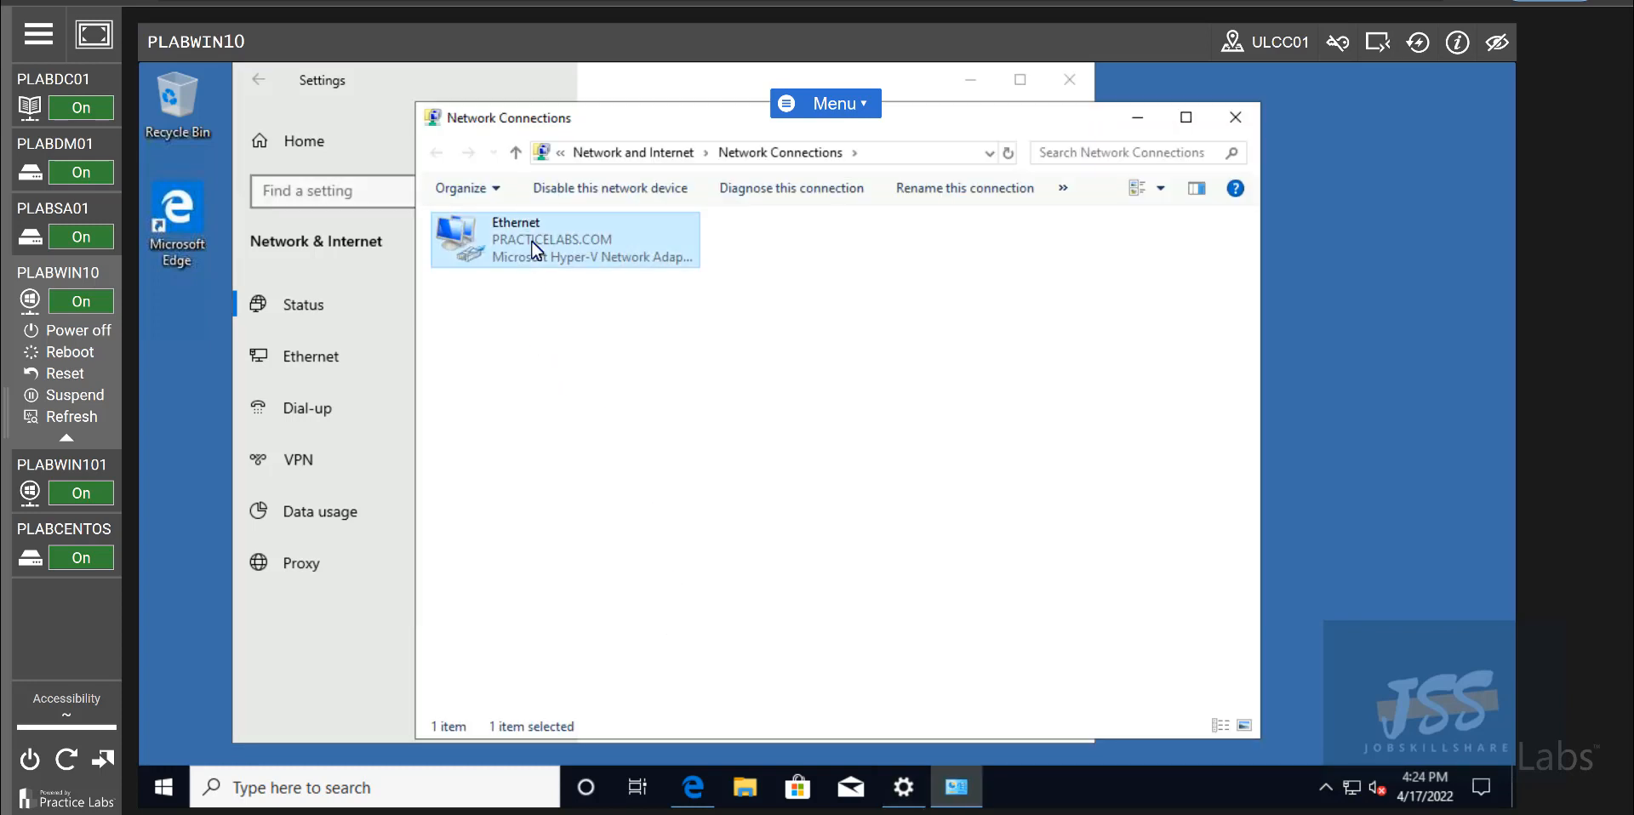
pyautogui.doubleClick(562, 240)
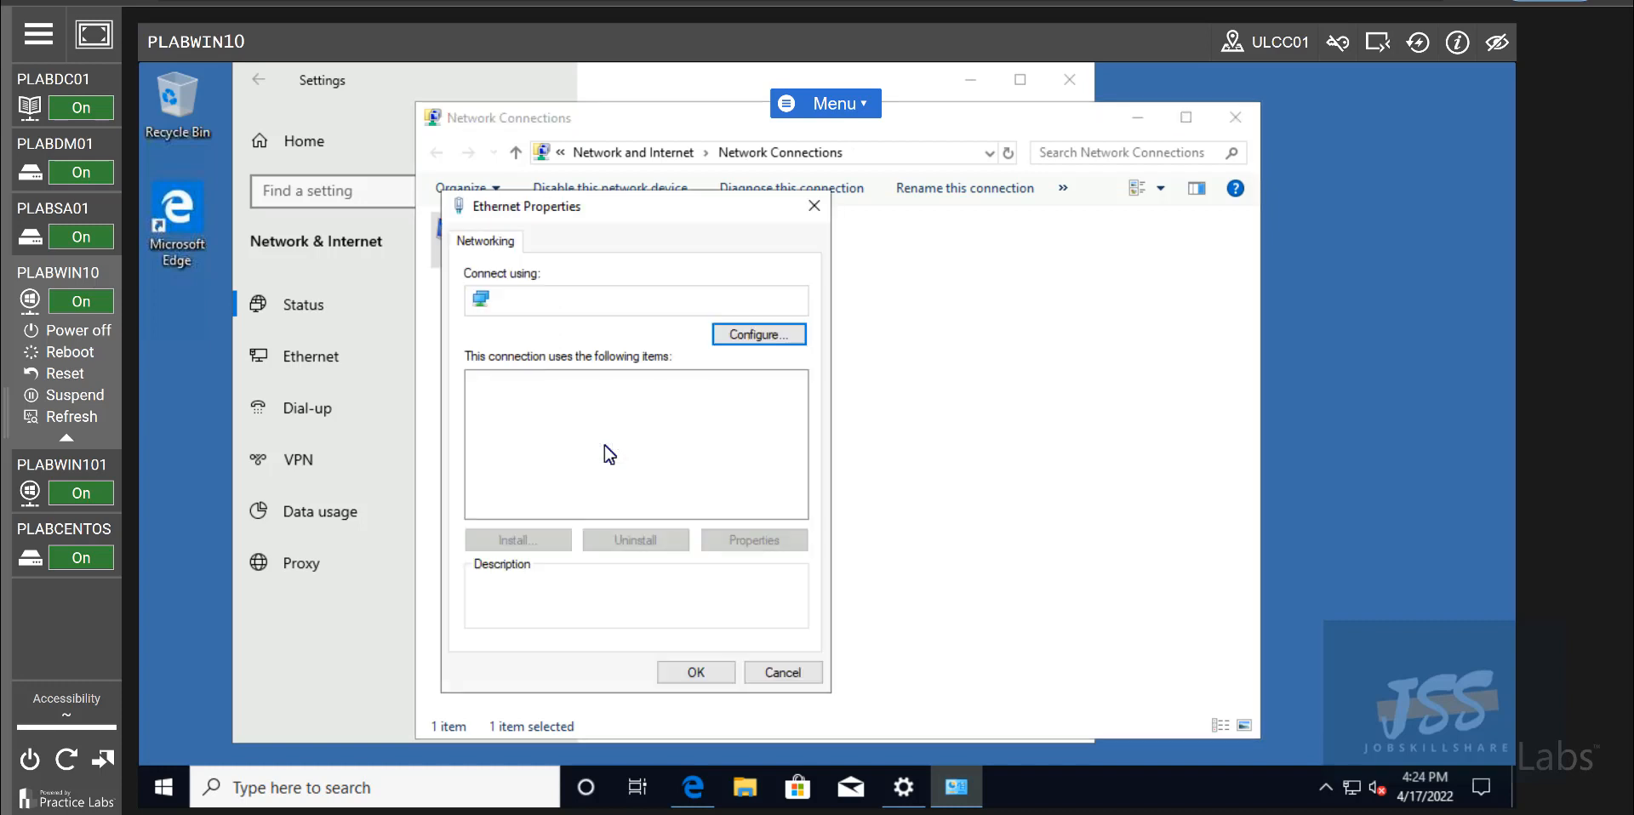
pyautogui.click(604, 435)
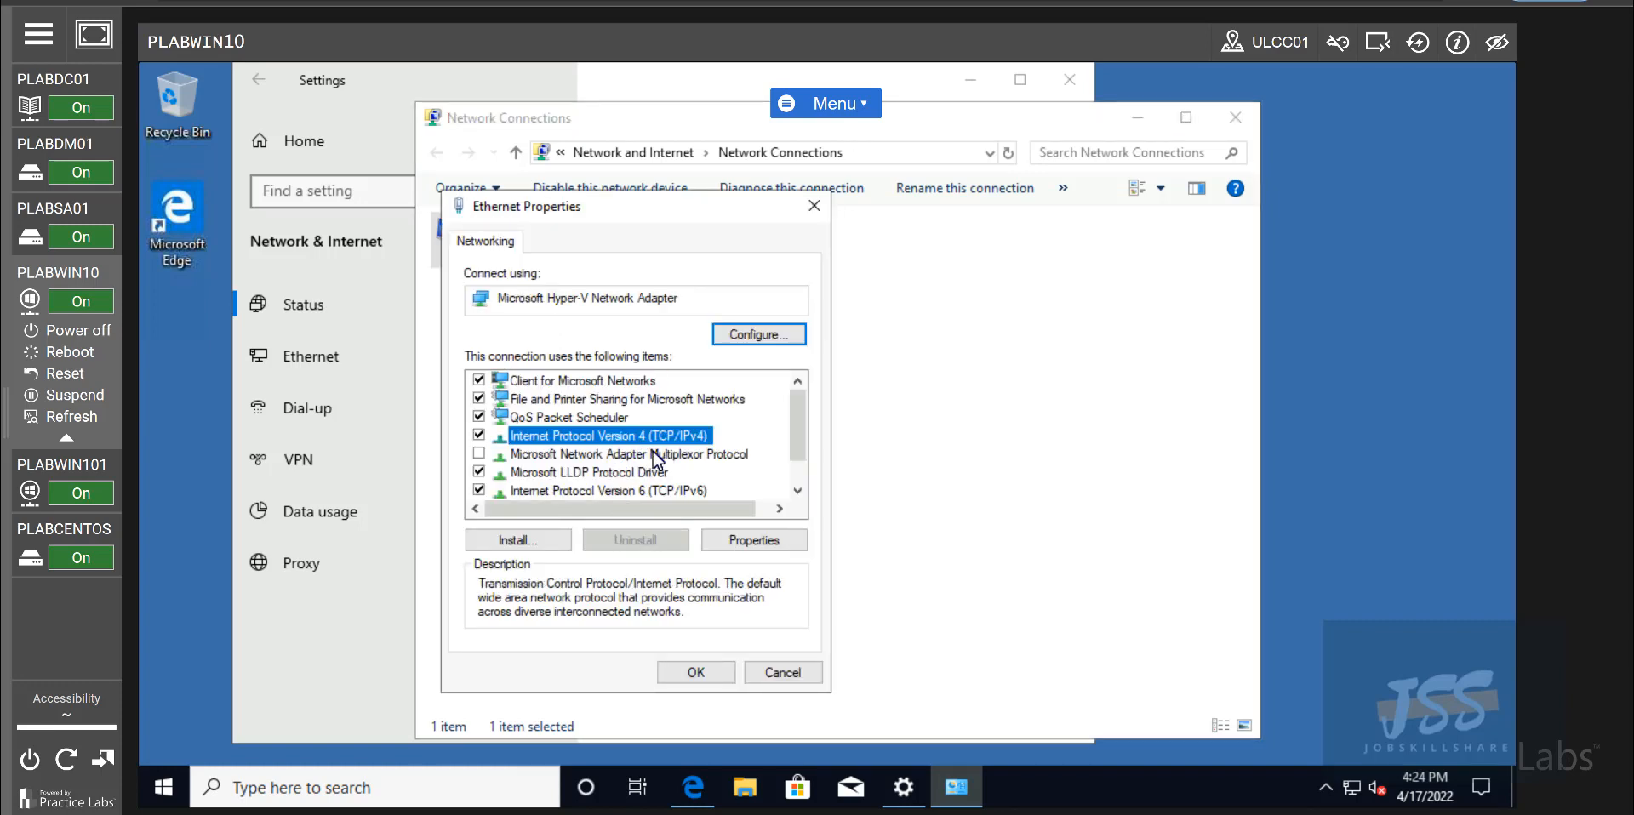
pyautogui.moveTo(692, 454)
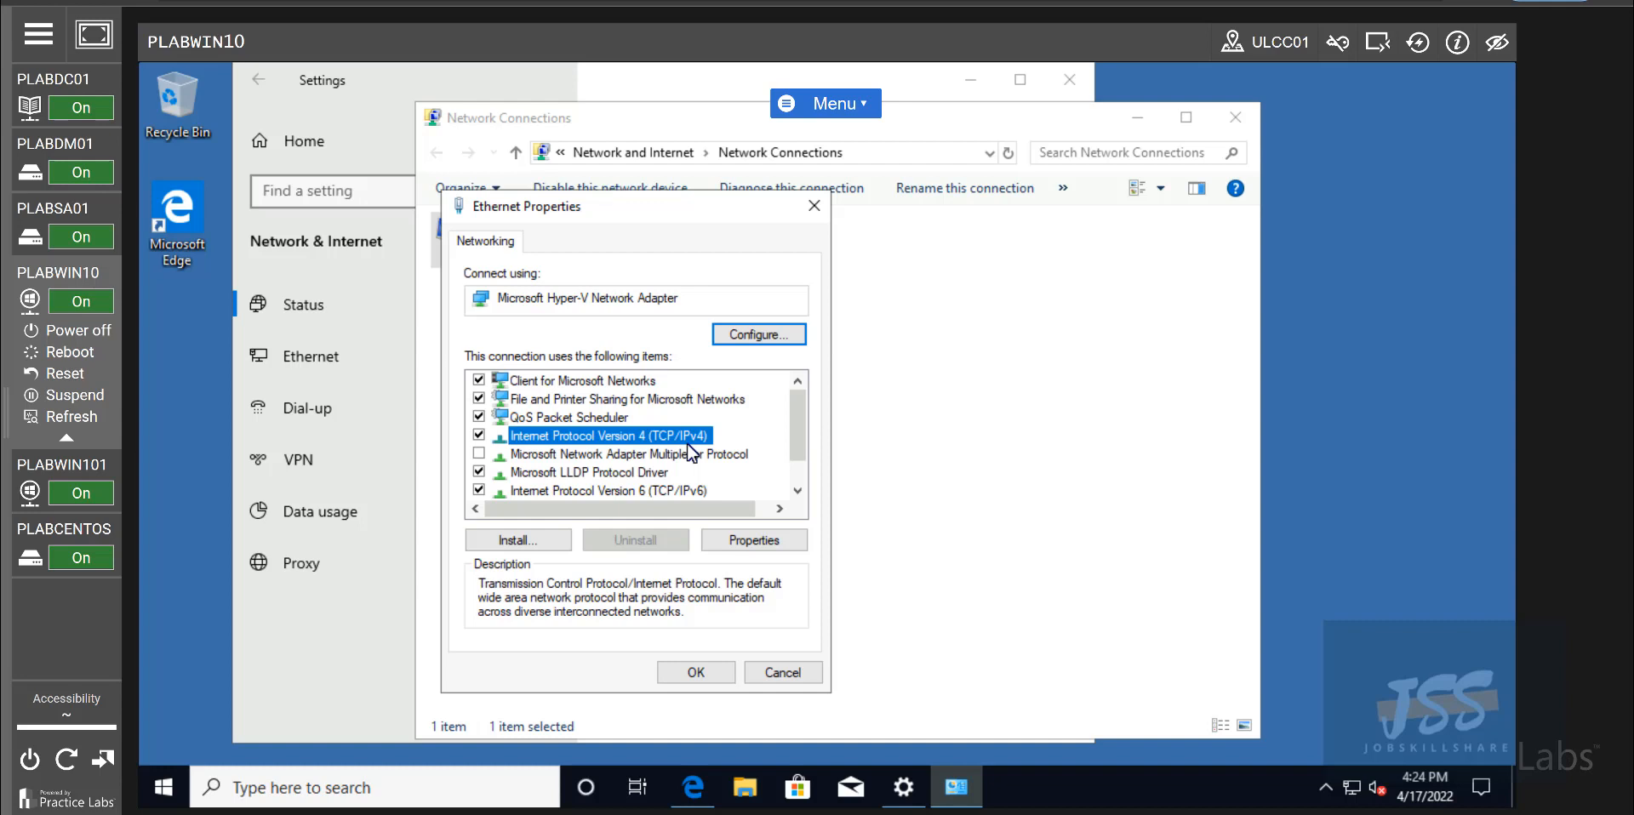
pyautogui.moveTo(691, 451)
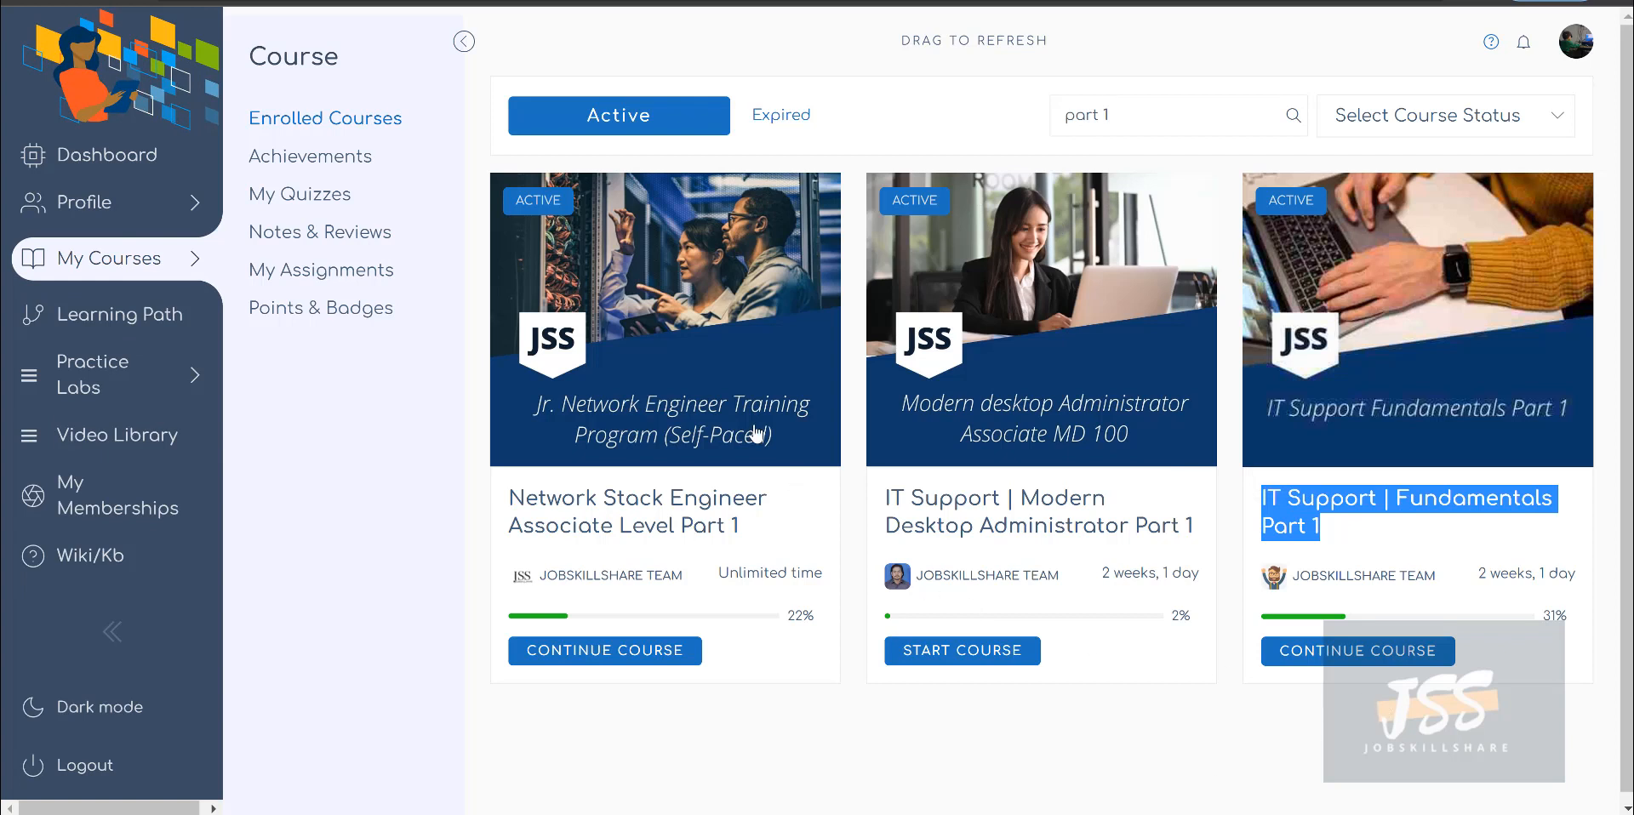
pyautogui.moveTo(755, 434)
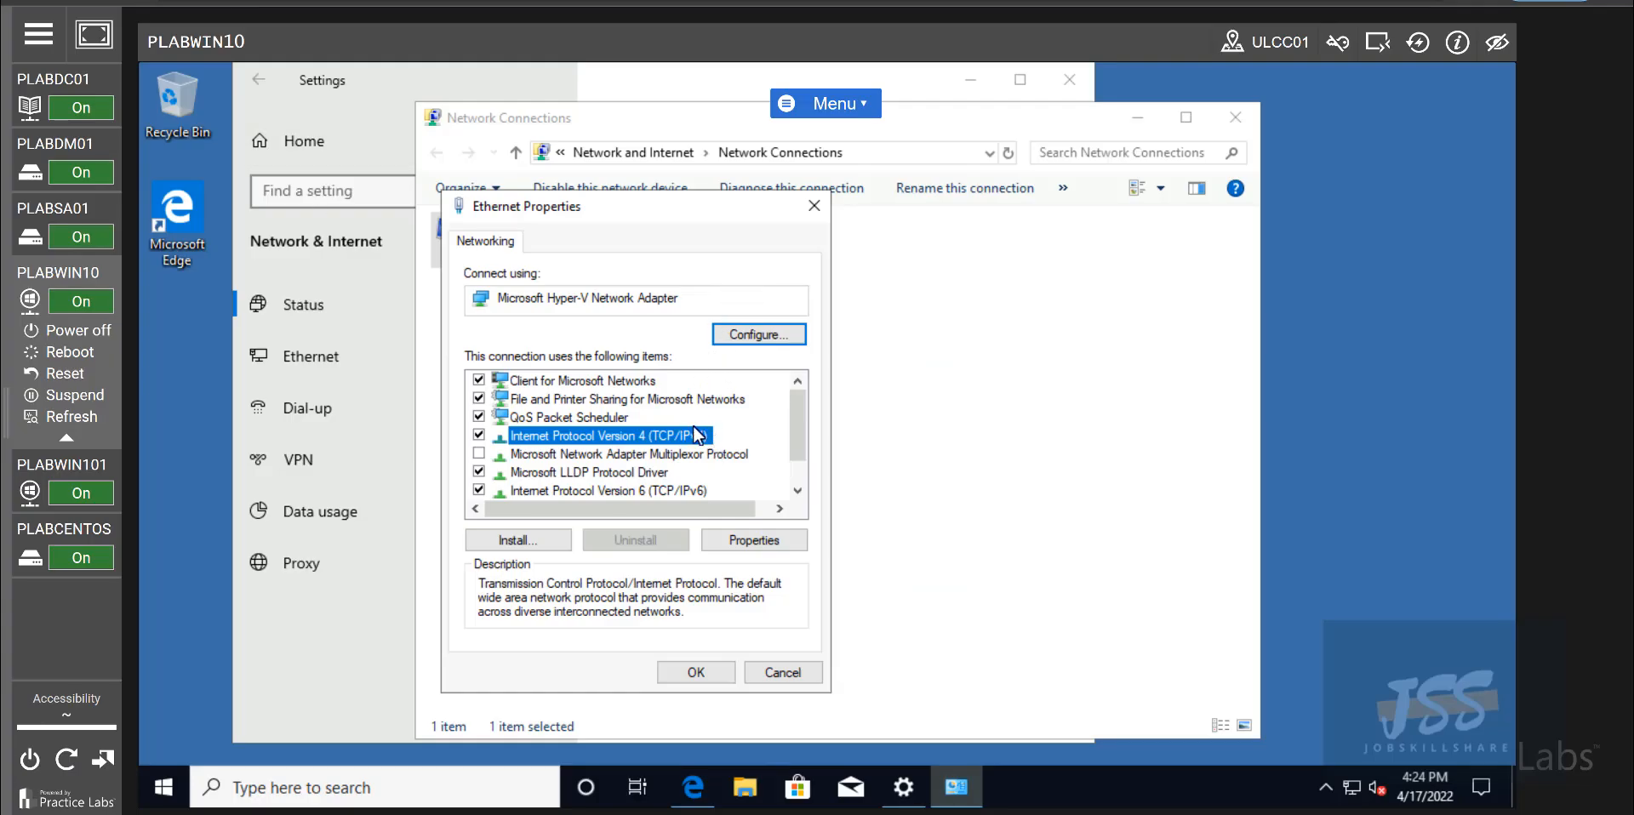
pyautogui.moveTo(673, 397)
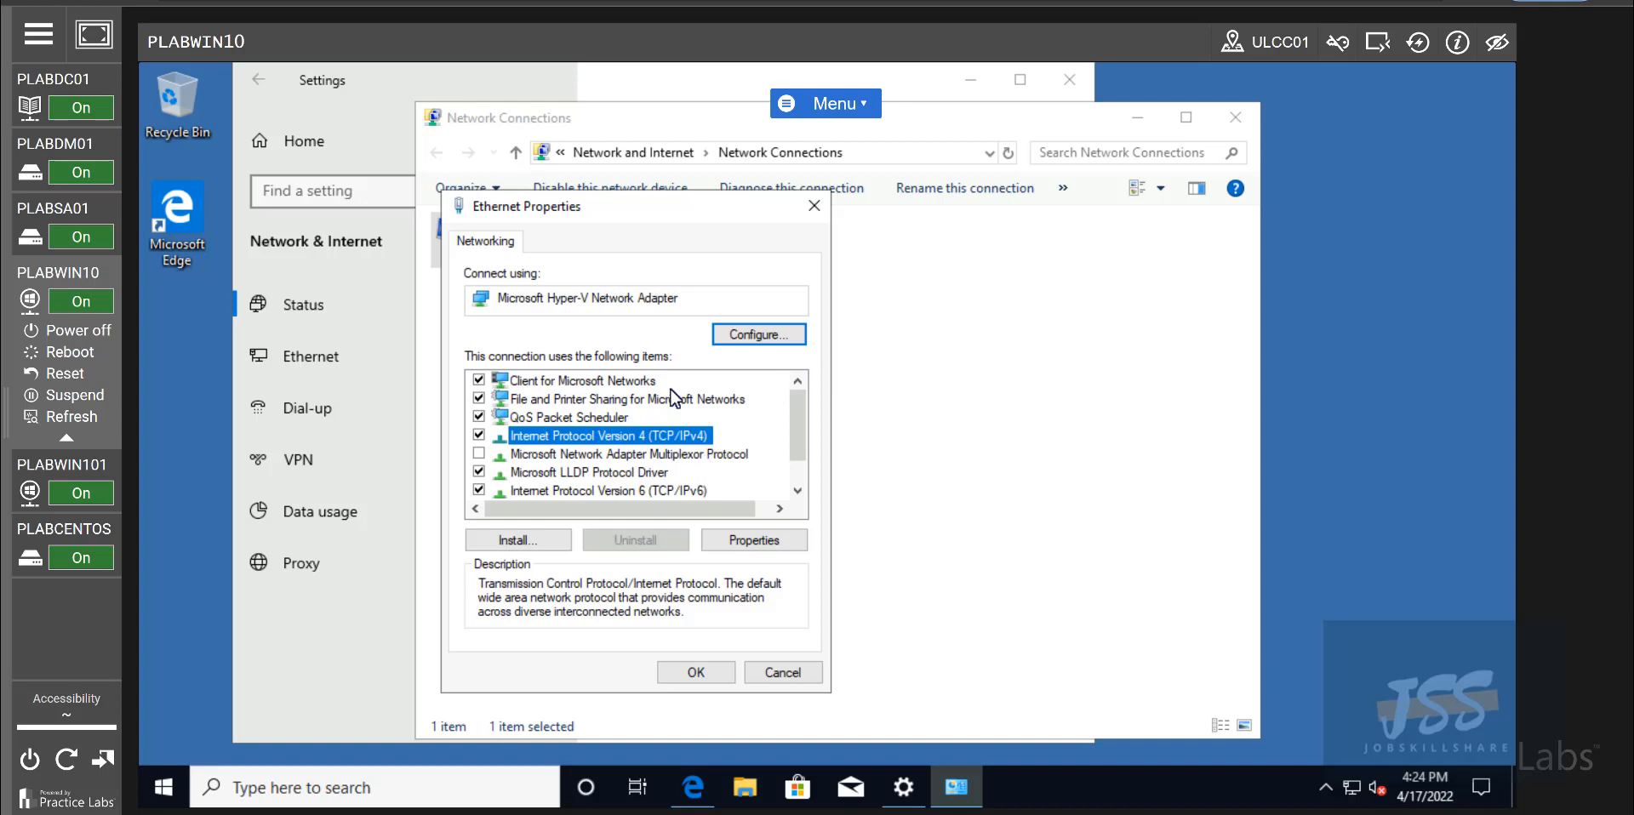
pyautogui.moveTo(556, 473)
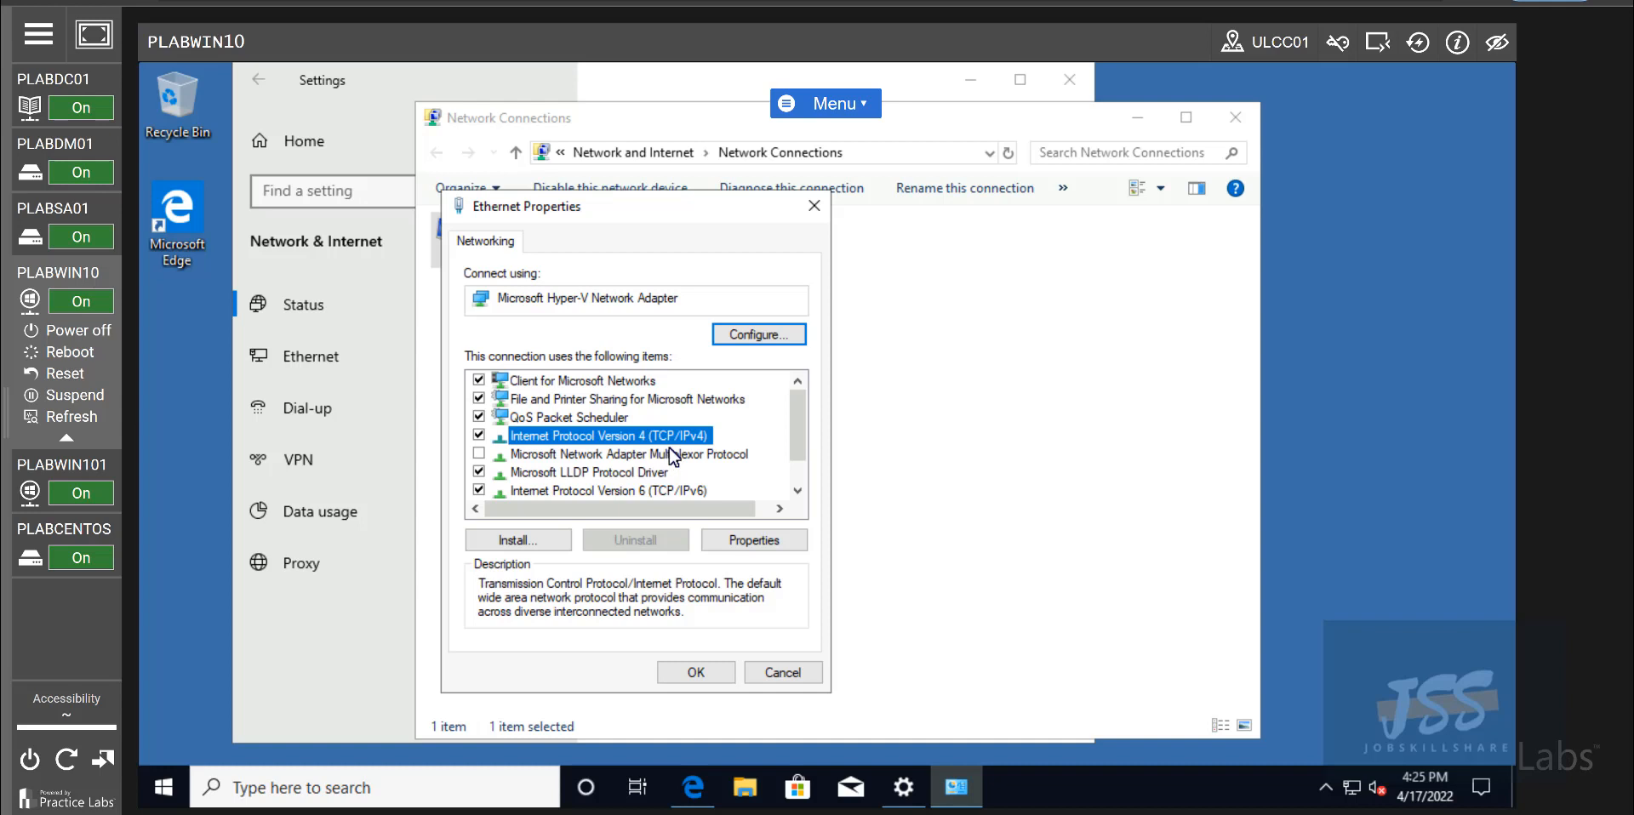
pyautogui.moveTo(756, 462)
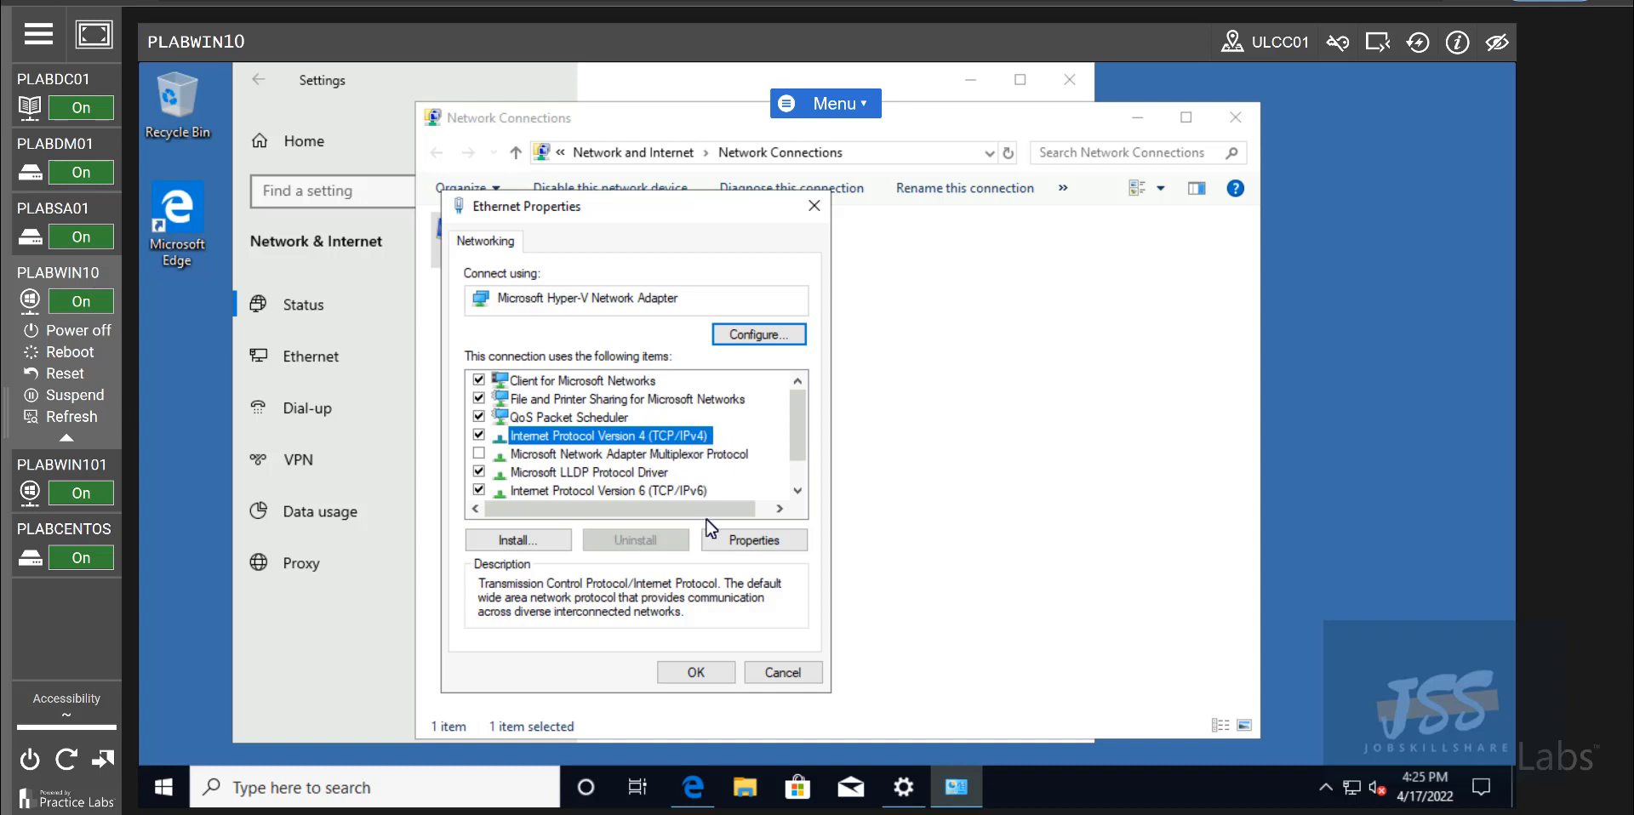
# - Replace the Ethernet IPv4 preferred DNS server 192.168.0.1 with 8.8.8.8 and save
pyautogui.click(753, 541)
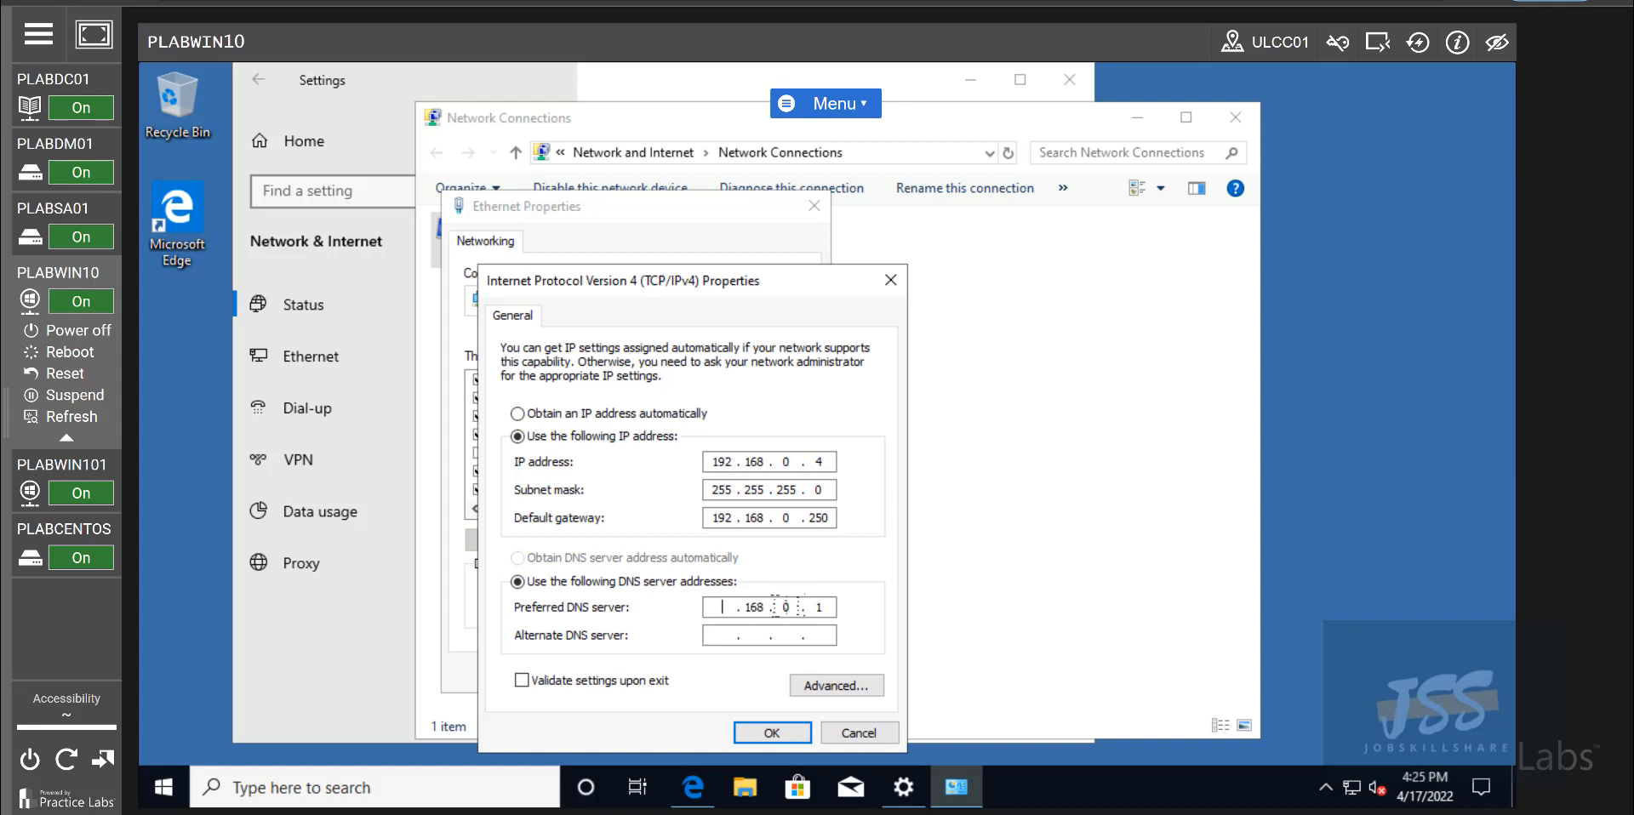
pyautogui.write('8')
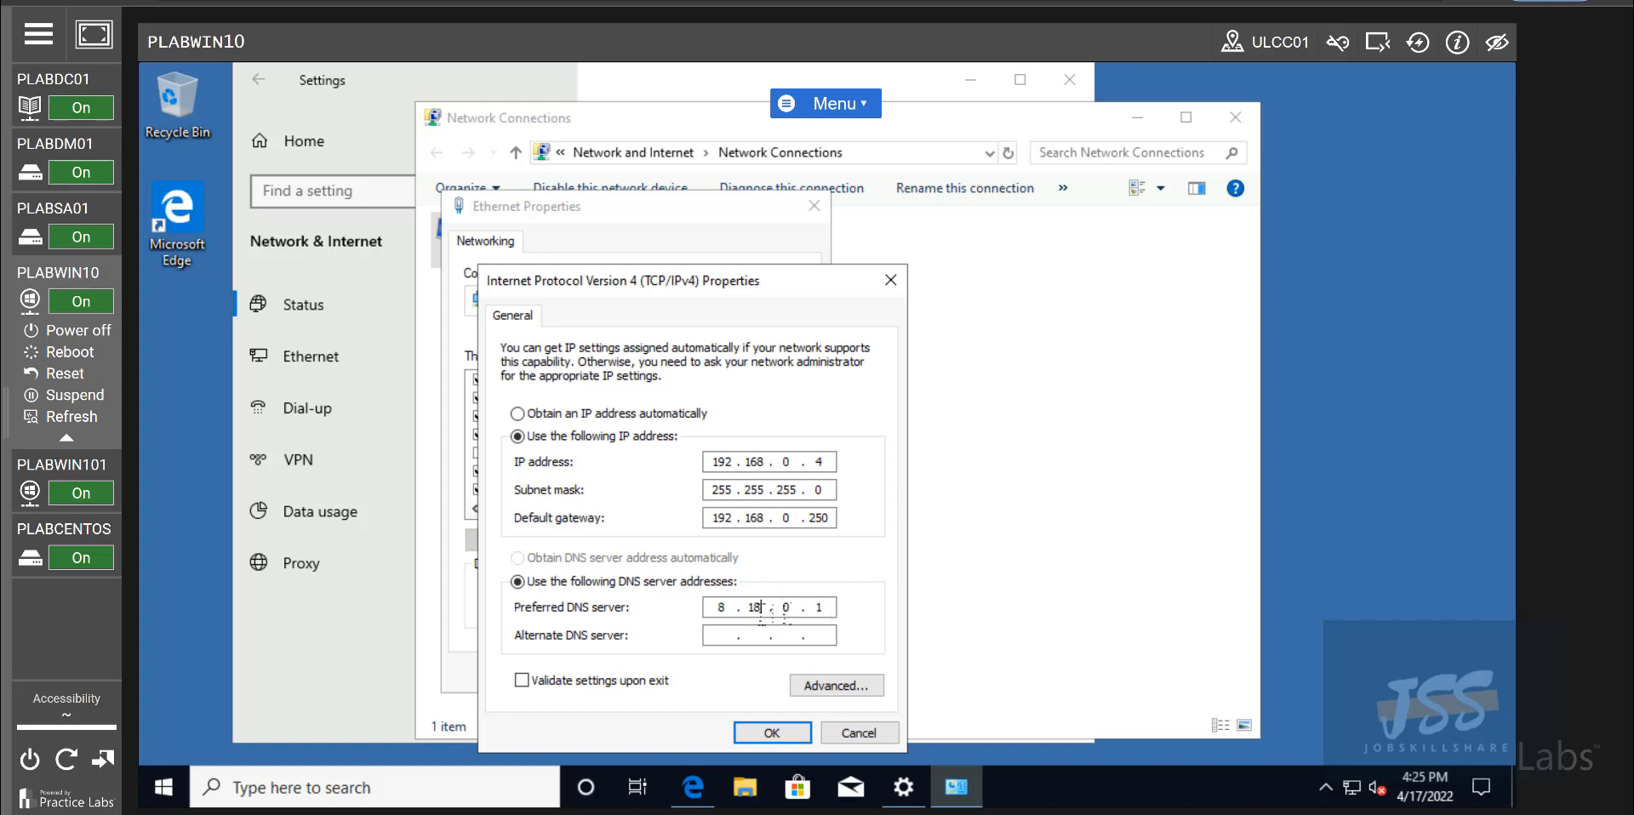
pyautogui.doubleClick(753, 607)
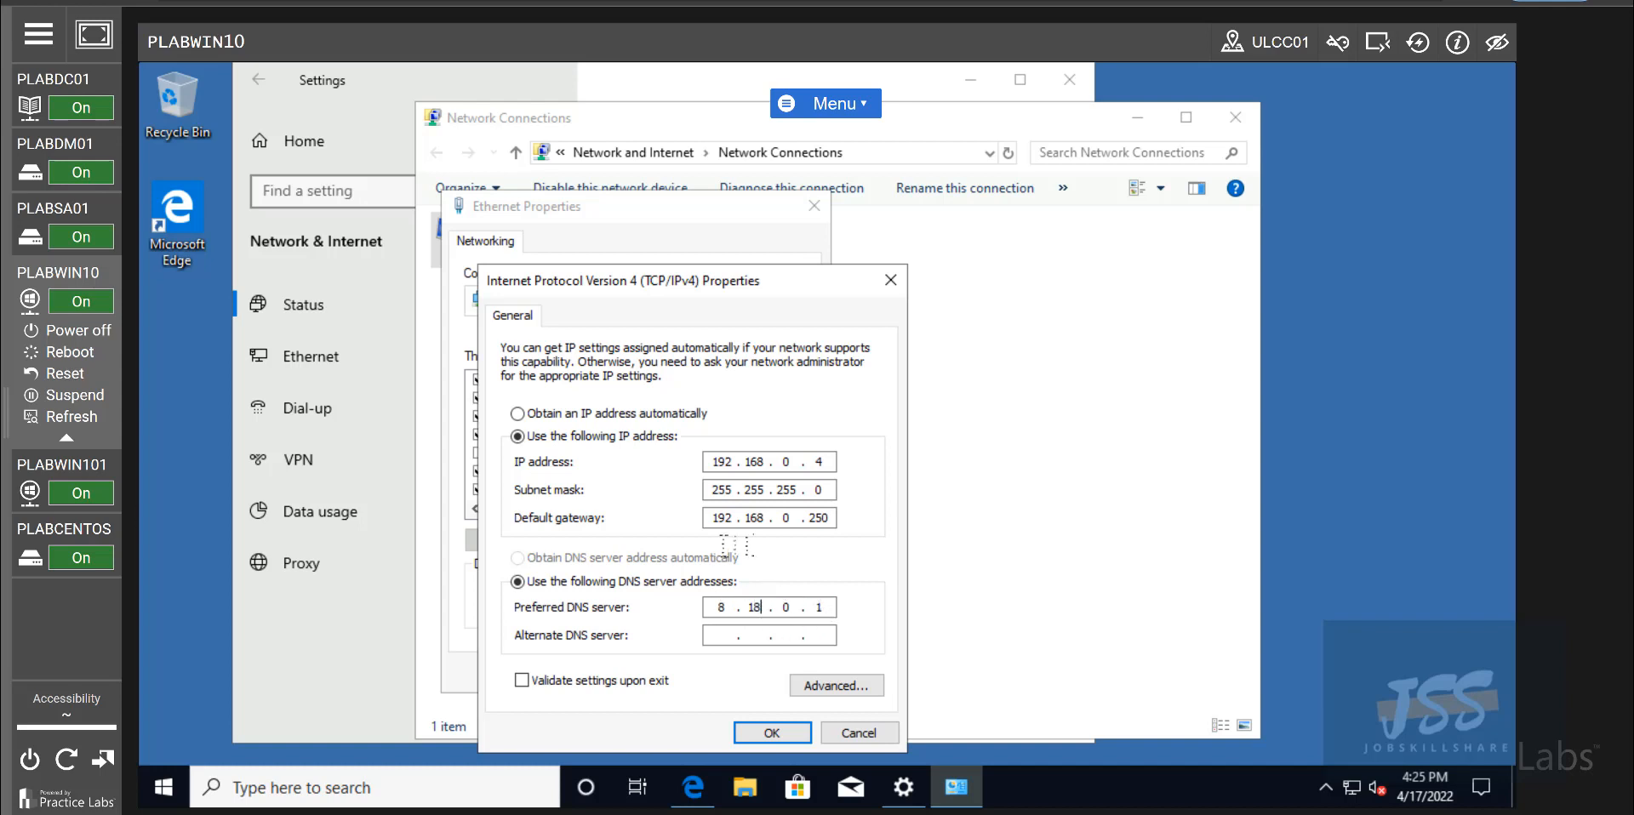
pyautogui.press('Backspace')
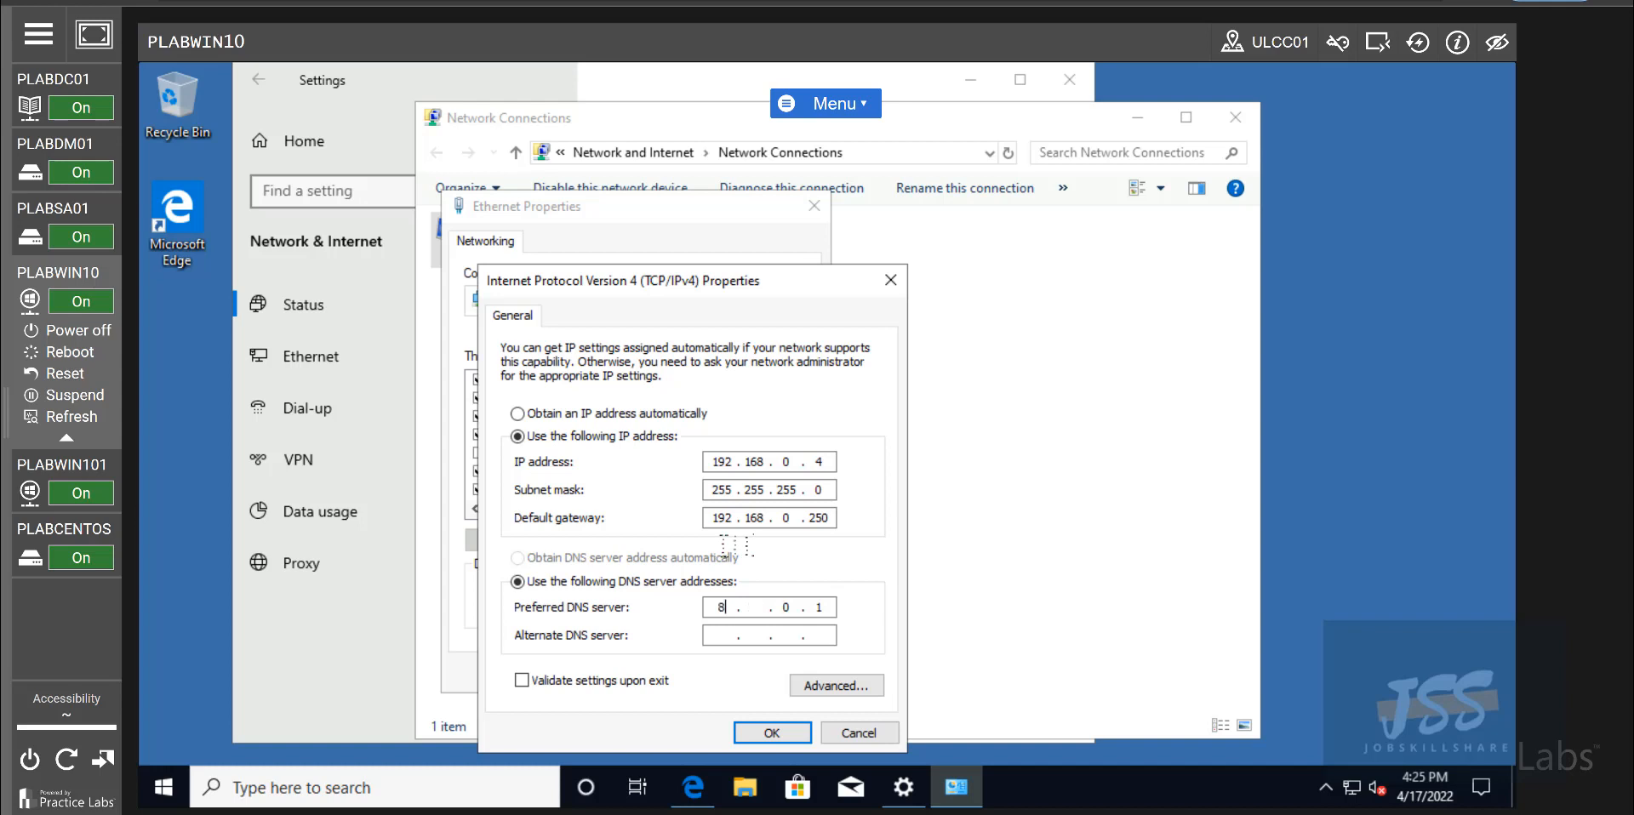
pyautogui.click(767, 635)
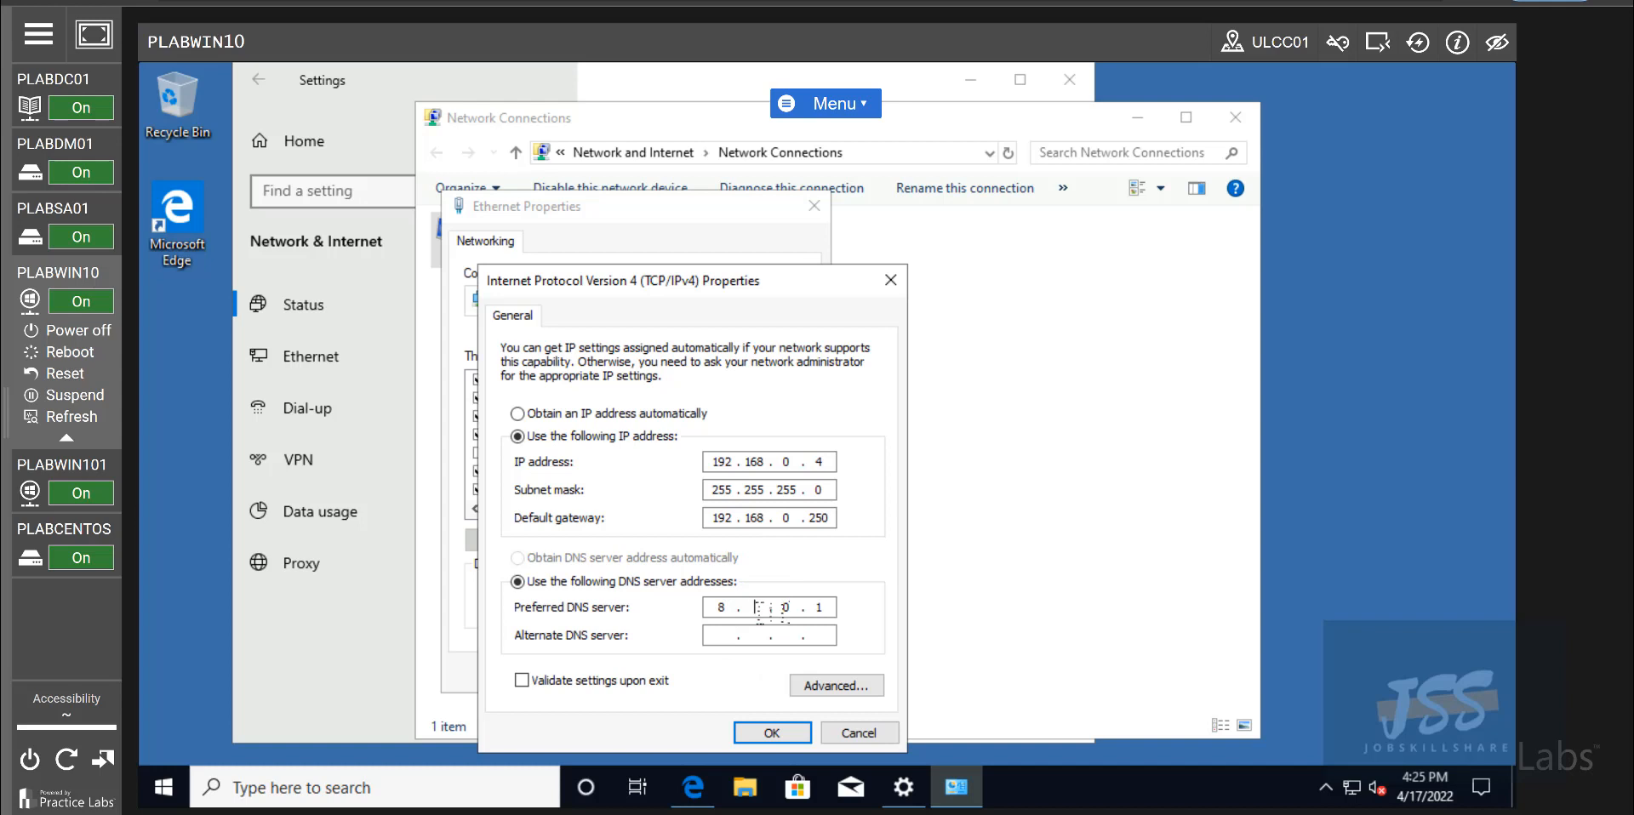
pyautogui.write('8')
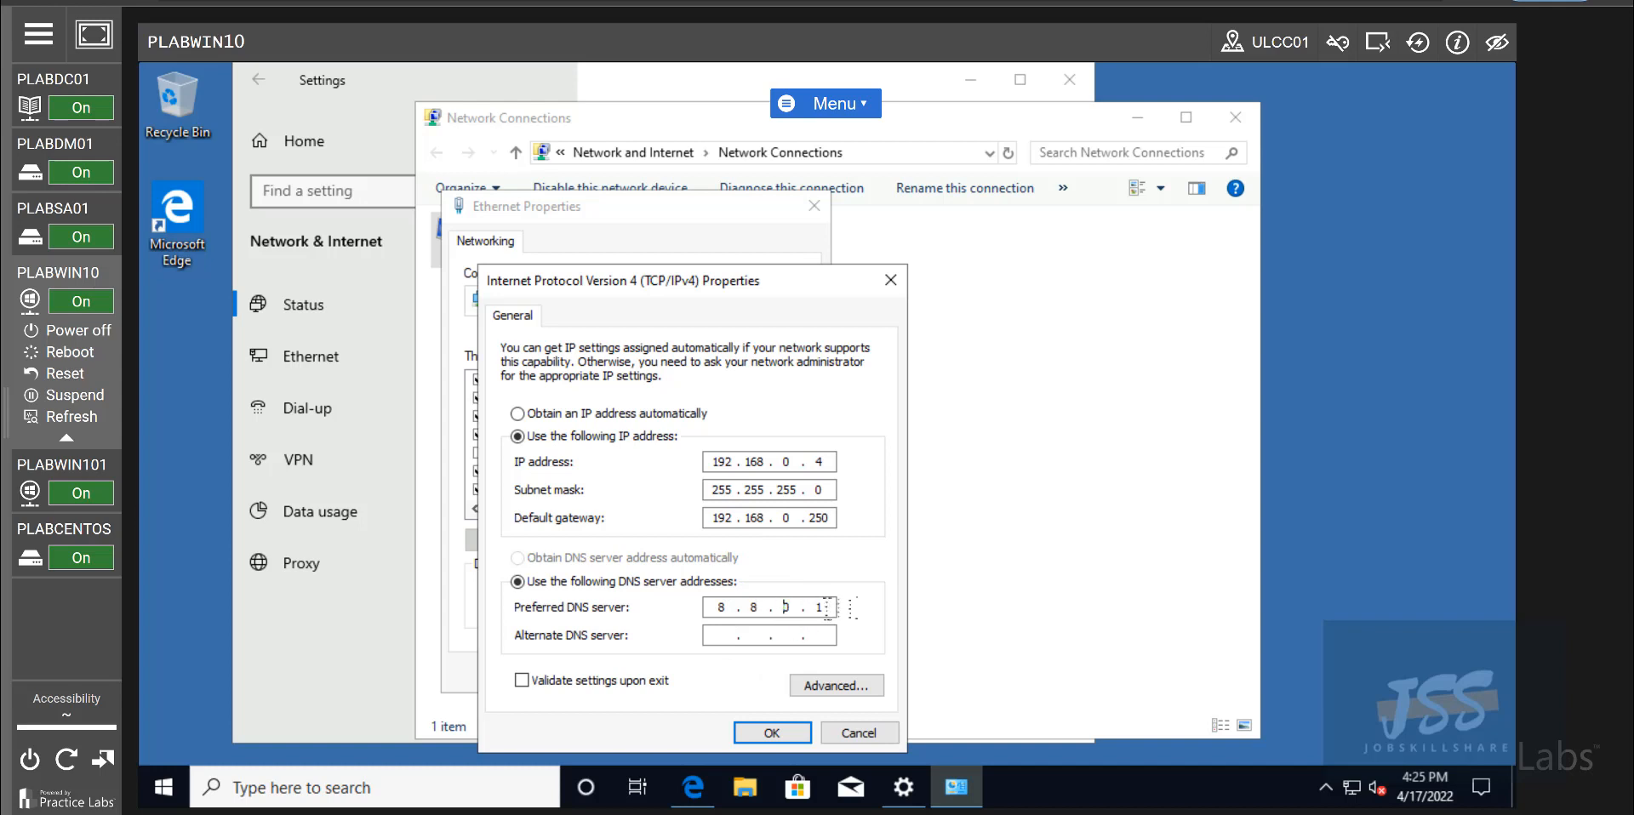
pyautogui.write('8')
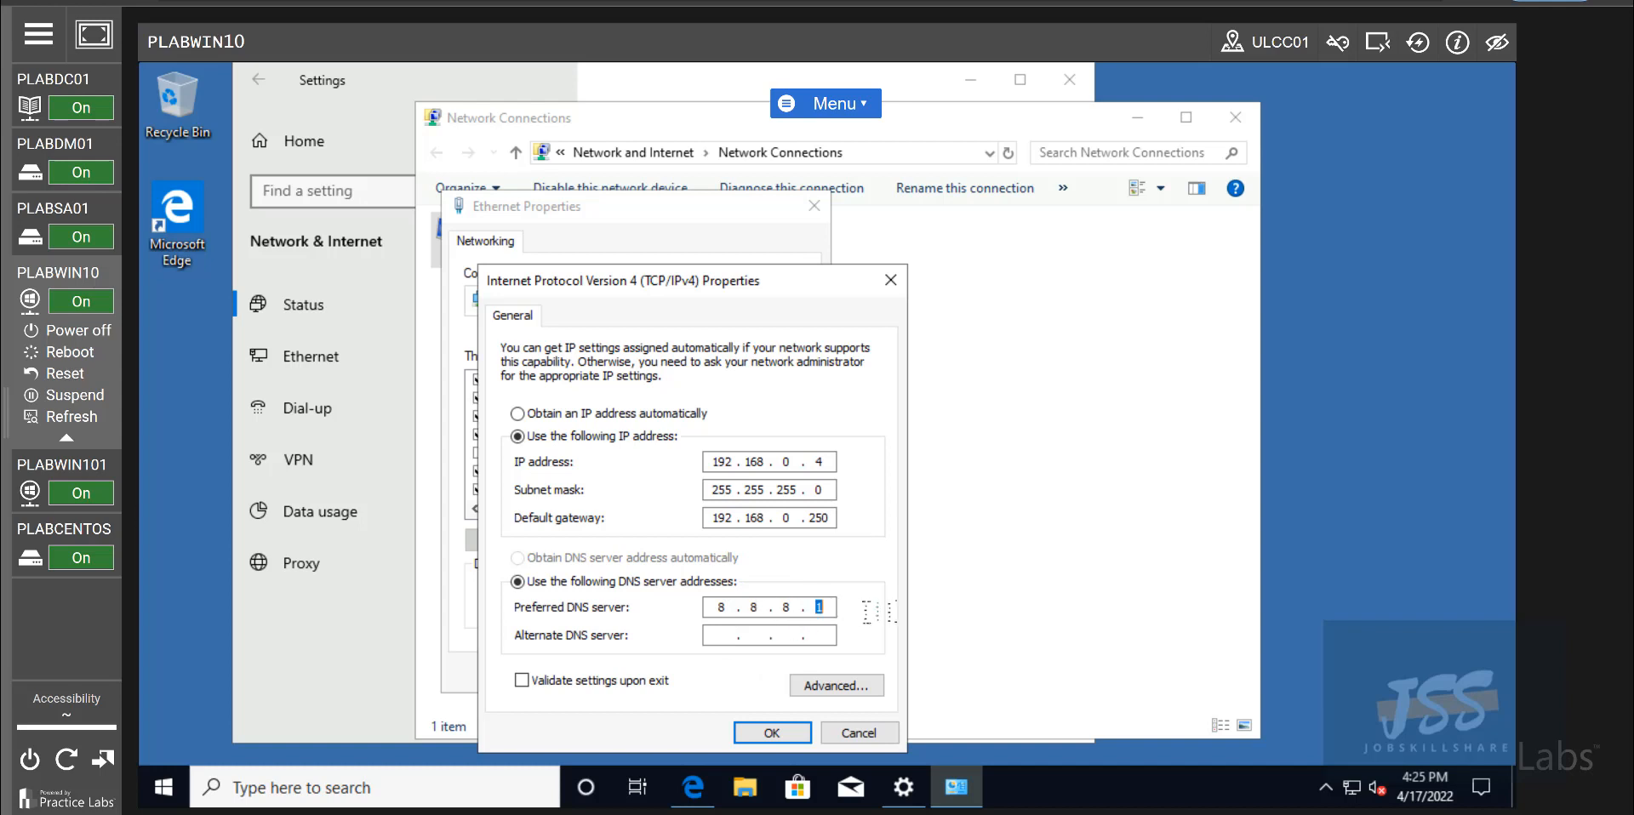
pyautogui.write('8')
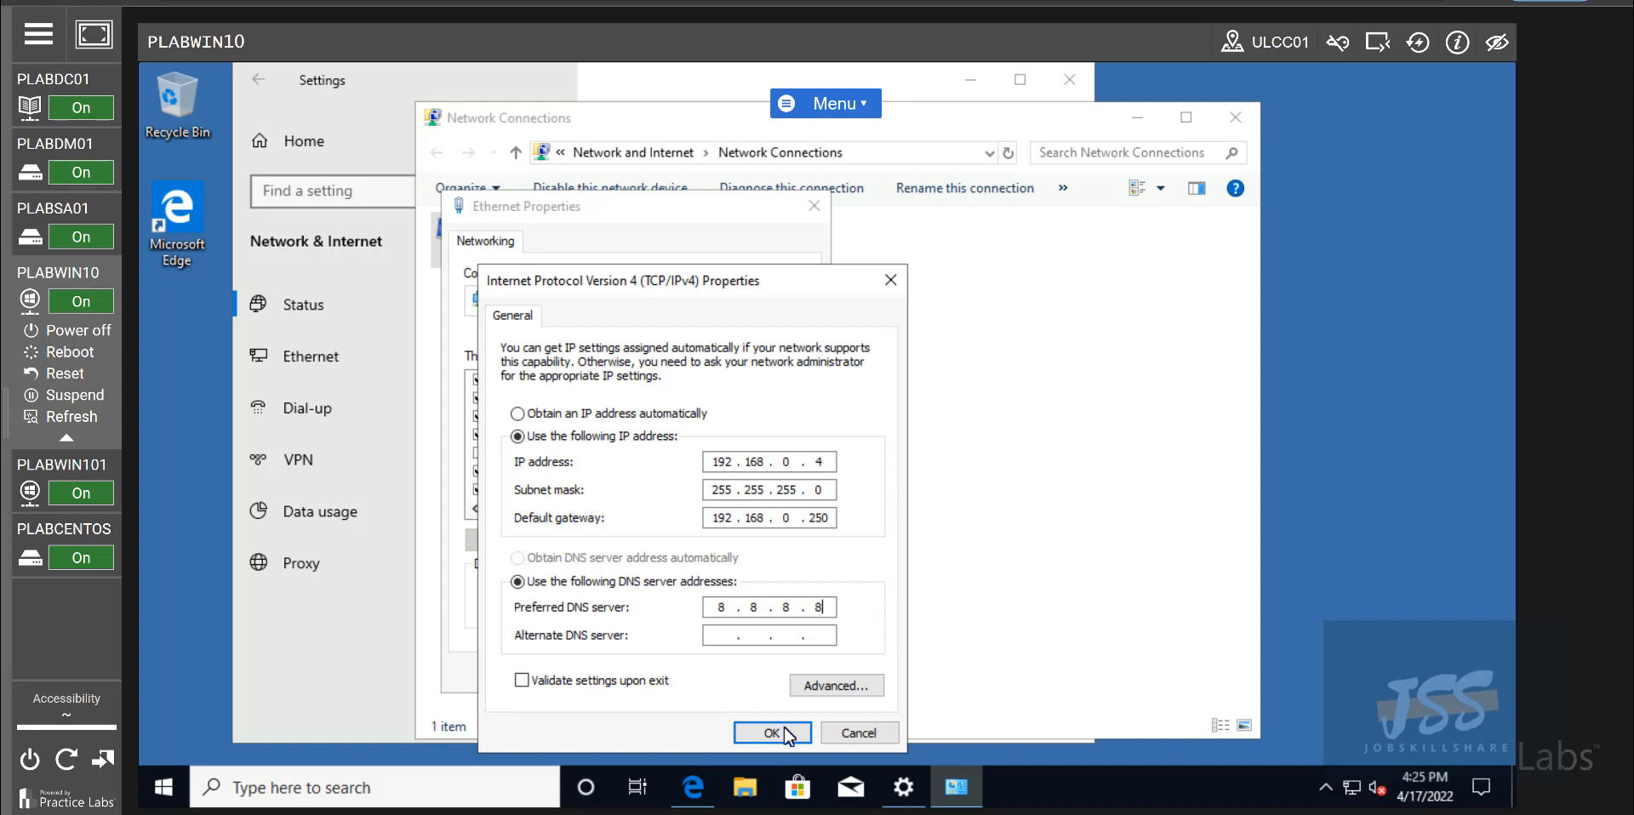
pyautogui.click(771, 732)
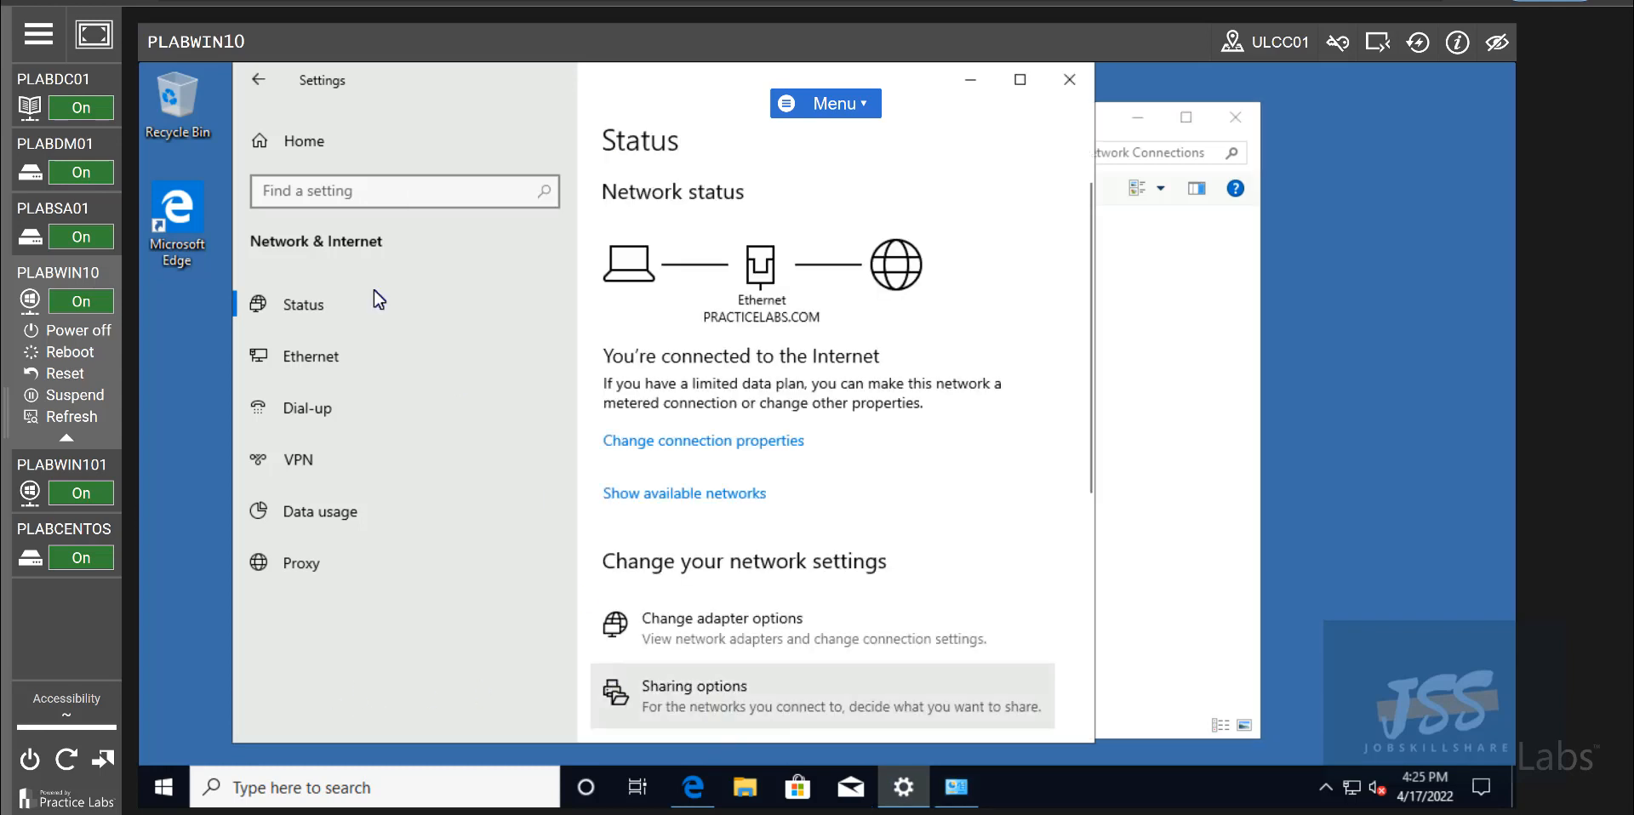
pyautogui.moveTo(691, 786)
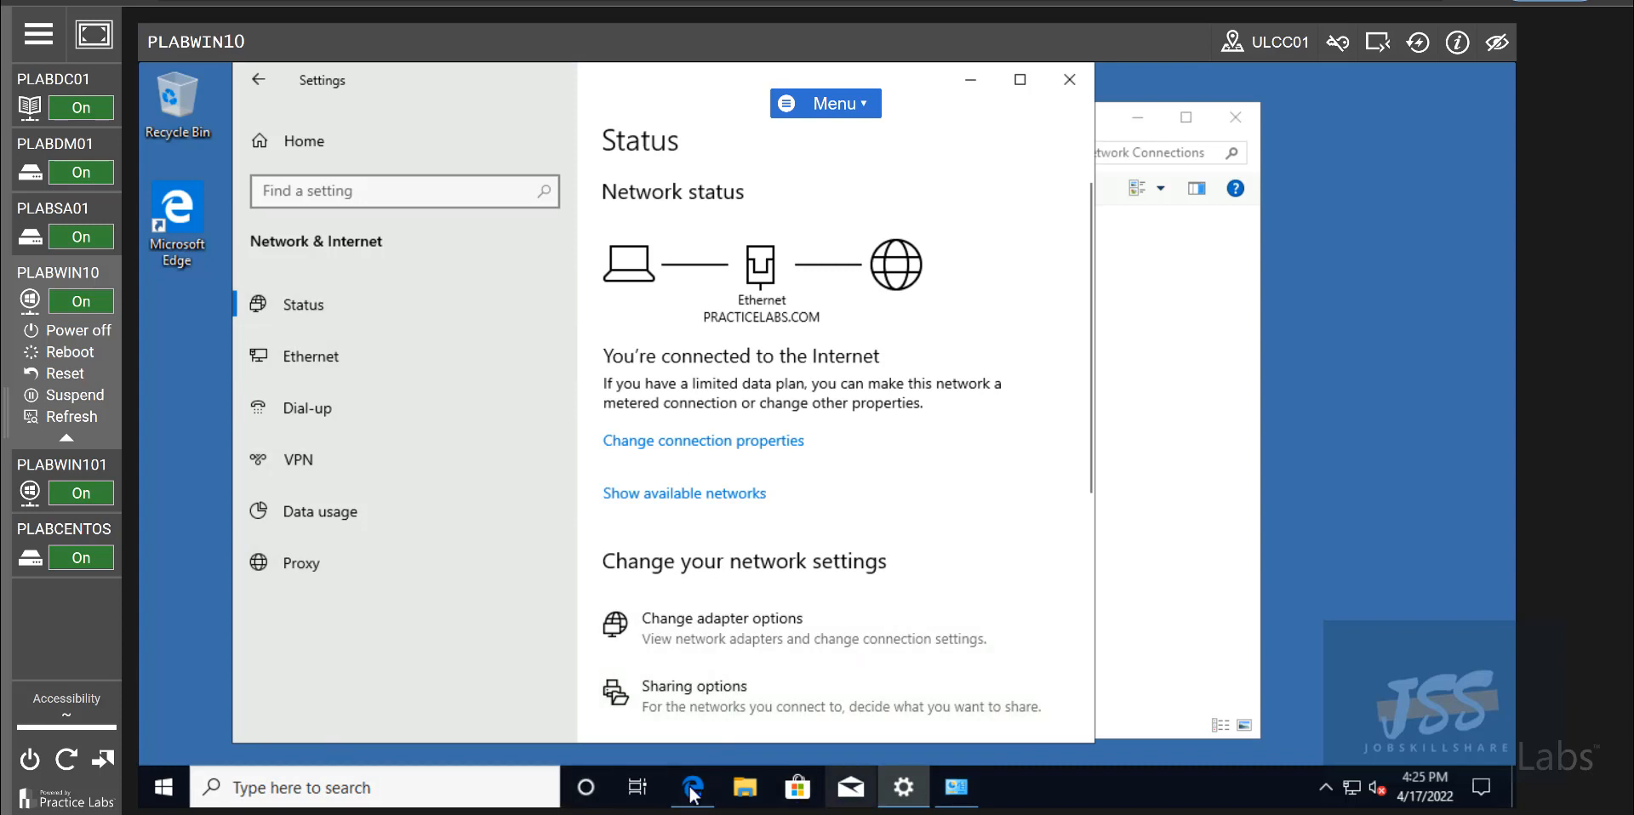
pyautogui.moveTo(567, 797)
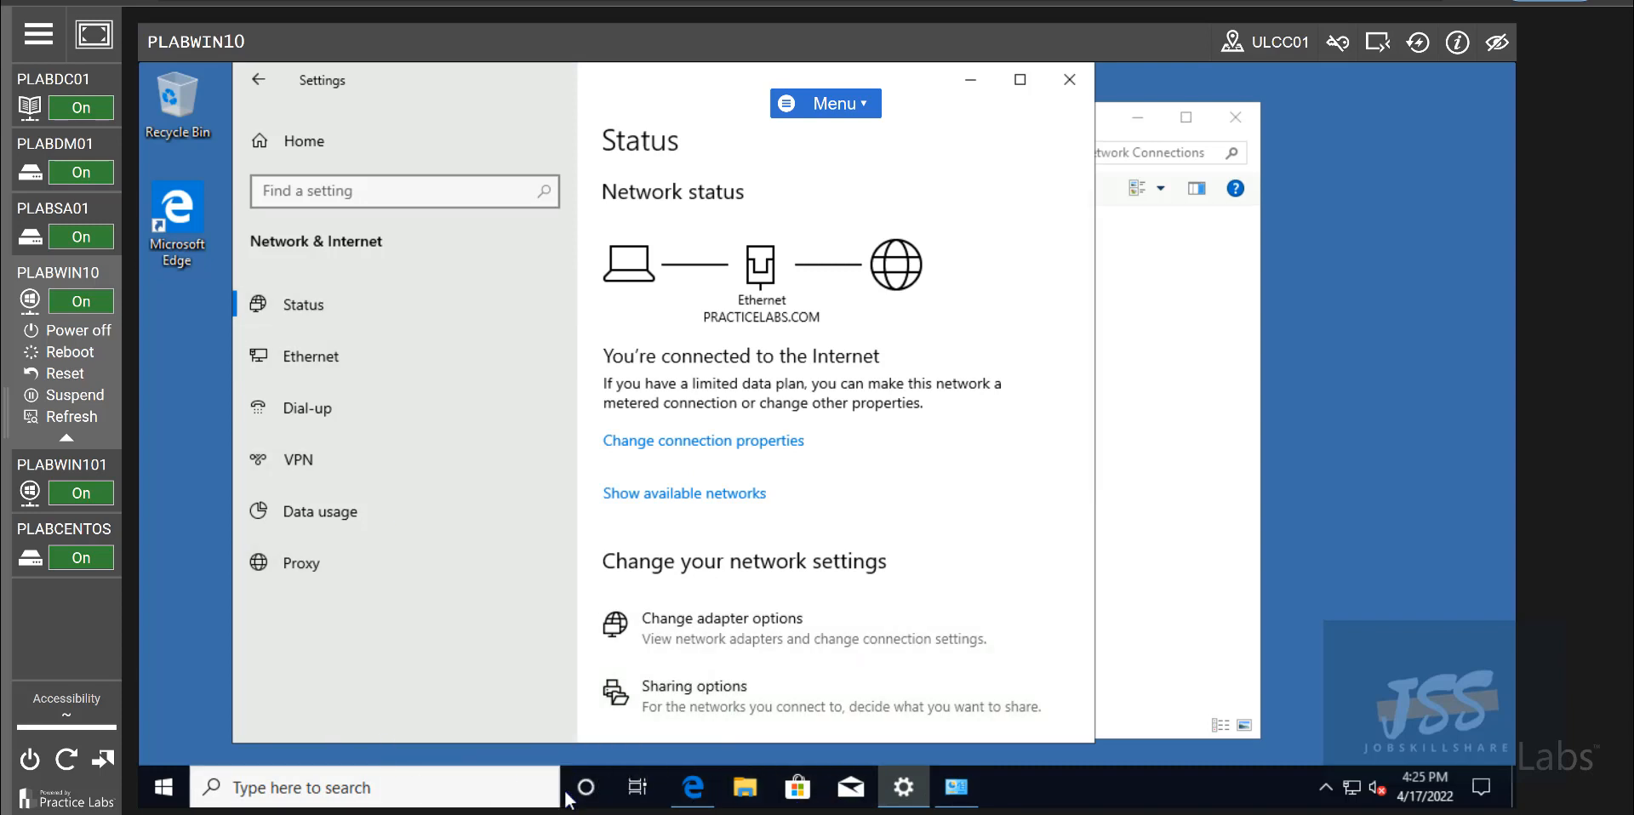
# - Launch Edge, open a new tab to test connectivity, and accept the Microsoft privacy notice
pyautogui.click(691, 787)
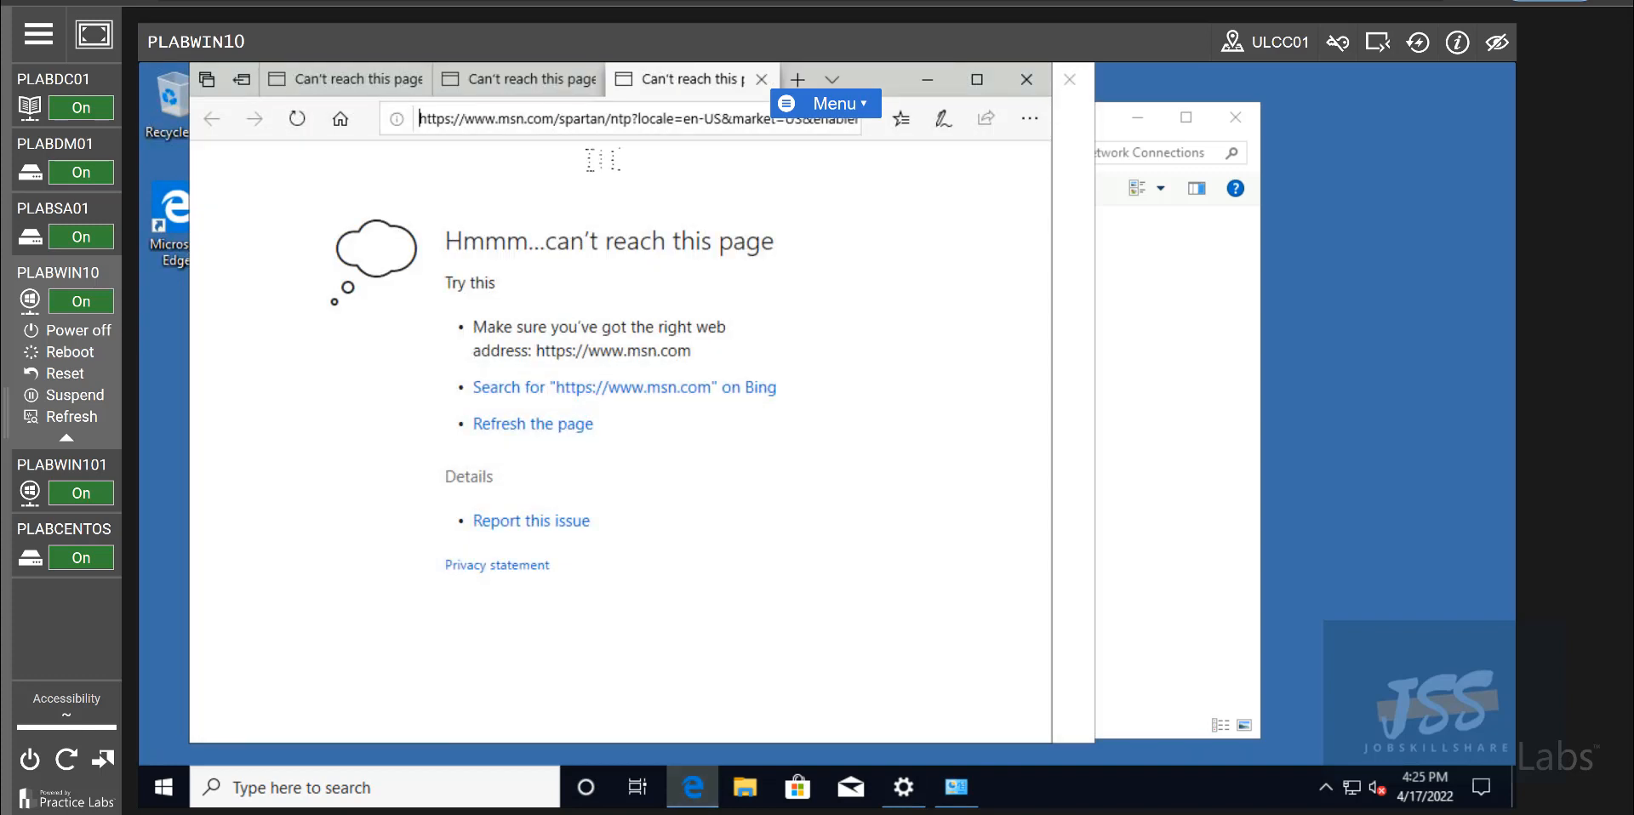
pyautogui.click(635, 117)
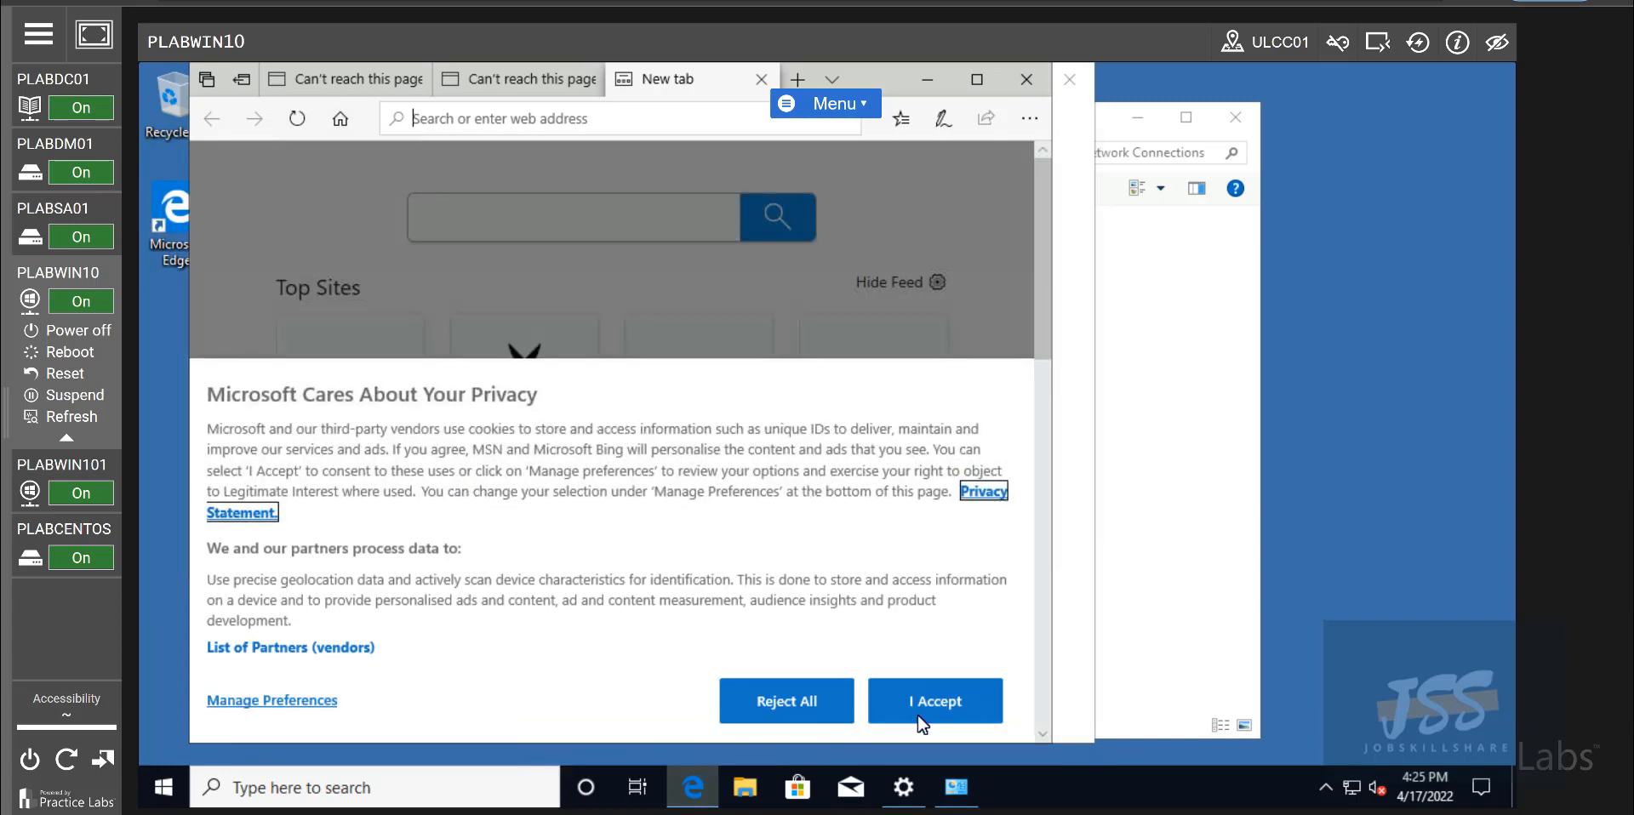
pyautogui.click(933, 700)
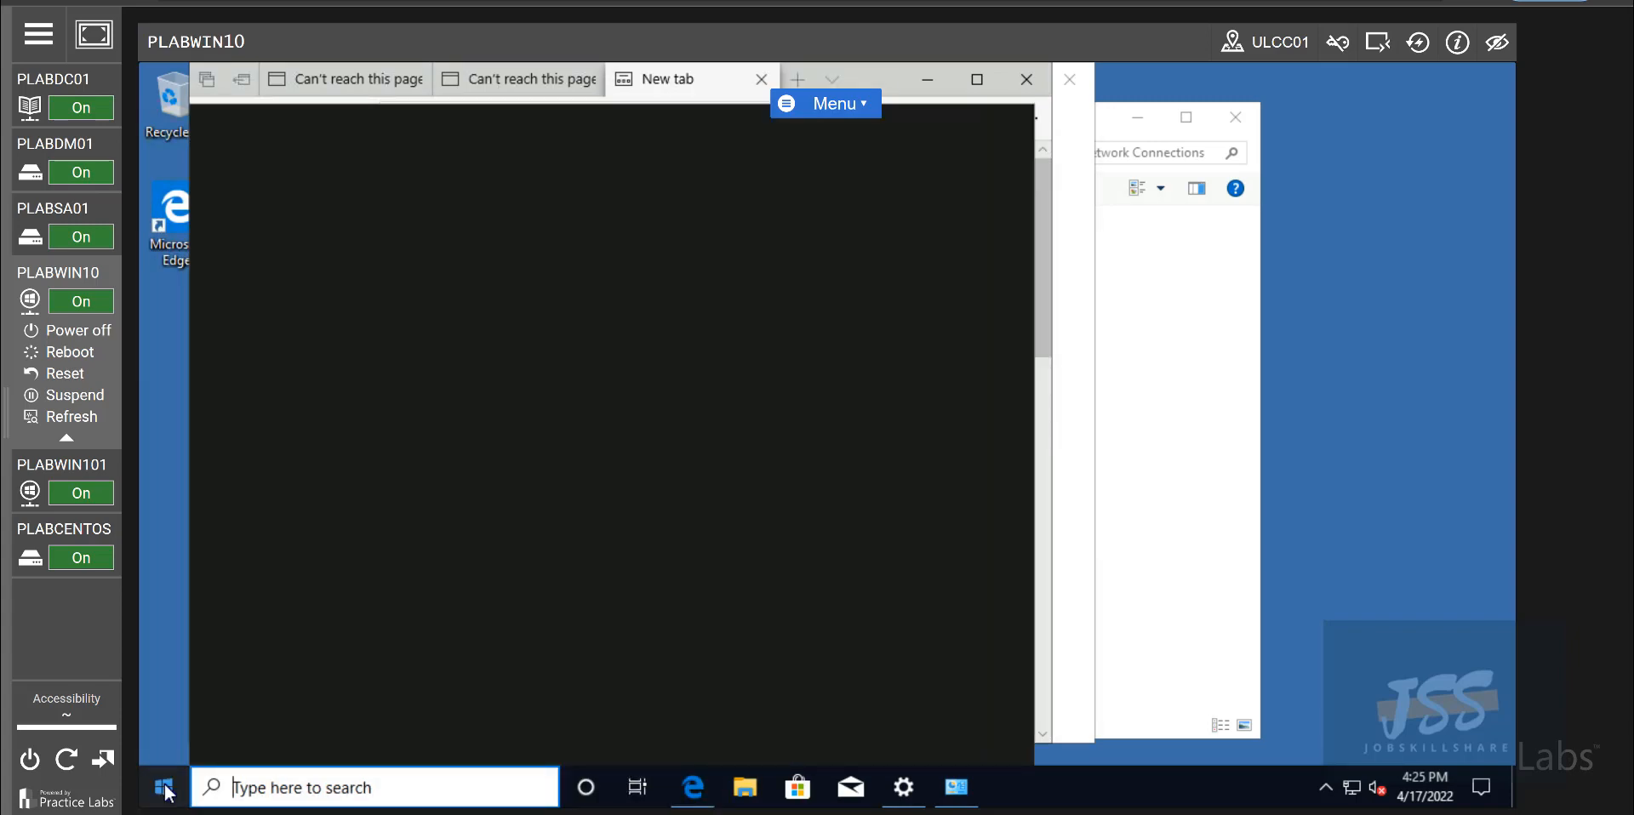
# - Add RSAT: Active Directory Domain Services and Lightweight Directory Services Tools from Optional features
pyautogui.rightClick(163, 787)
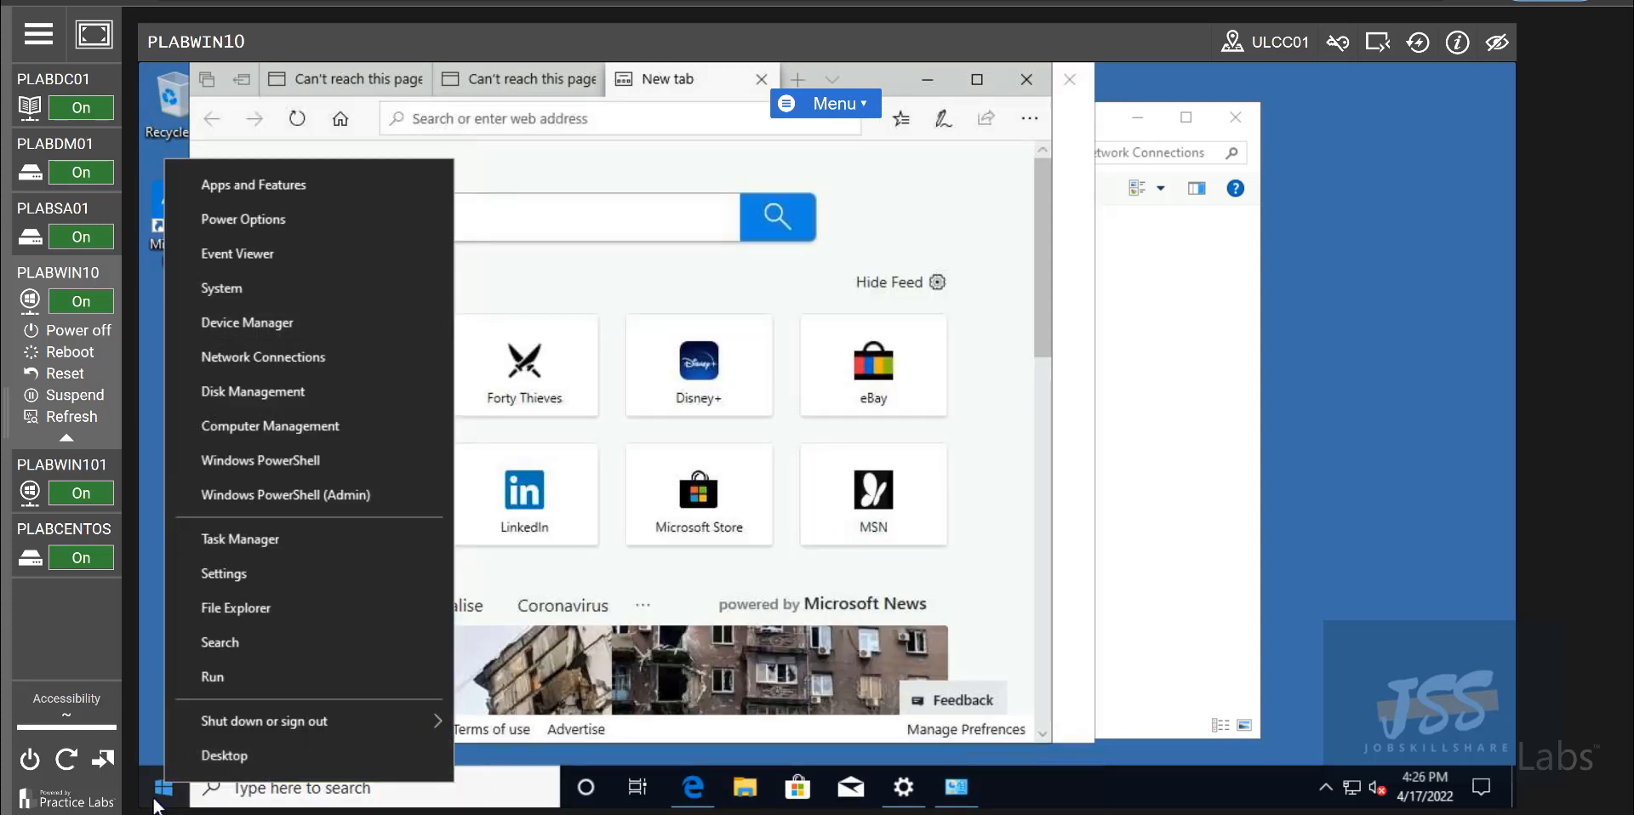
pyautogui.moveTo(263, 254)
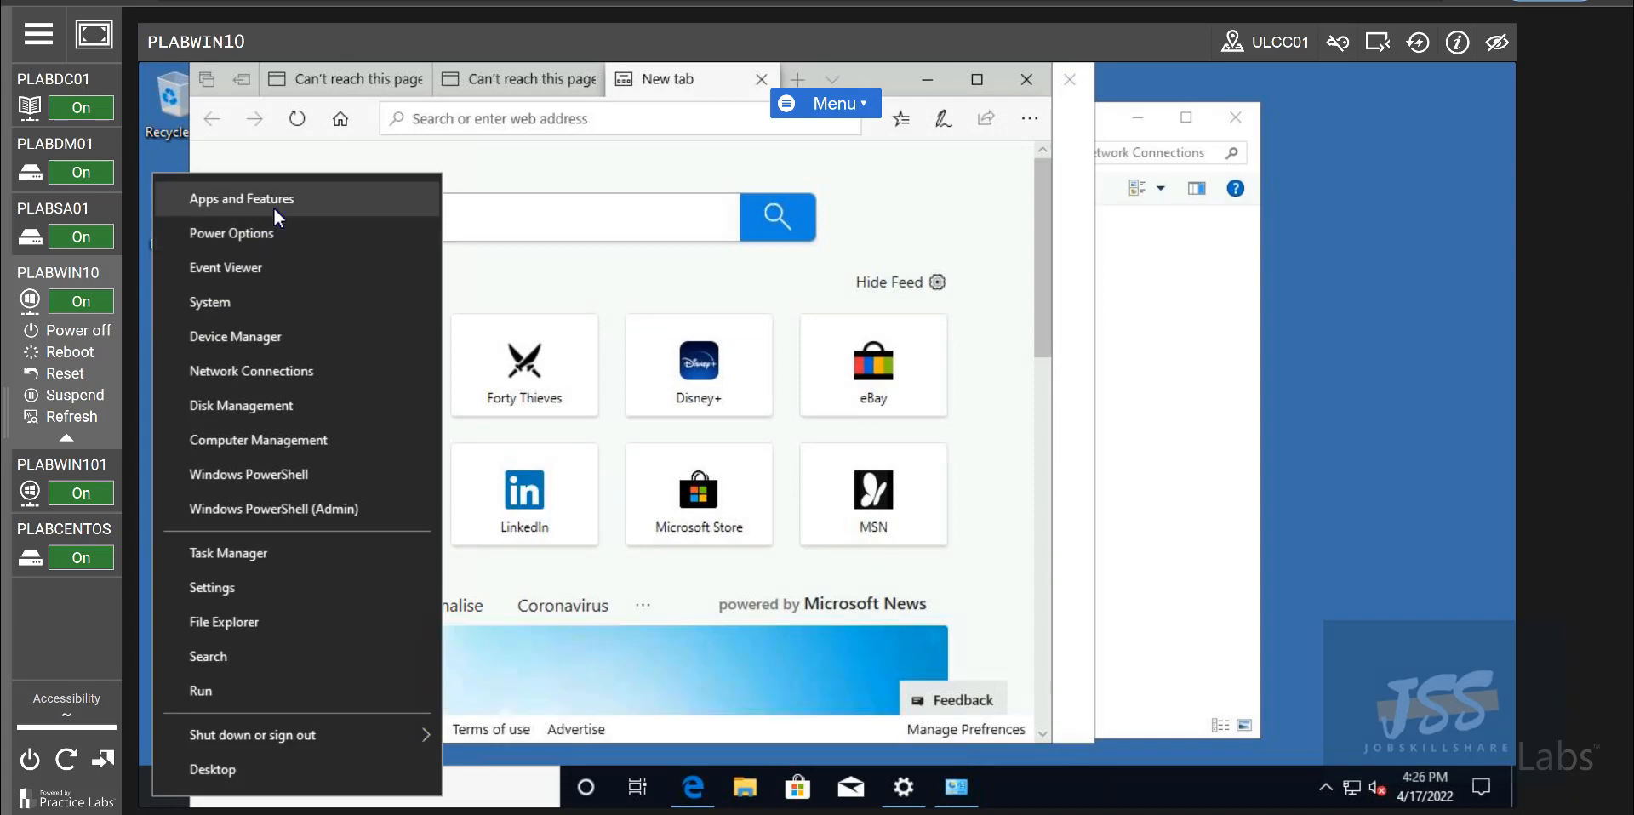
pyautogui.click(240, 198)
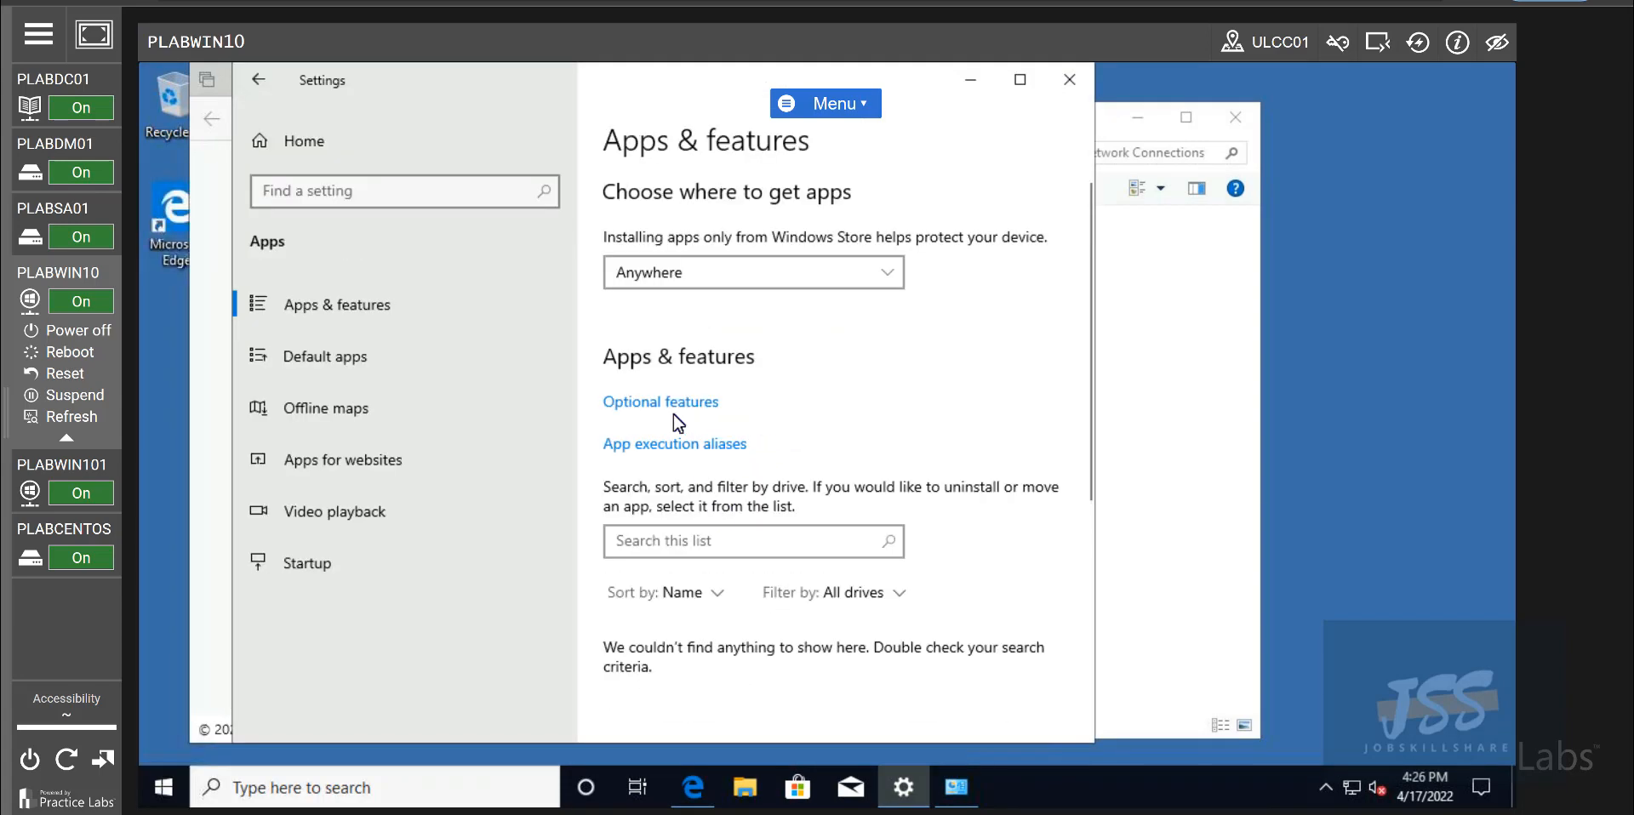
pyautogui.moveTo(663, 408)
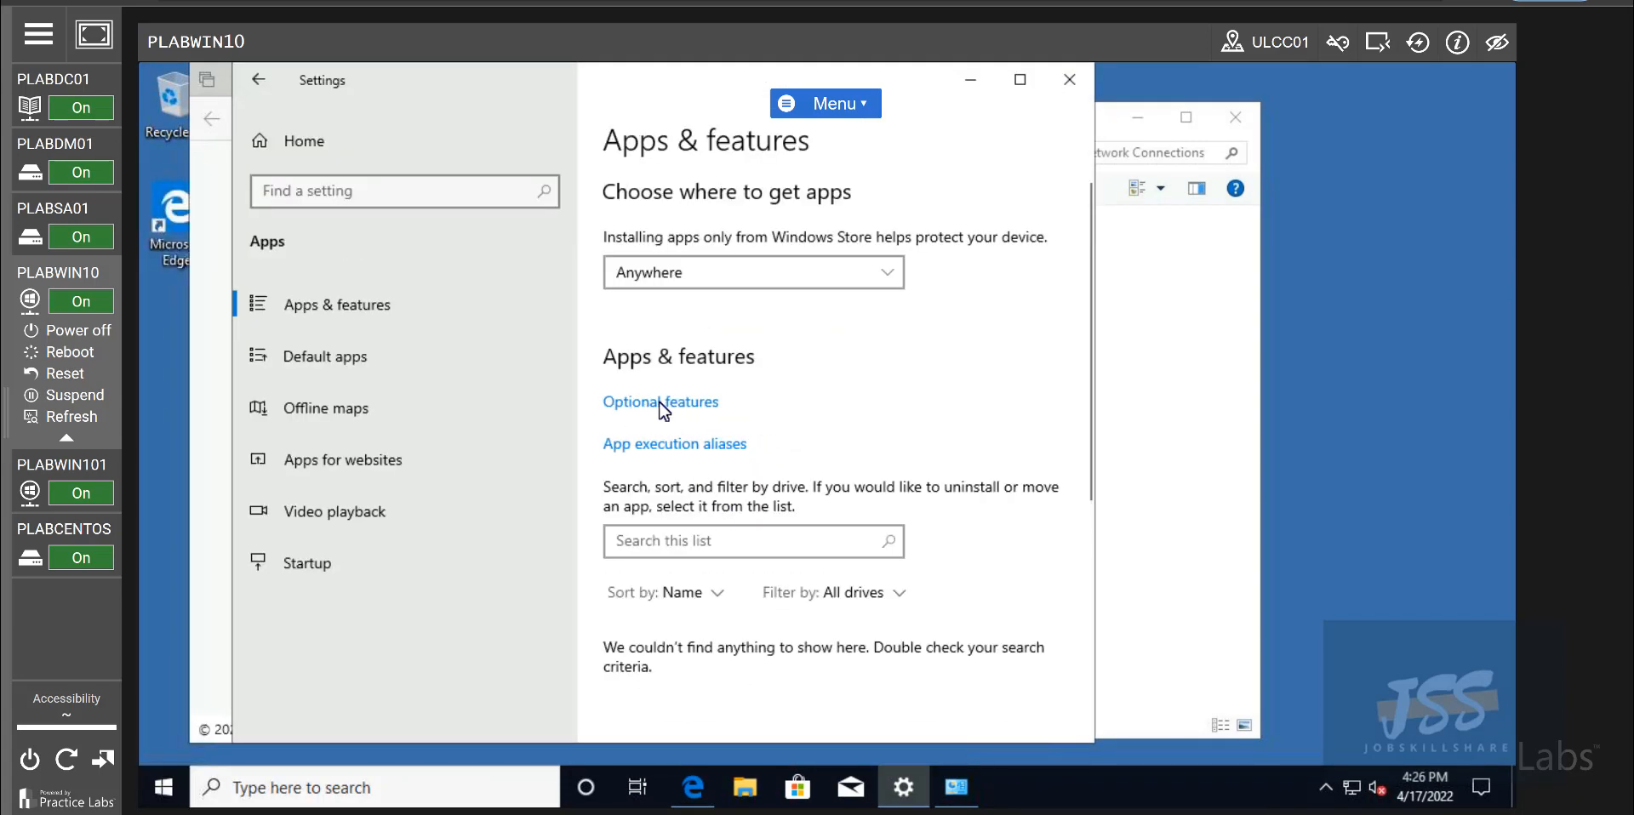
pyautogui.click(660, 401)
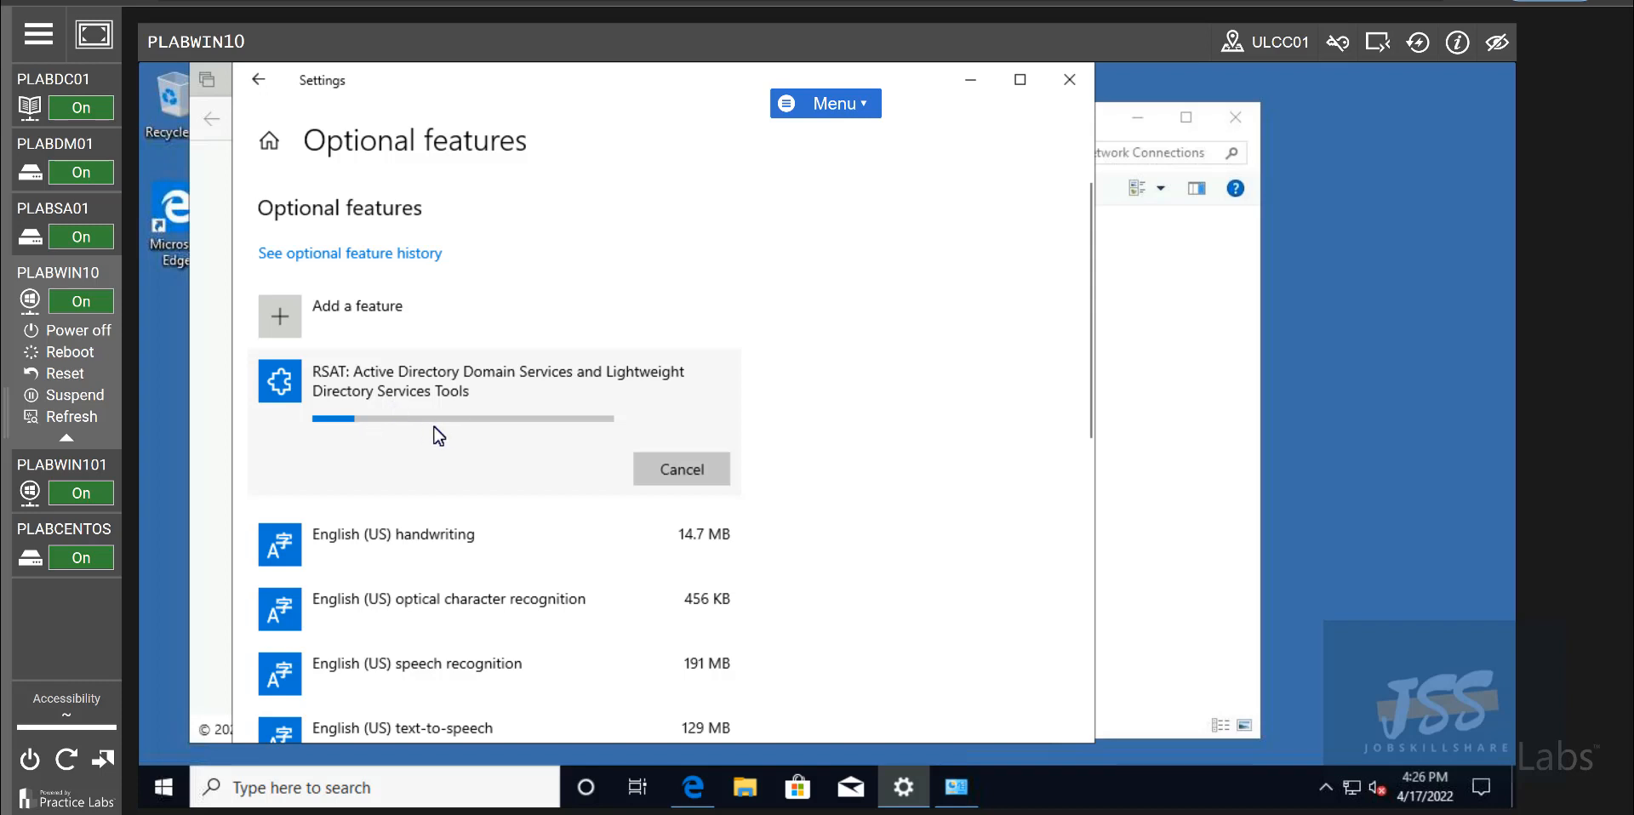
pyautogui.moveTo(681, 469)
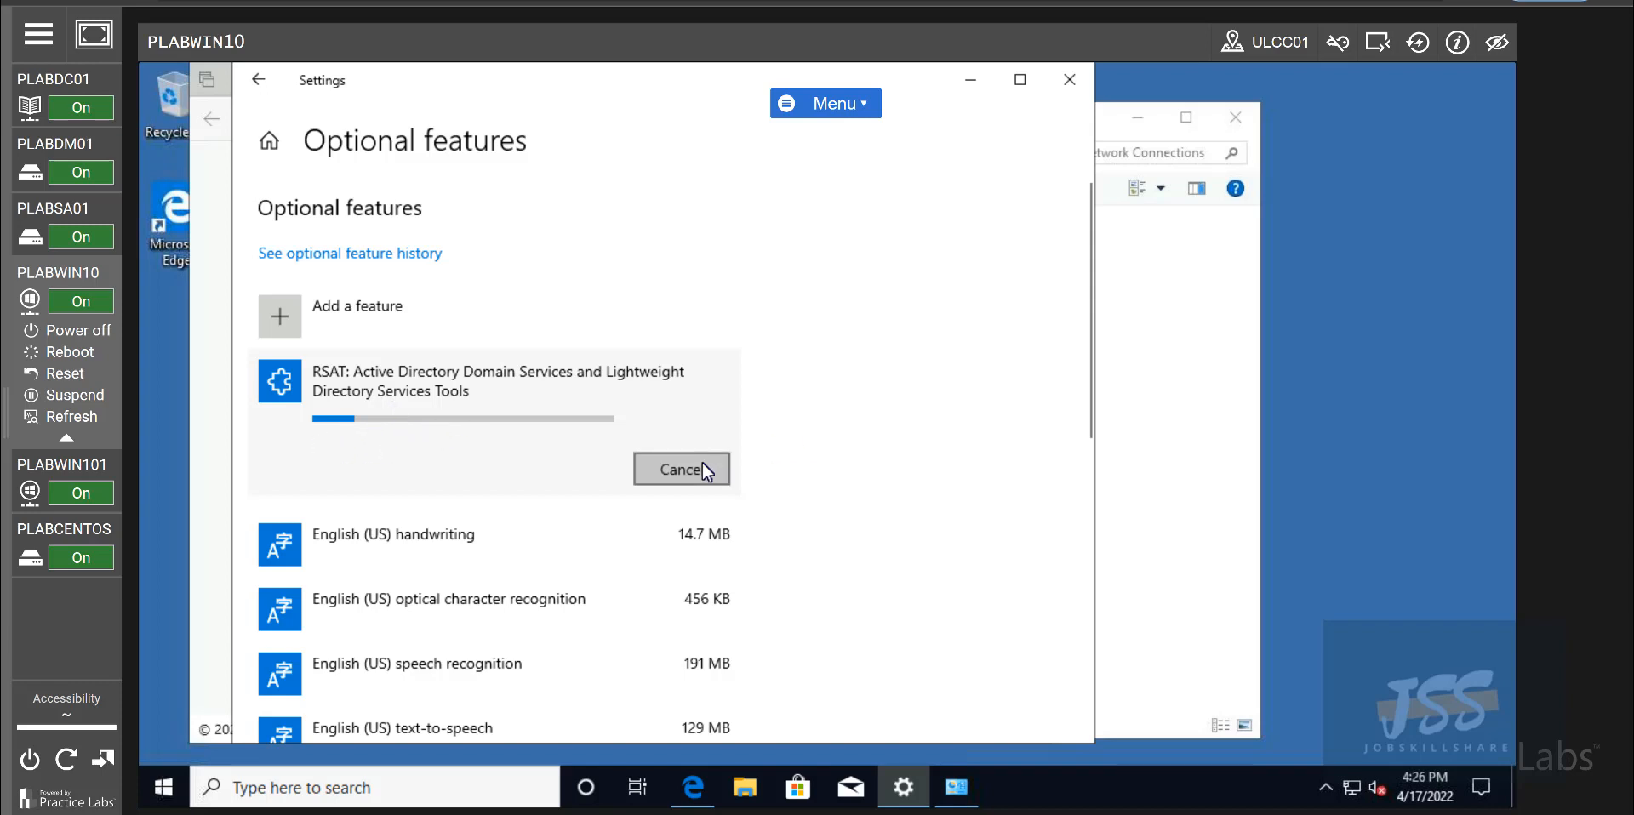
pyautogui.moveTo(375, 440)
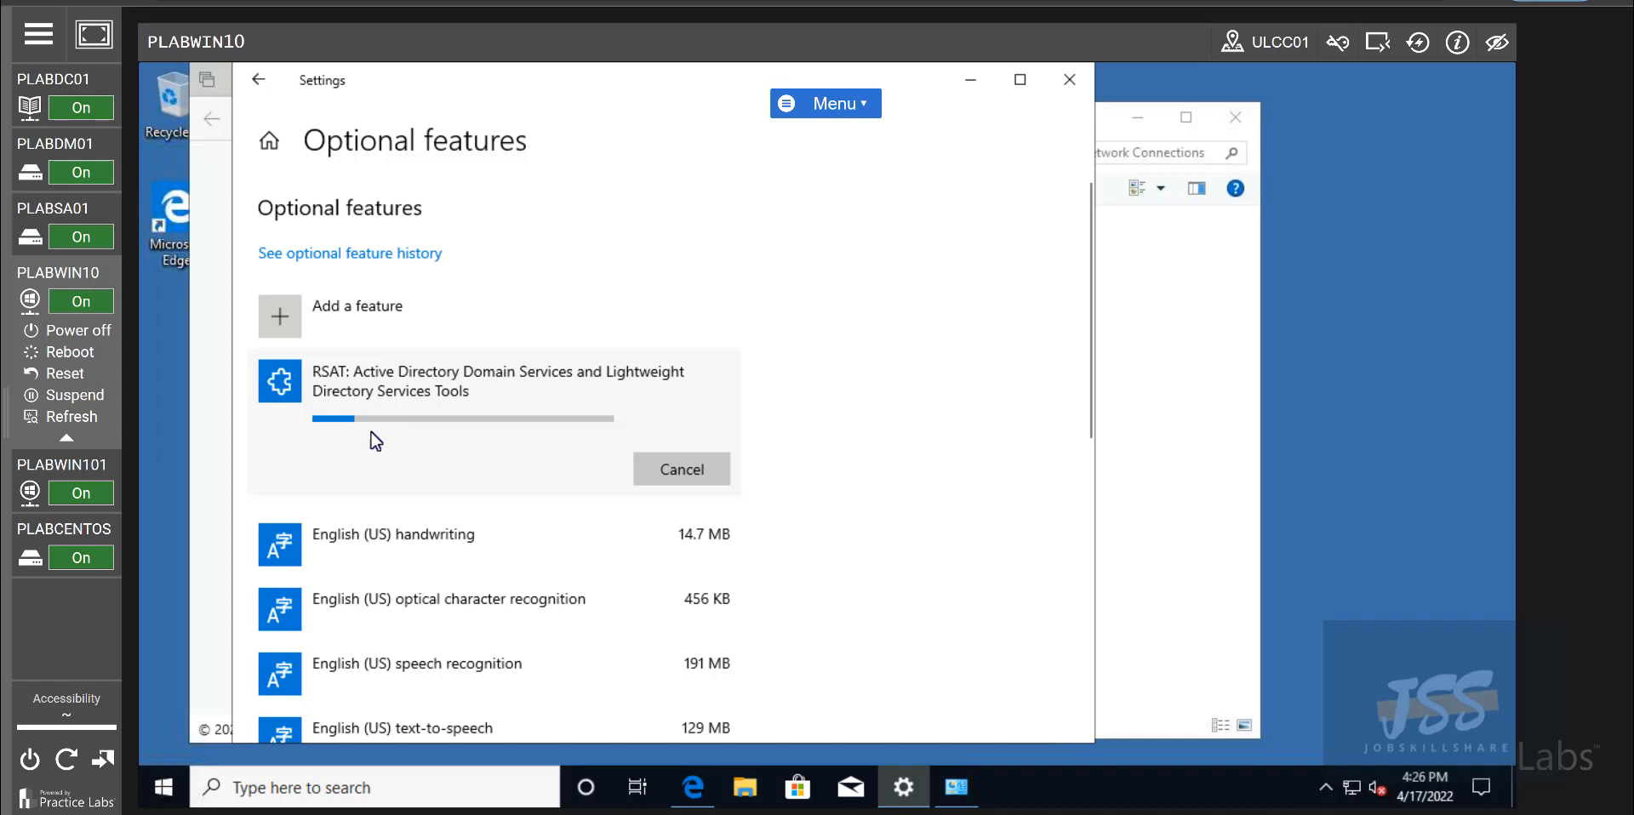
pyautogui.moveTo(544, 487)
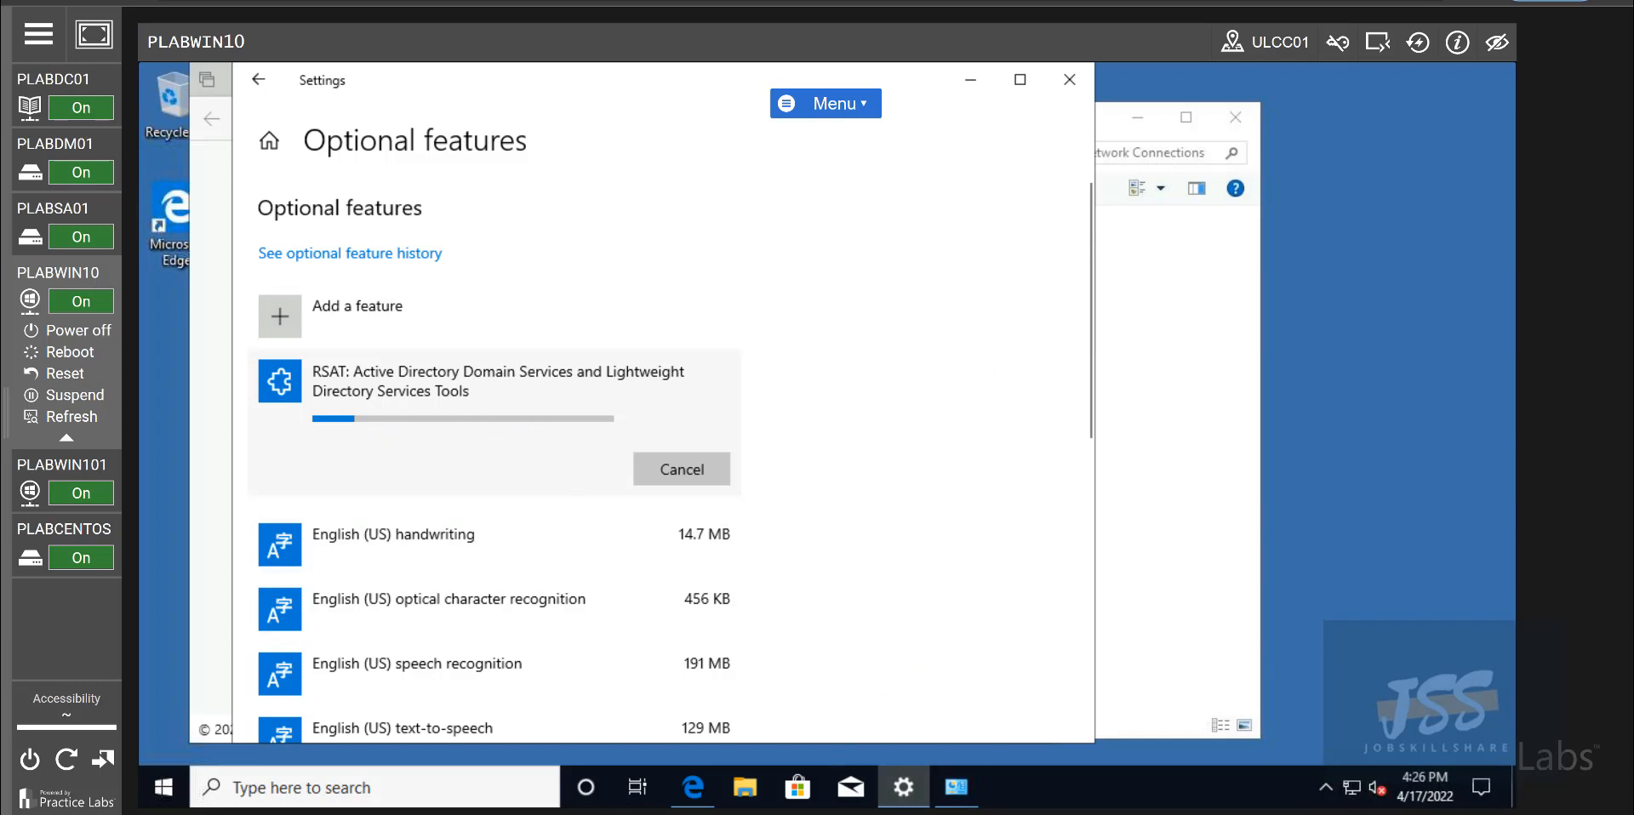
pyautogui.moveTo(631, 471)
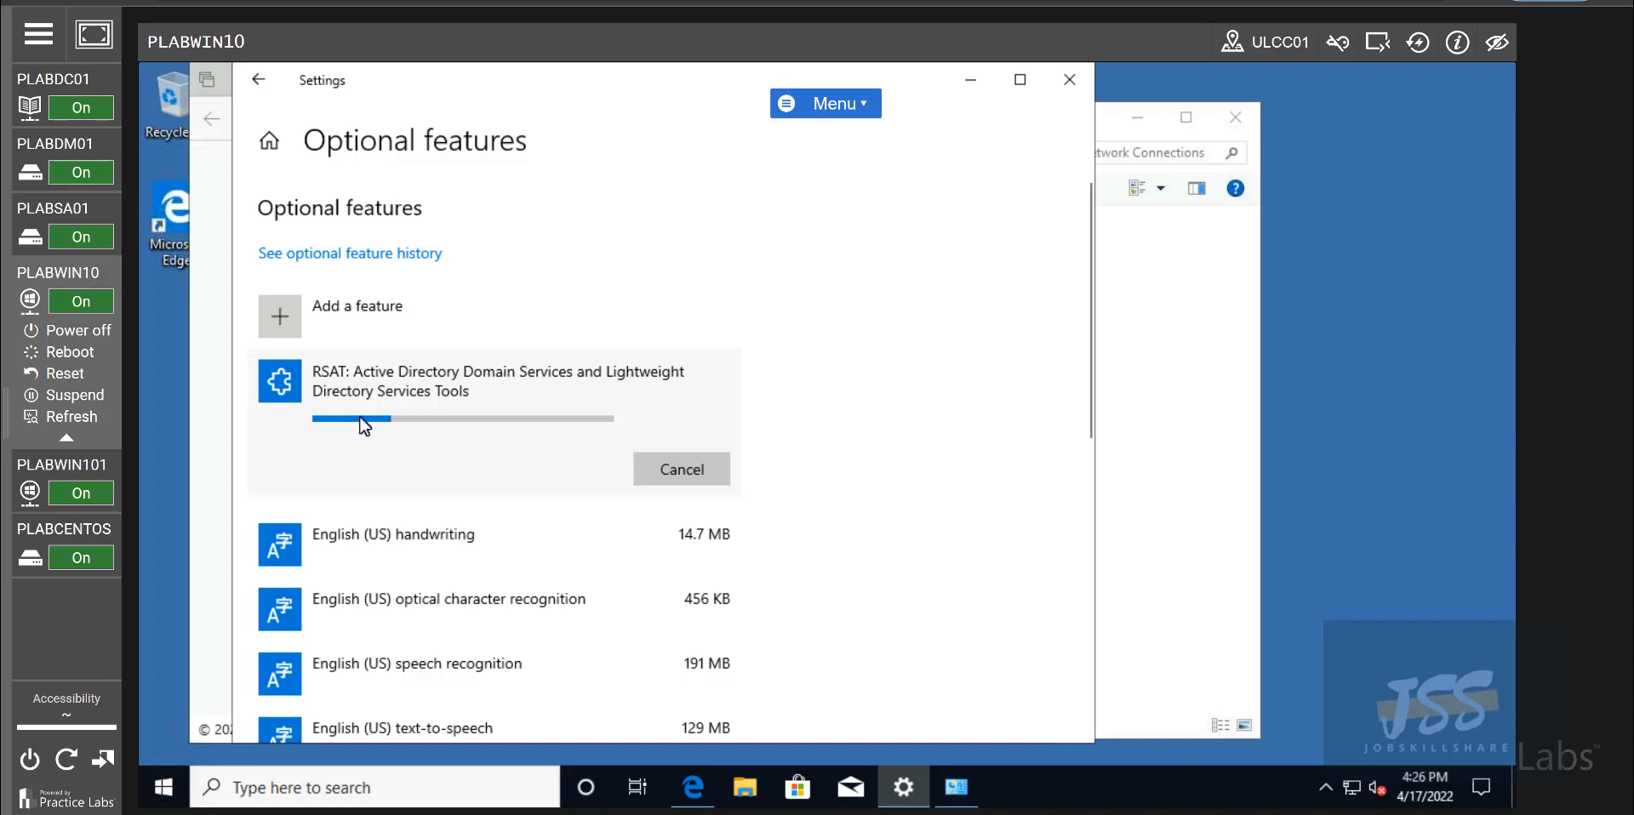
pyautogui.moveTo(405, 434)
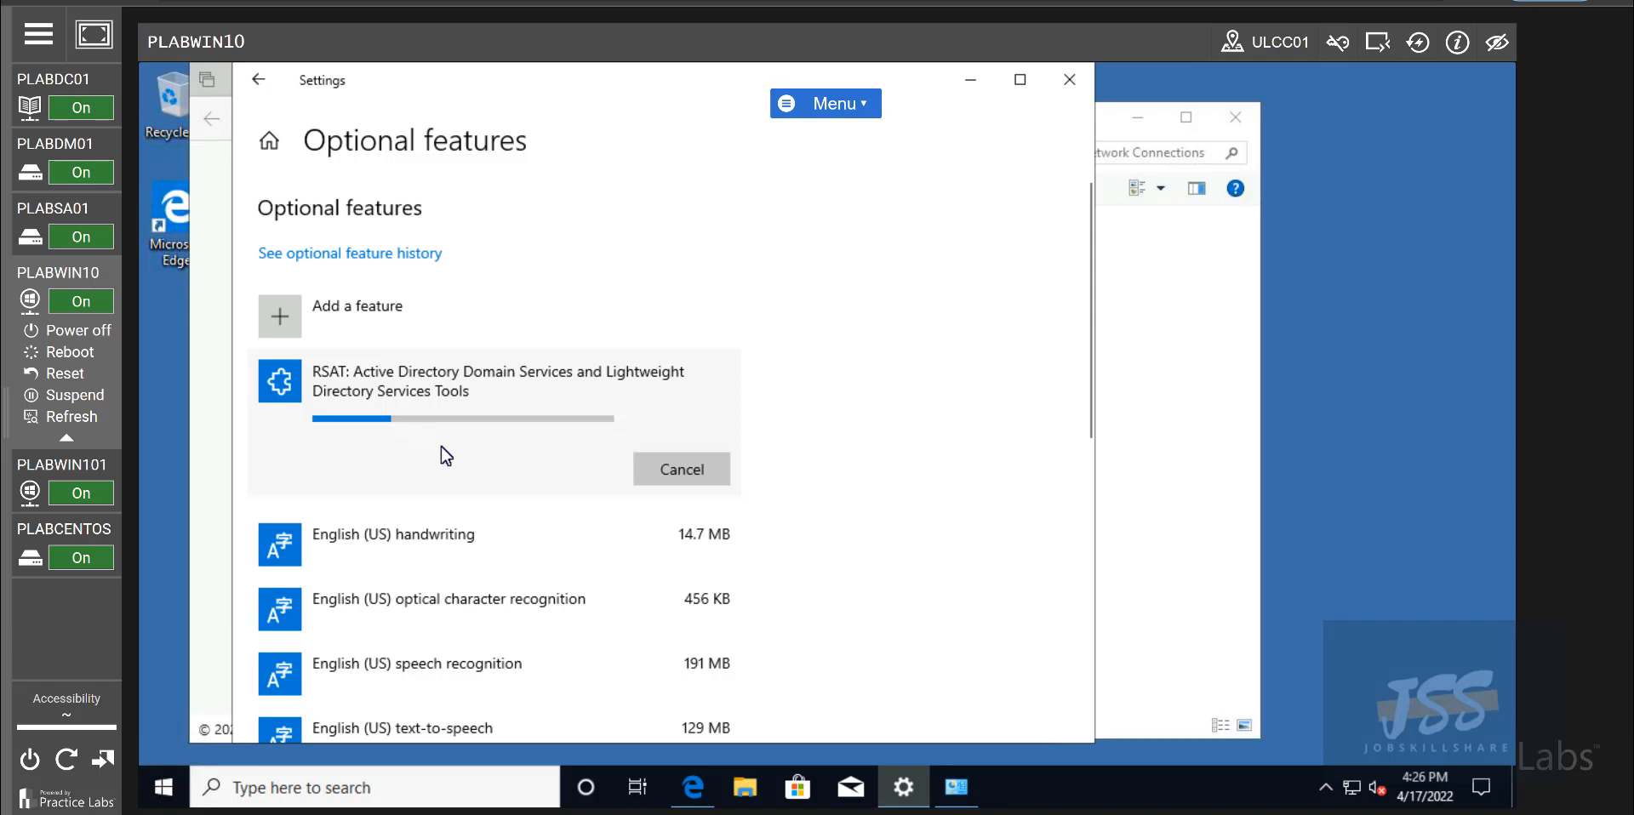
pyautogui.moveTo(354, 362)
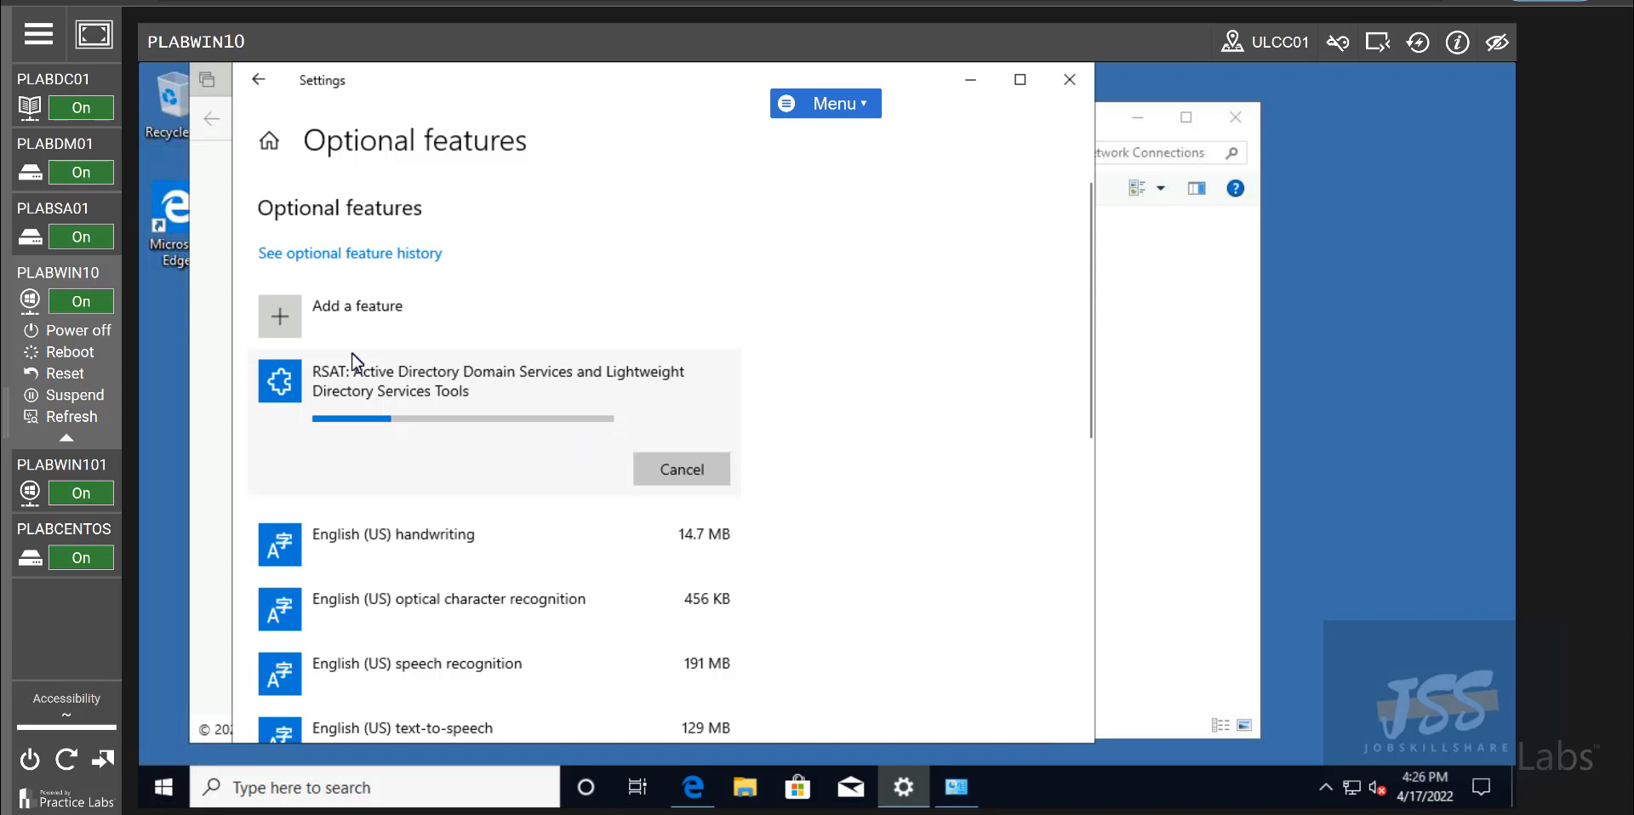
pyautogui.moveTo(1352, 790)
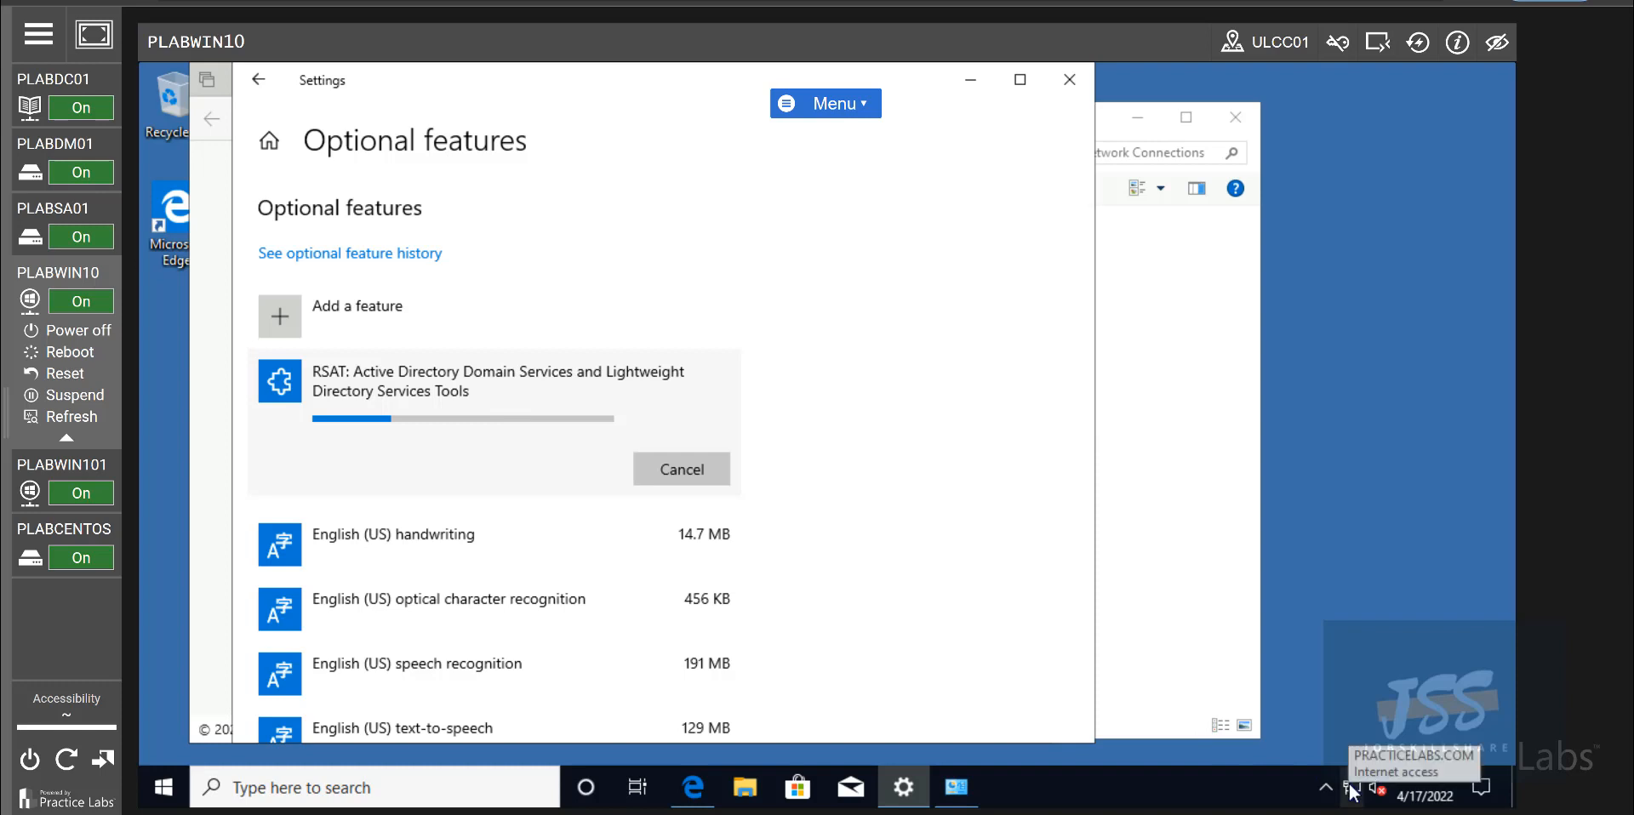
pyautogui.moveTo(845, 385)
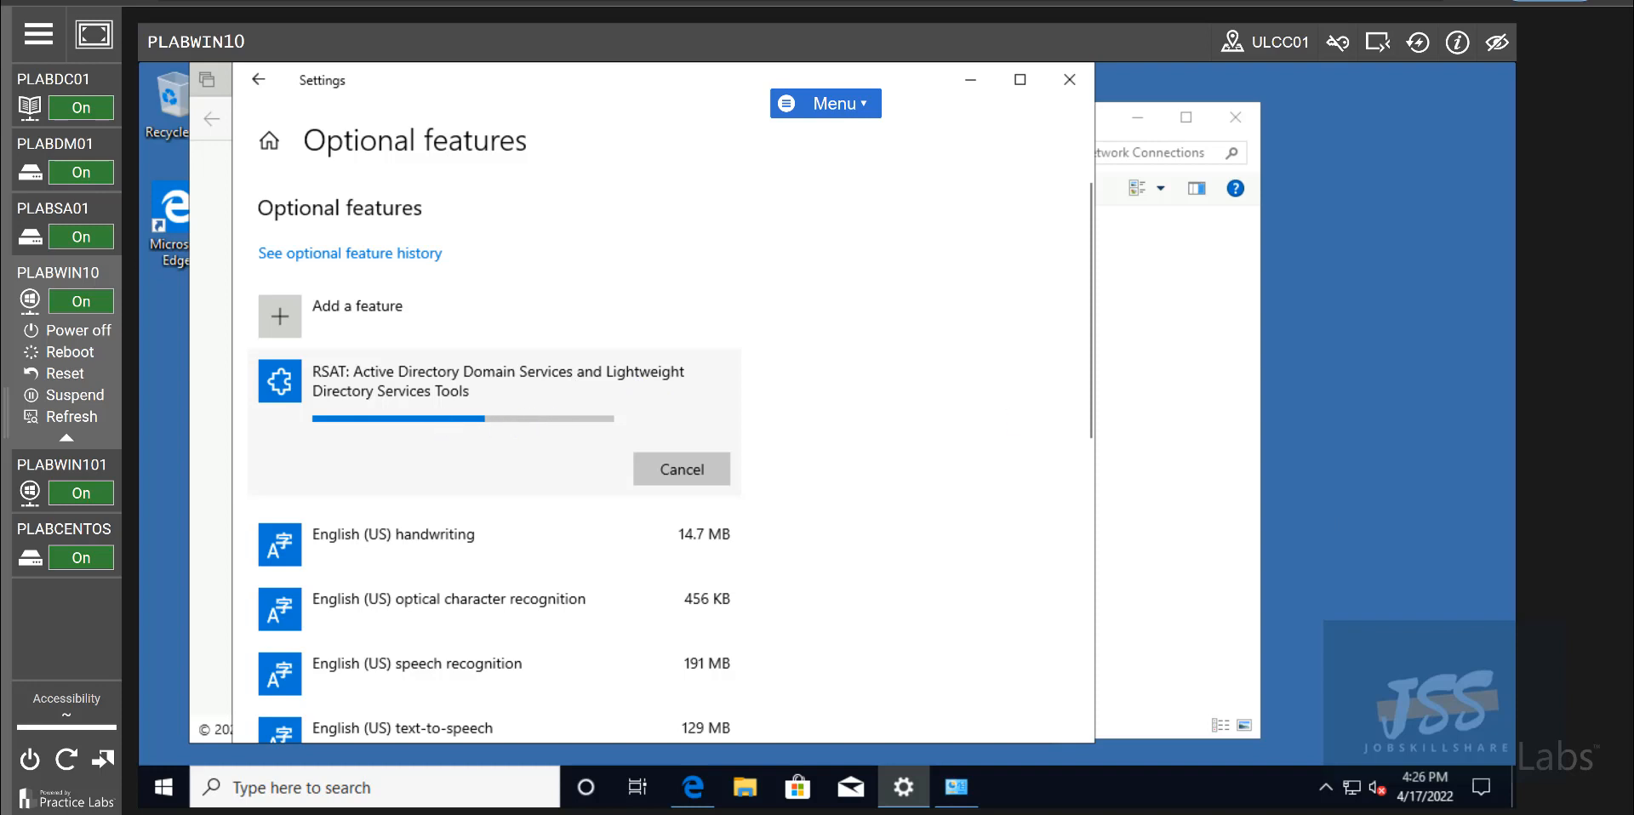
pyautogui.moveTo(717, 487)
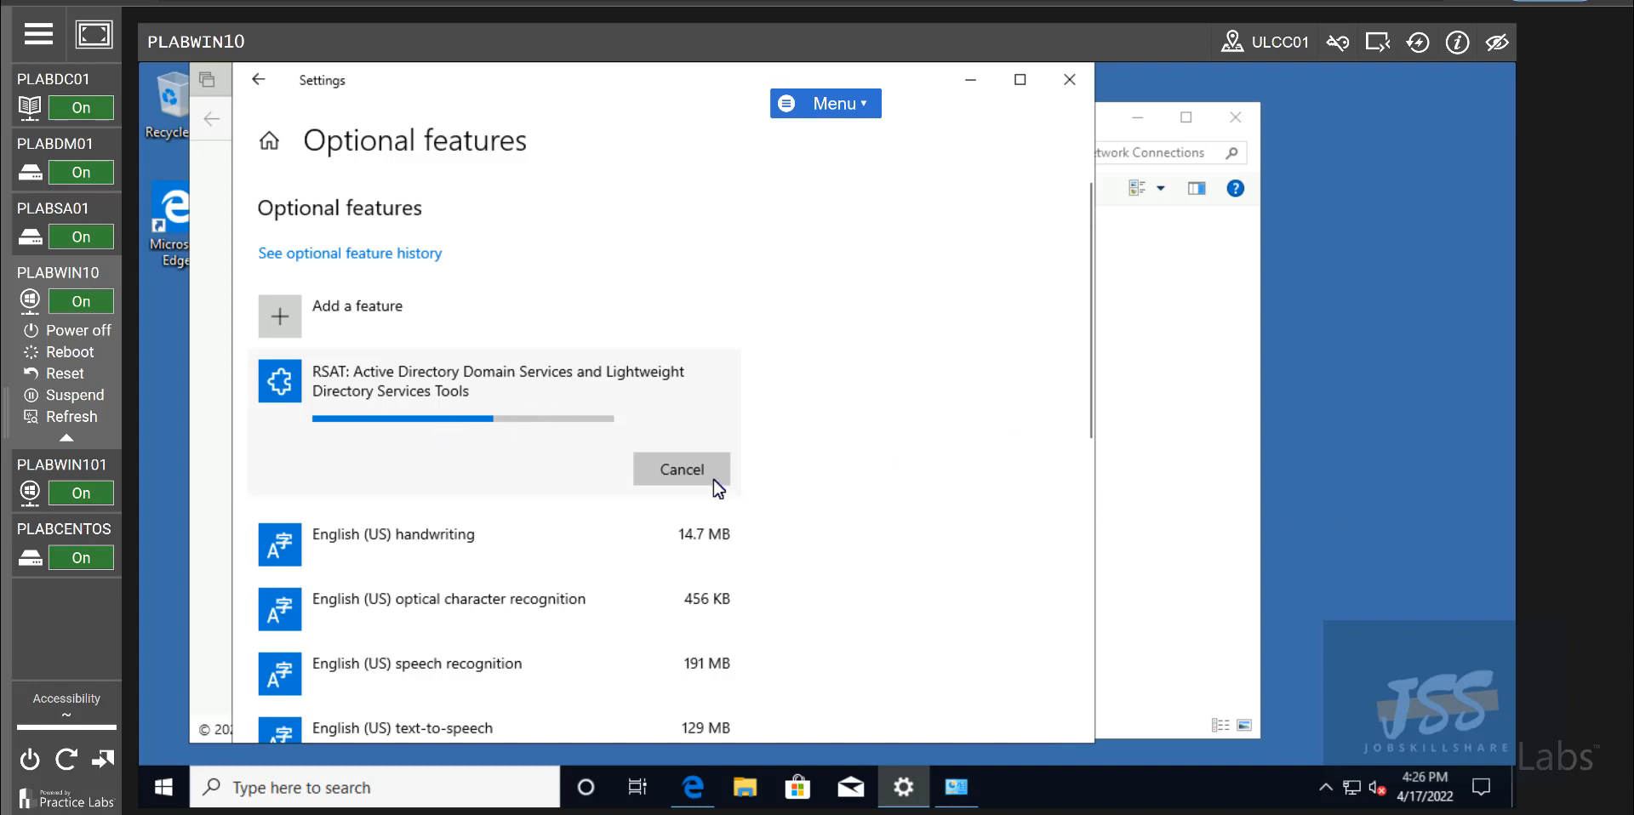
pyautogui.moveTo(297, 451)
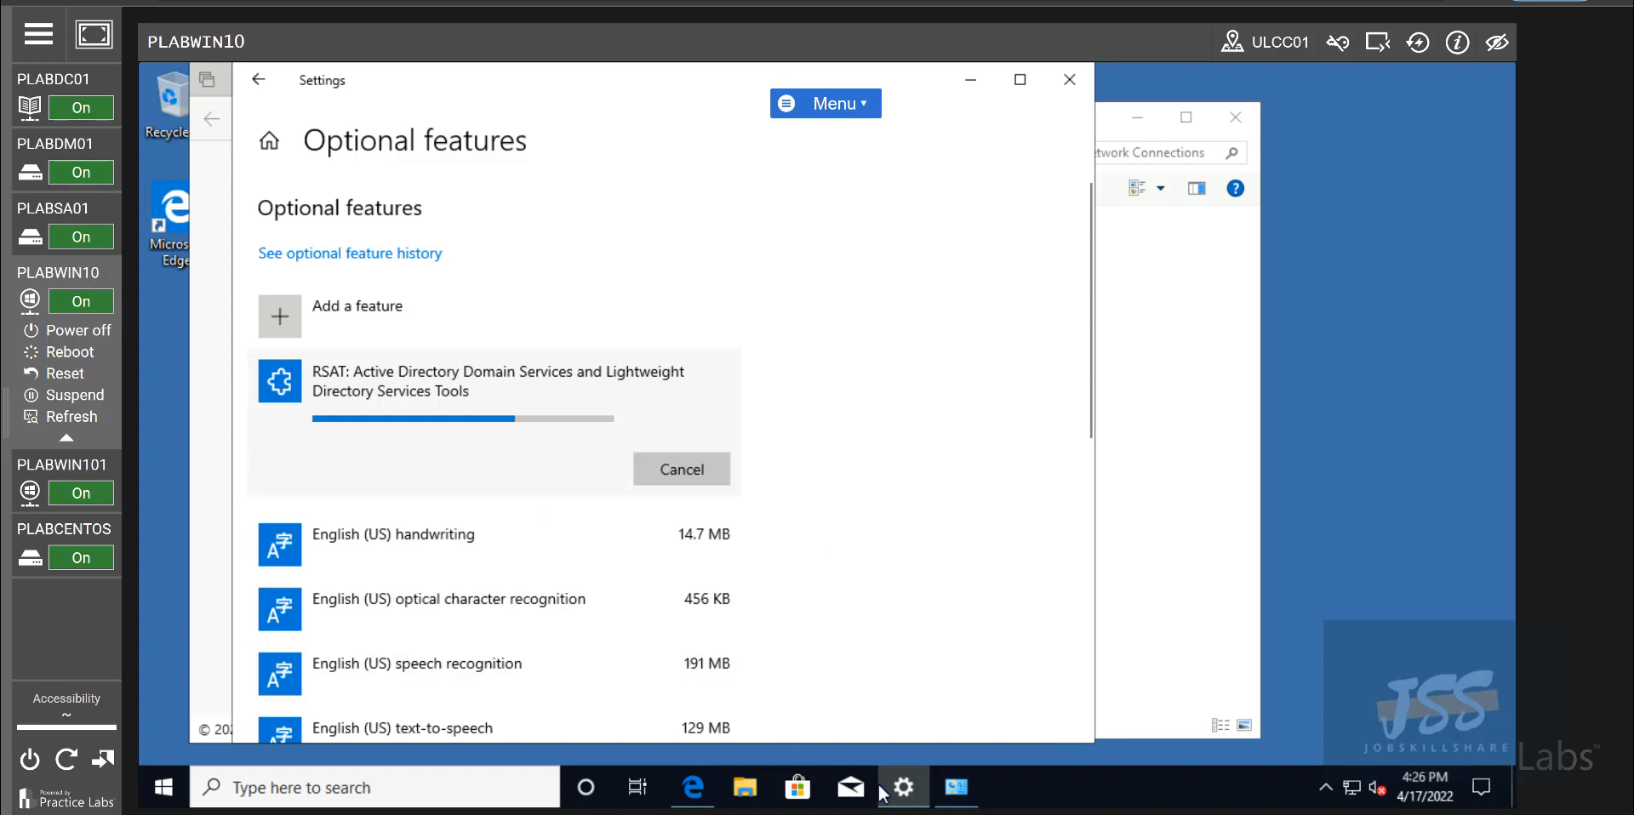
pyautogui.moveTo(551, 689)
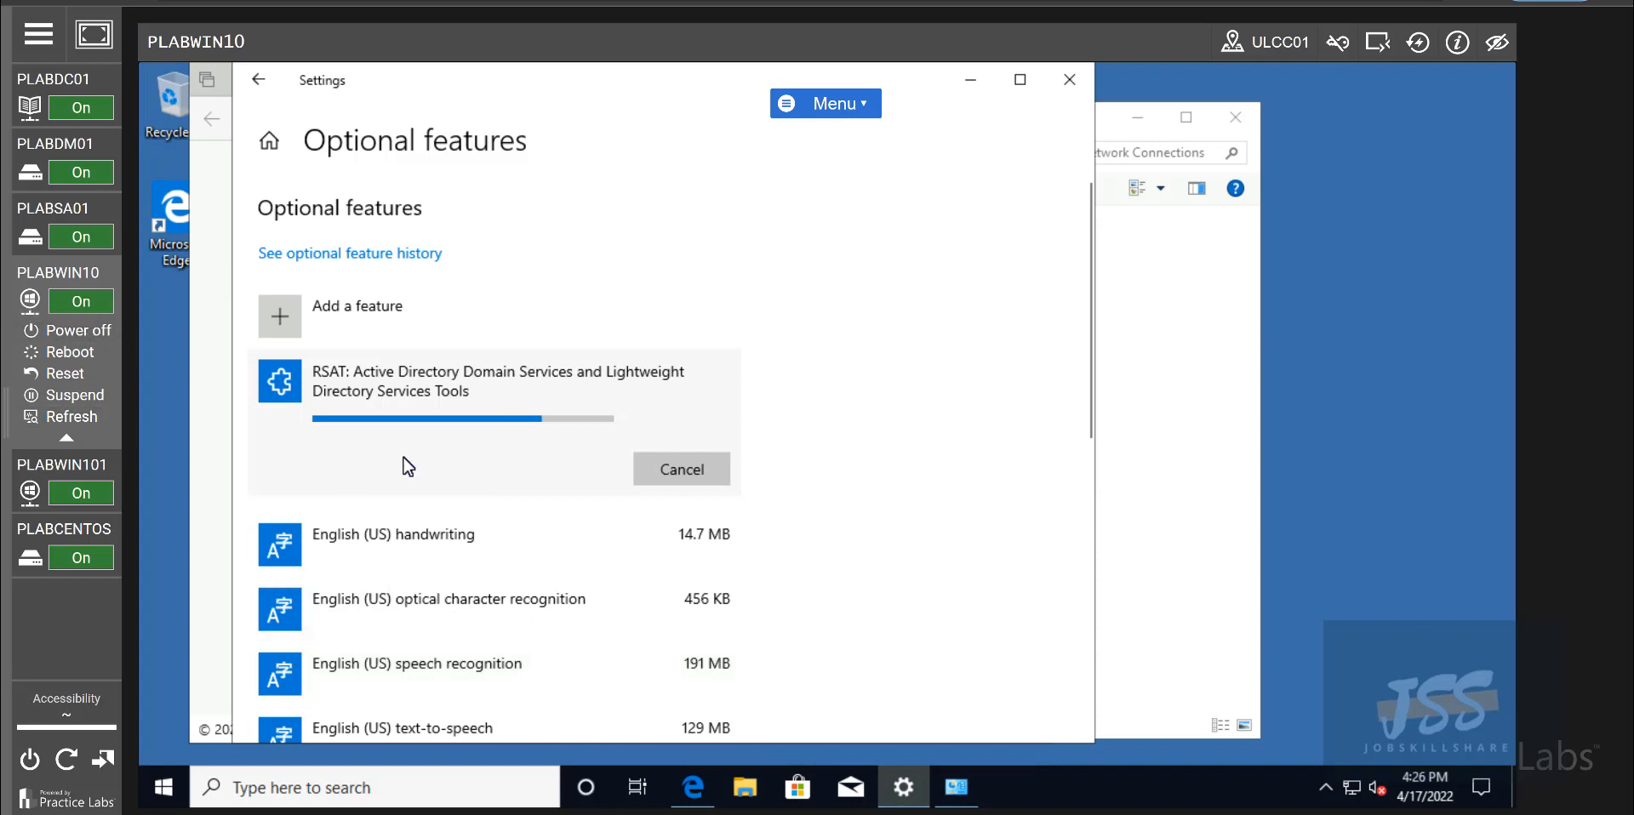
pyautogui.moveTo(501, 432)
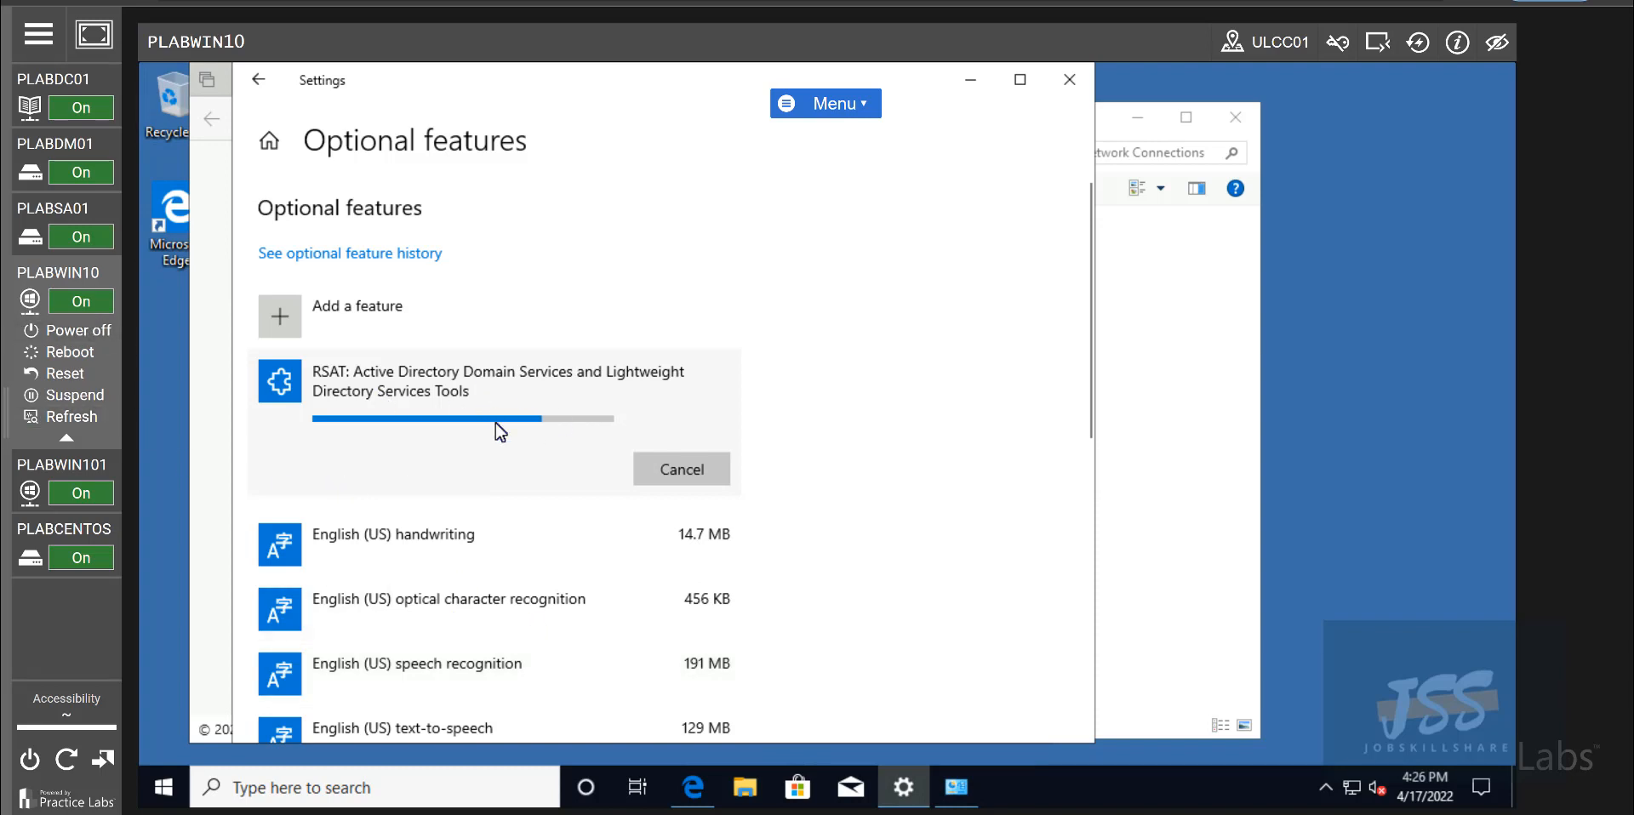
pyautogui.moveTo(488, 435)
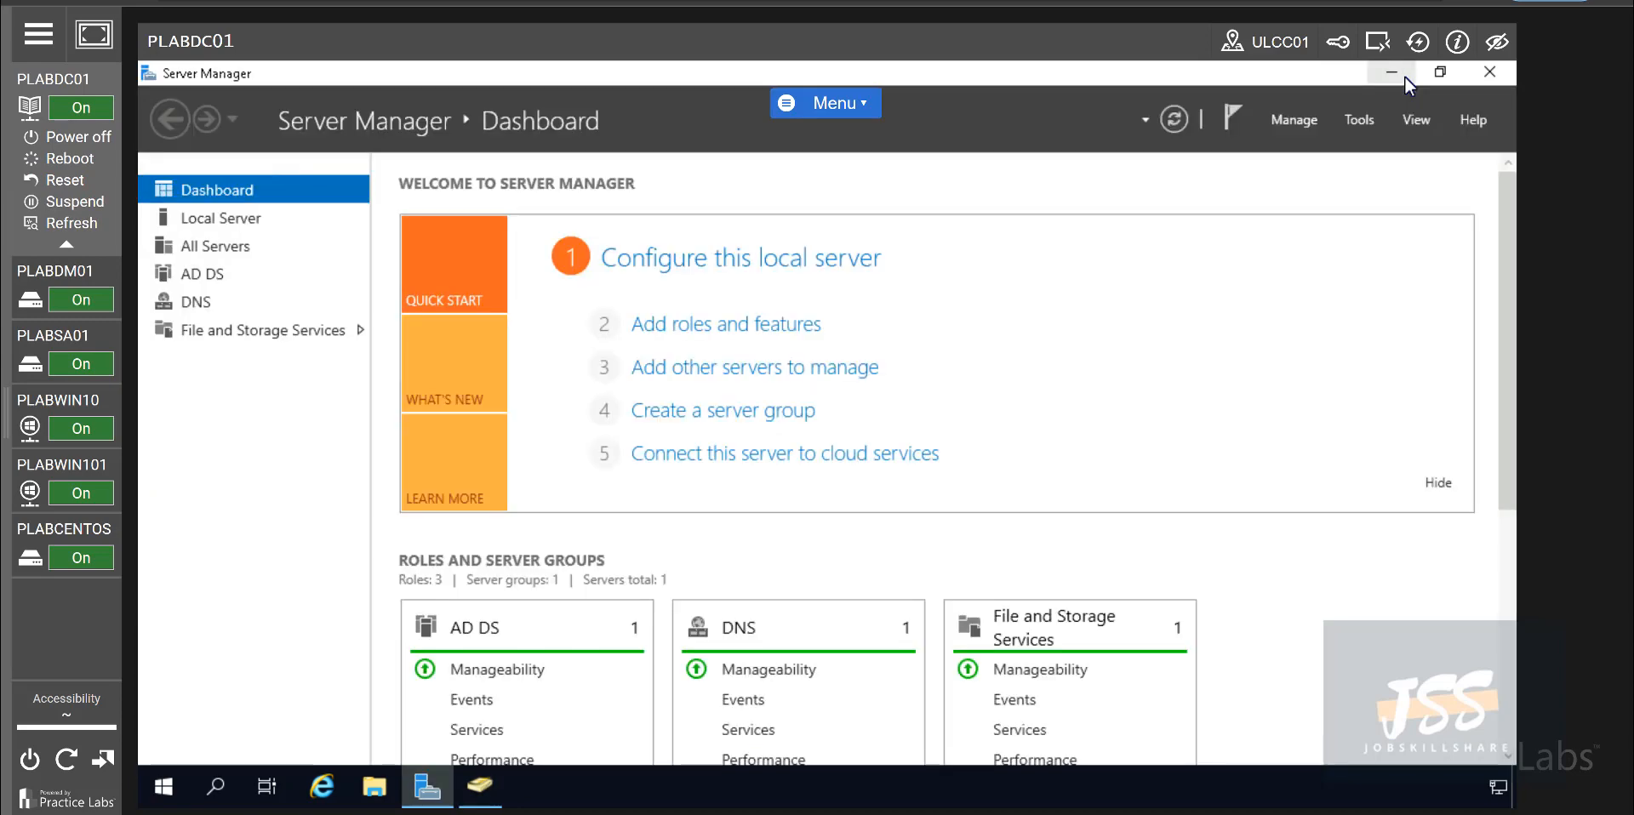
# - Watch the Optional features page until the RSAT Active Directory tools download clears
pyautogui.scroll(-3)
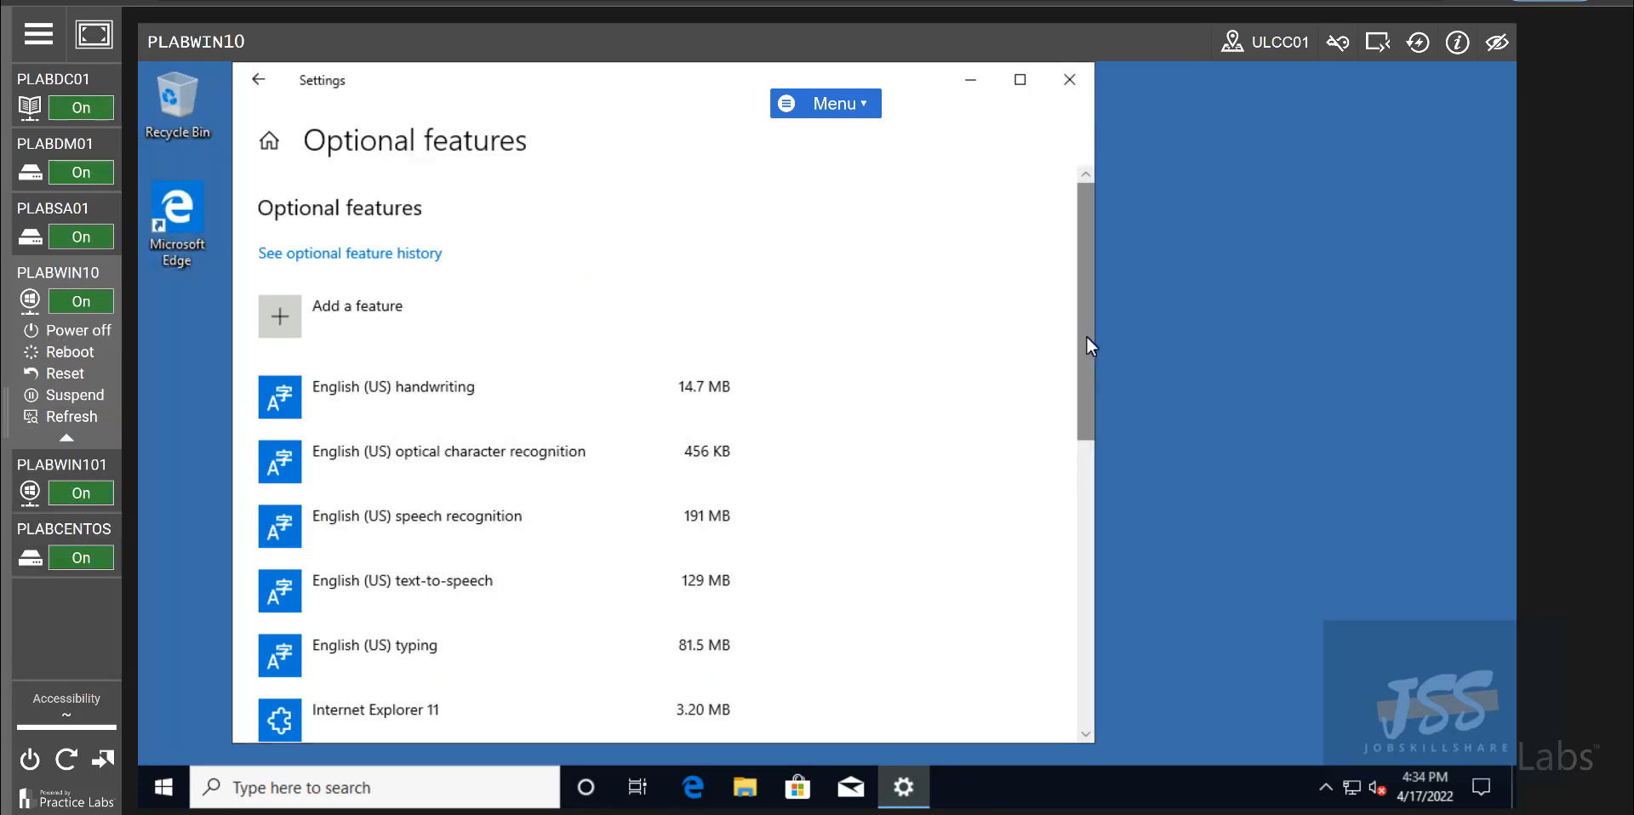
pyautogui.moveTo(1067, 361)
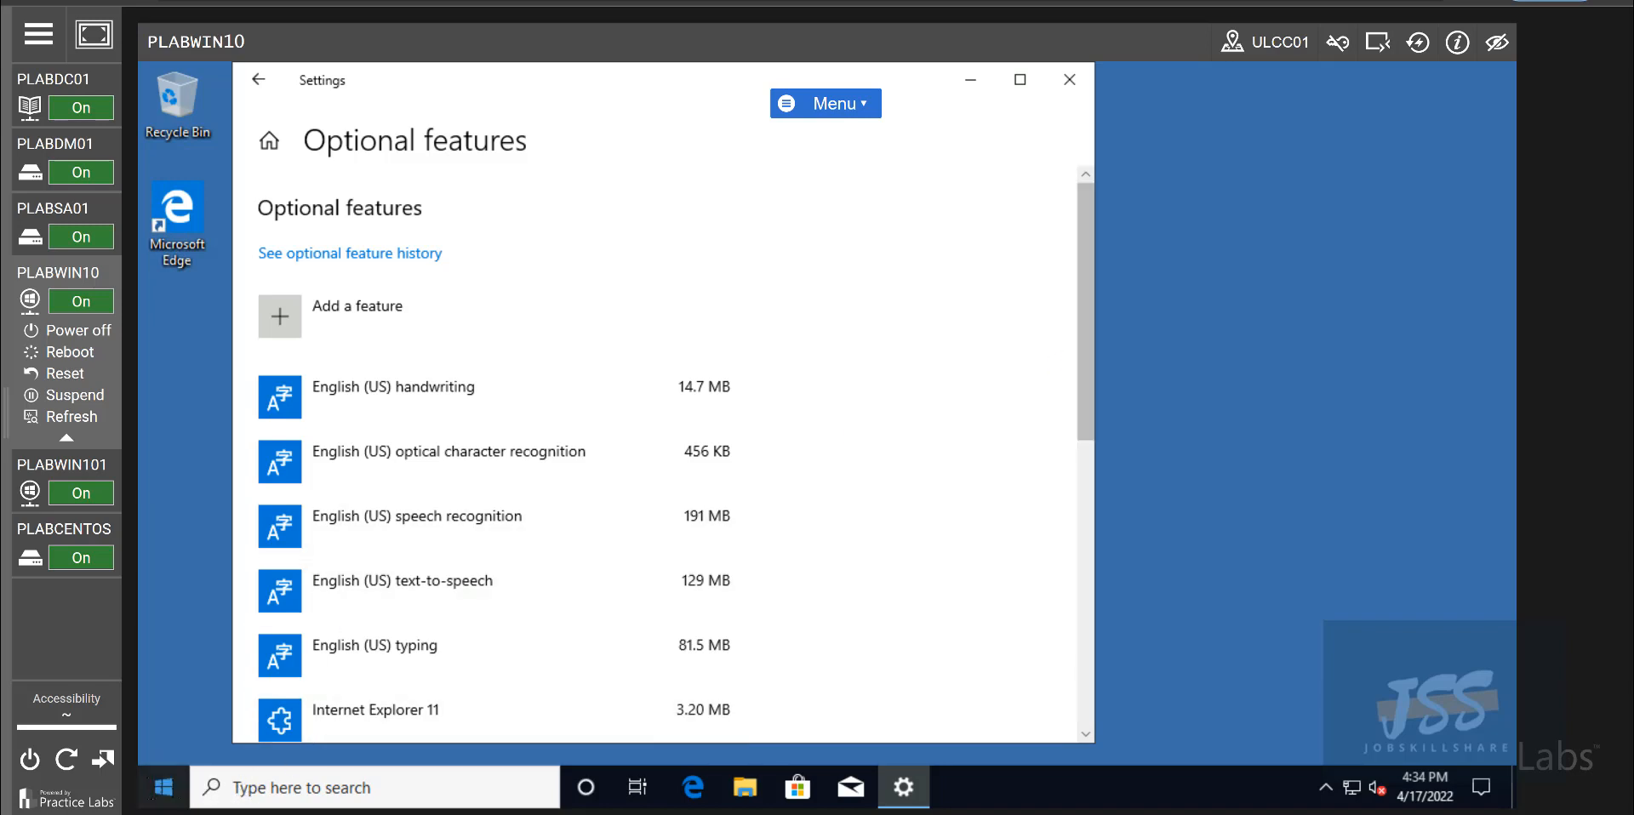
# - Expand Windows Administrative Tools in Start to reach Active Directory Users and Computers
pyautogui.click(163, 787)
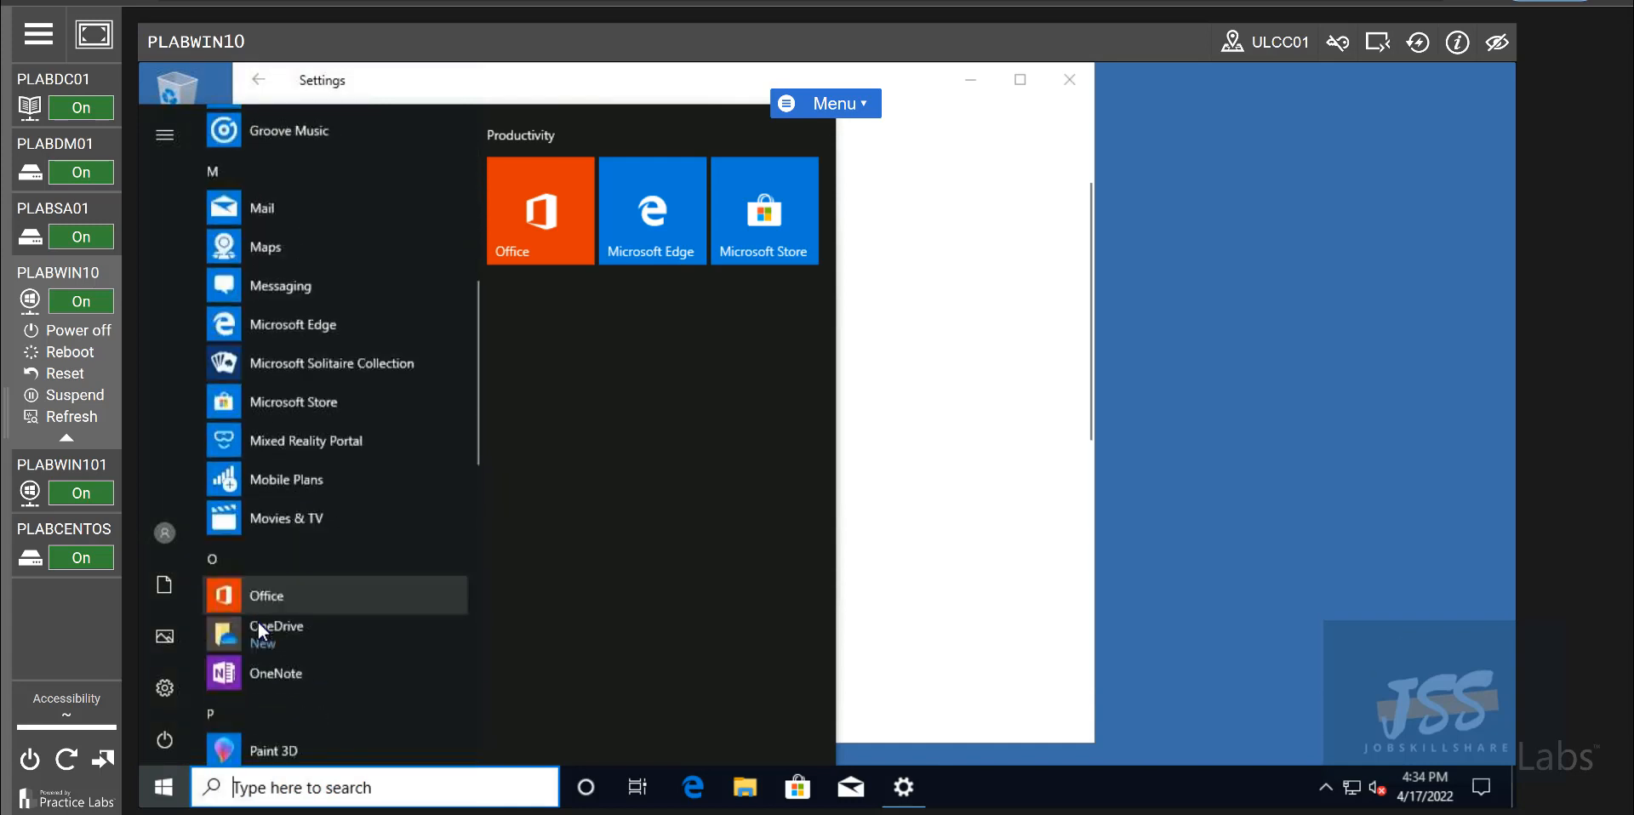
pyautogui.scroll(-3)
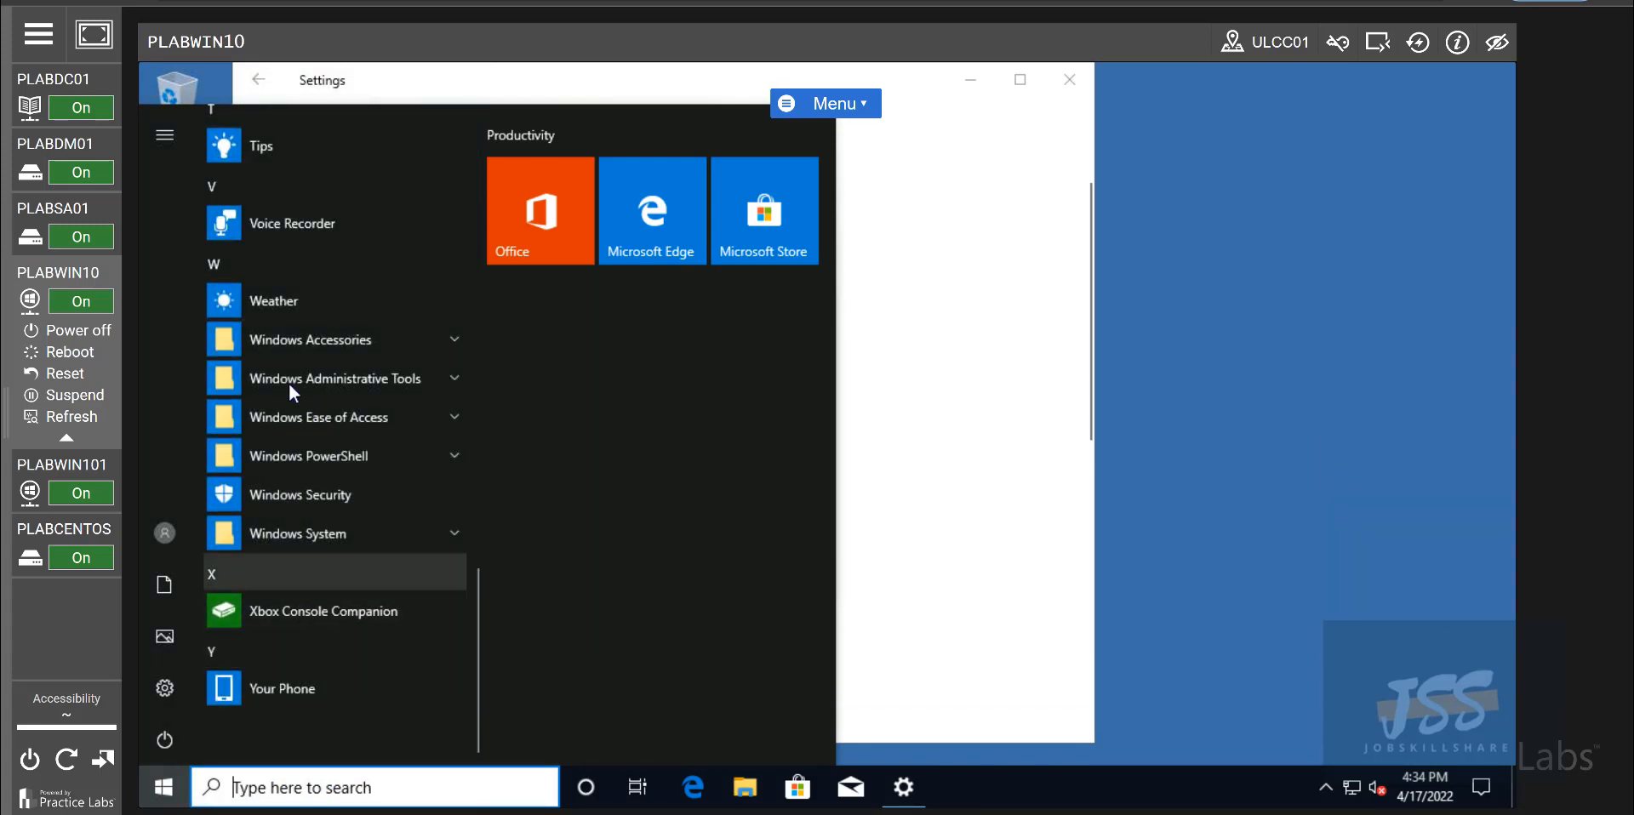
pyautogui.moveTo(323, 386)
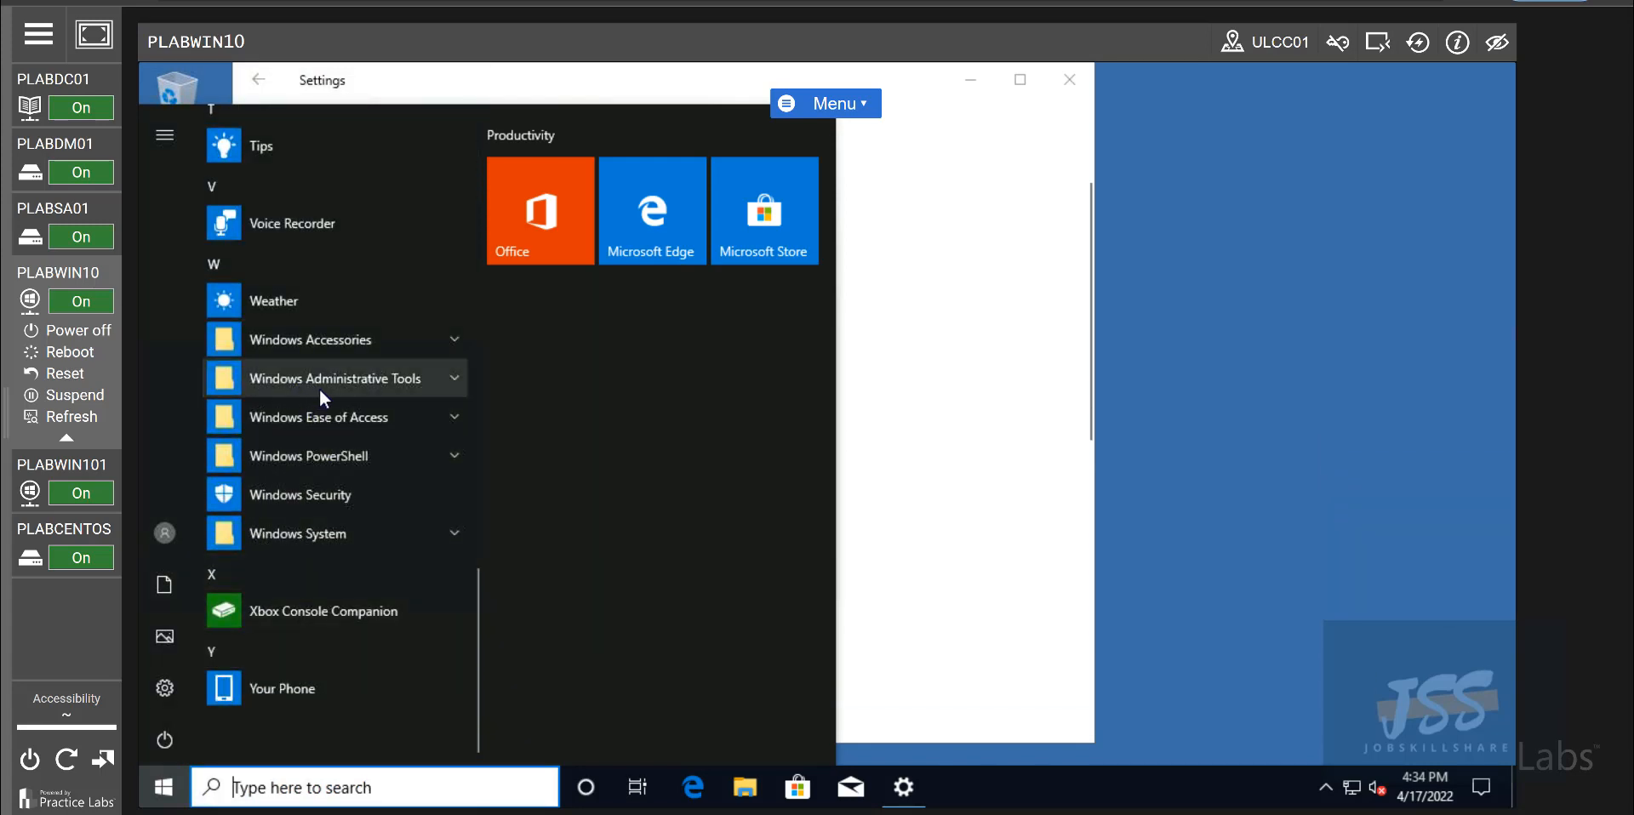
pyautogui.moveTo(334, 389)
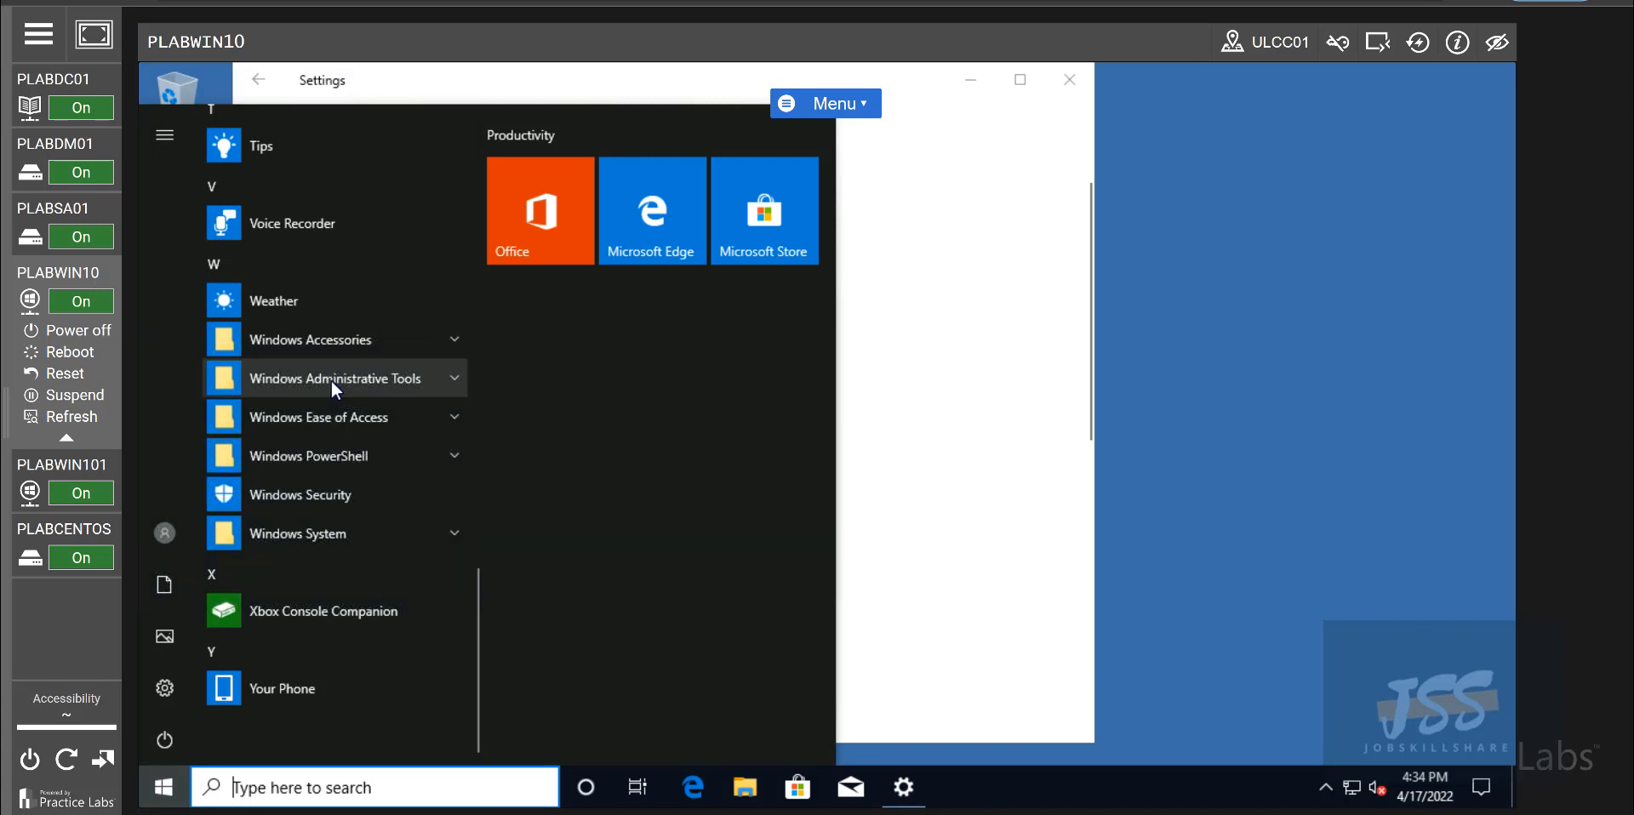
pyautogui.click(334, 377)
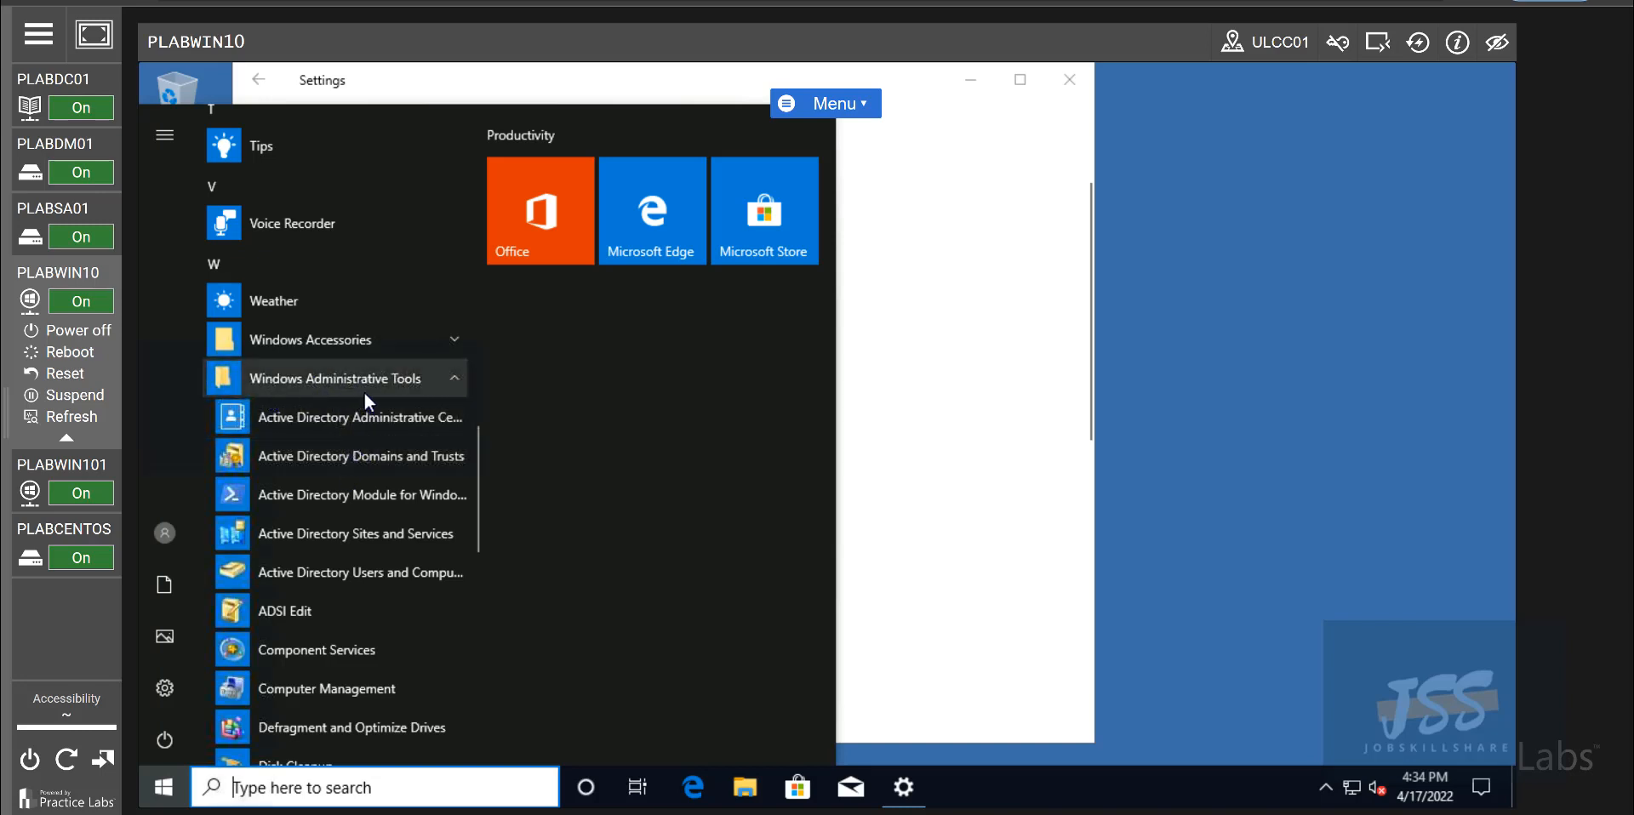
pyautogui.moveTo(360, 572)
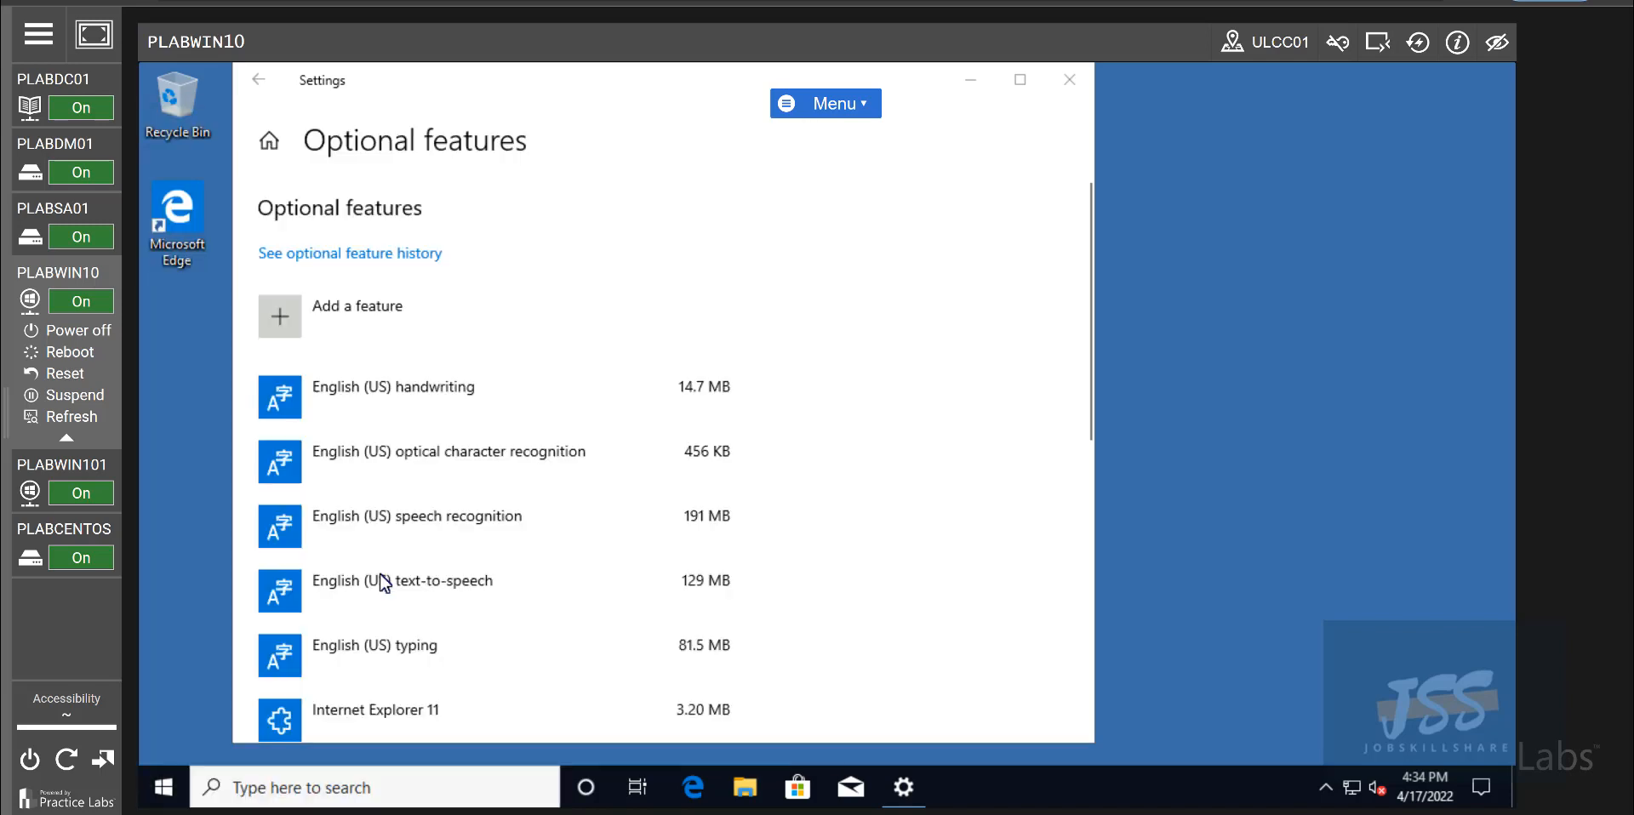
pyautogui.moveTo(1067, 80)
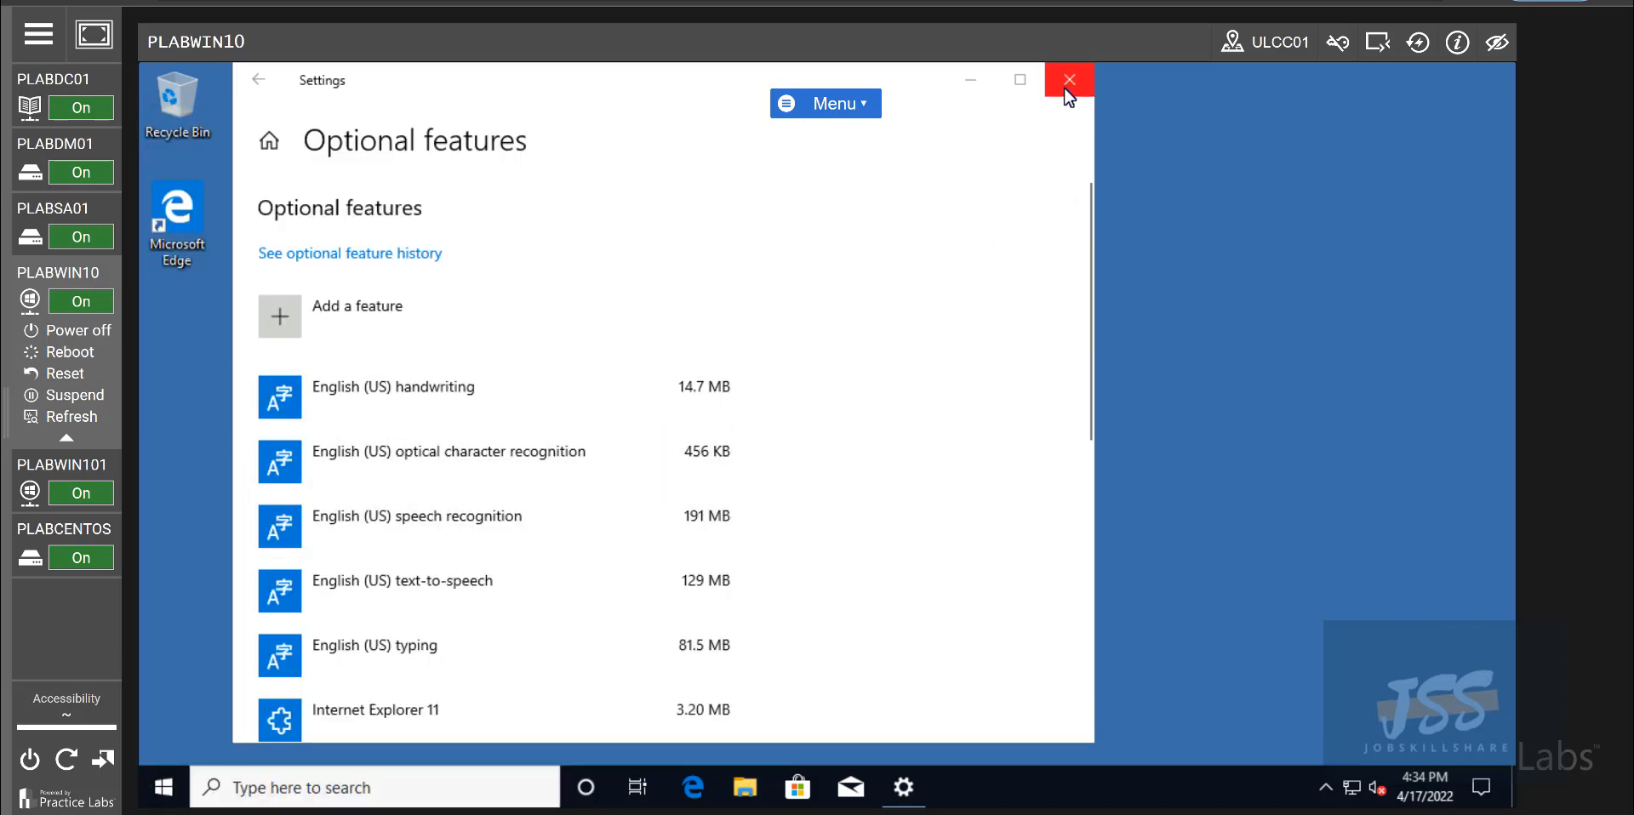
# - Close Optional features and open PLABWIN10's Network & Internet settings from the tray icon
pyautogui.click(1068, 80)
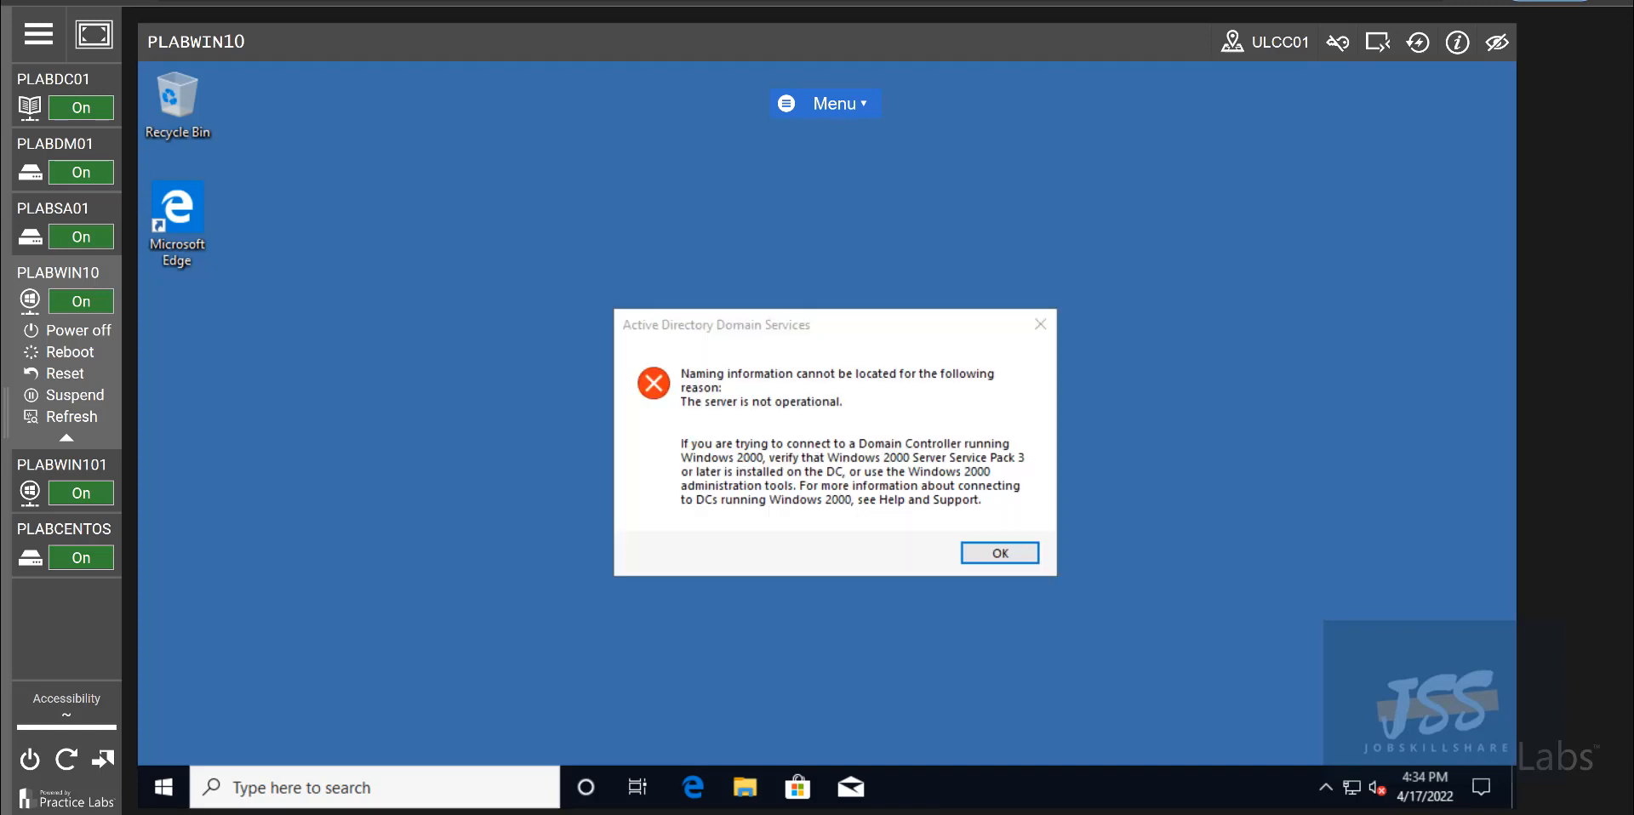
pyautogui.moveTo(918, 532)
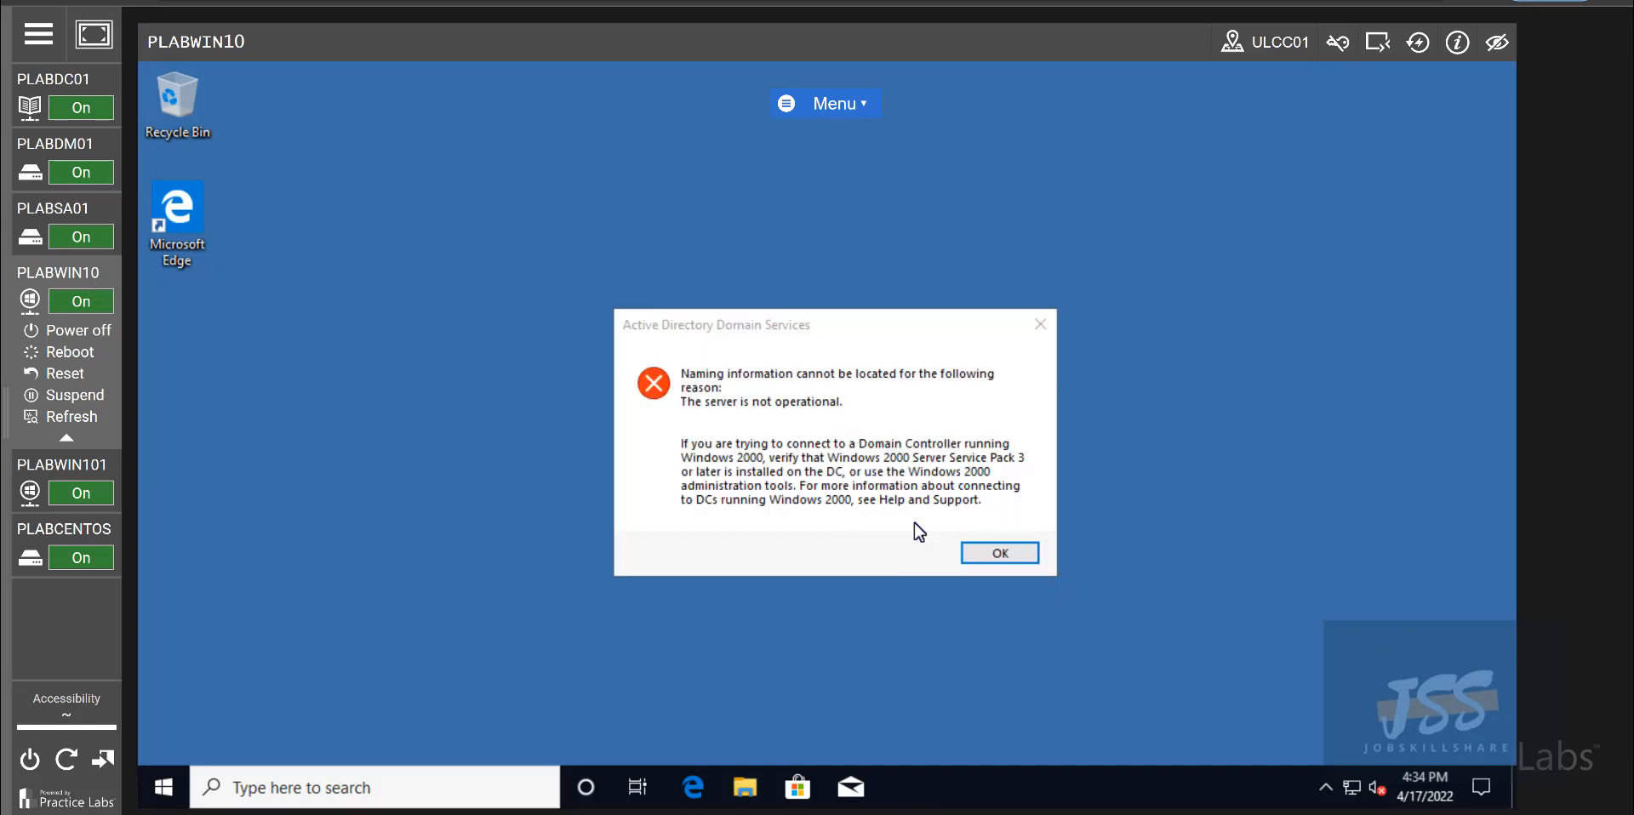
pyautogui.rightClick(1352, 787)
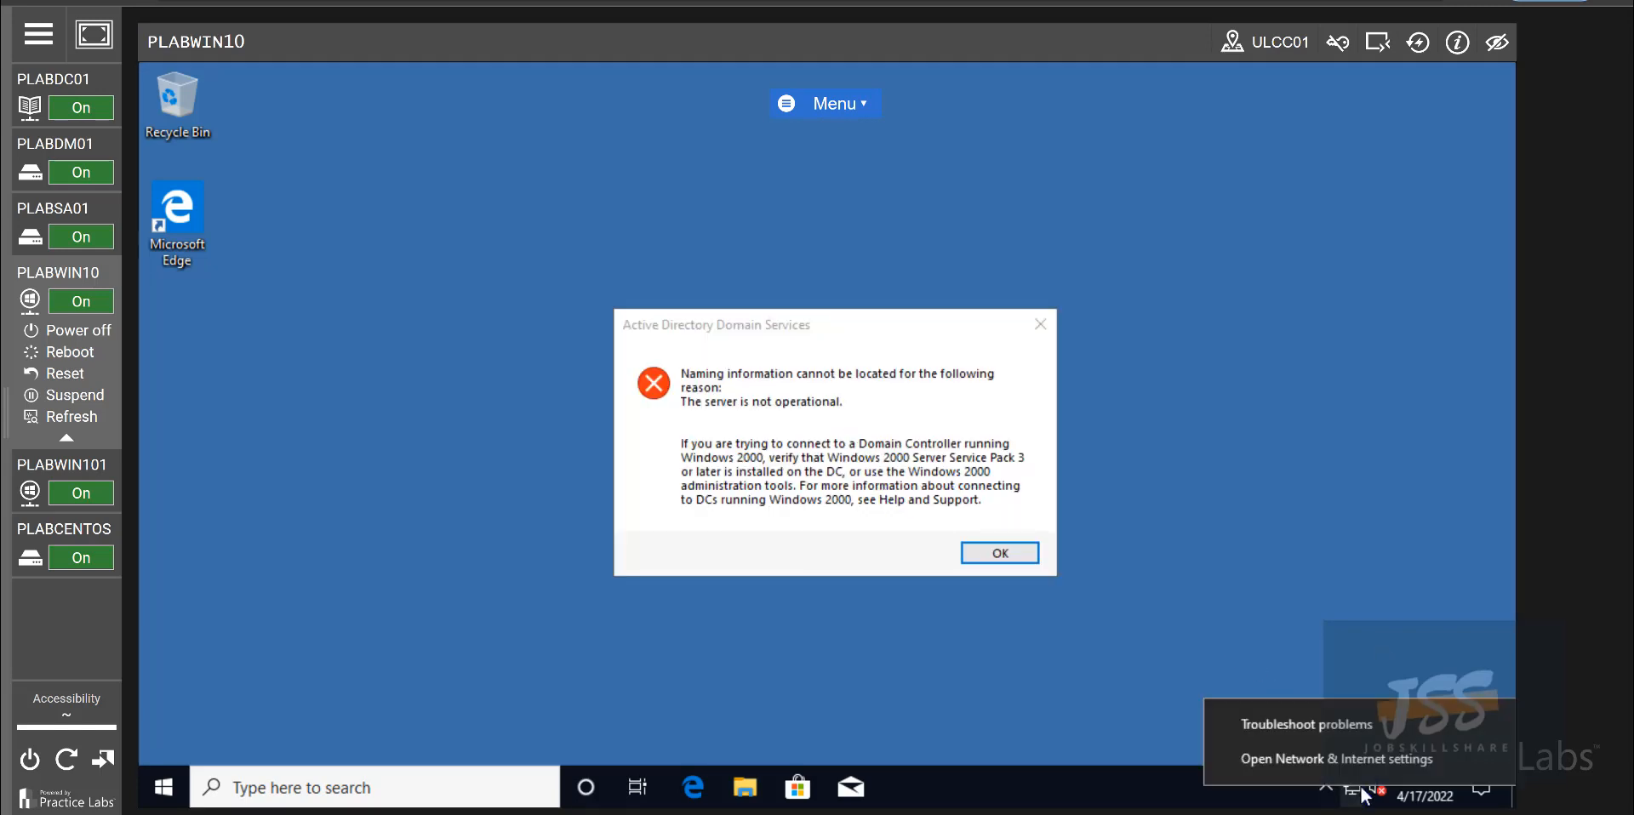
pyautogui.click(1313, 758)
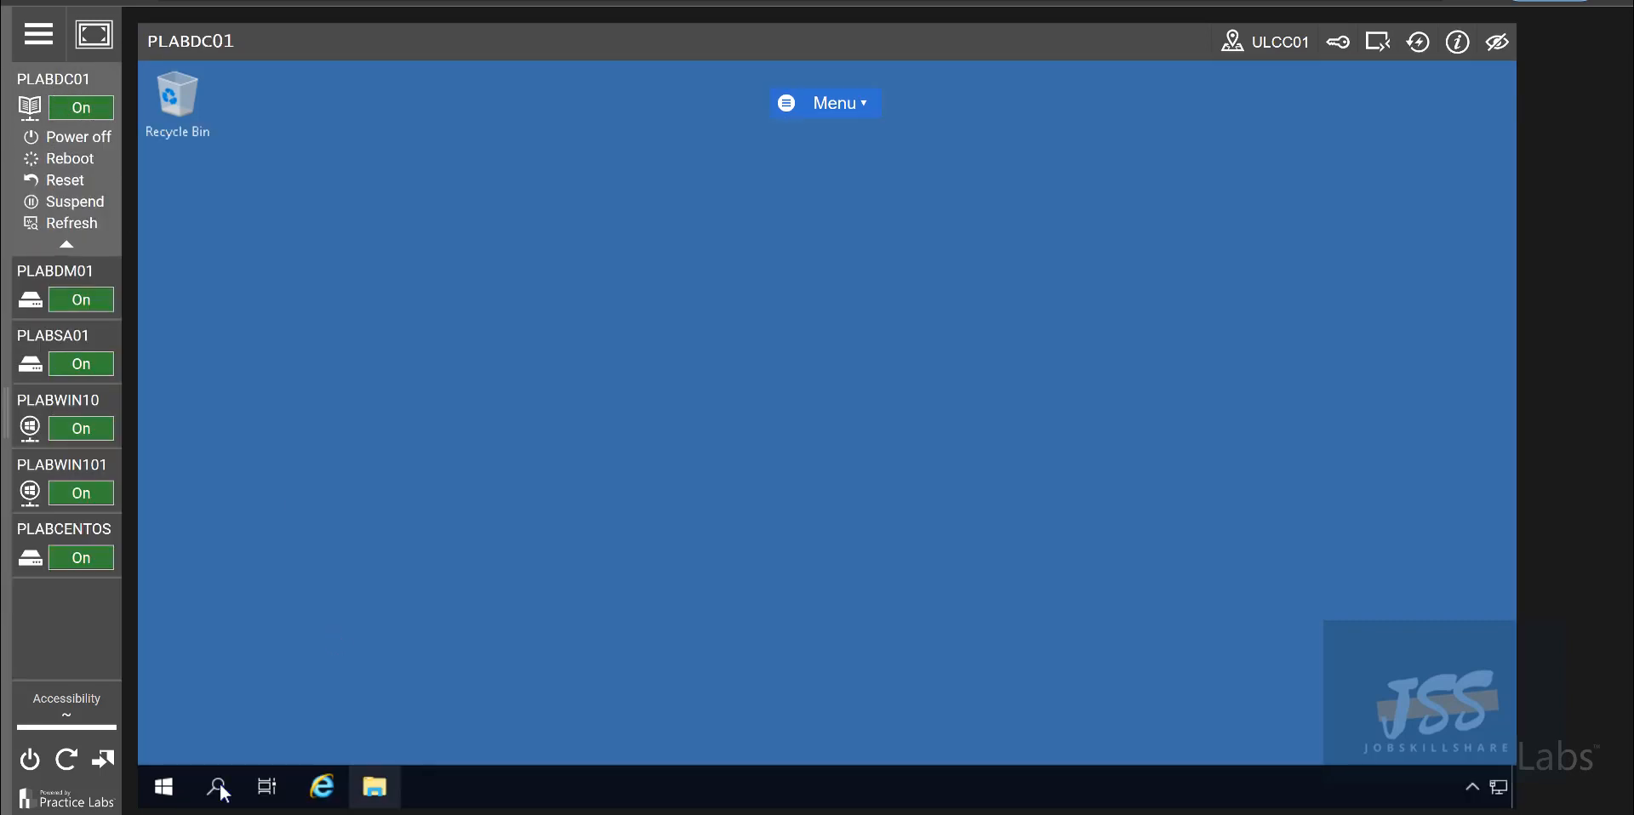
# - Run ipconfig in an administrator command prompt on PLABDC01
pyautogui.click(217, 787)
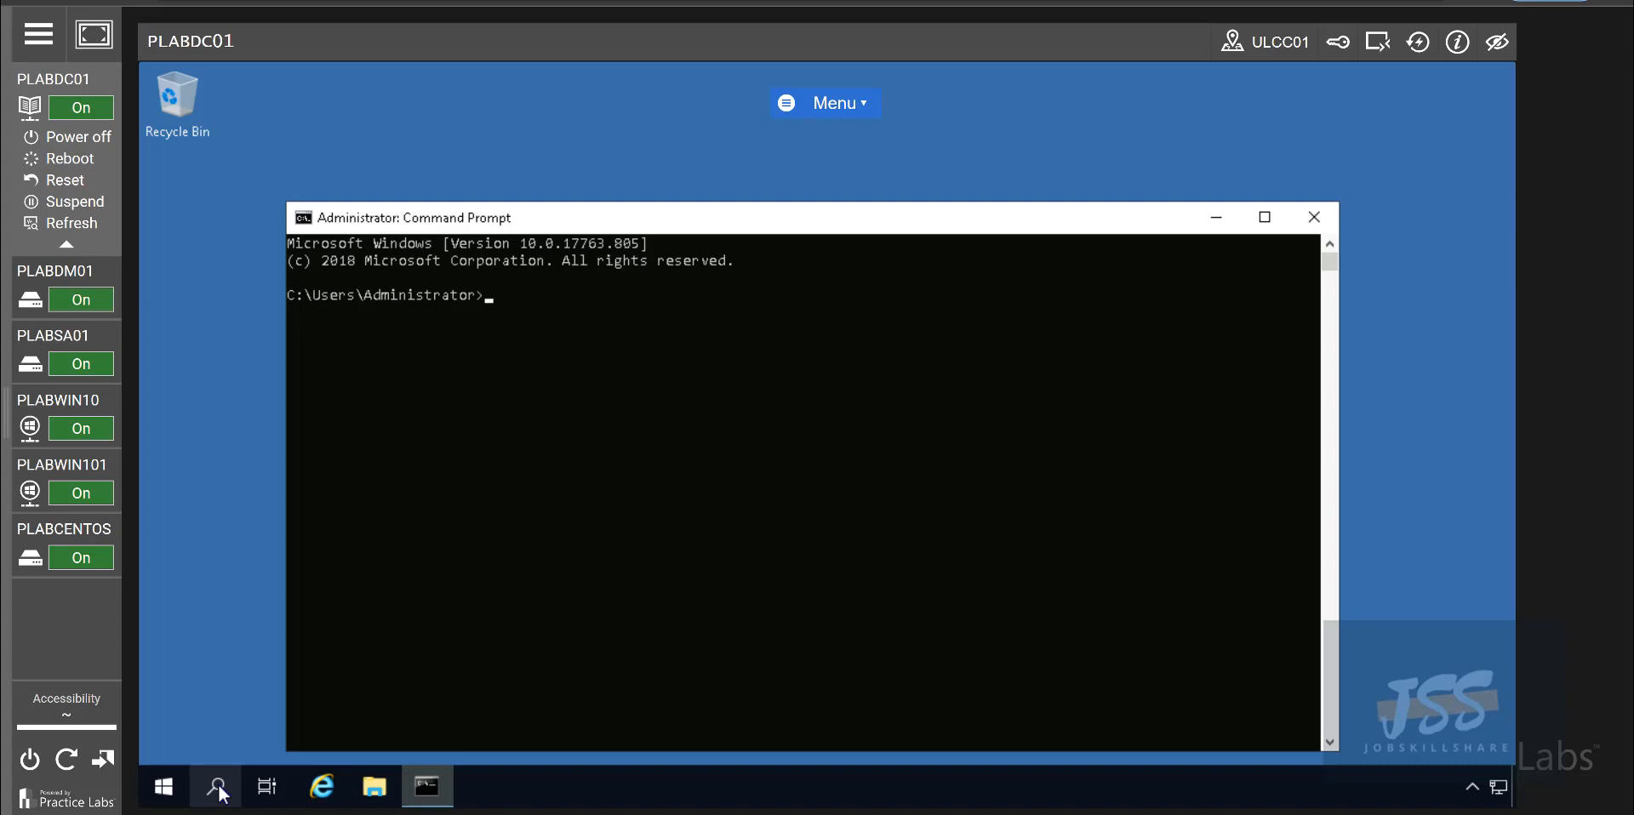
pyautogui.write('ipc')
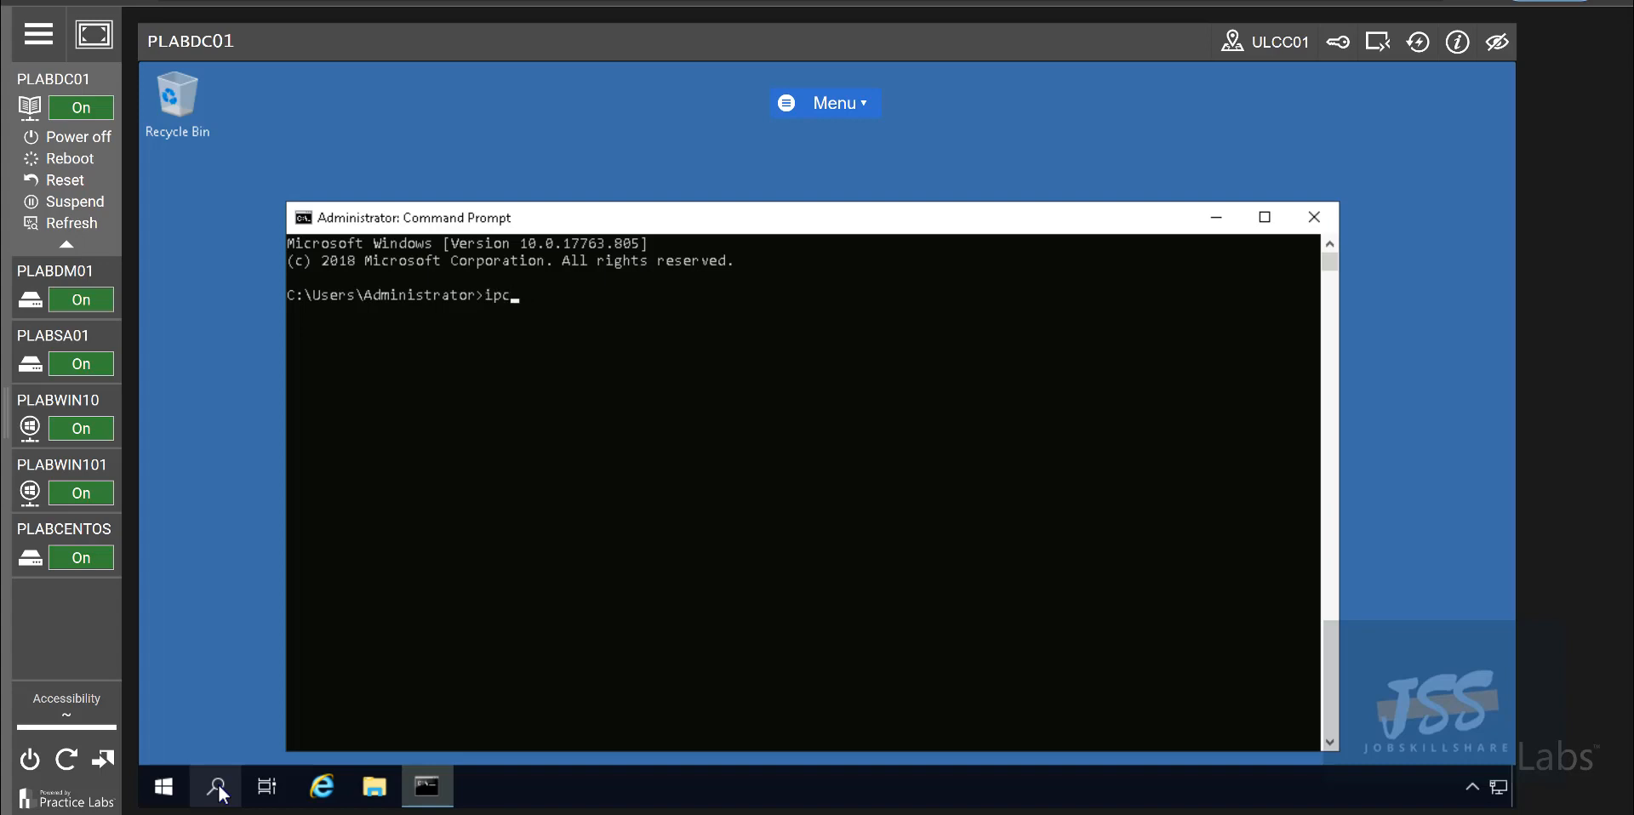
pyautogui.write('onfig')
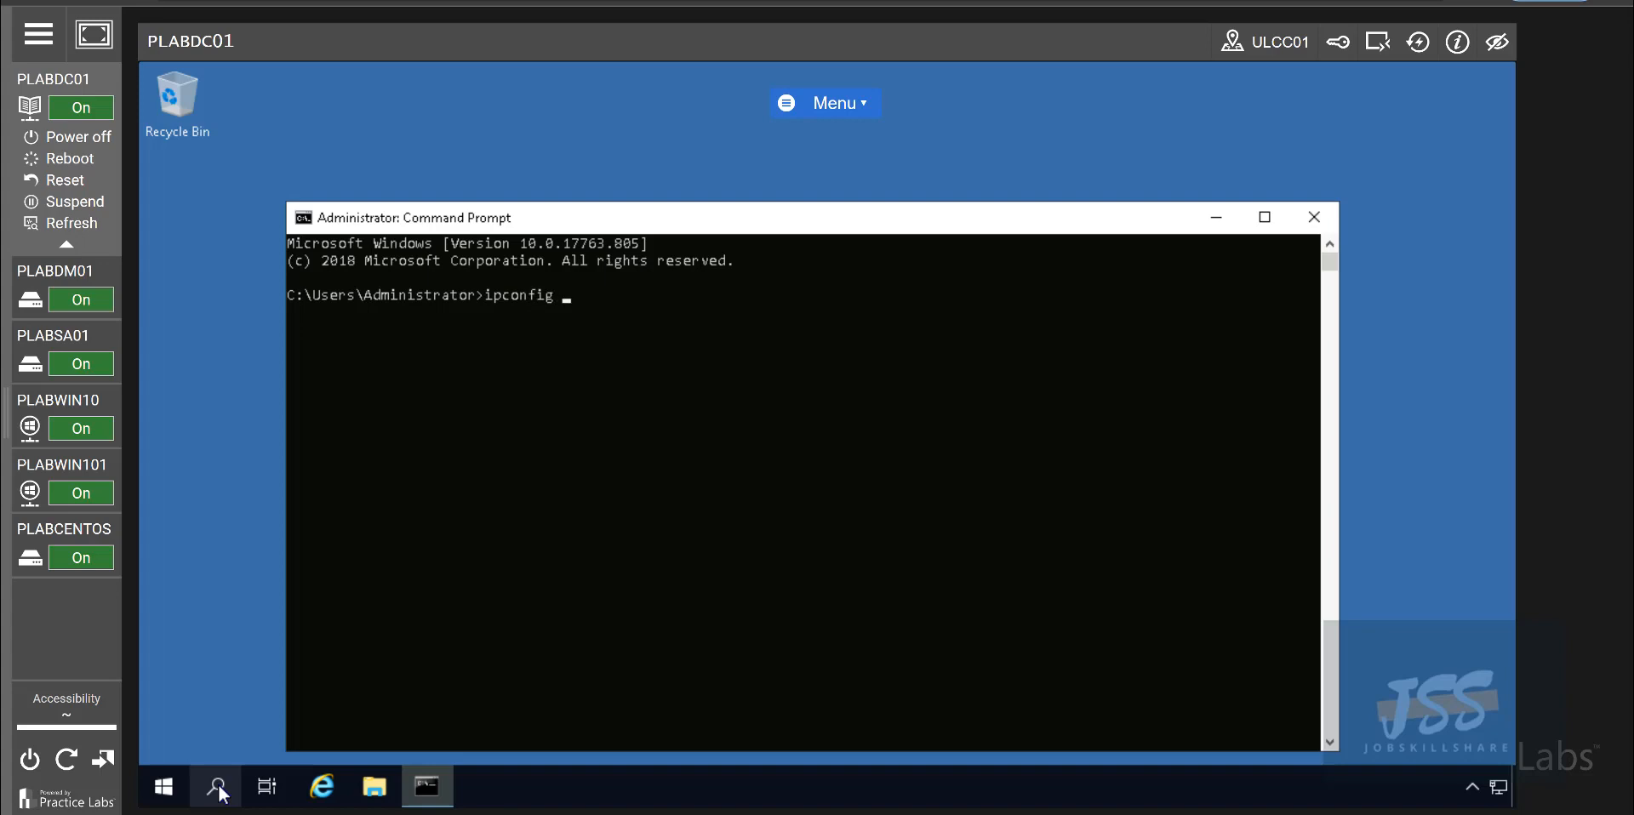
pyautogui.press('Return')
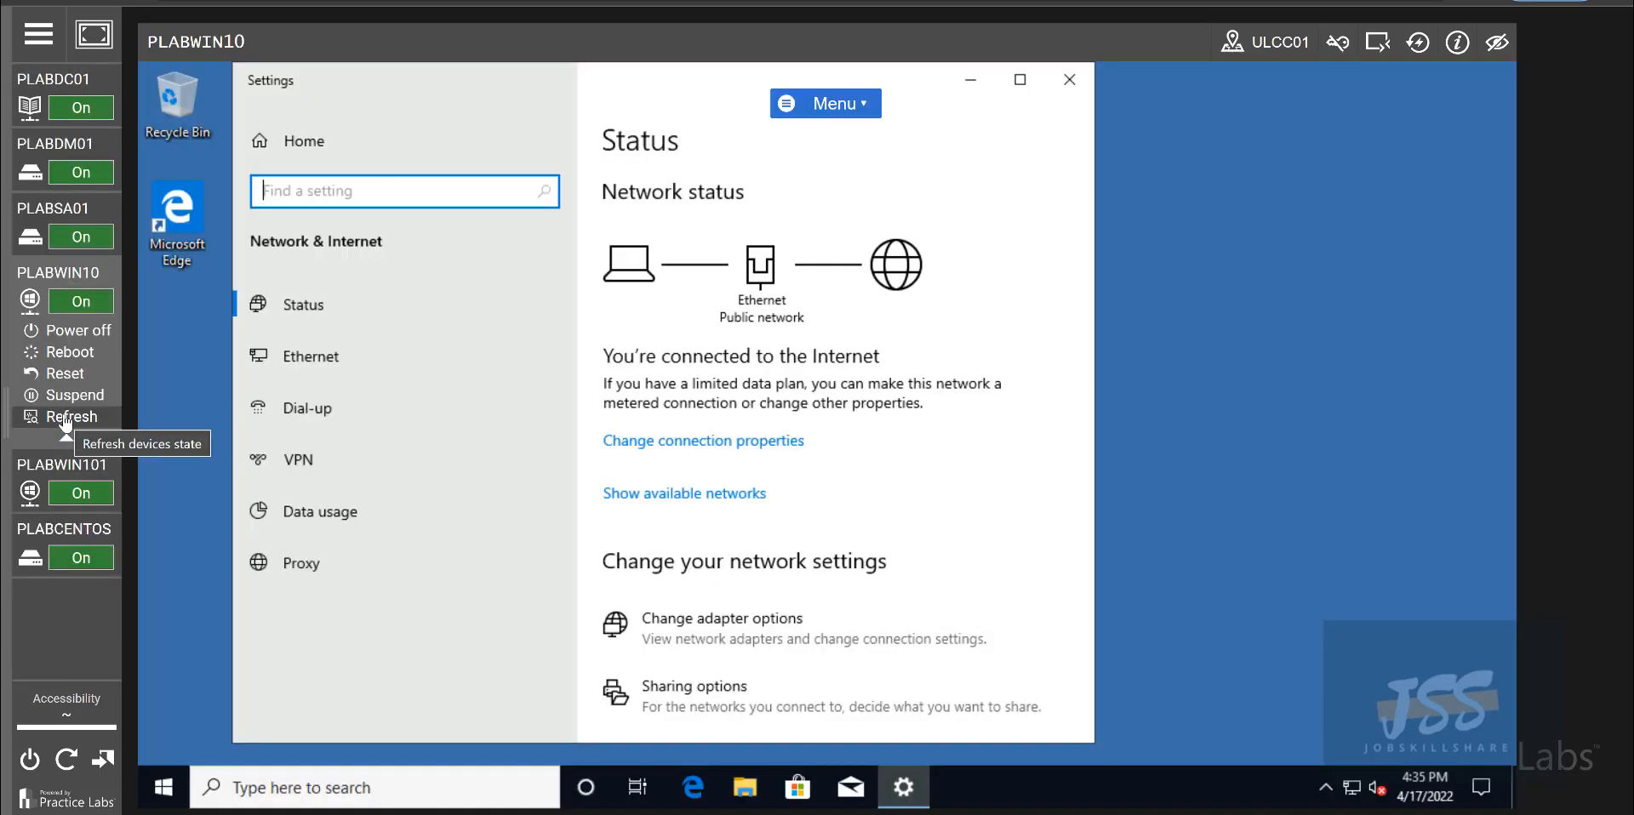
pyautogui.moveTo(175, 300)
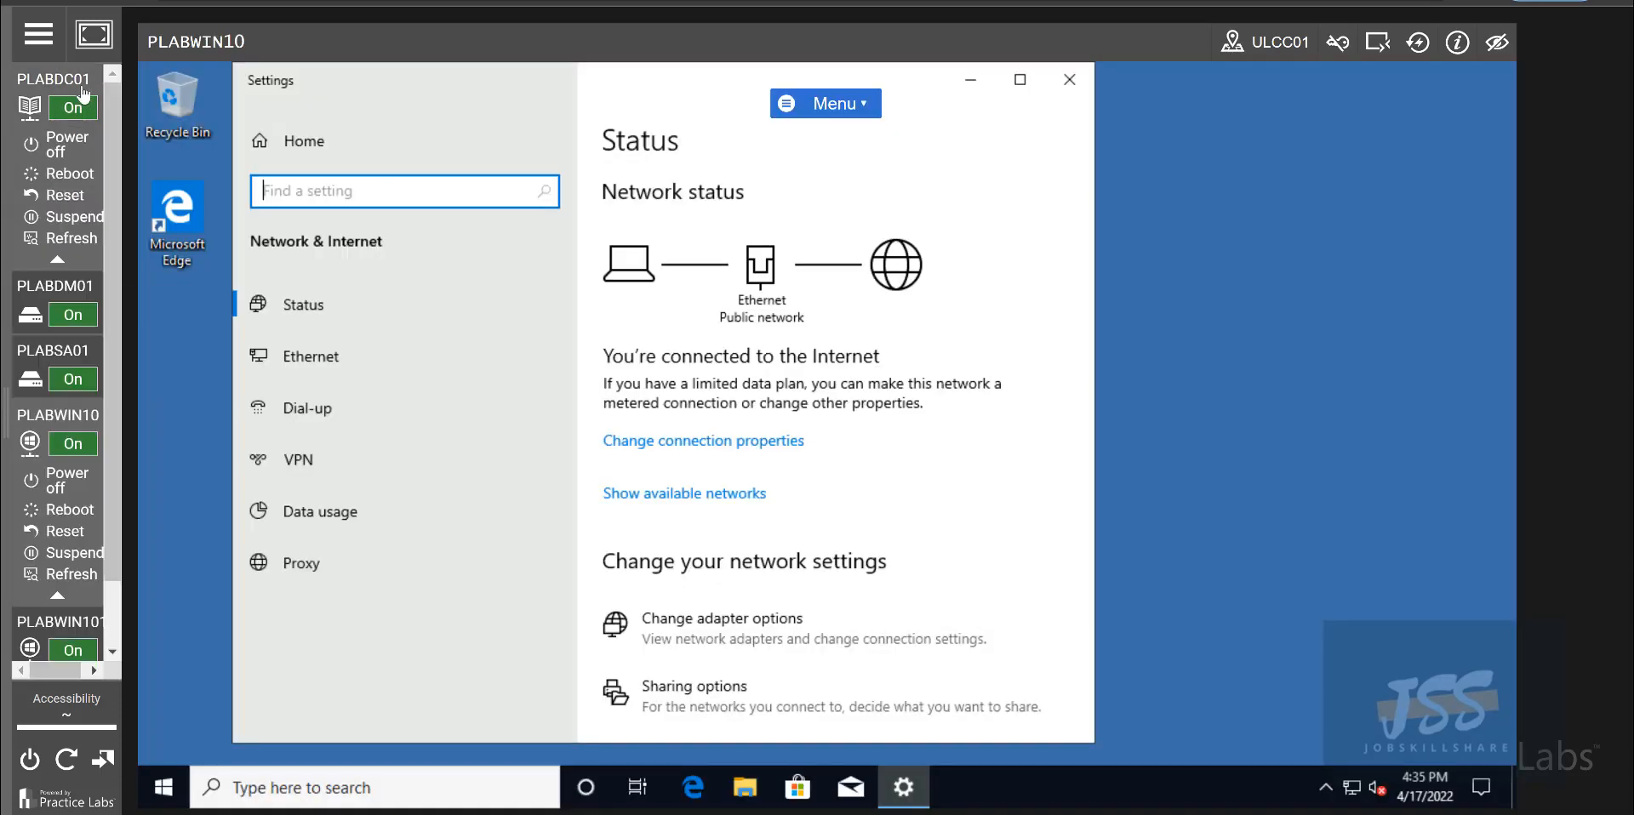
pyautogui.moveTo(78, 89)
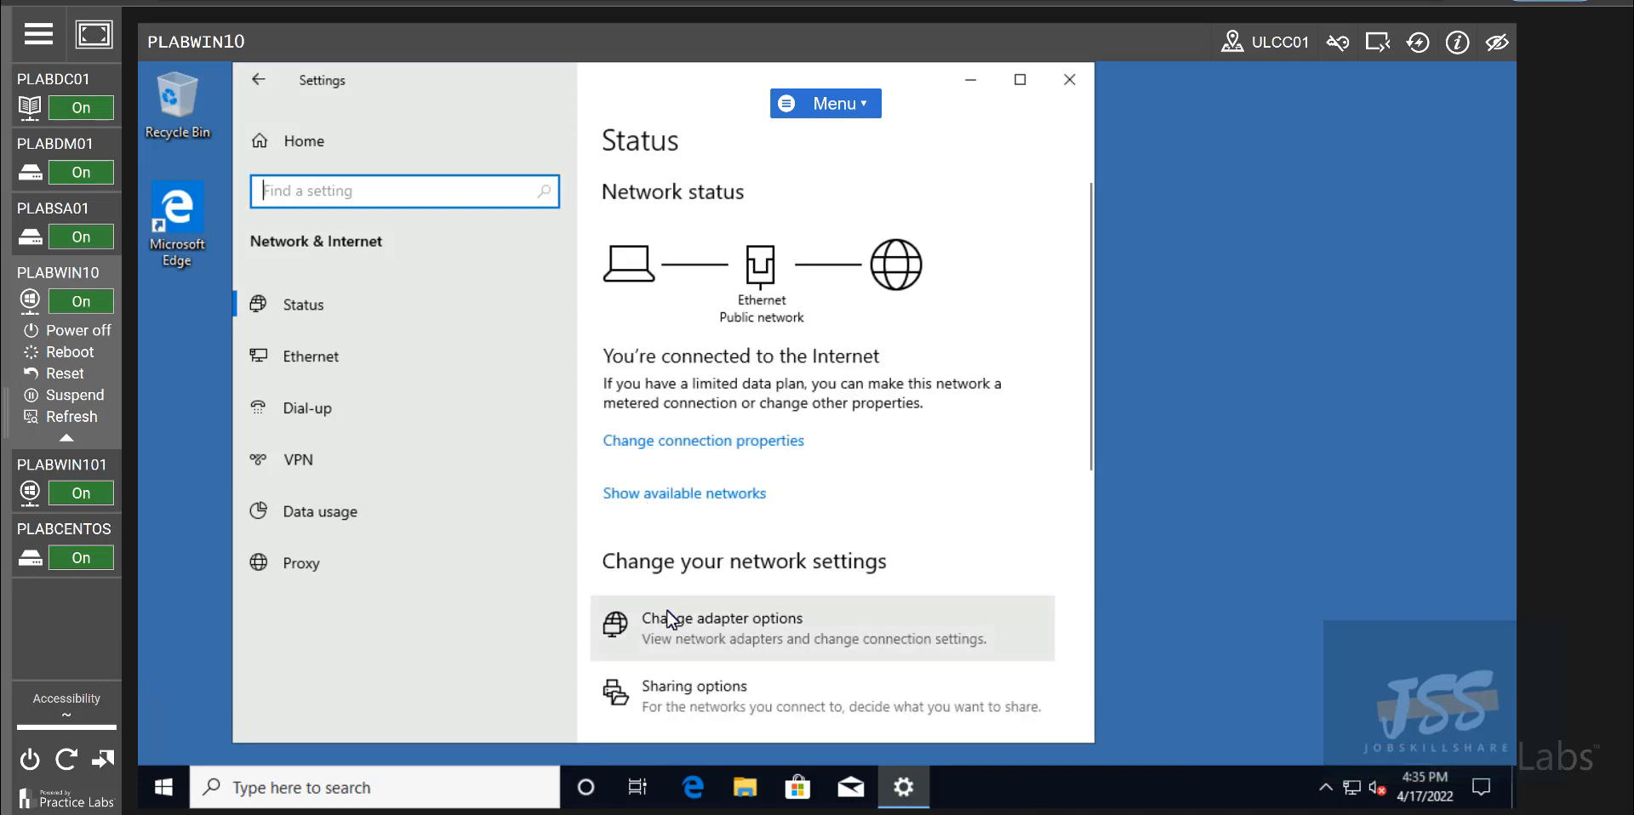
# - Set the Ethernet adapter's IPv4 preferred DNS server to 192.168.0.1, save, and close Network Connections
pyautogui.click(723, 618)
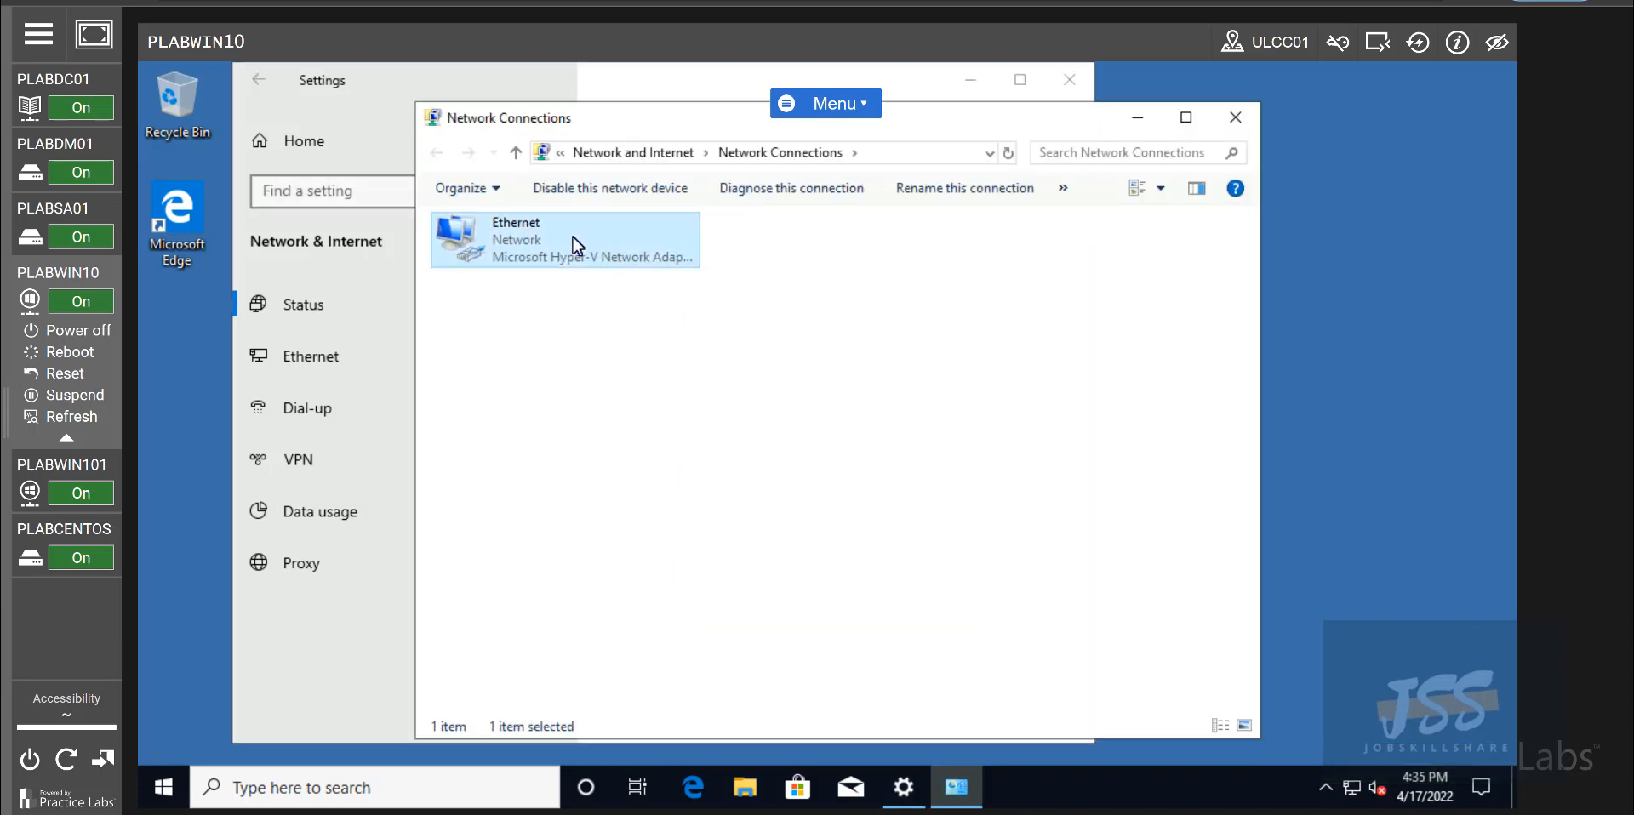
pyautogui.doubleClick(565, 240)
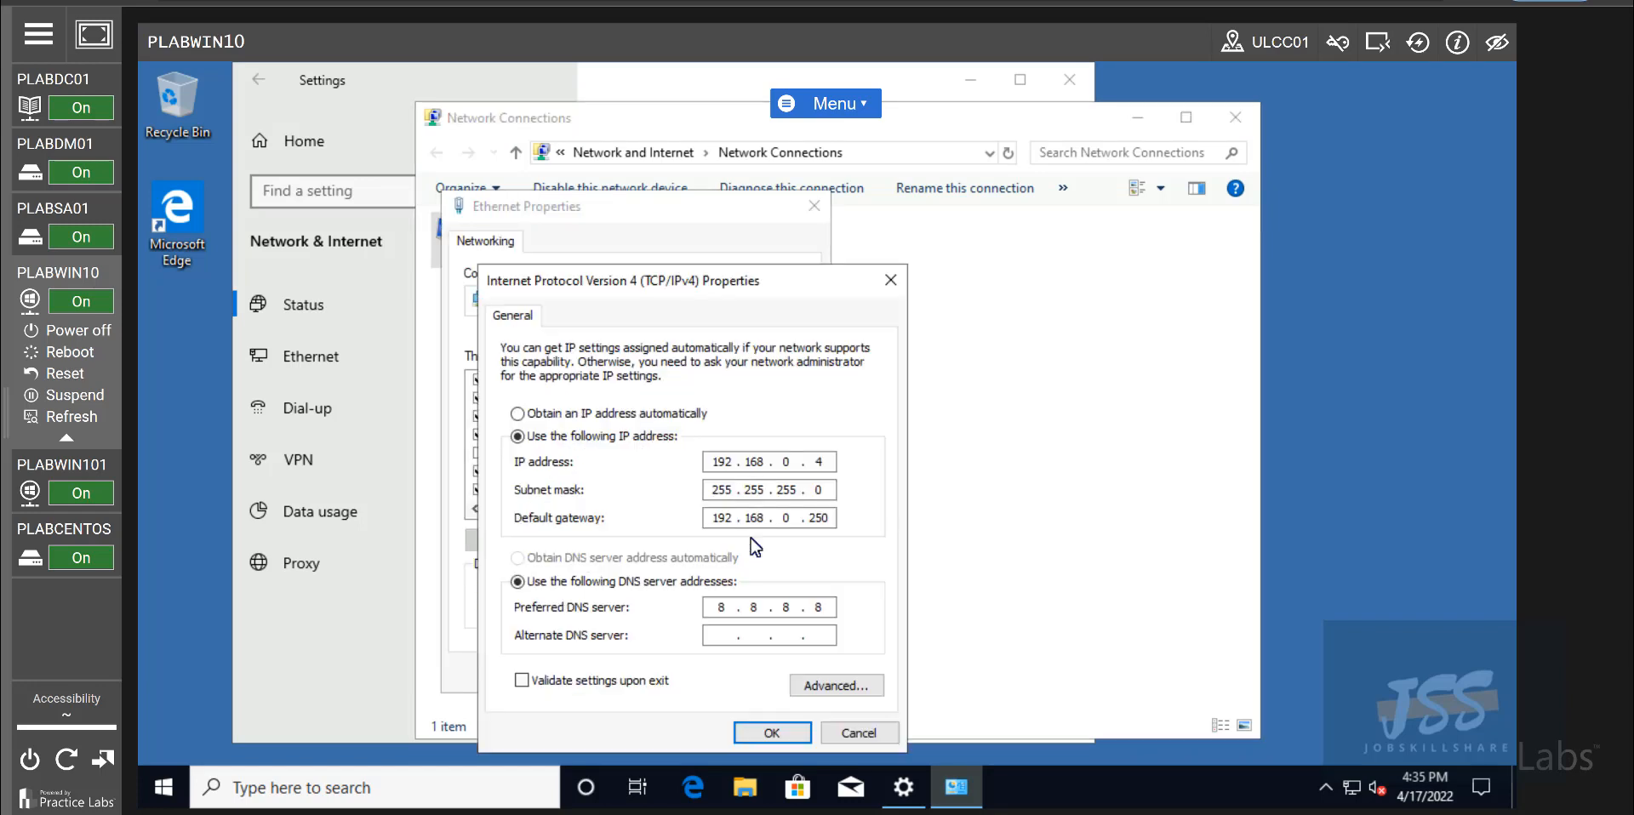
pyautogui.click(719, 606)
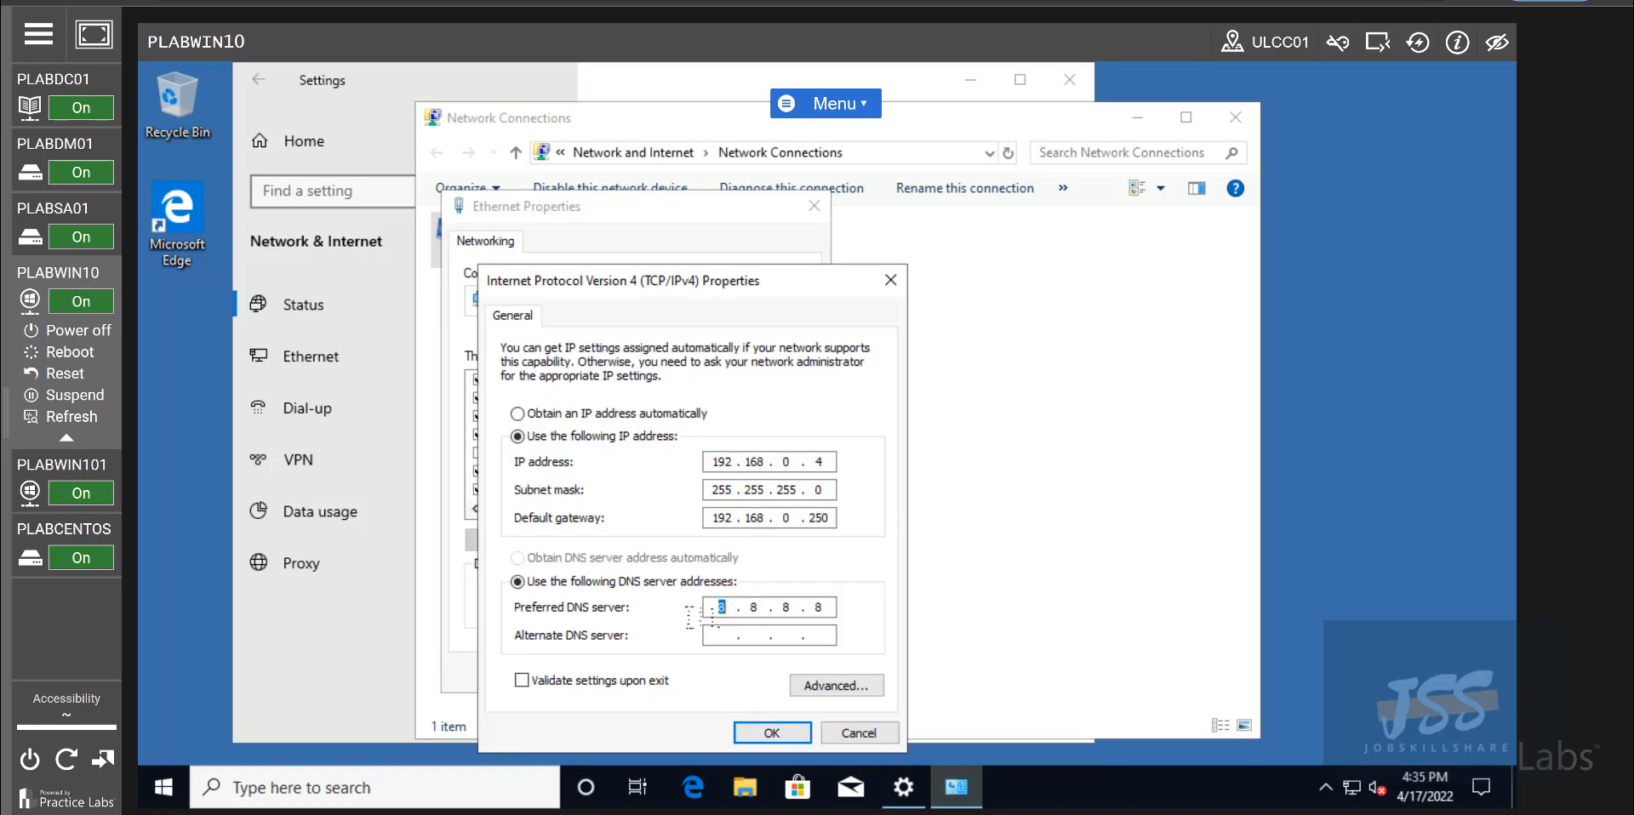
pyautogui.write('192 . 16')
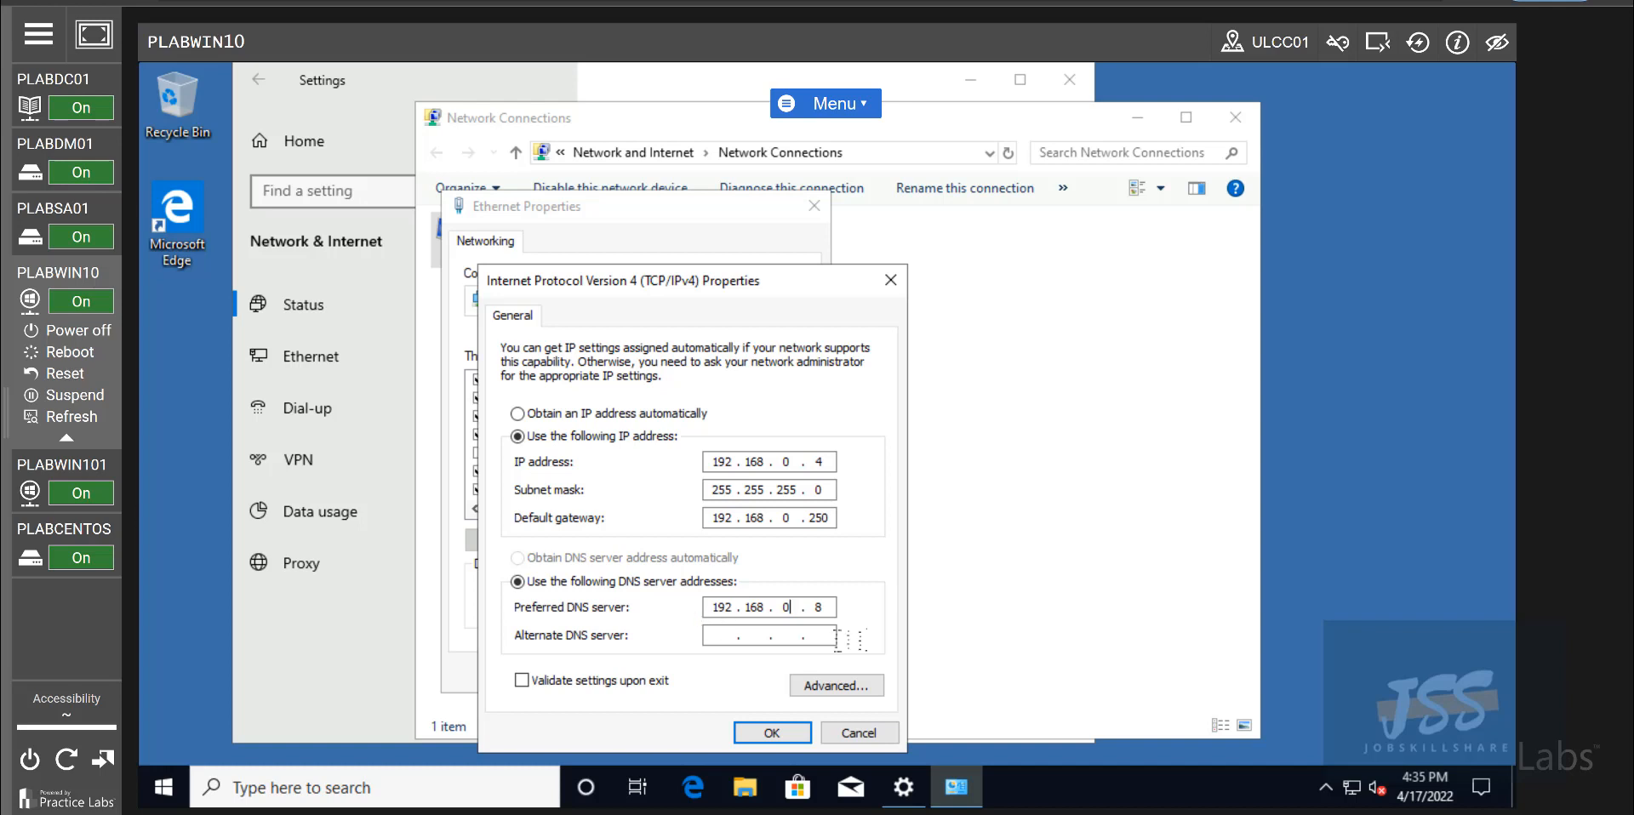
pyautogui.write('1')
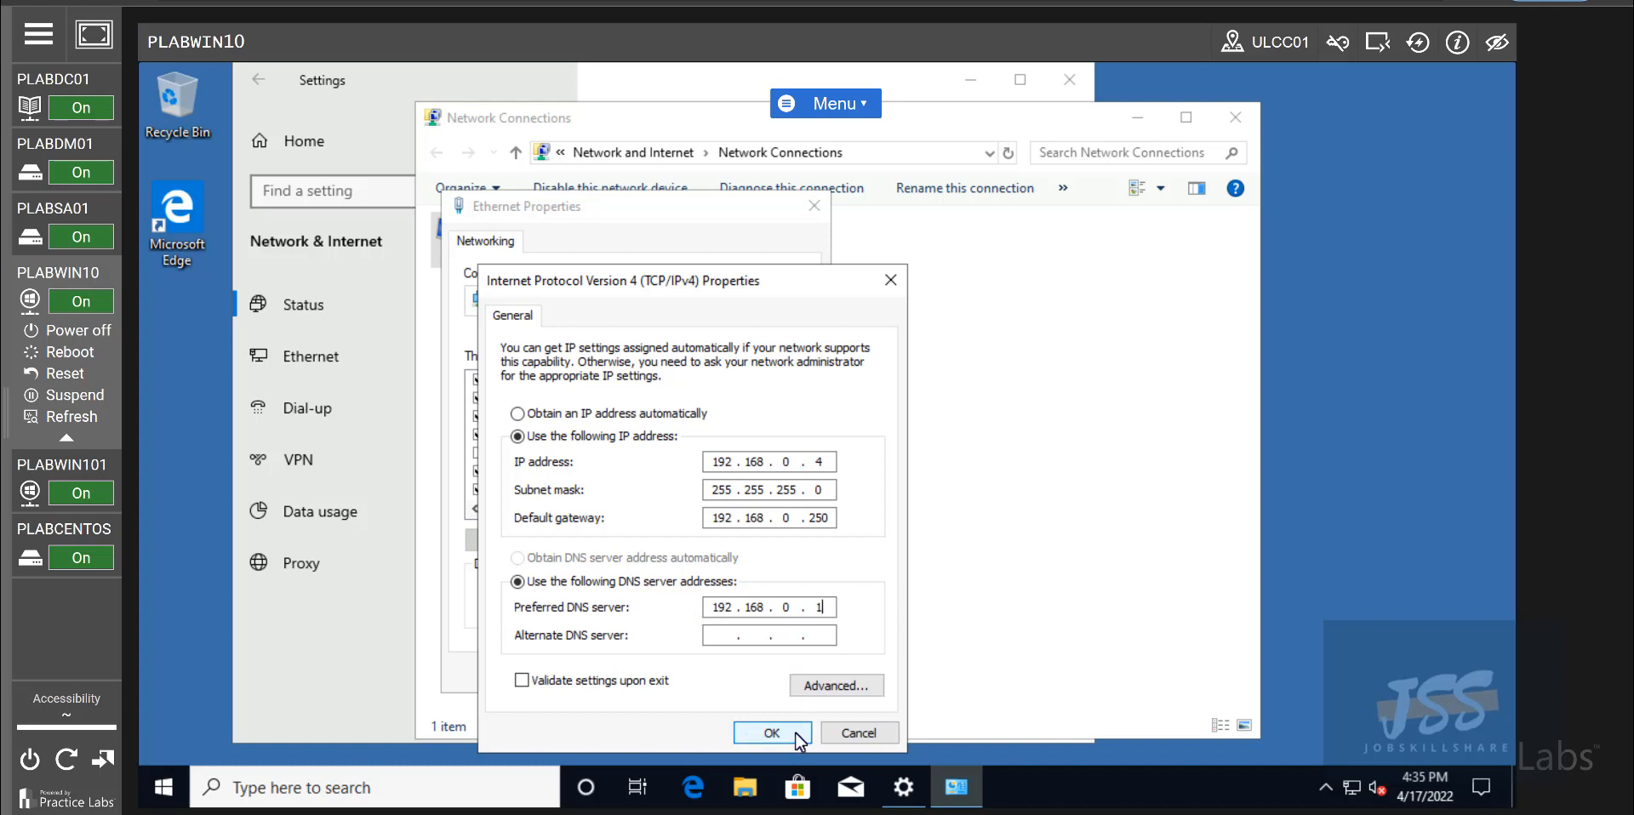
pyautogui.click(771, 732)
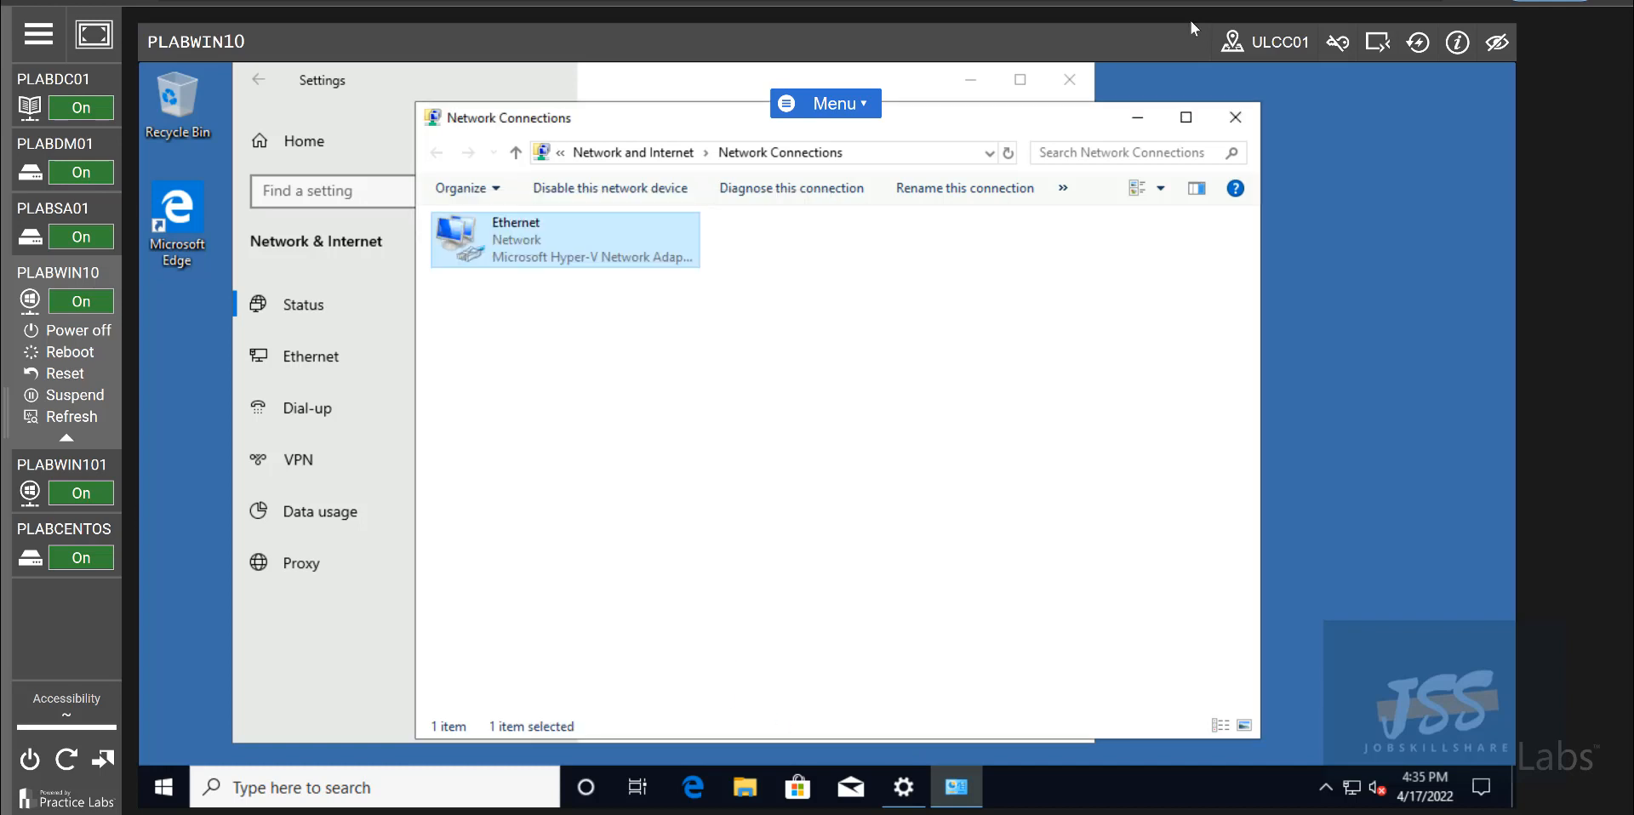
pyautogui.click(1236, 116)
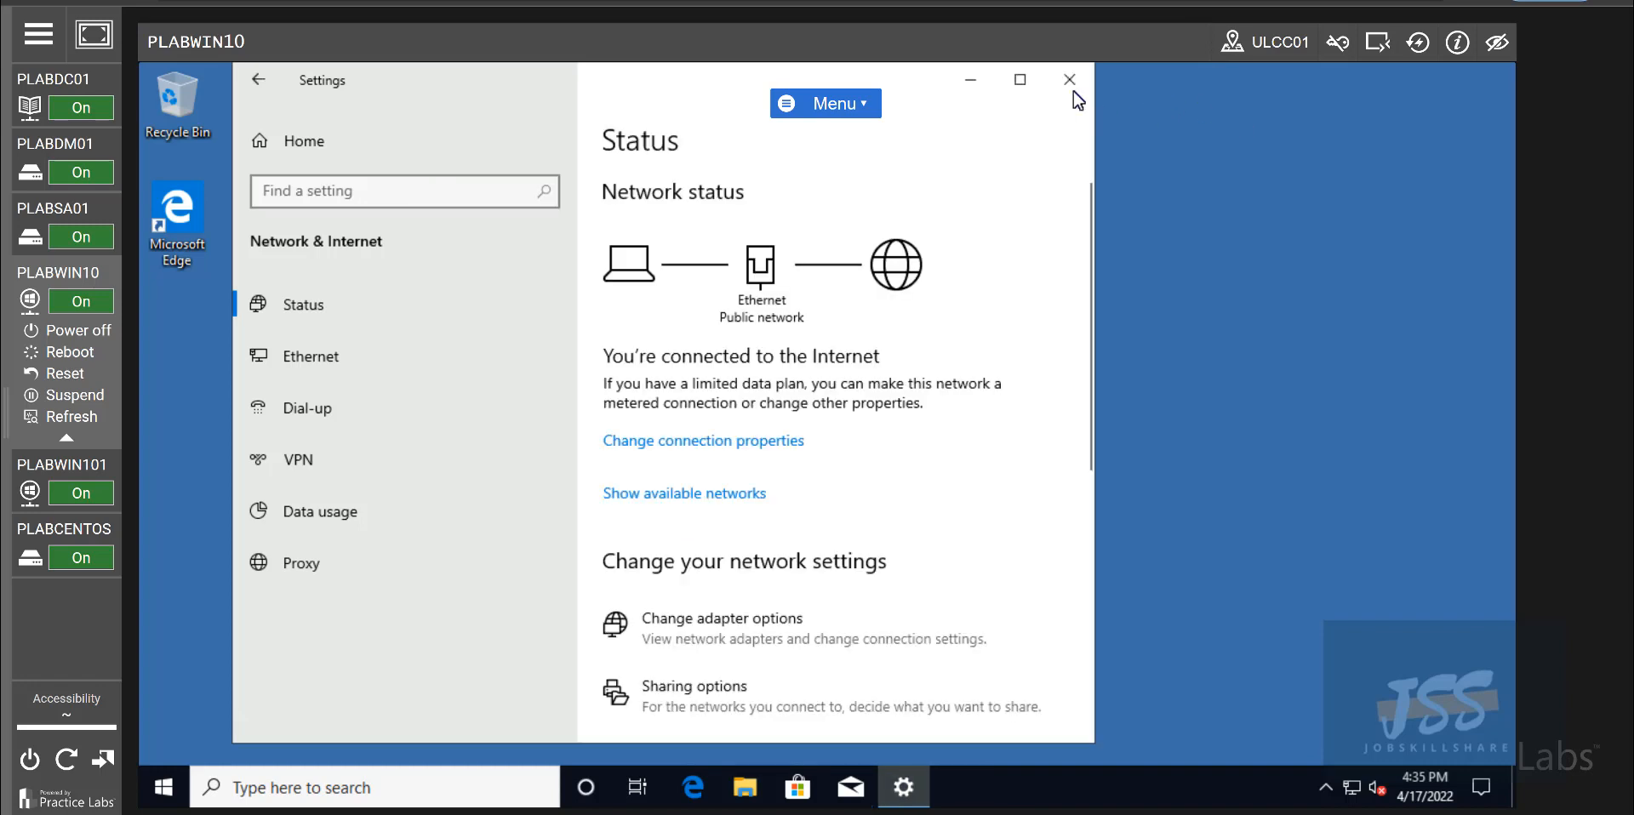
# - Close network settings, dismiss the 'server not operational' error, and close the empty console
pyautogui.click(1068, 79)
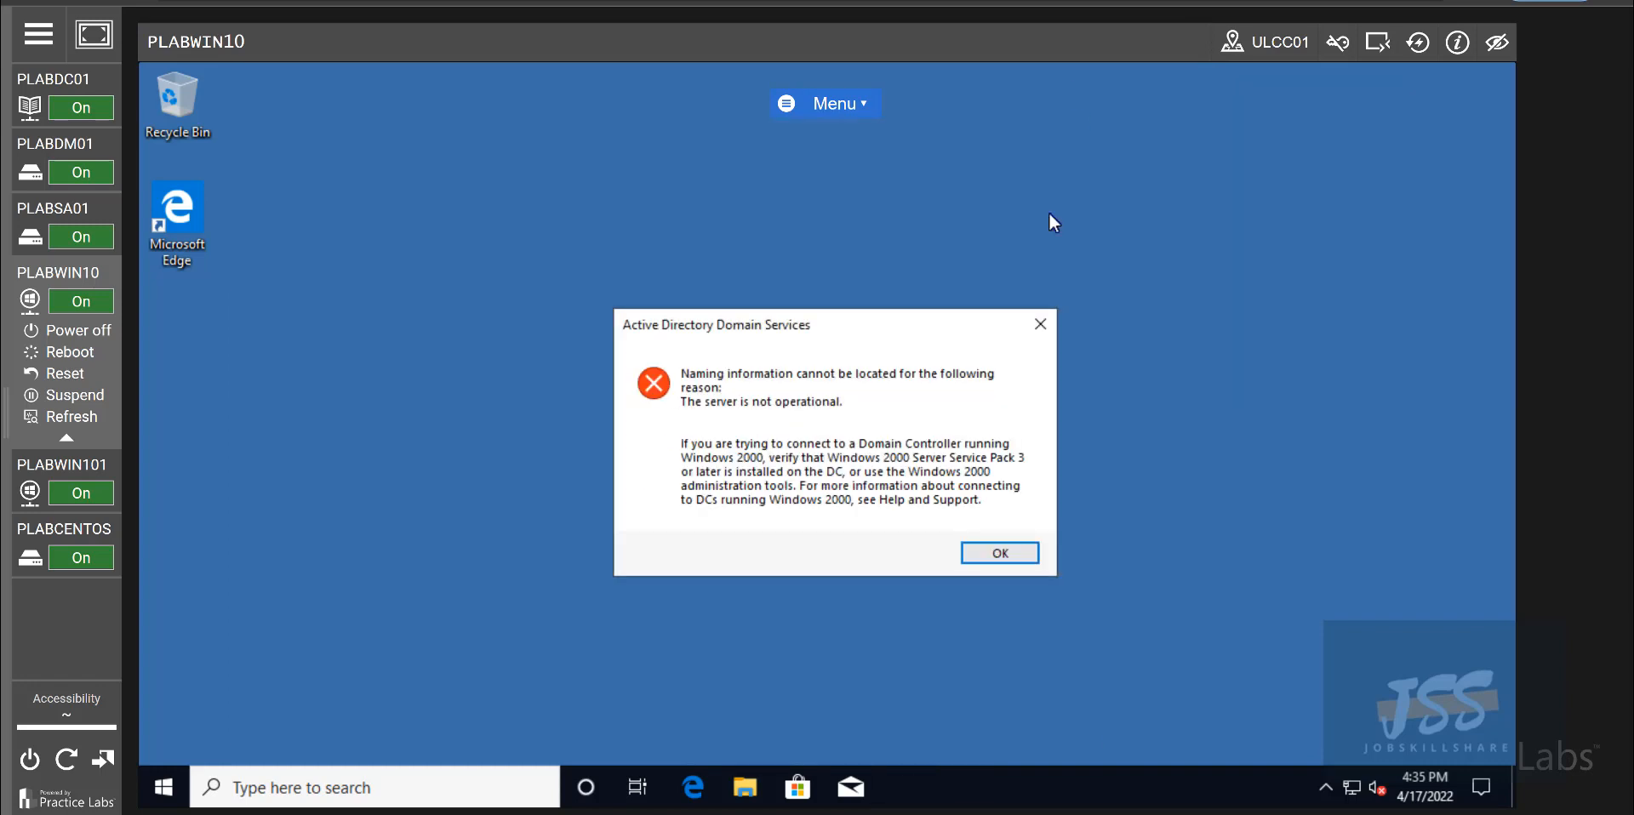
pyautogui.click(998, 552)
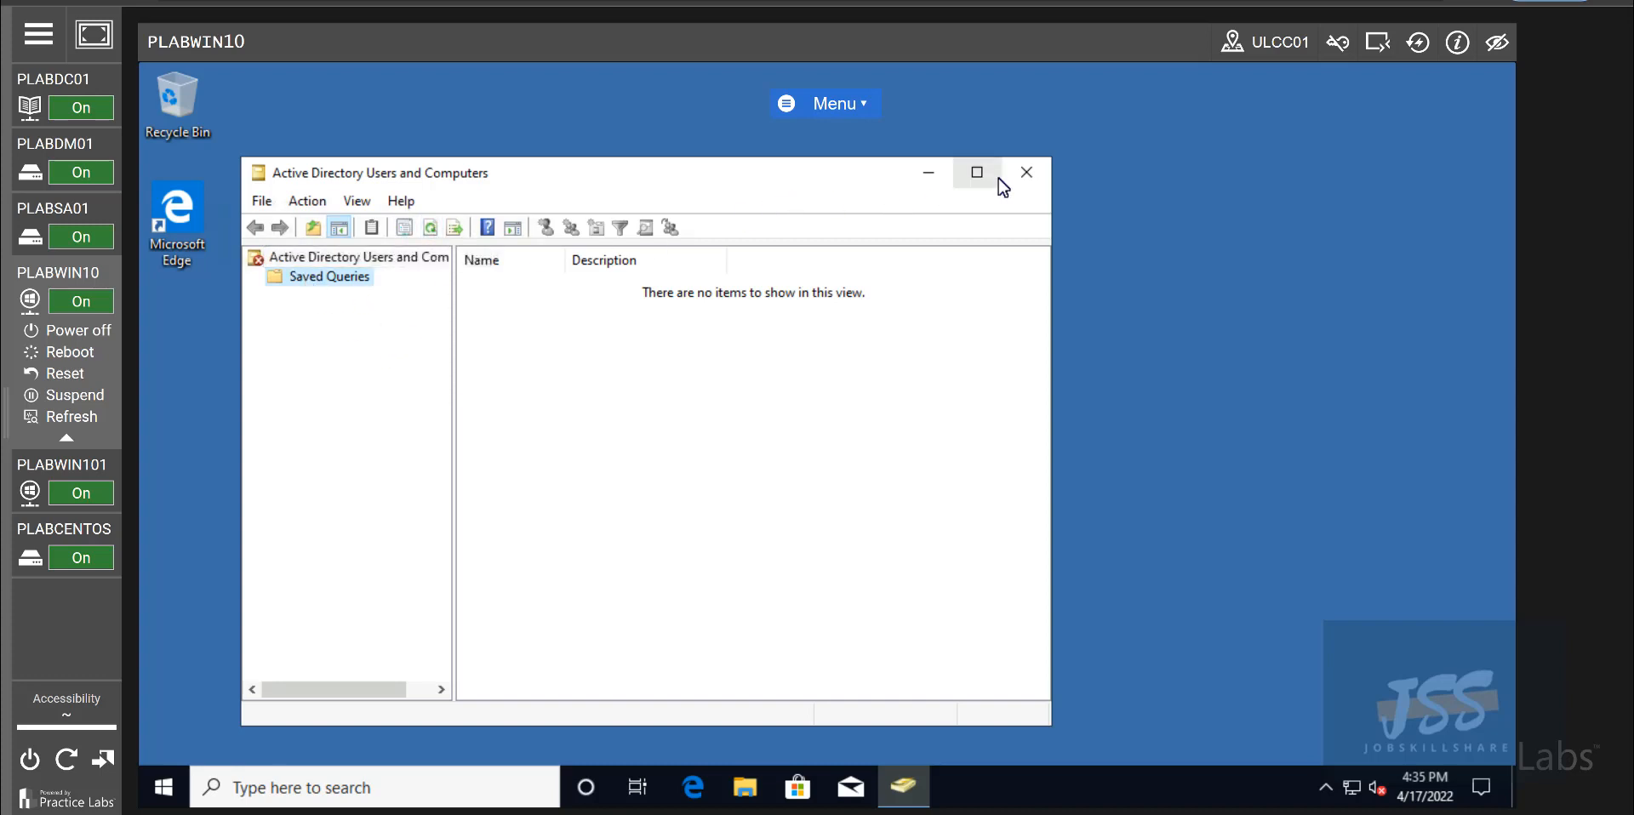
pyautogui.click(1025, 172)
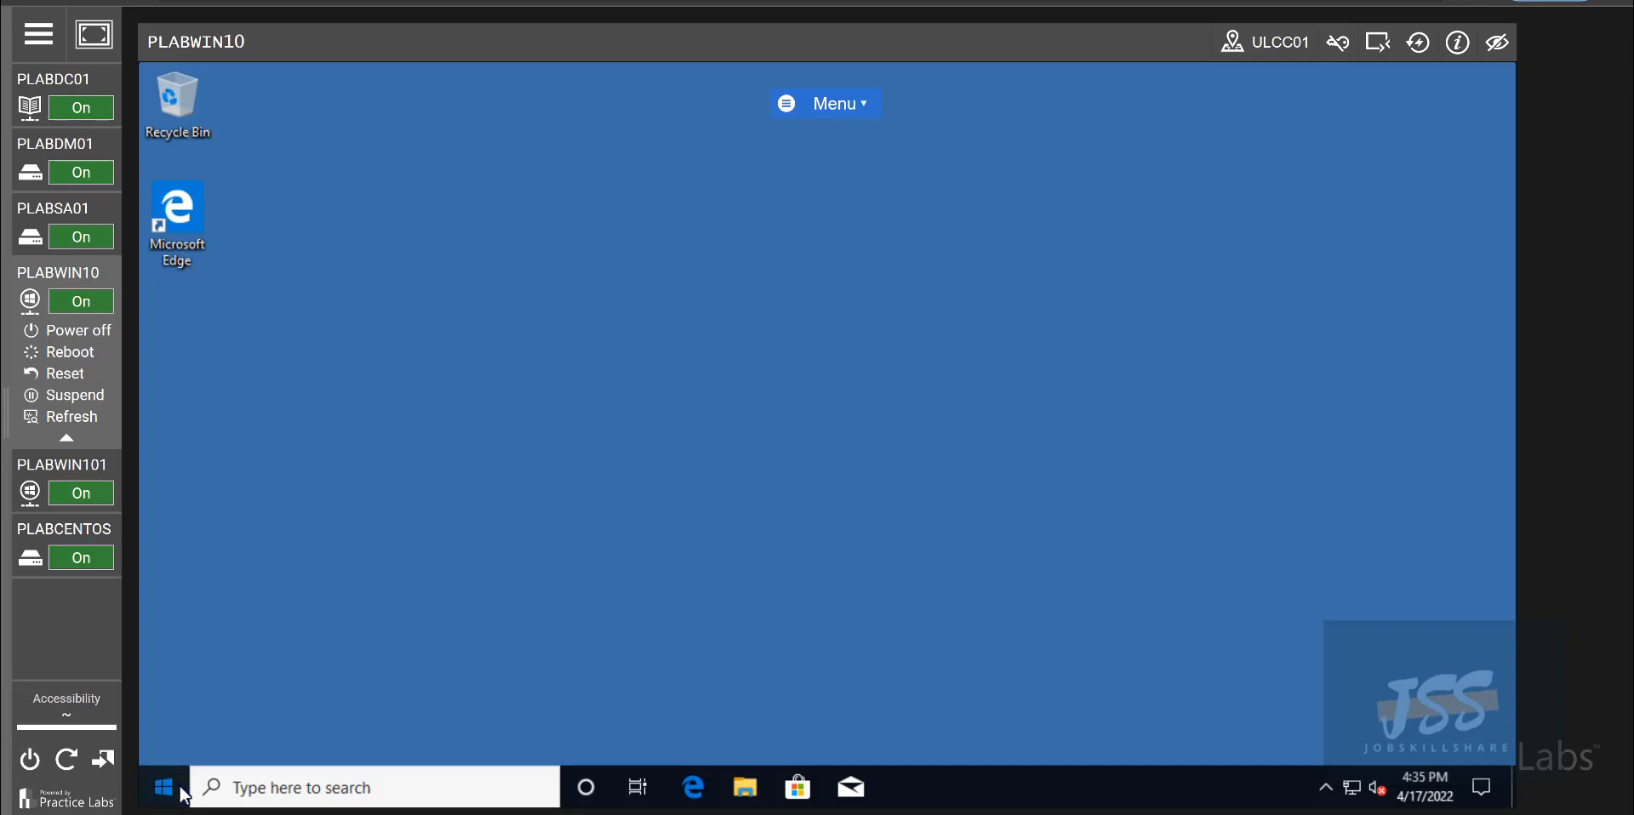
# - Relaunch Active Directory Users and Computers from Start > Windows Administrative Tools
pyautogui.click(163, 788)
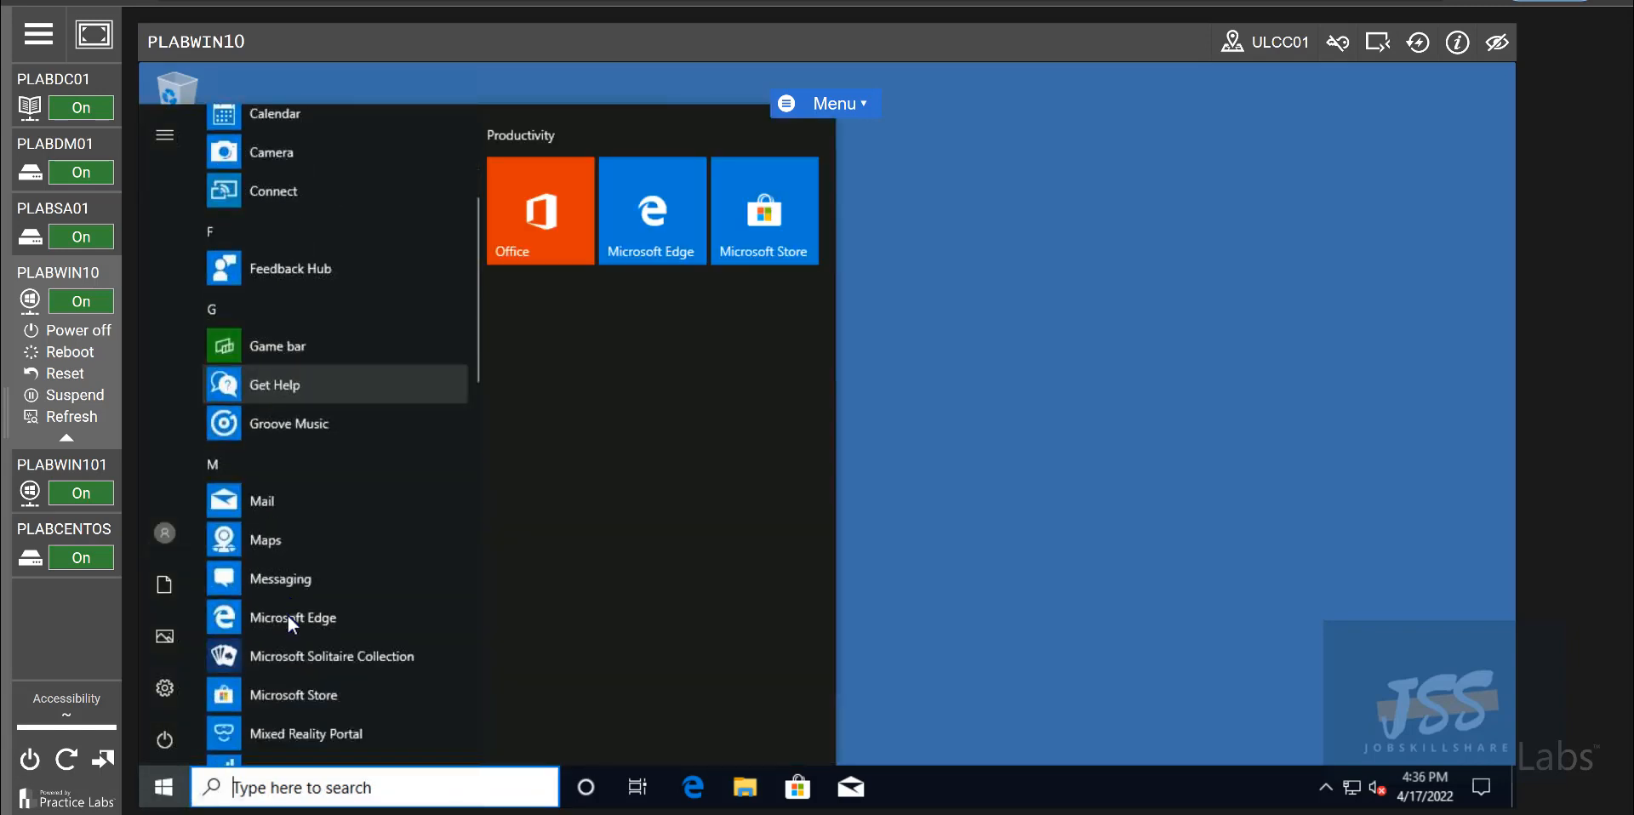
pyautogui.scroll(-3)
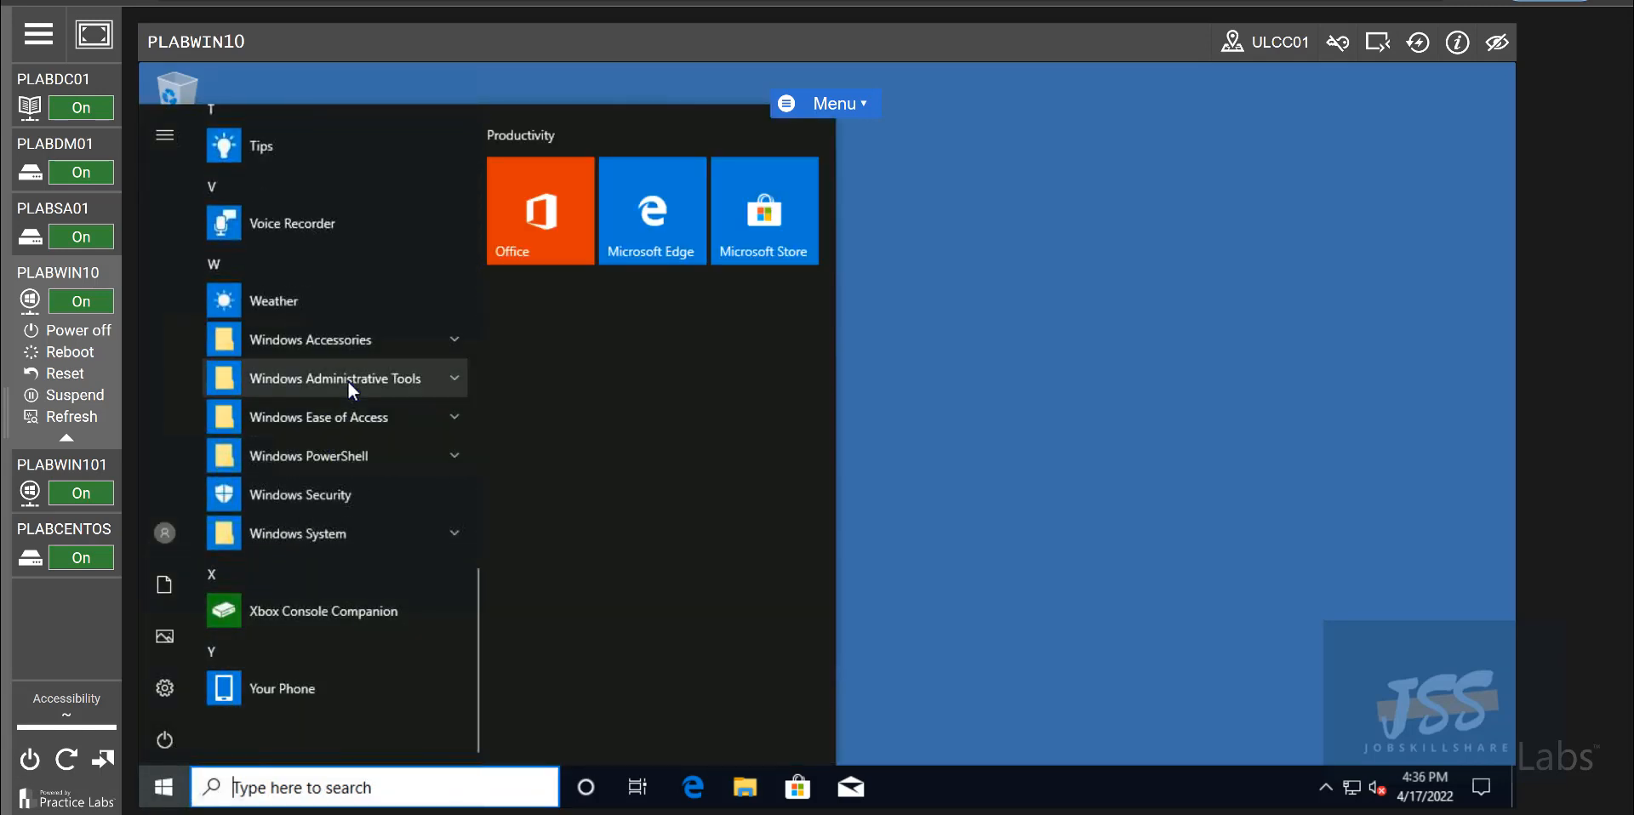
pyautogui.click(334, 377)
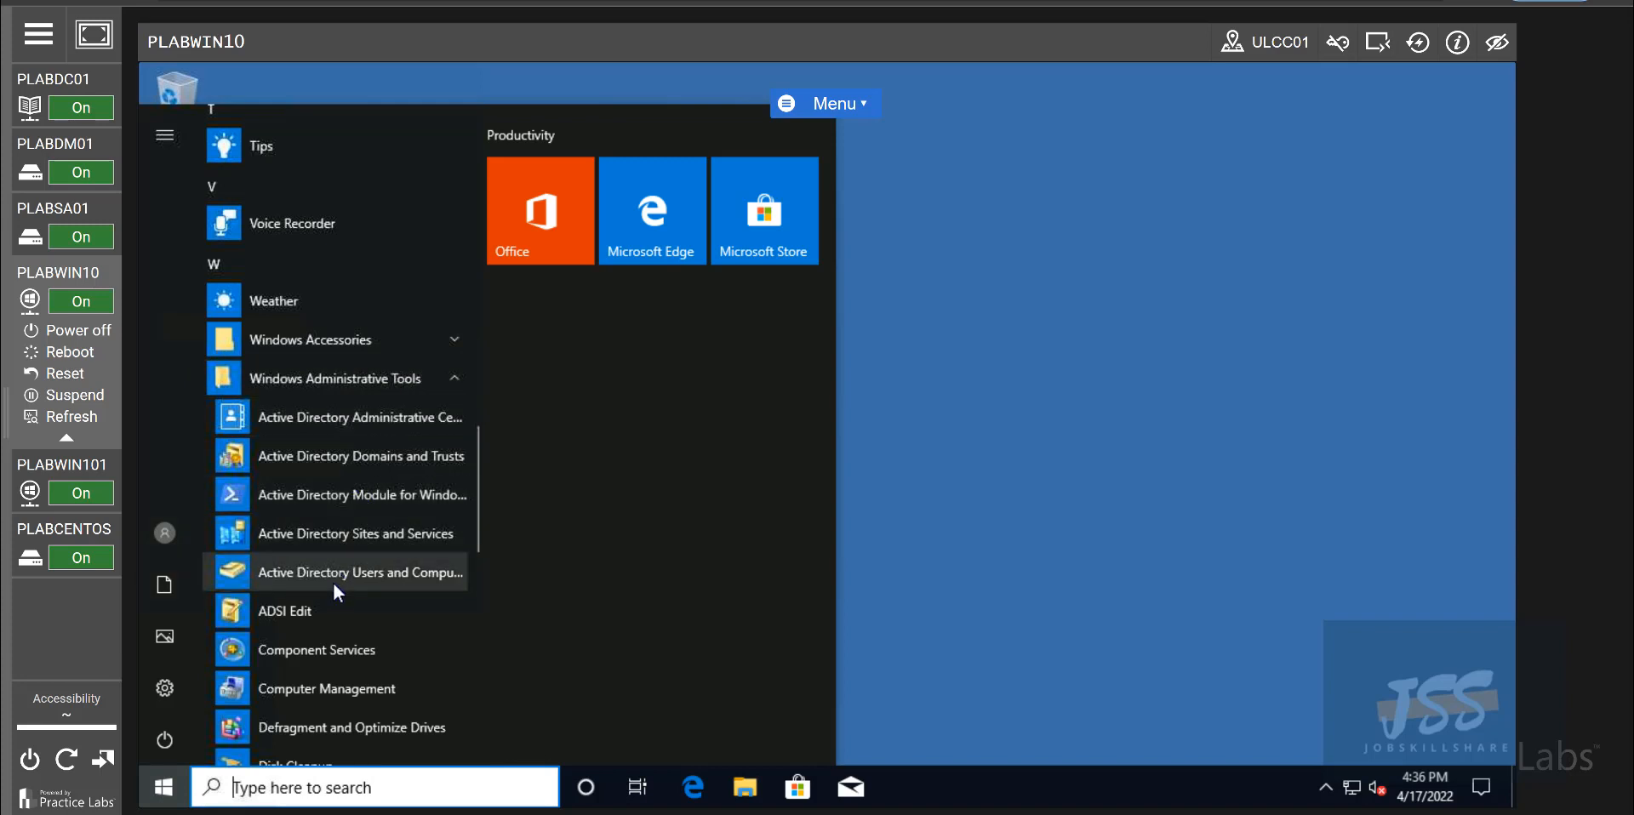
pyautogui.click(359, 573)
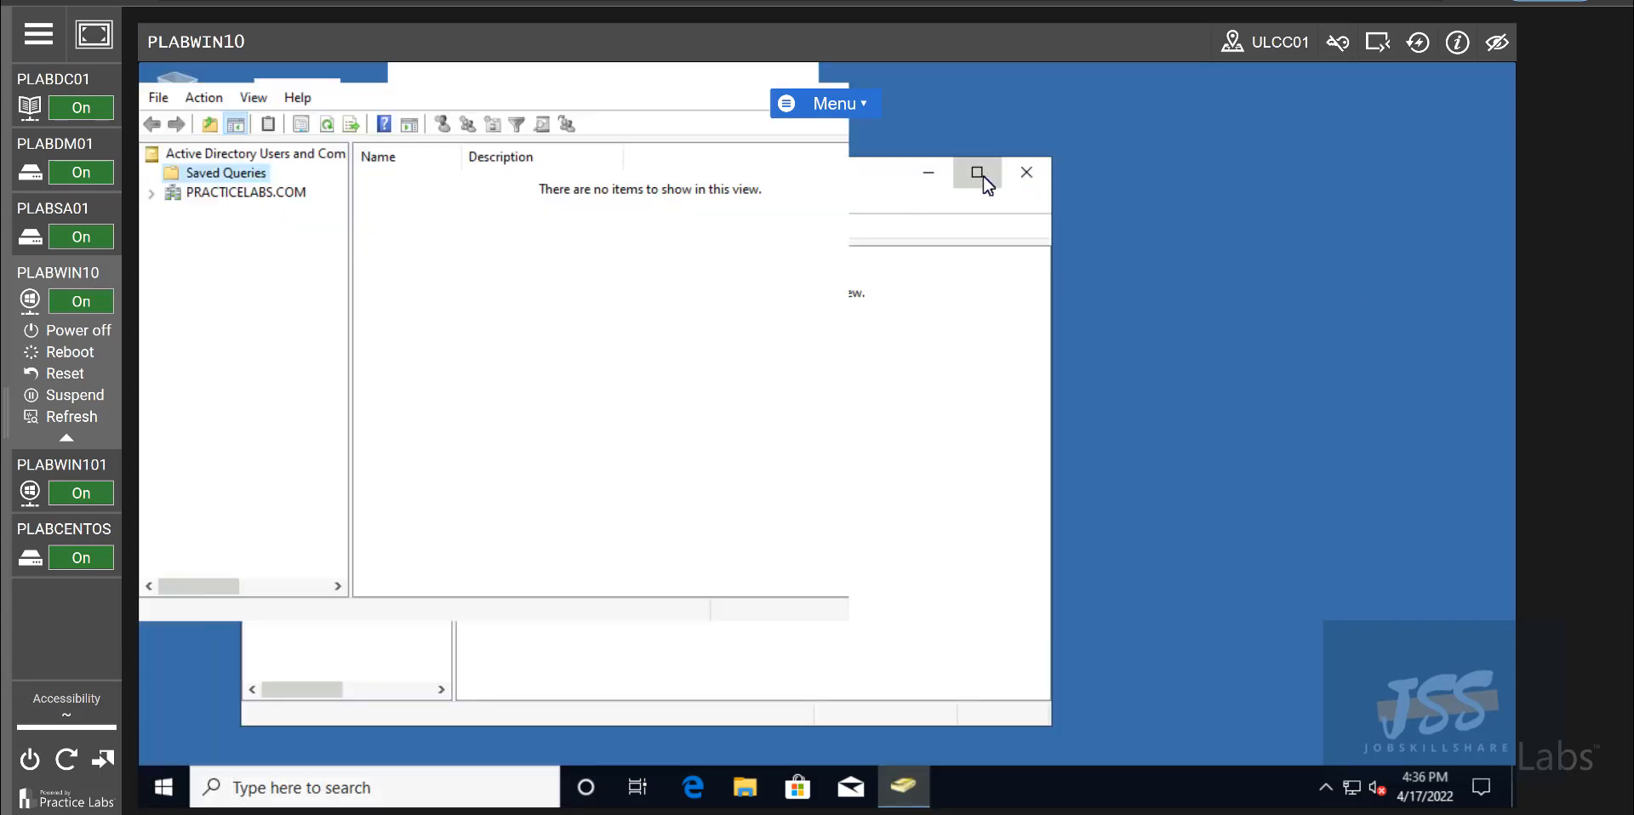
# - Maximize the console, expand PRACTICELABS.COM, review the Users container, then close the console
pyautogui.click(976, 172)
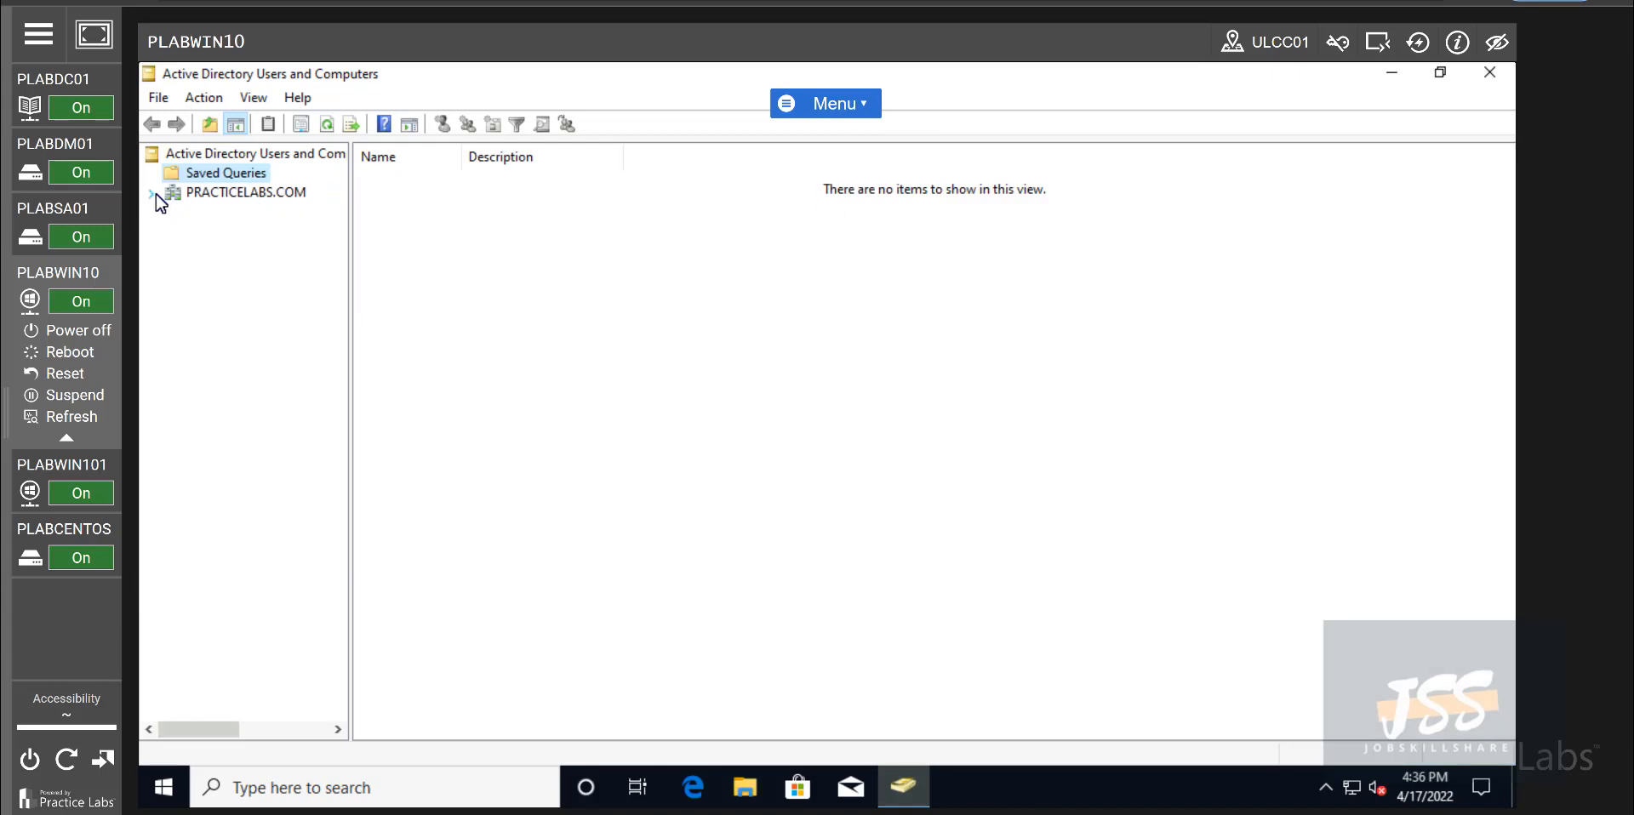
pyautogui.click(152, 193)
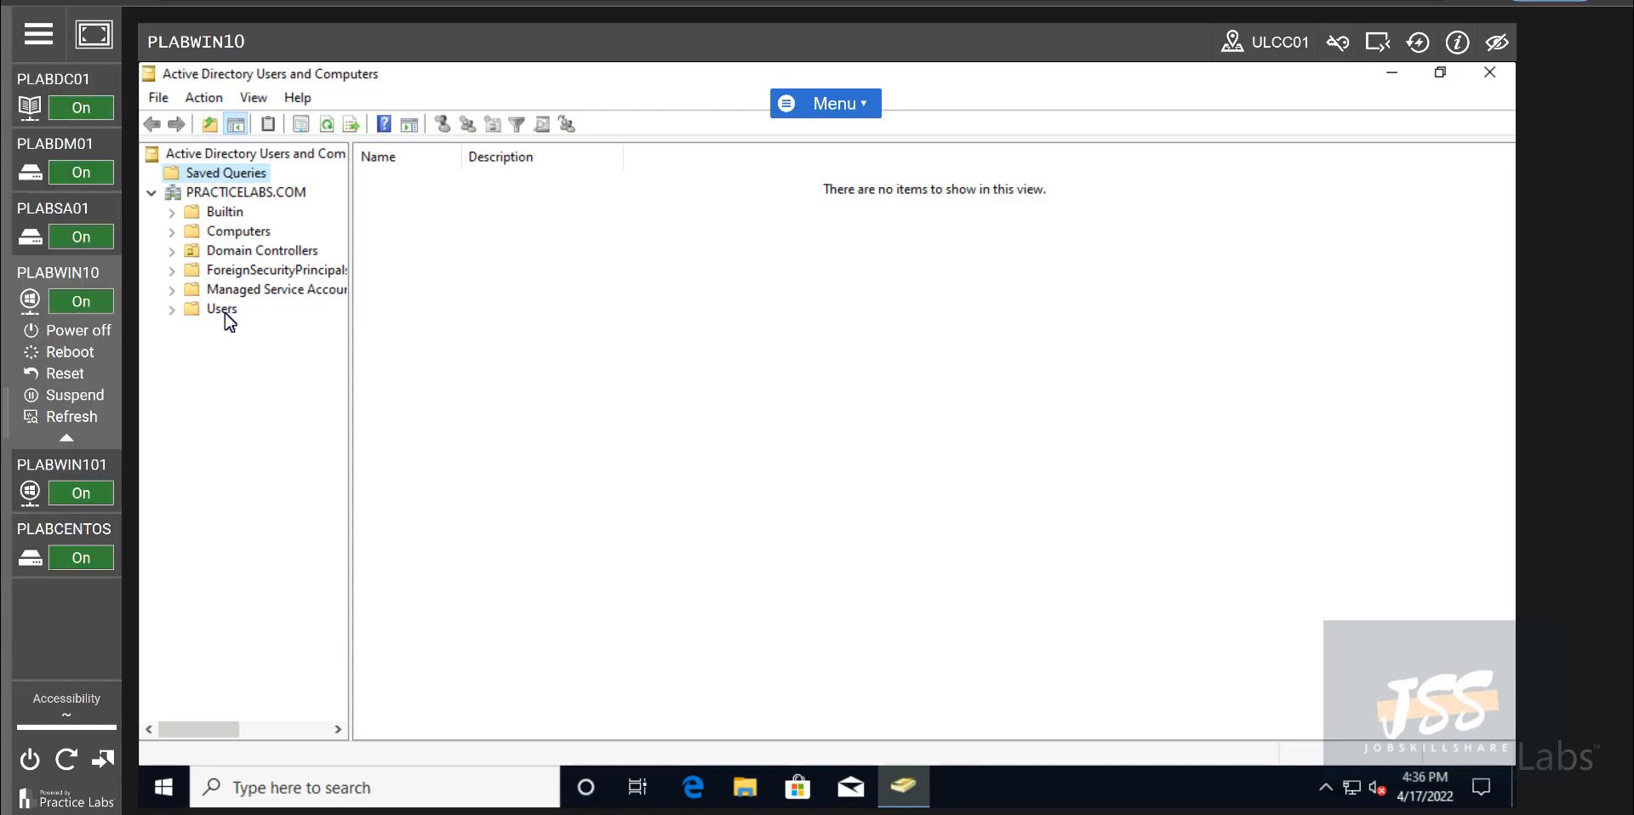
pyautogui.click(222, 308)
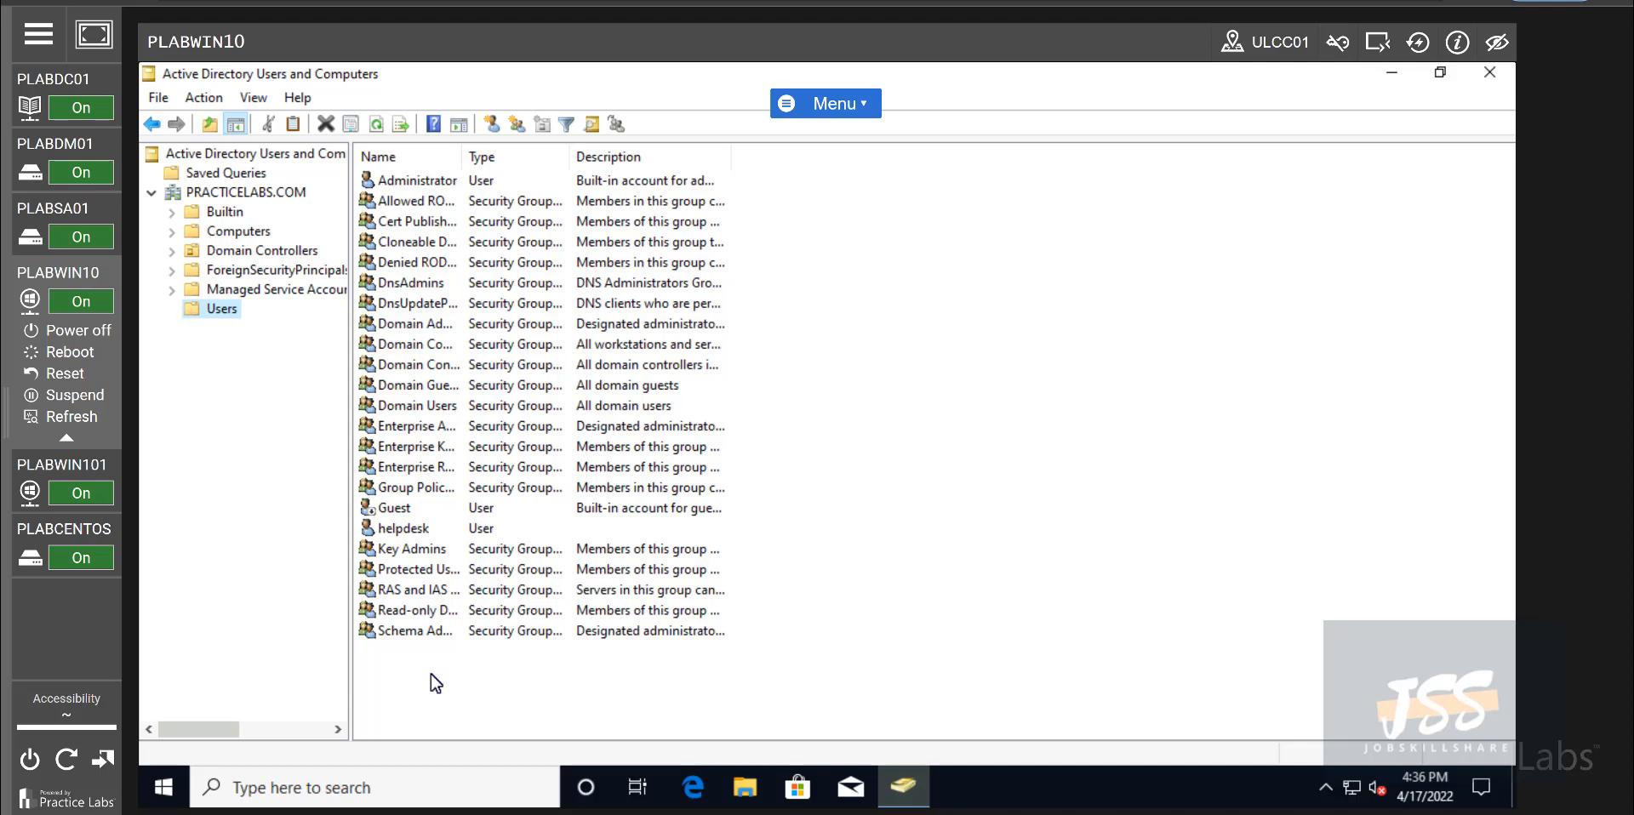
pyautogui.moveTo(423, 558)
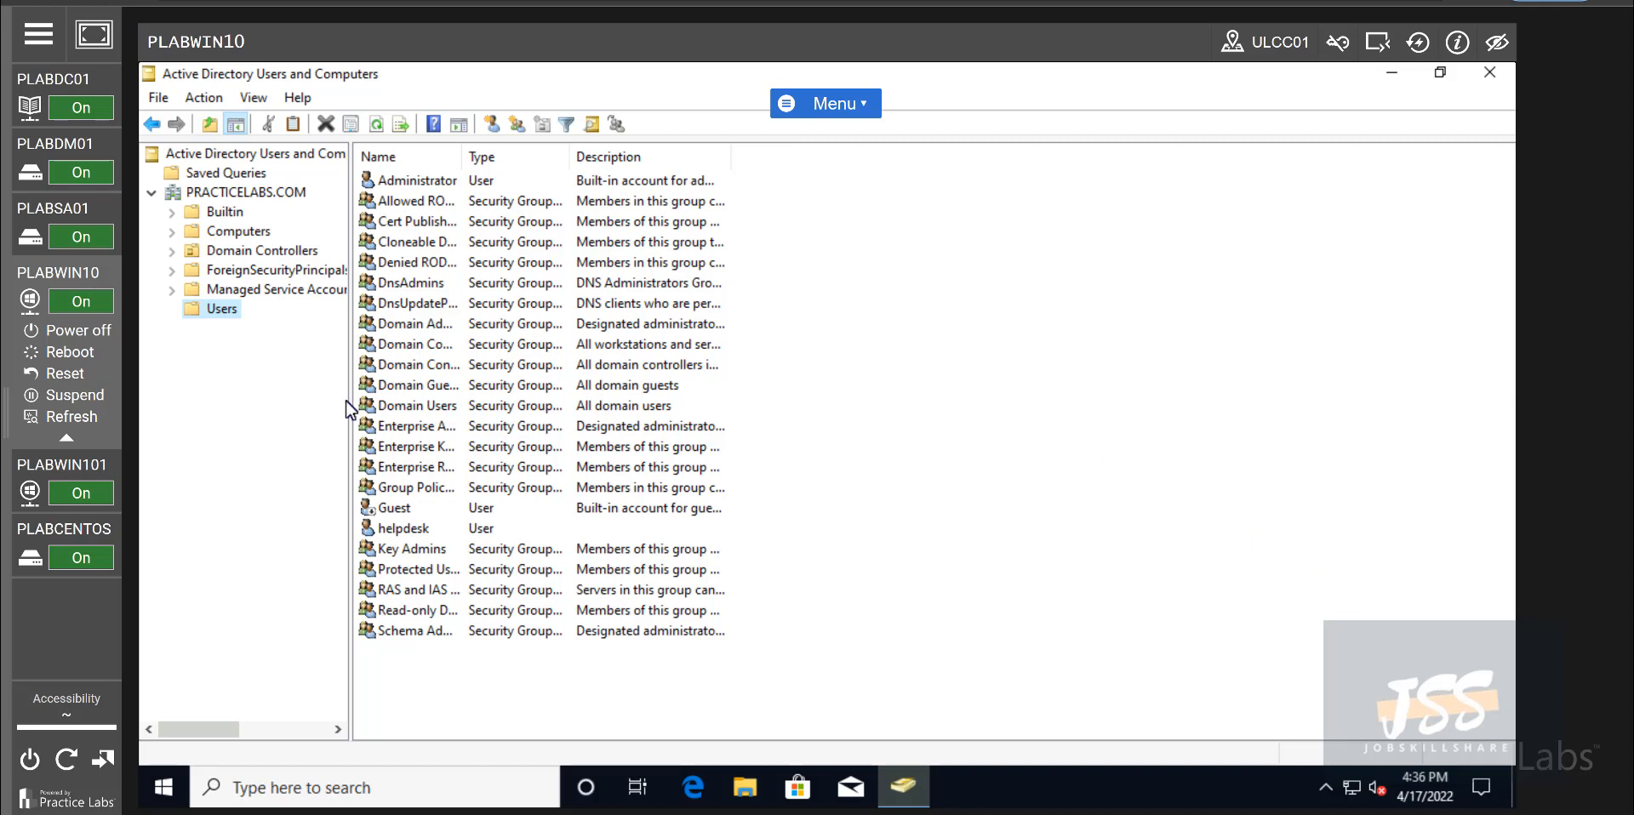
pyautogui.moveTo(466, 269)
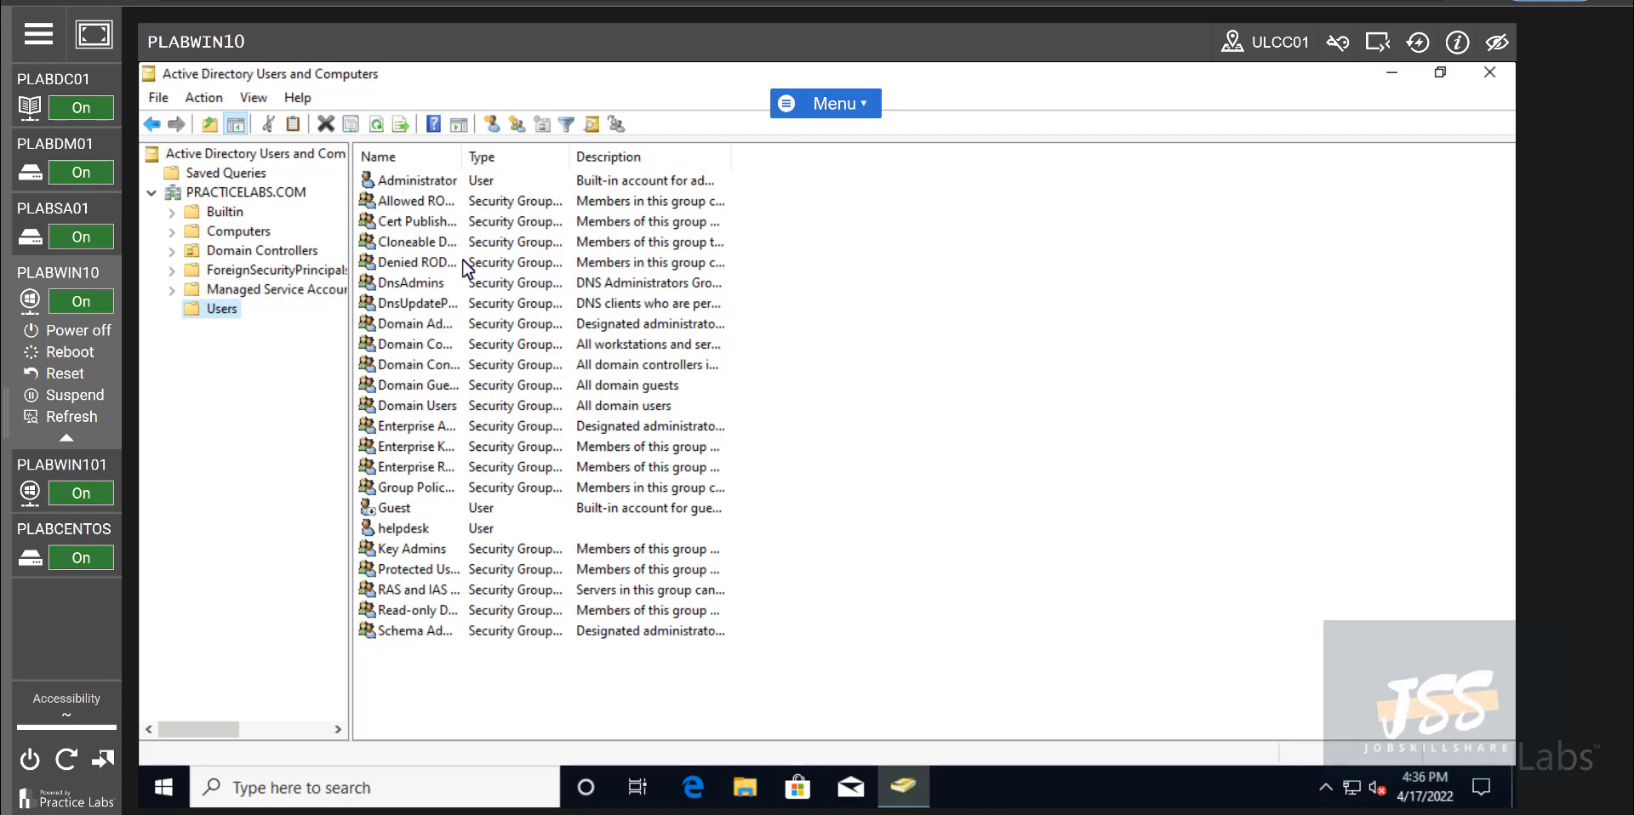
pyautogui.moveTo(492, 292)
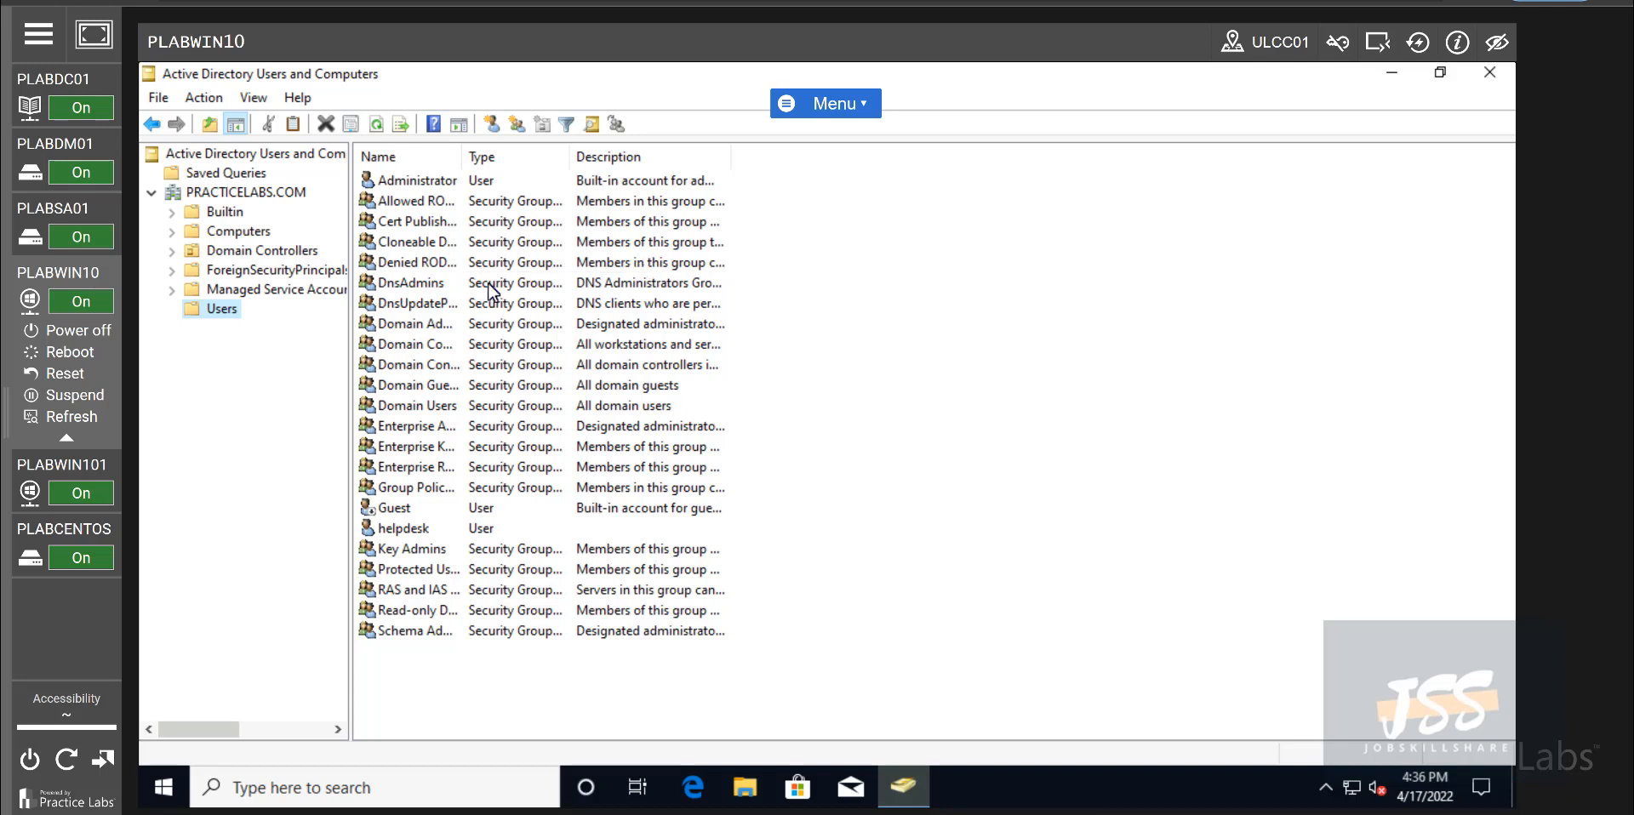
pyautogui.moveTo(194, 303)
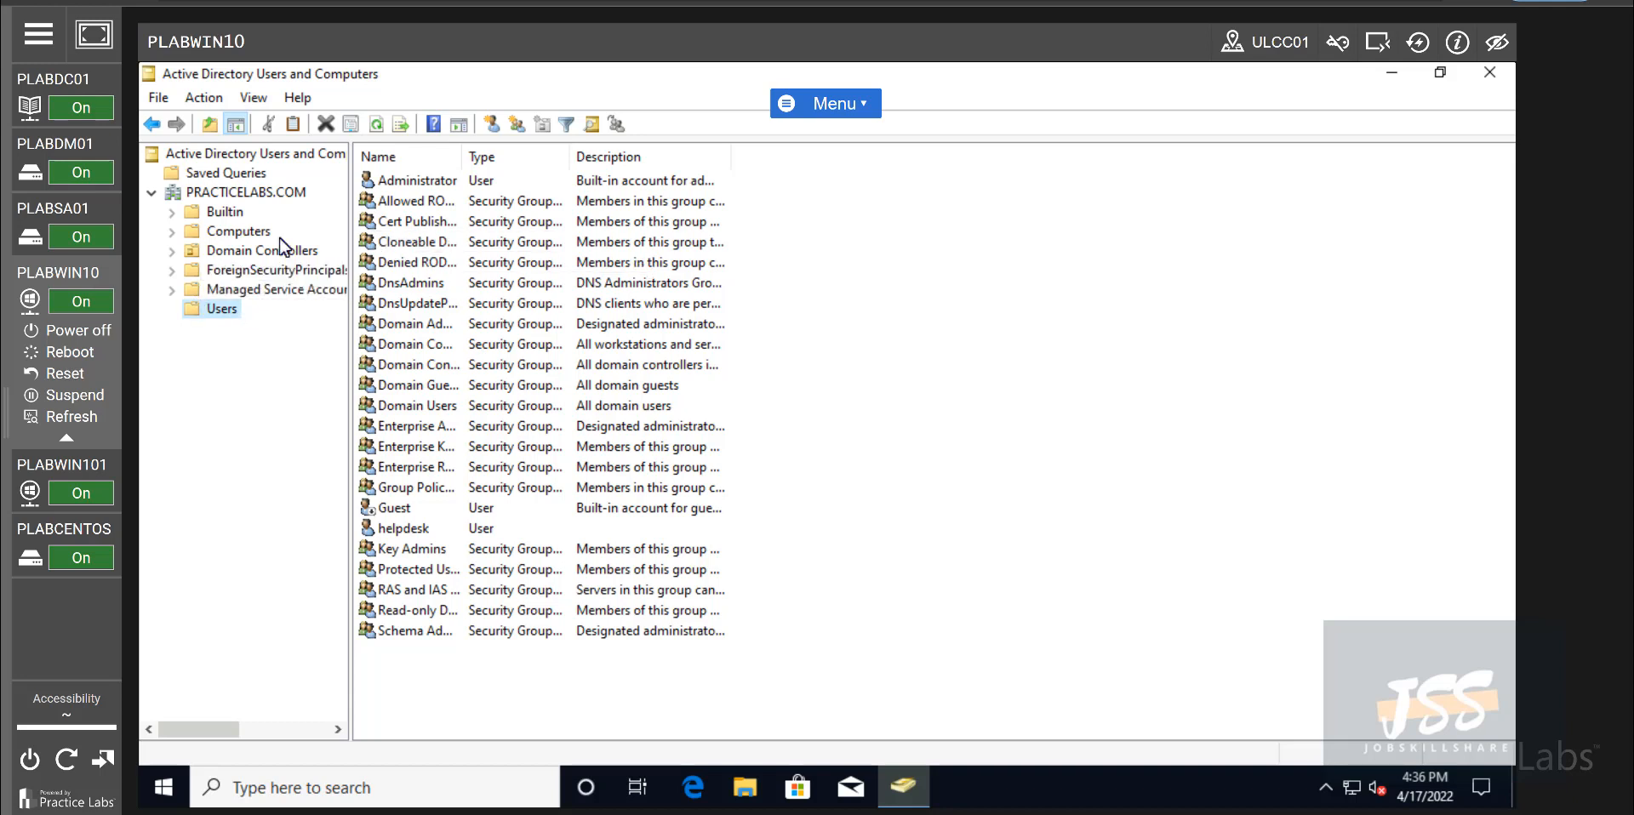
pyautogui.moveTo(348, 277)
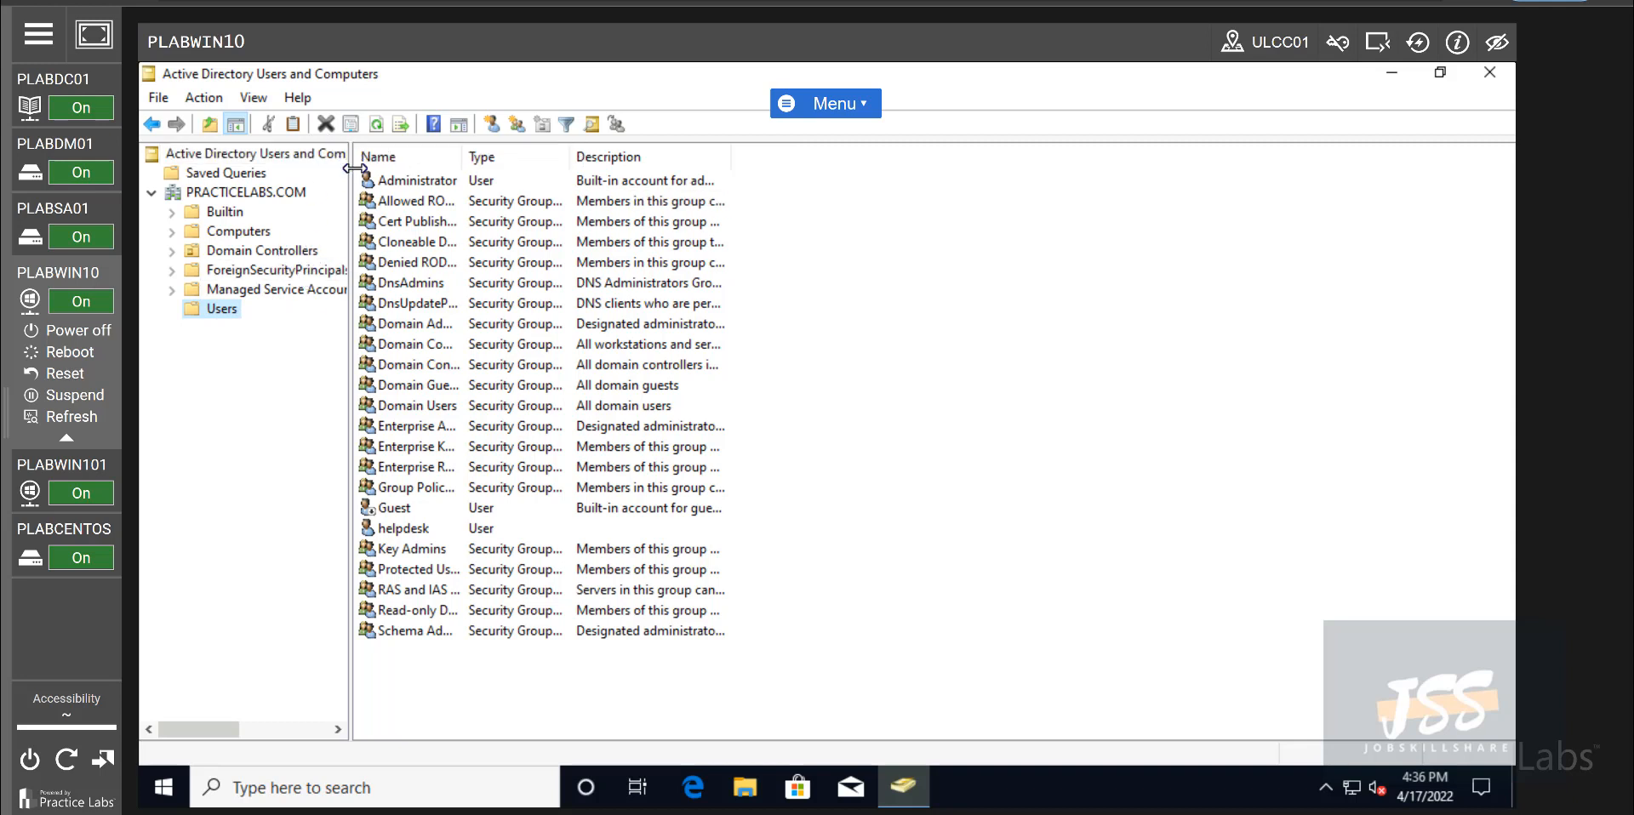
pyautogui.moveTo(414, 242)
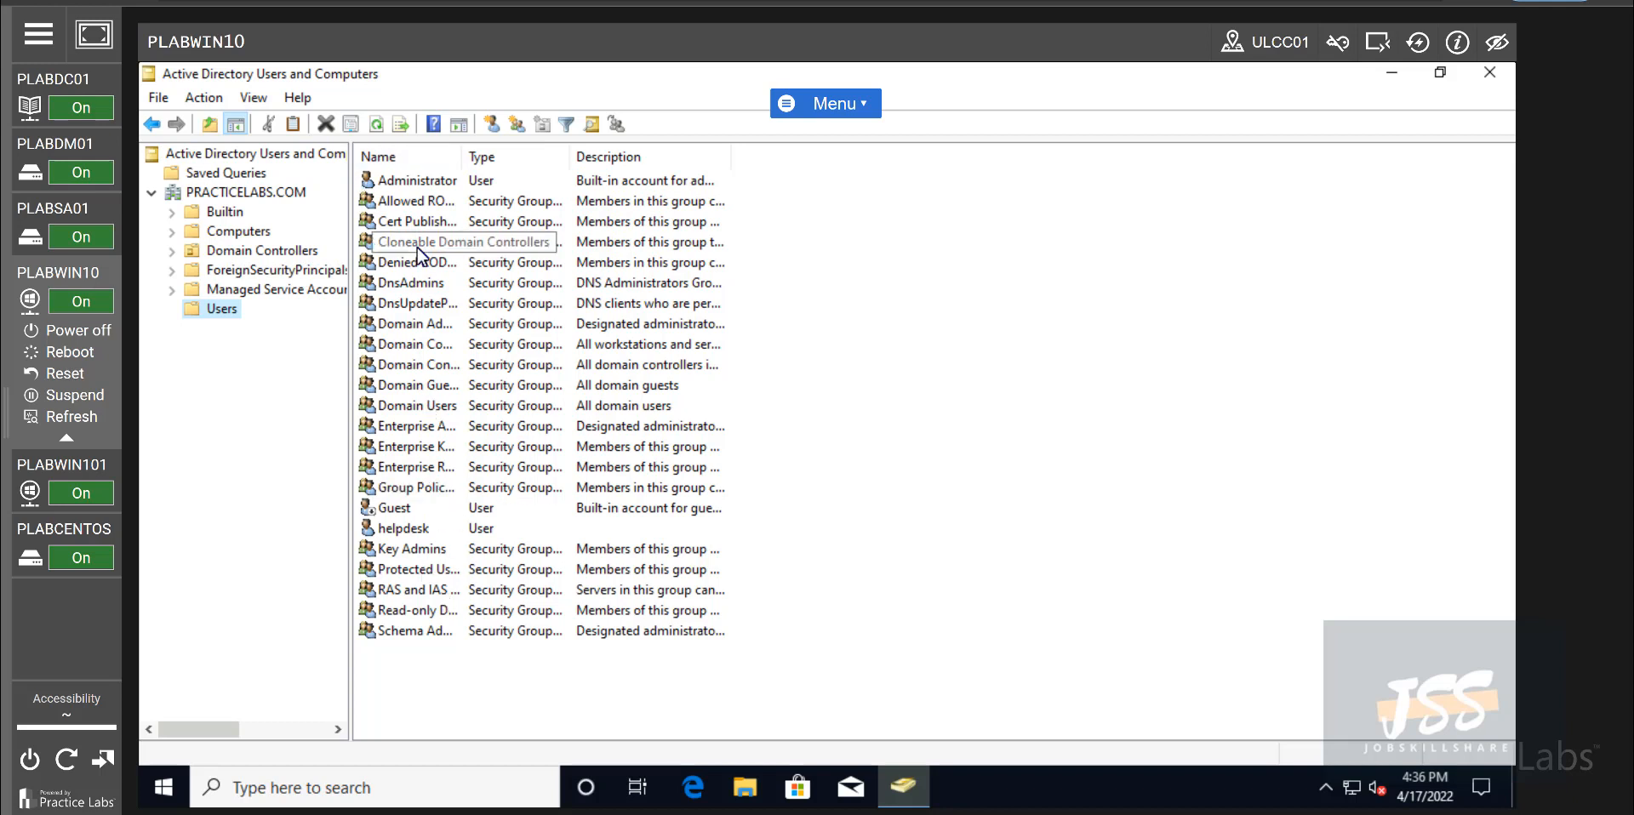
pyautogui.moveTo(1501, 87)
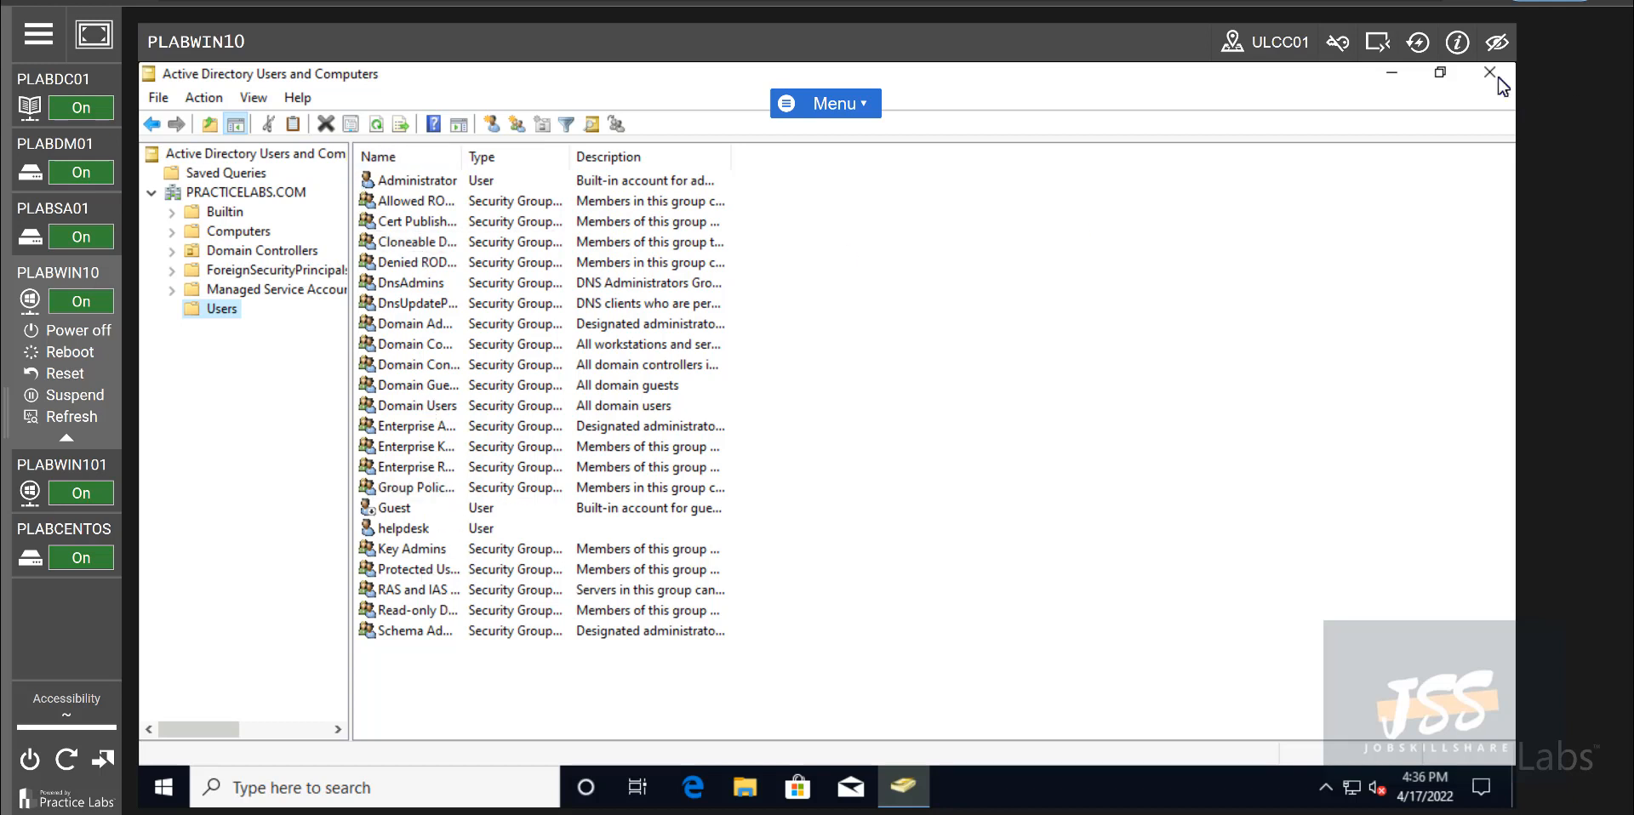
pyautogui.click(1489, 74)
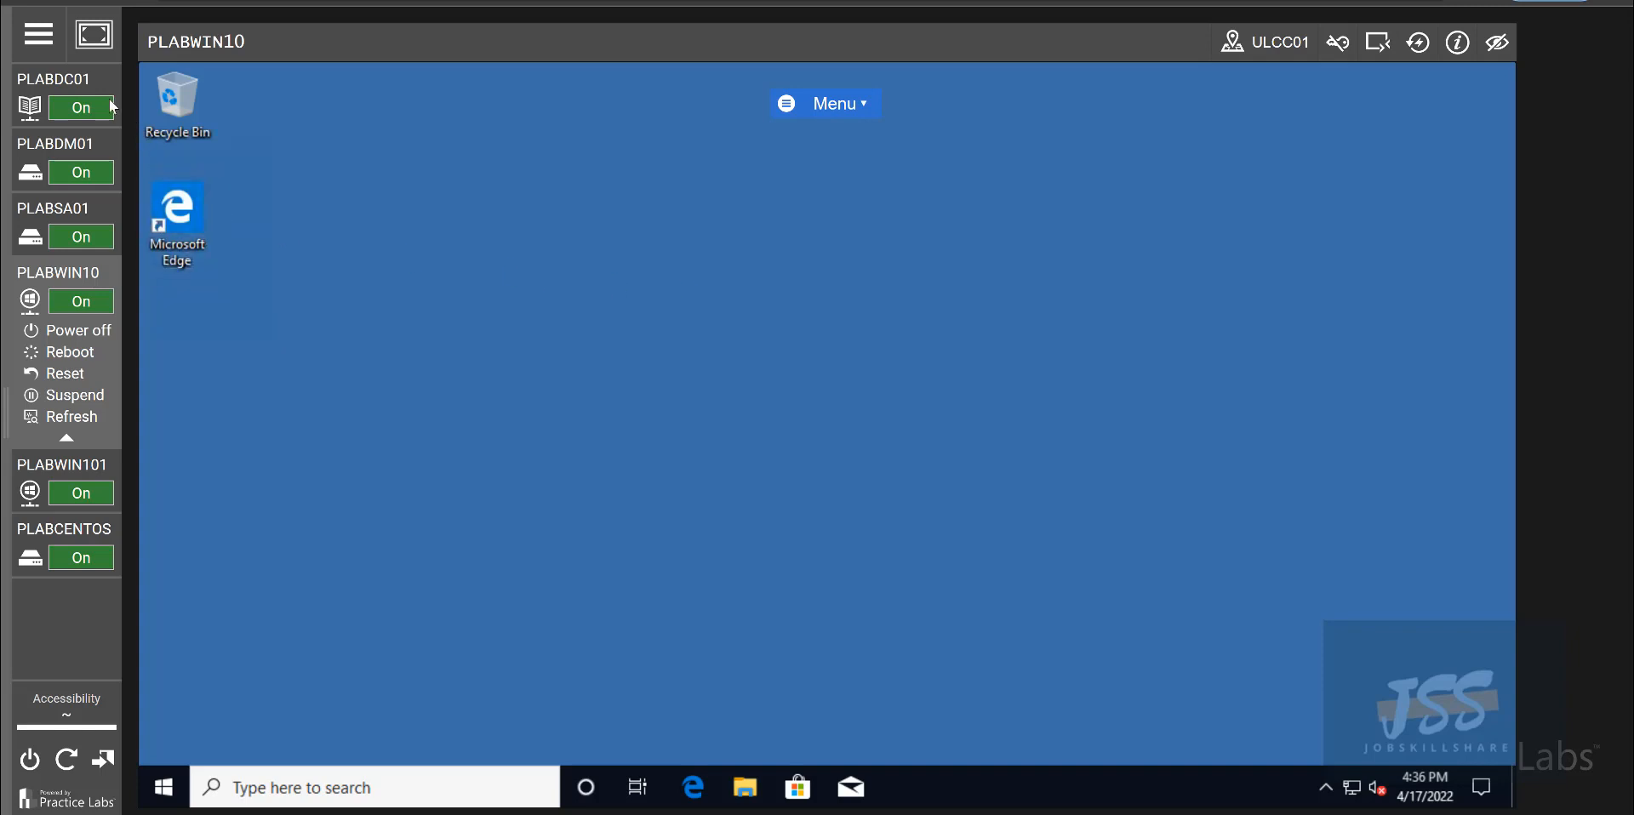
# - Switch to PLABDC01, close its command prompt, and return to PLABWIN10's desktop
pyautogui.click(29, 106)
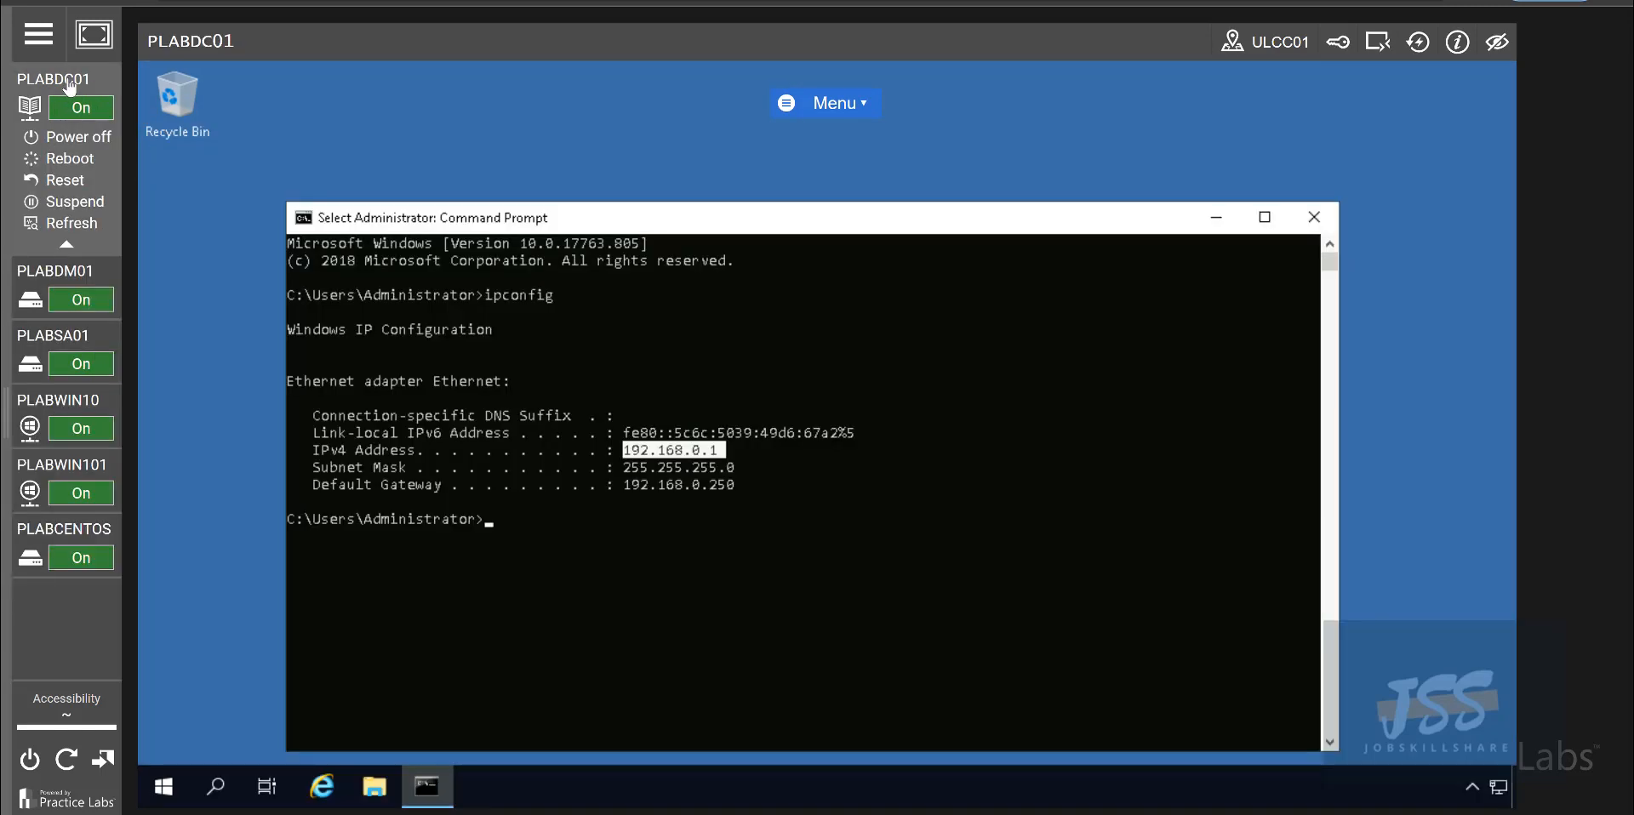
pyautogui.moveTo(73, 106)
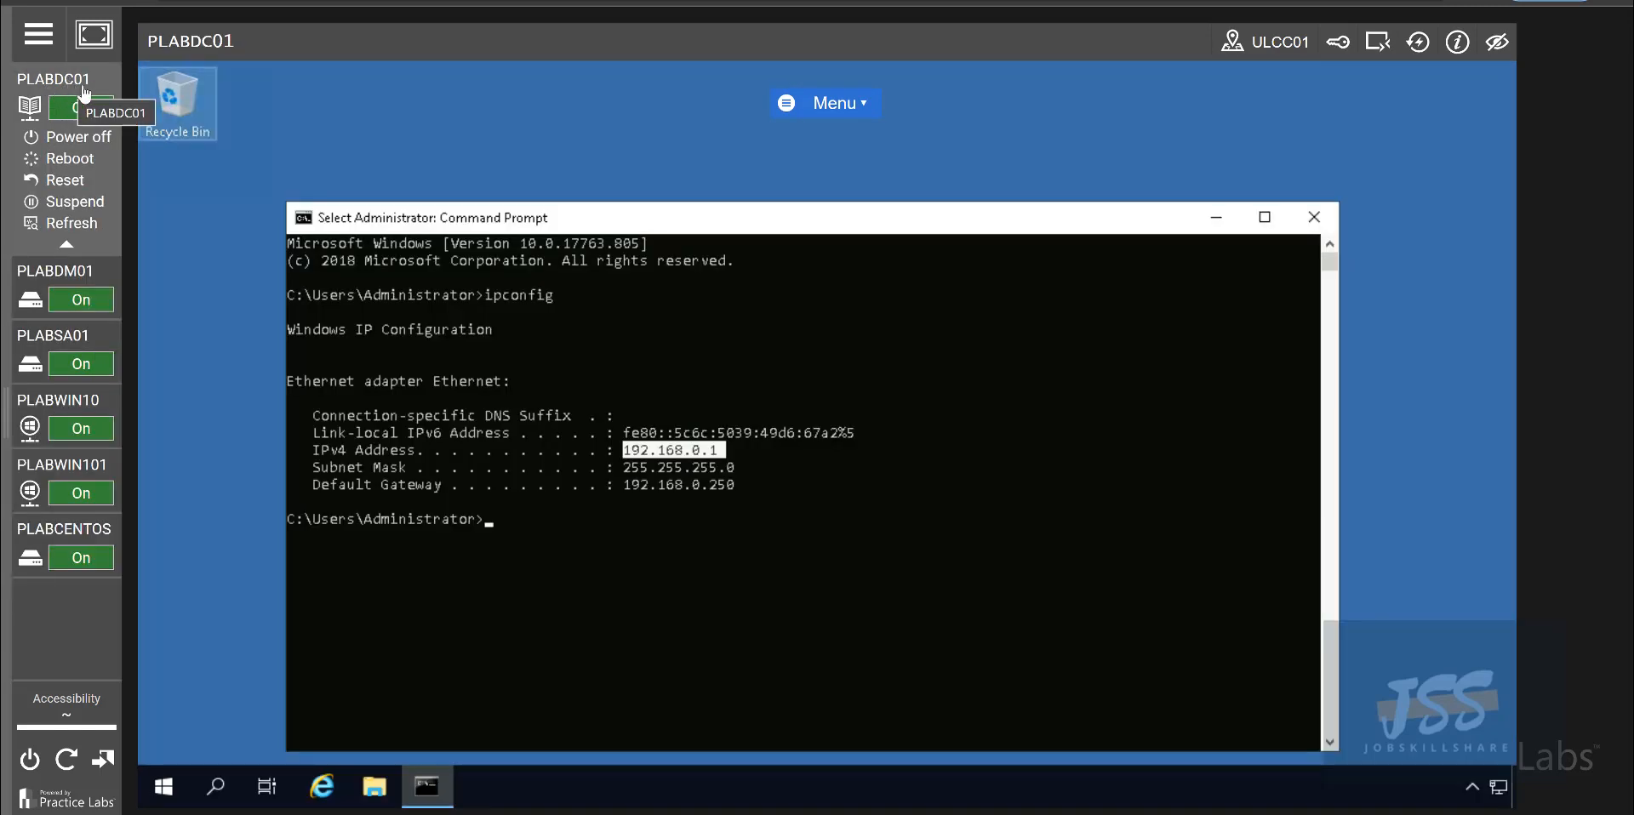
pyautogui.moveTo(52, 432)
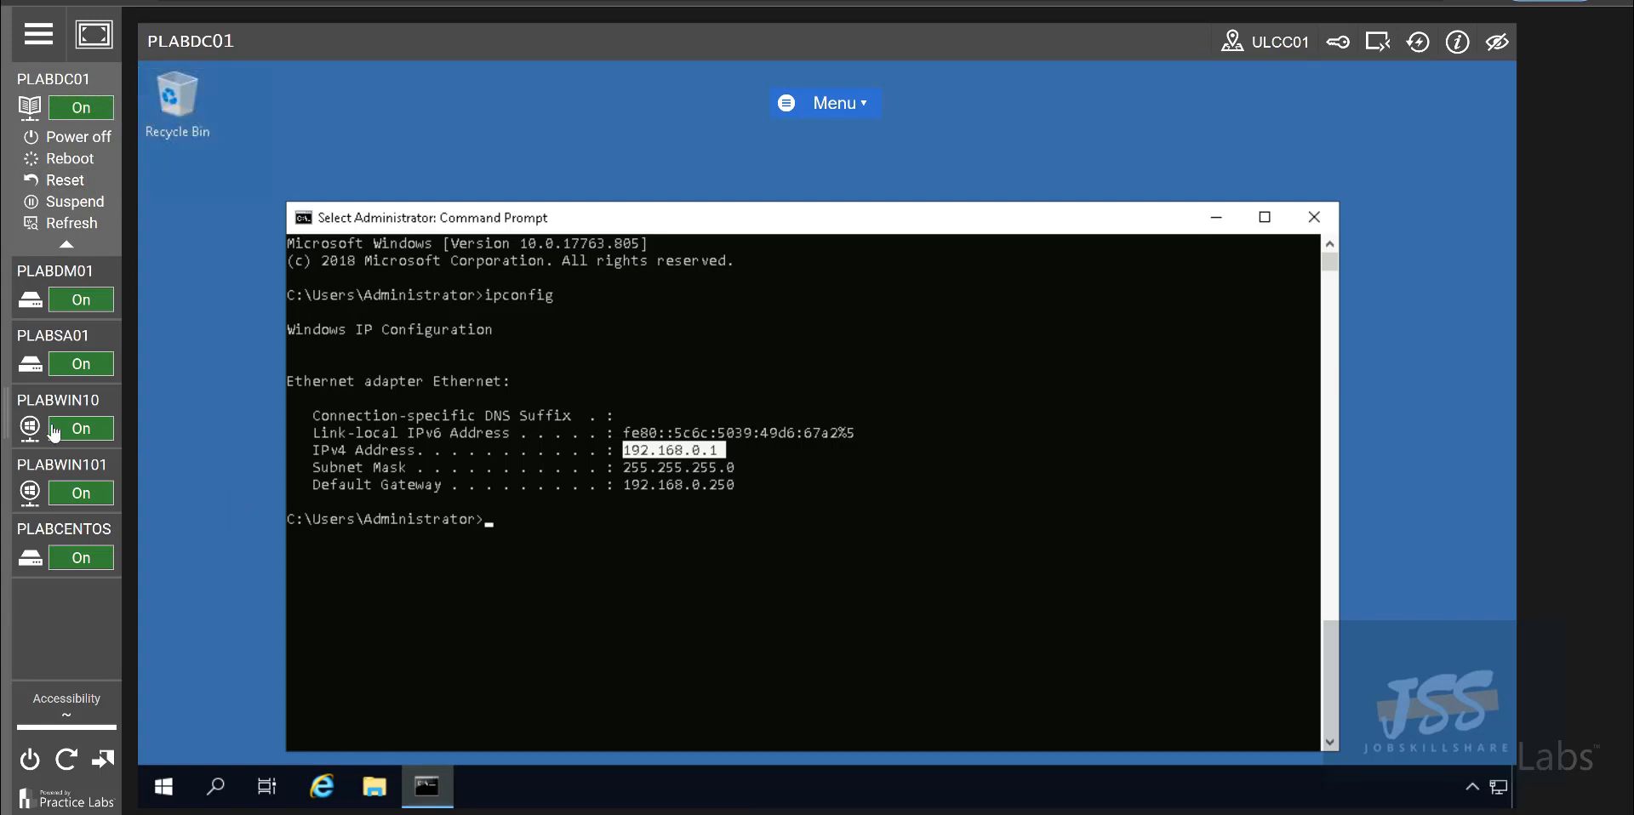
pyautogui.click(31, 427)
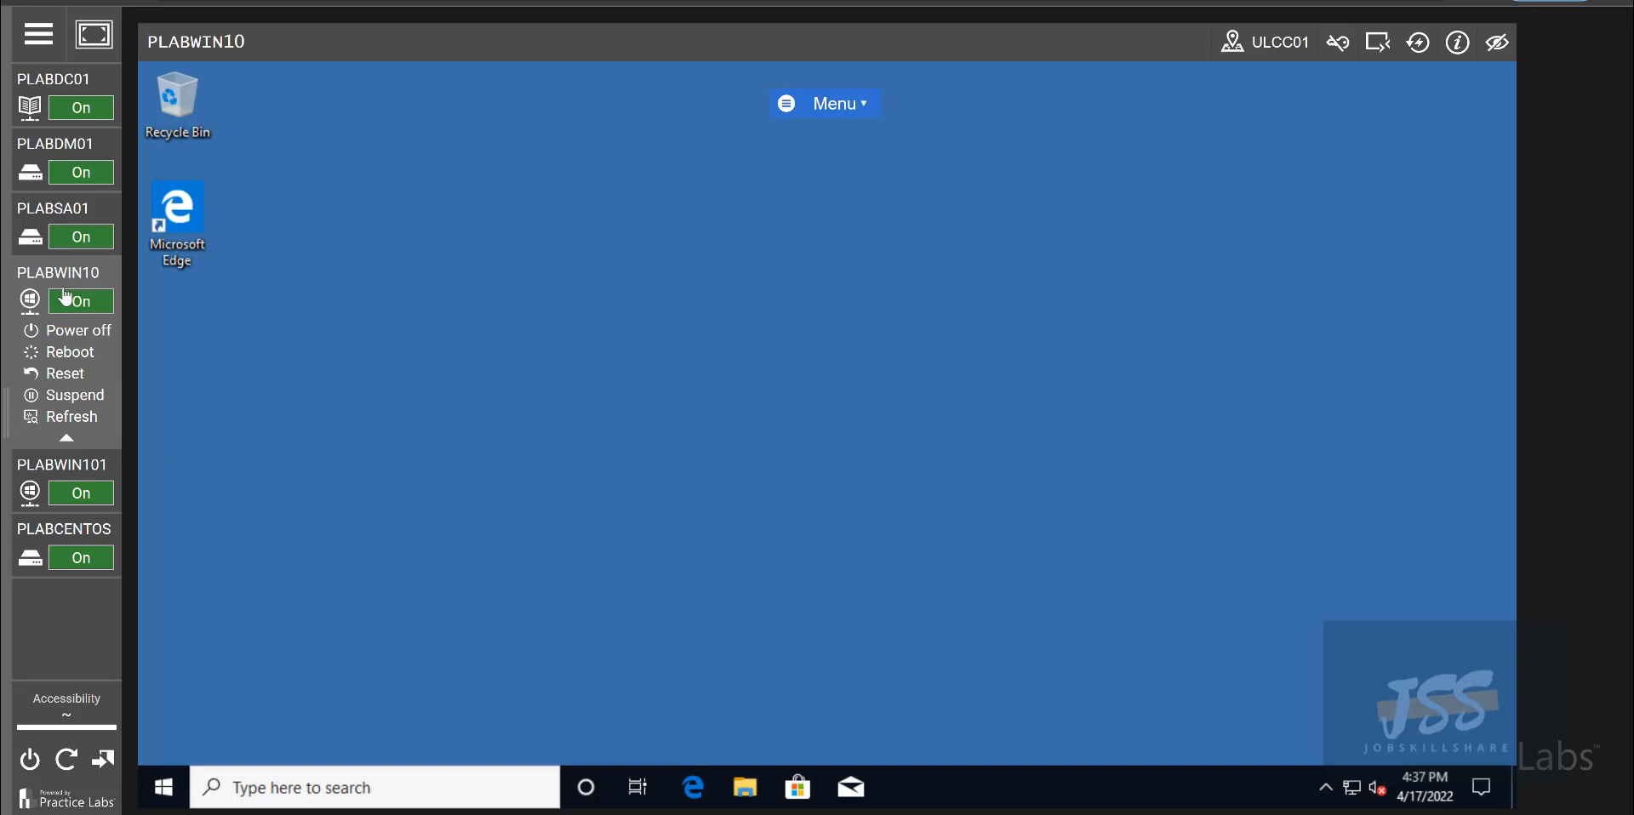
pyautogui.moveTo(168, 287)
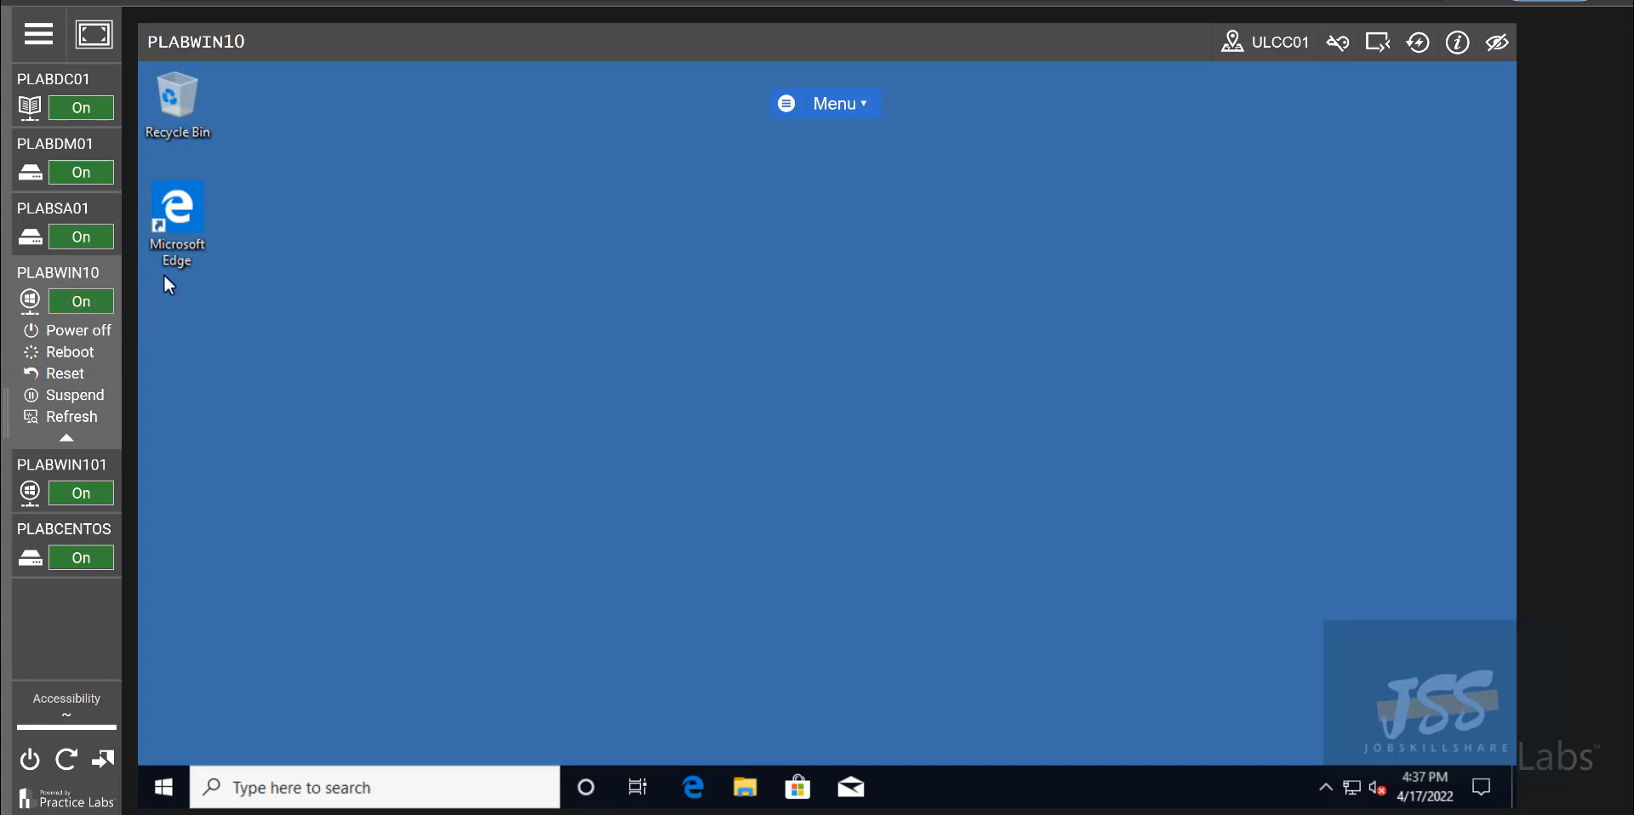
pyautogui.moveTo(509, 658)
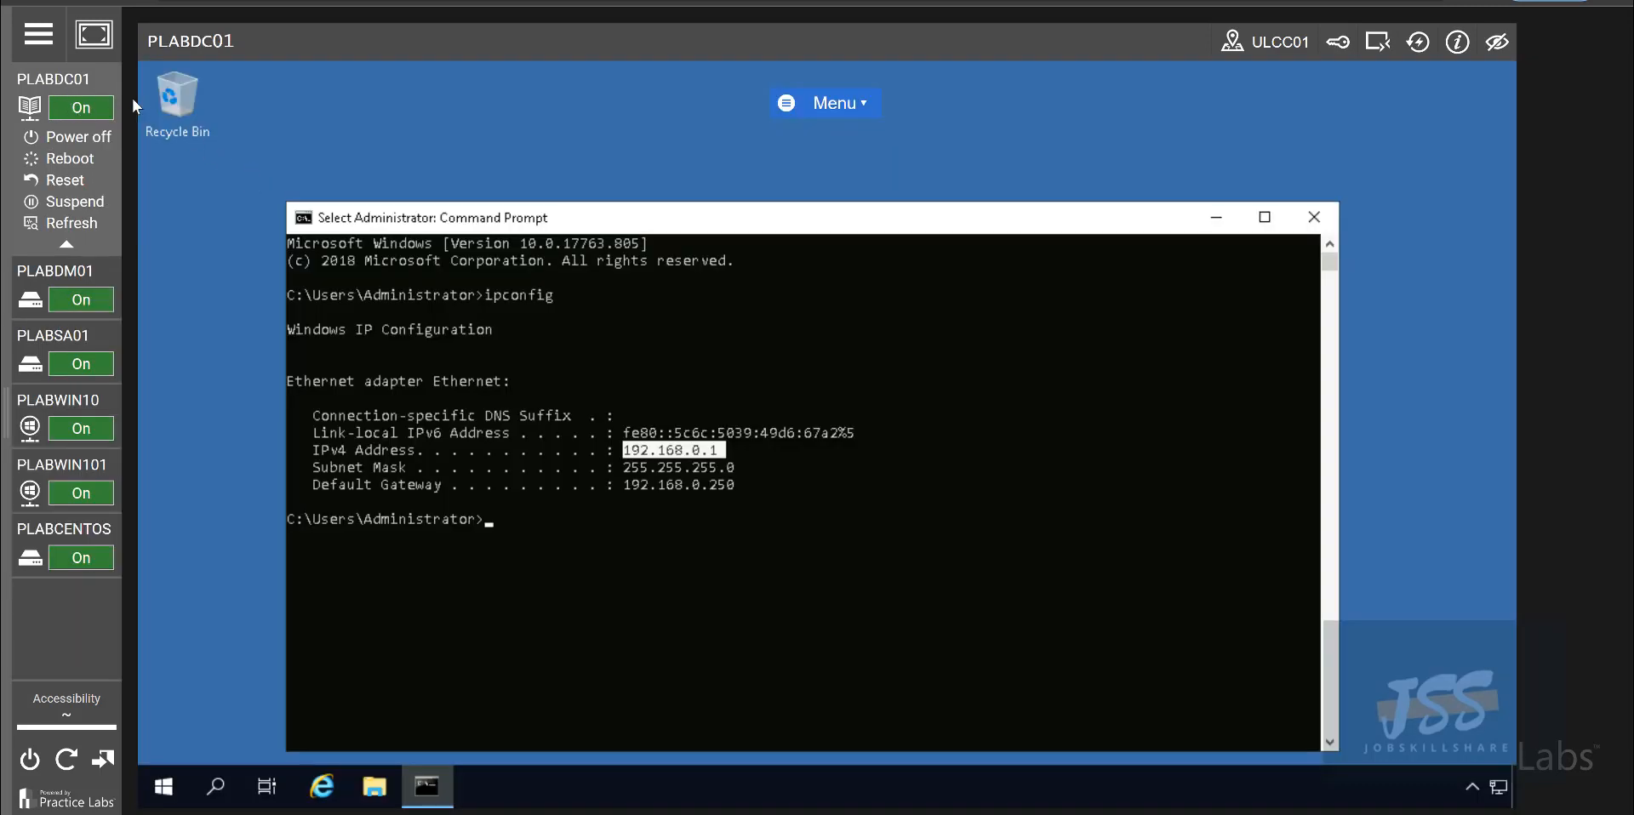
pyautogui.moveTo(1313, 217)
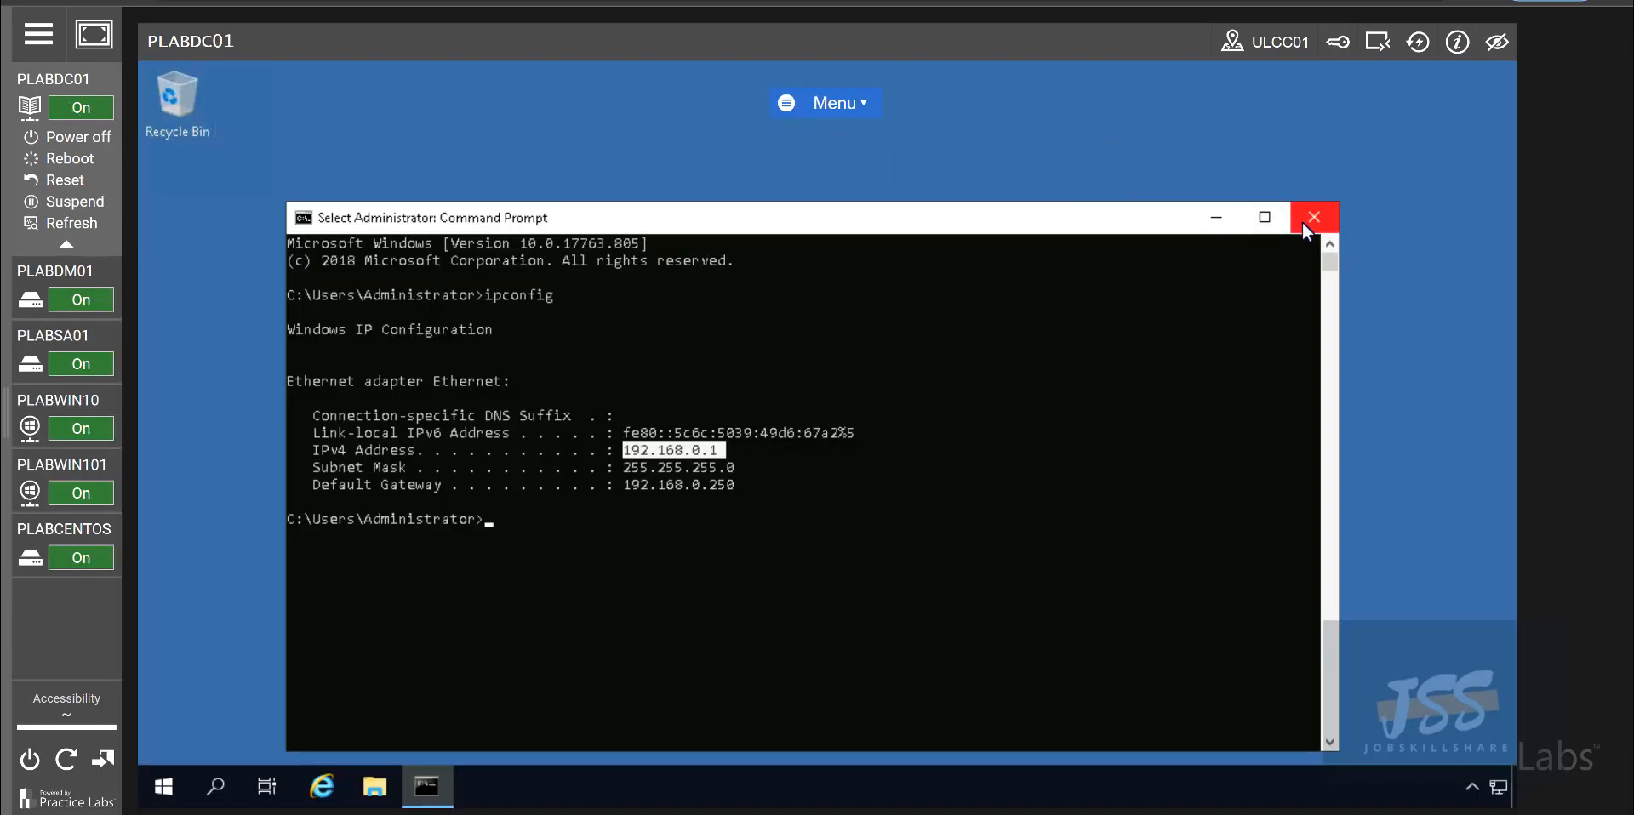
pyautogui.click(163, 786)
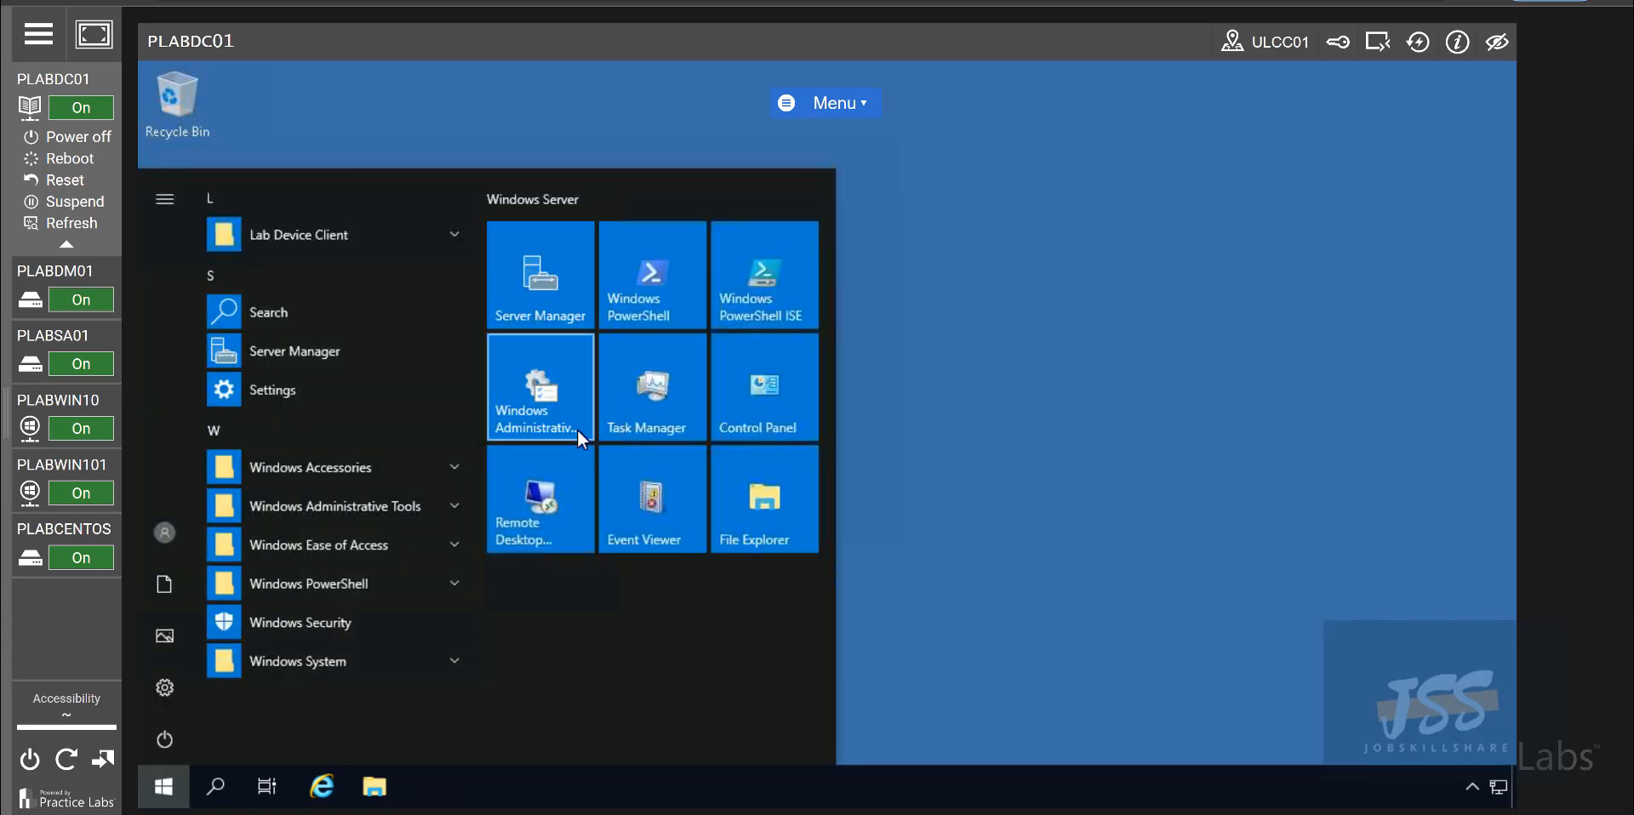
pyautogui.moveTo(552, 417)
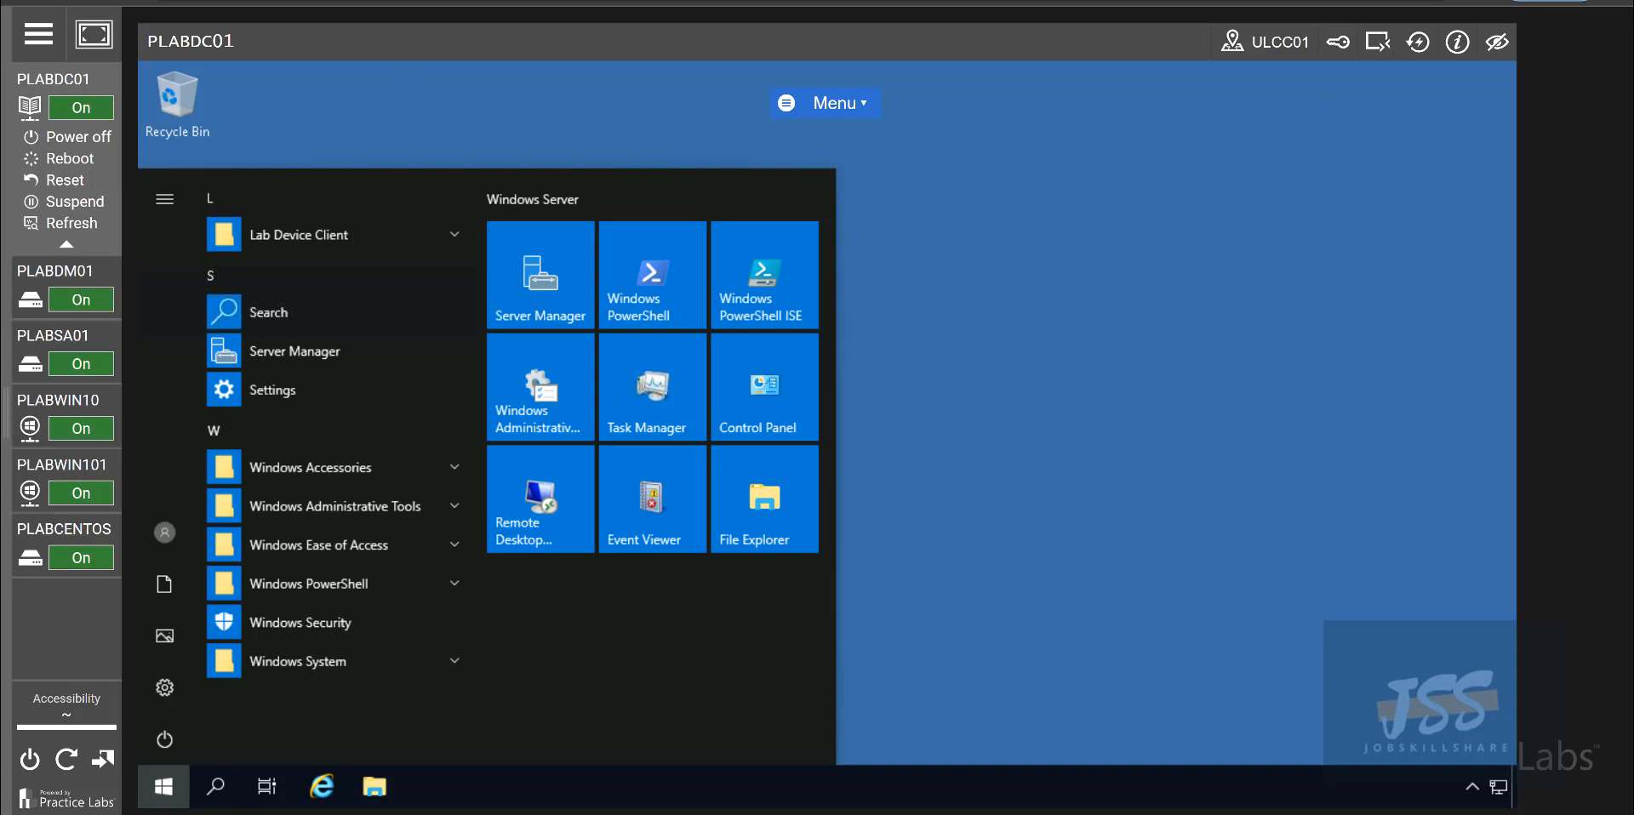
pyautogui.click(71, 442)
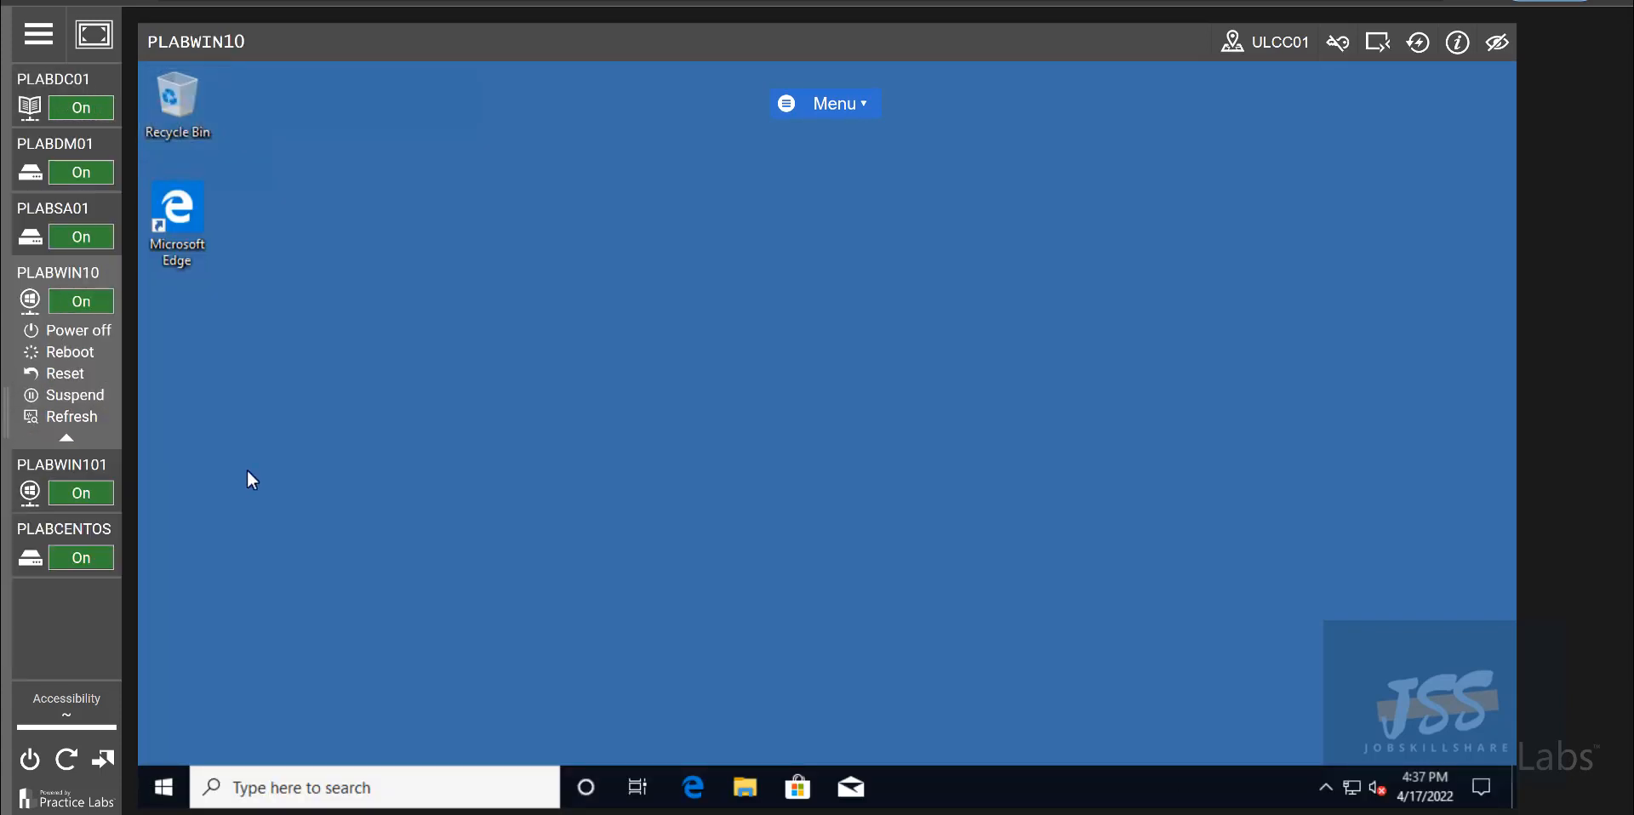
pyautogui.moveTo(256, 497)
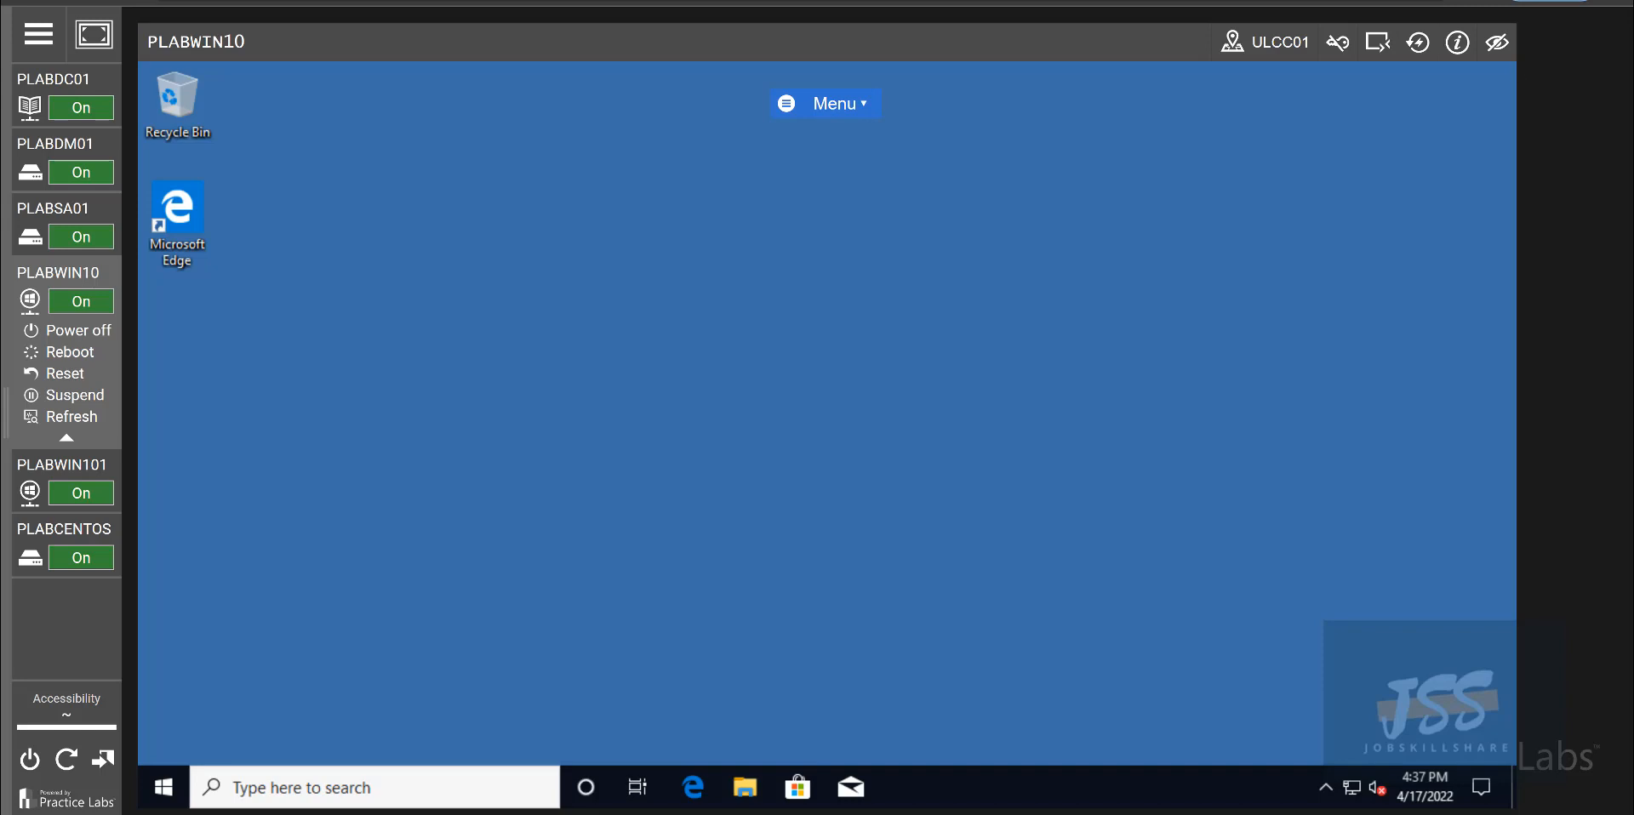
pyautogui.moveTo(738, 457)
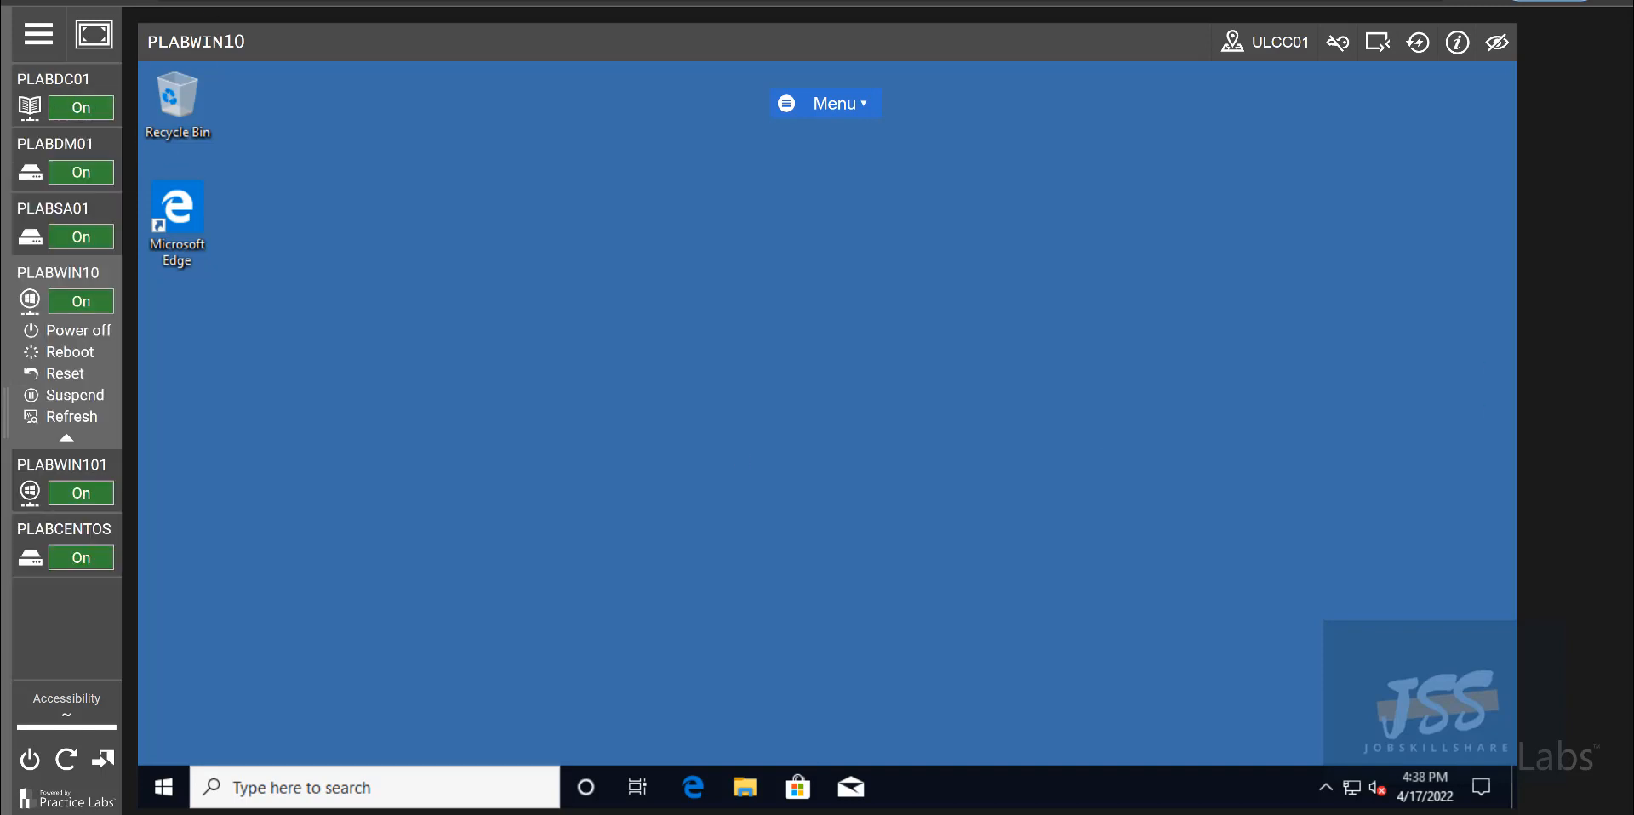
pyautogui.moveTo(177, 94)
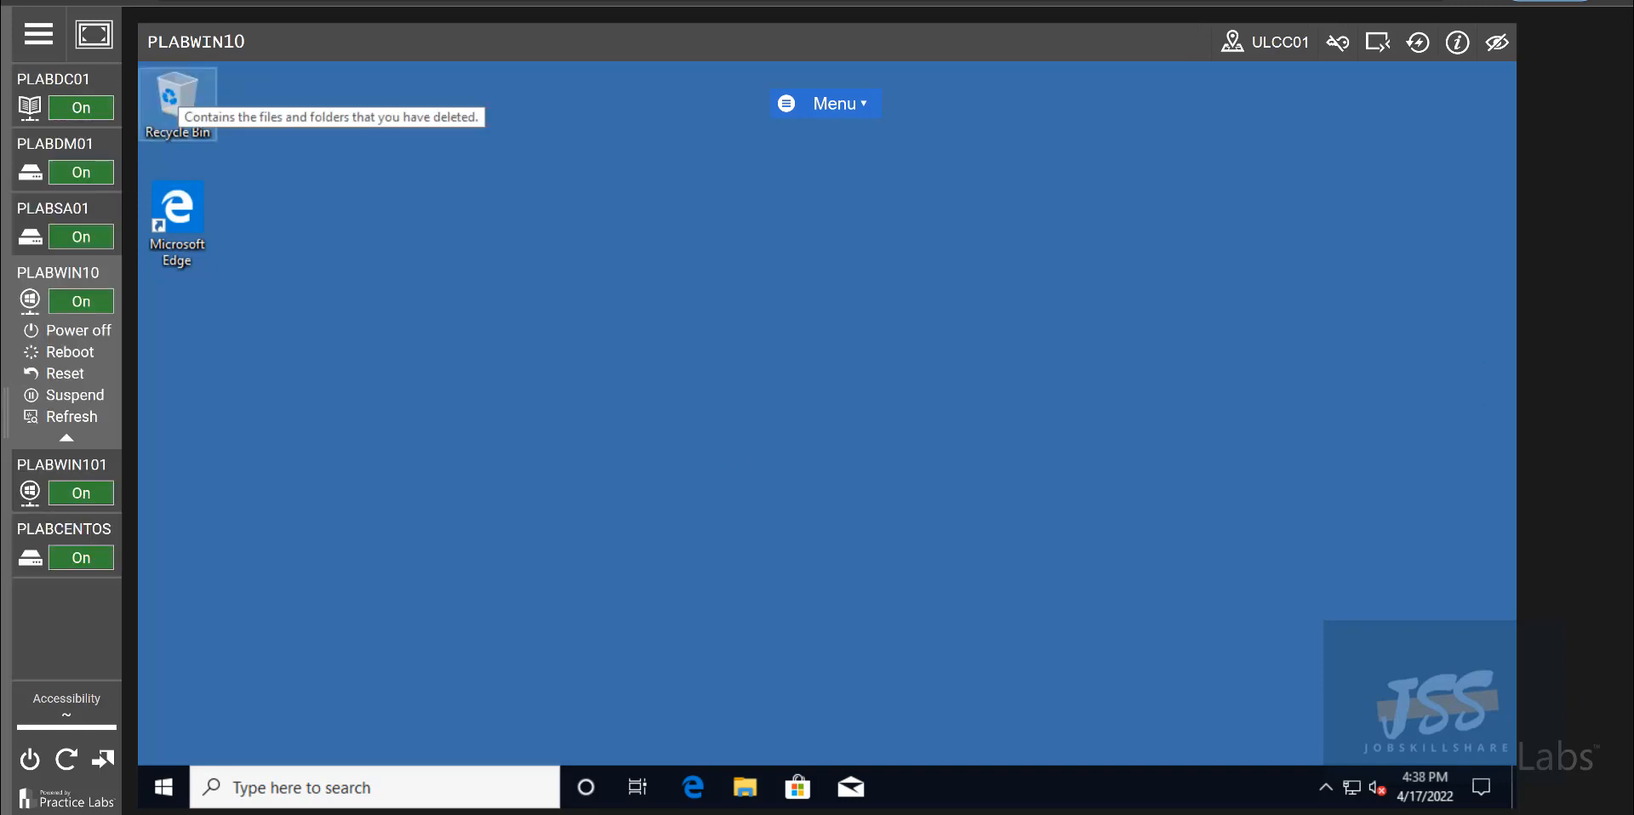